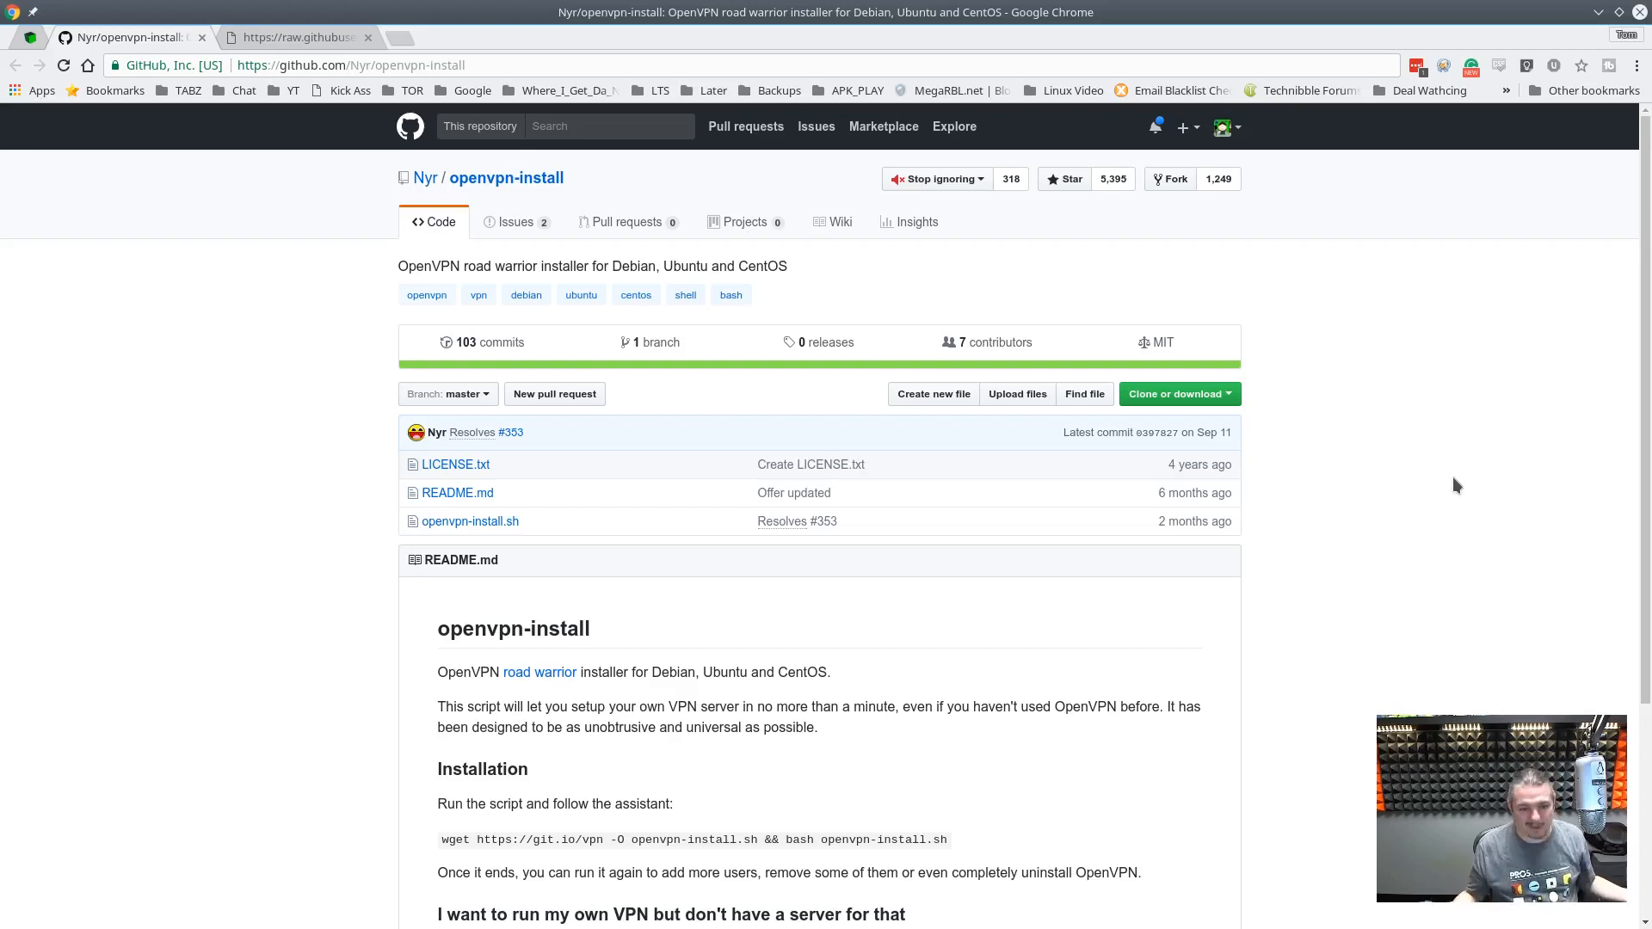
mouse_move(1295, 466)
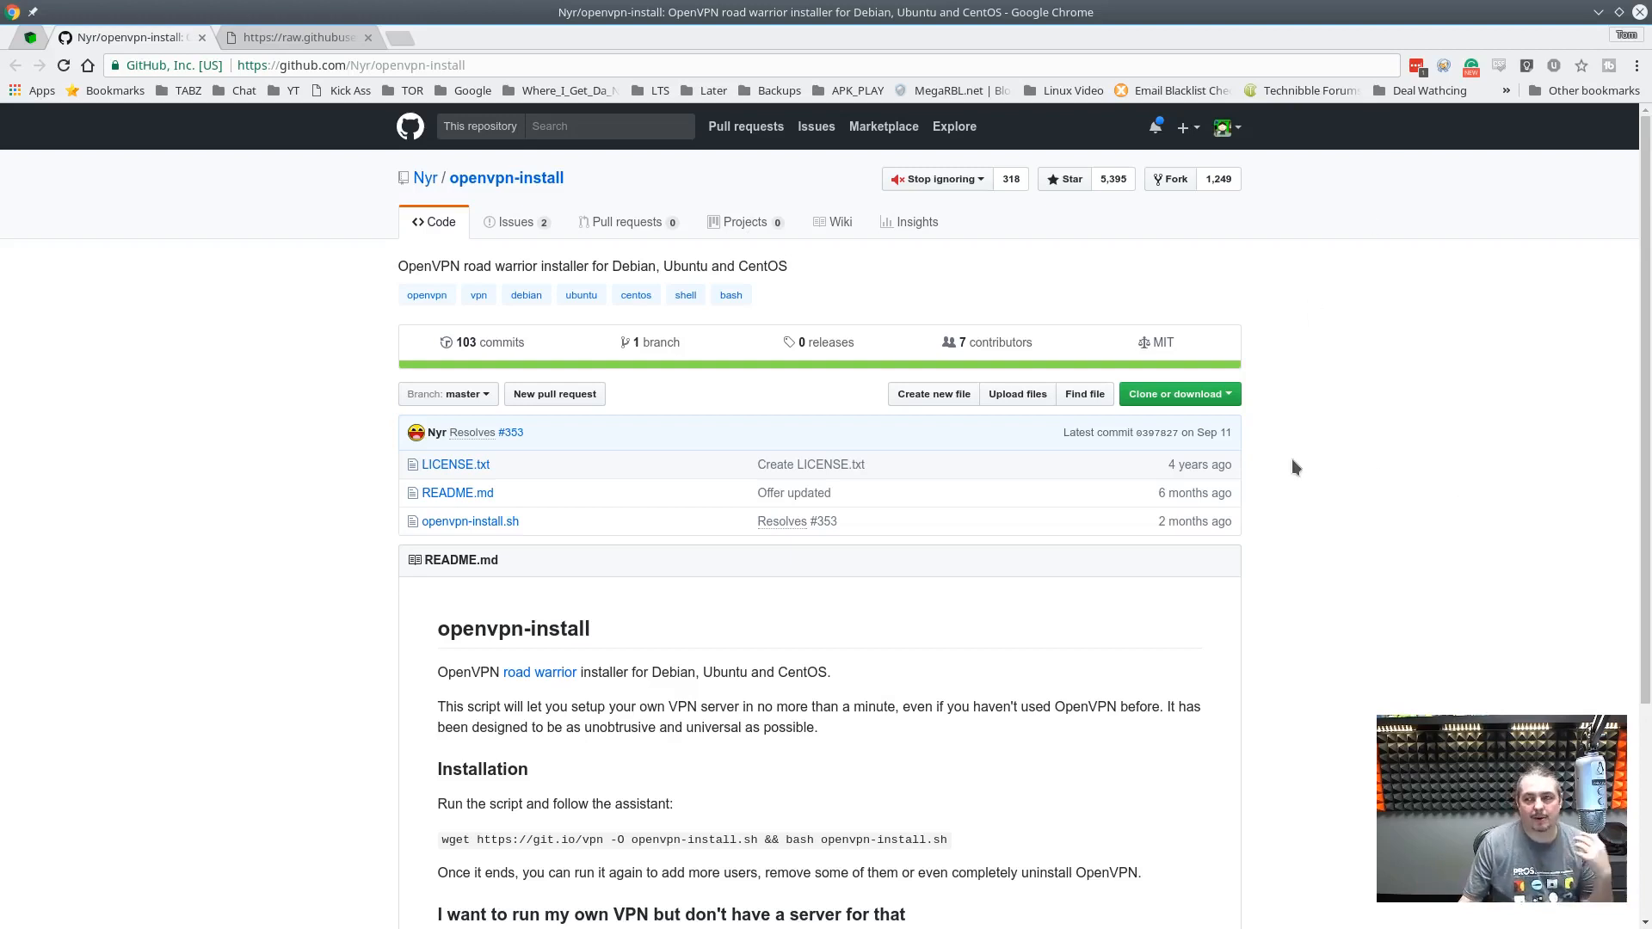
mouse_move(1292, 461)
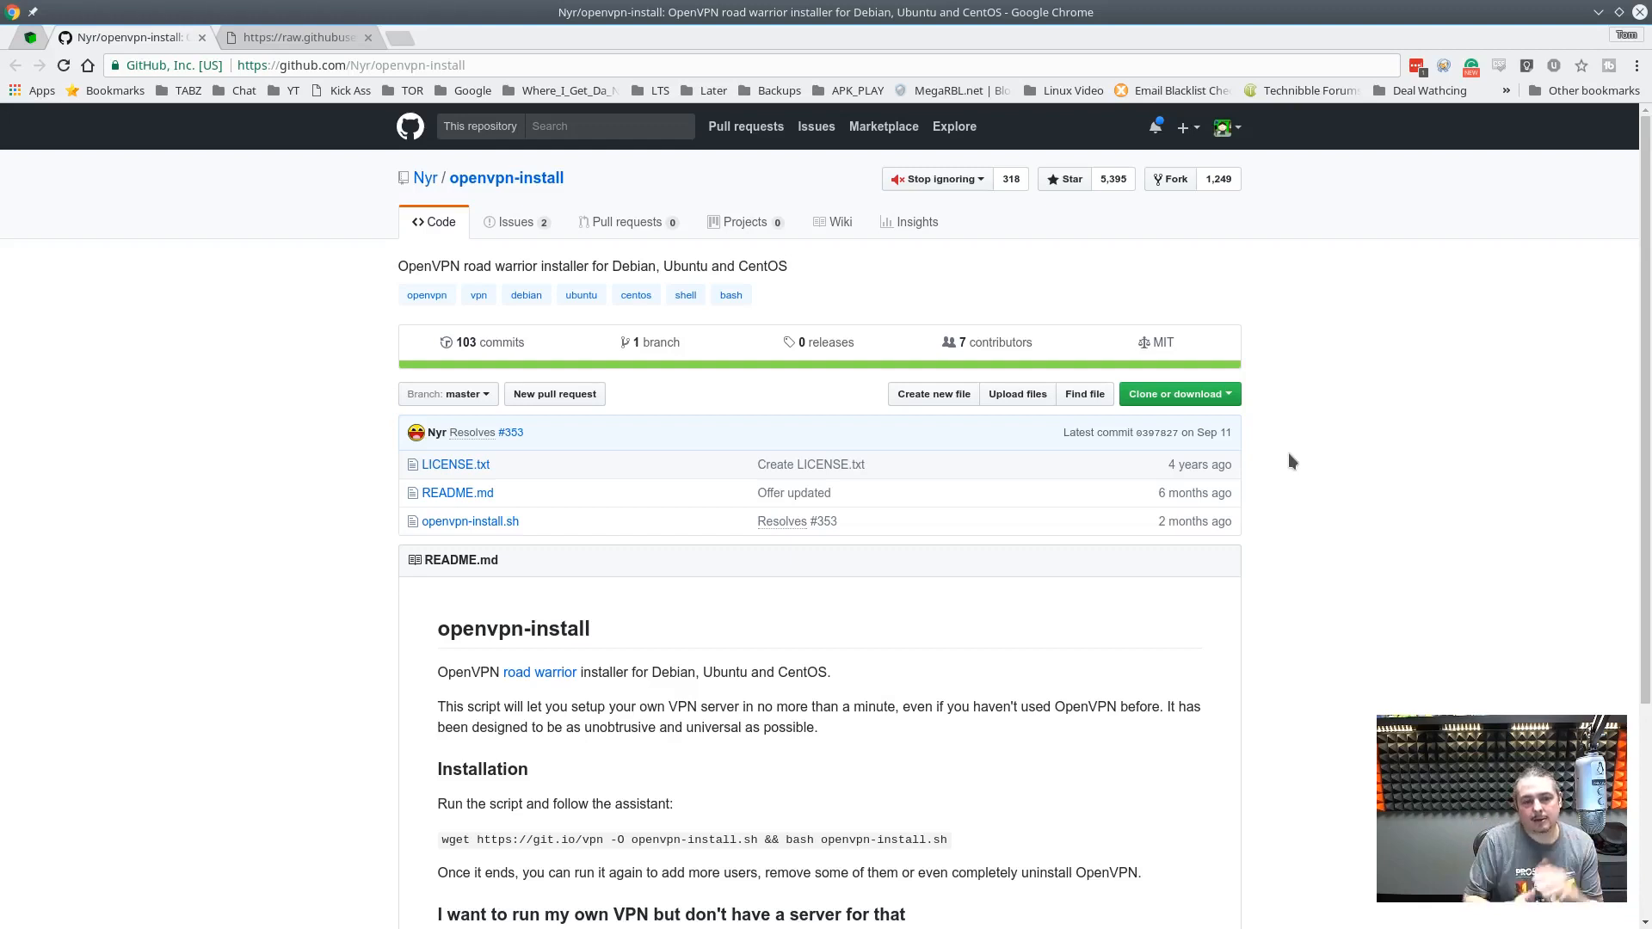
mouse_move(1277, 460)
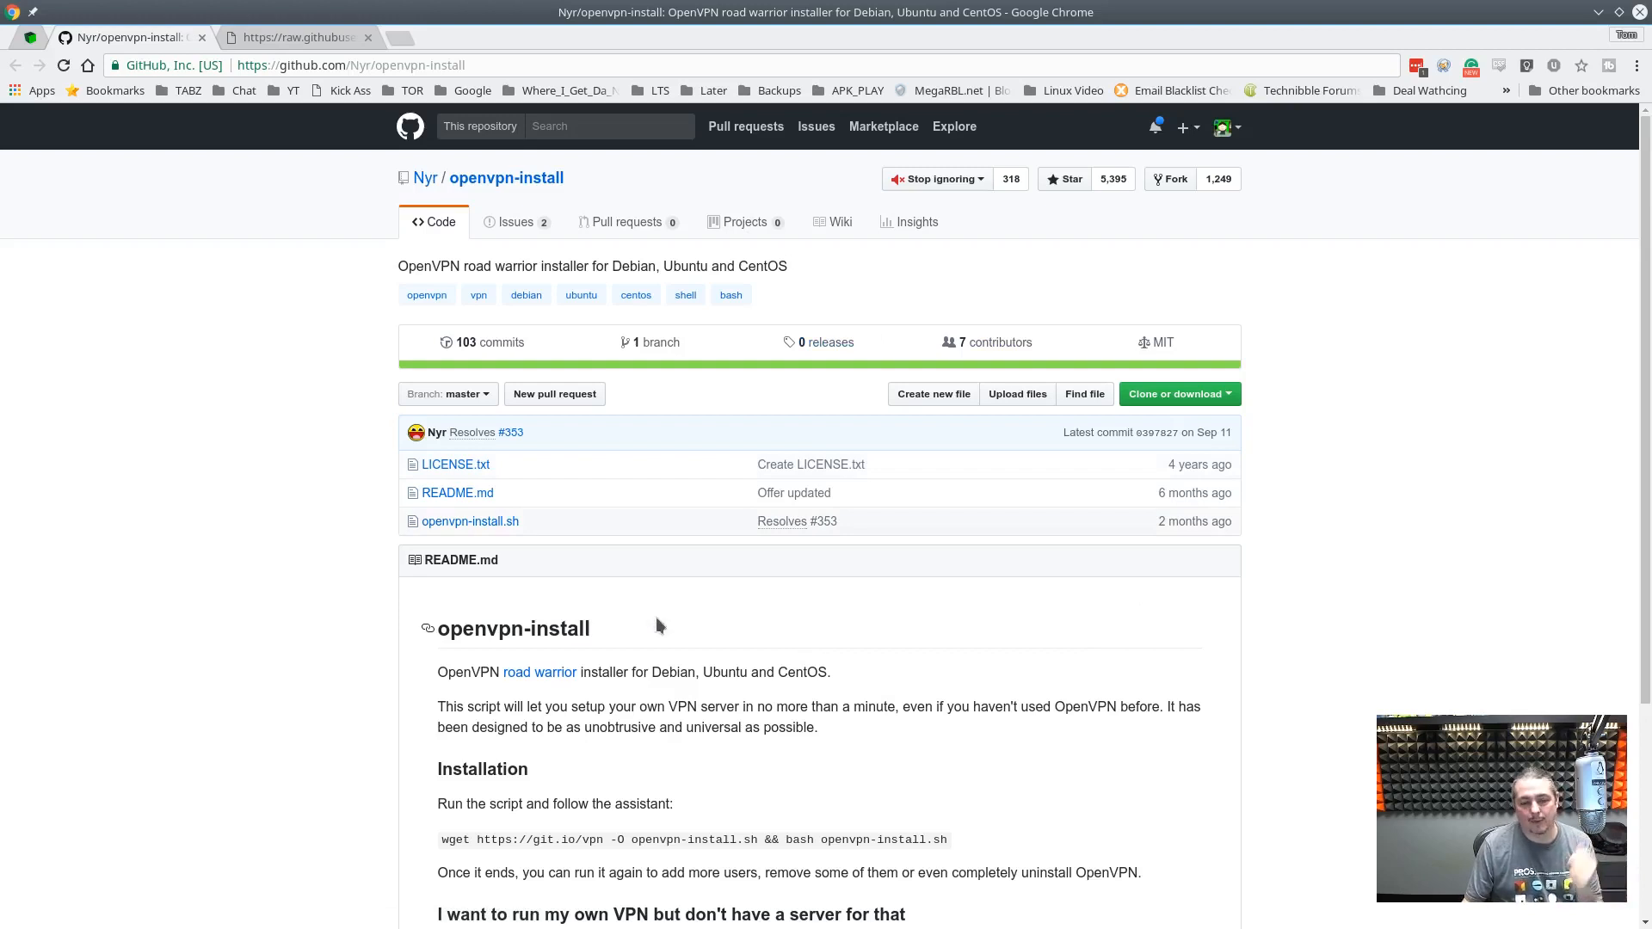
mouse_move(311, 116)
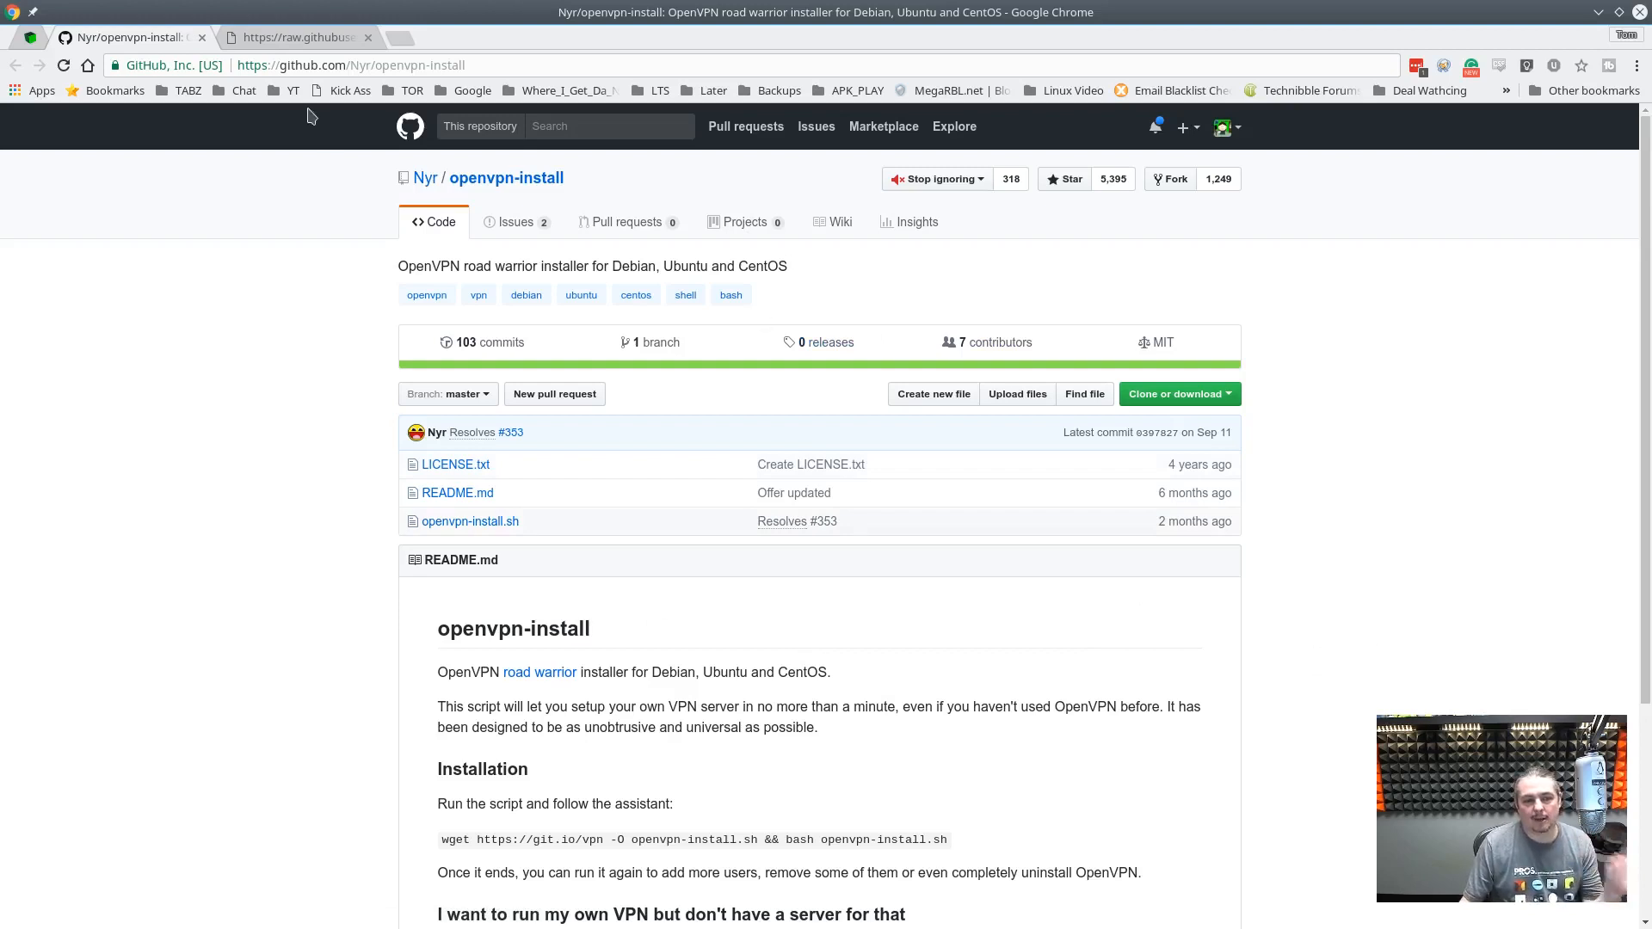
mouse_move(158, 100)
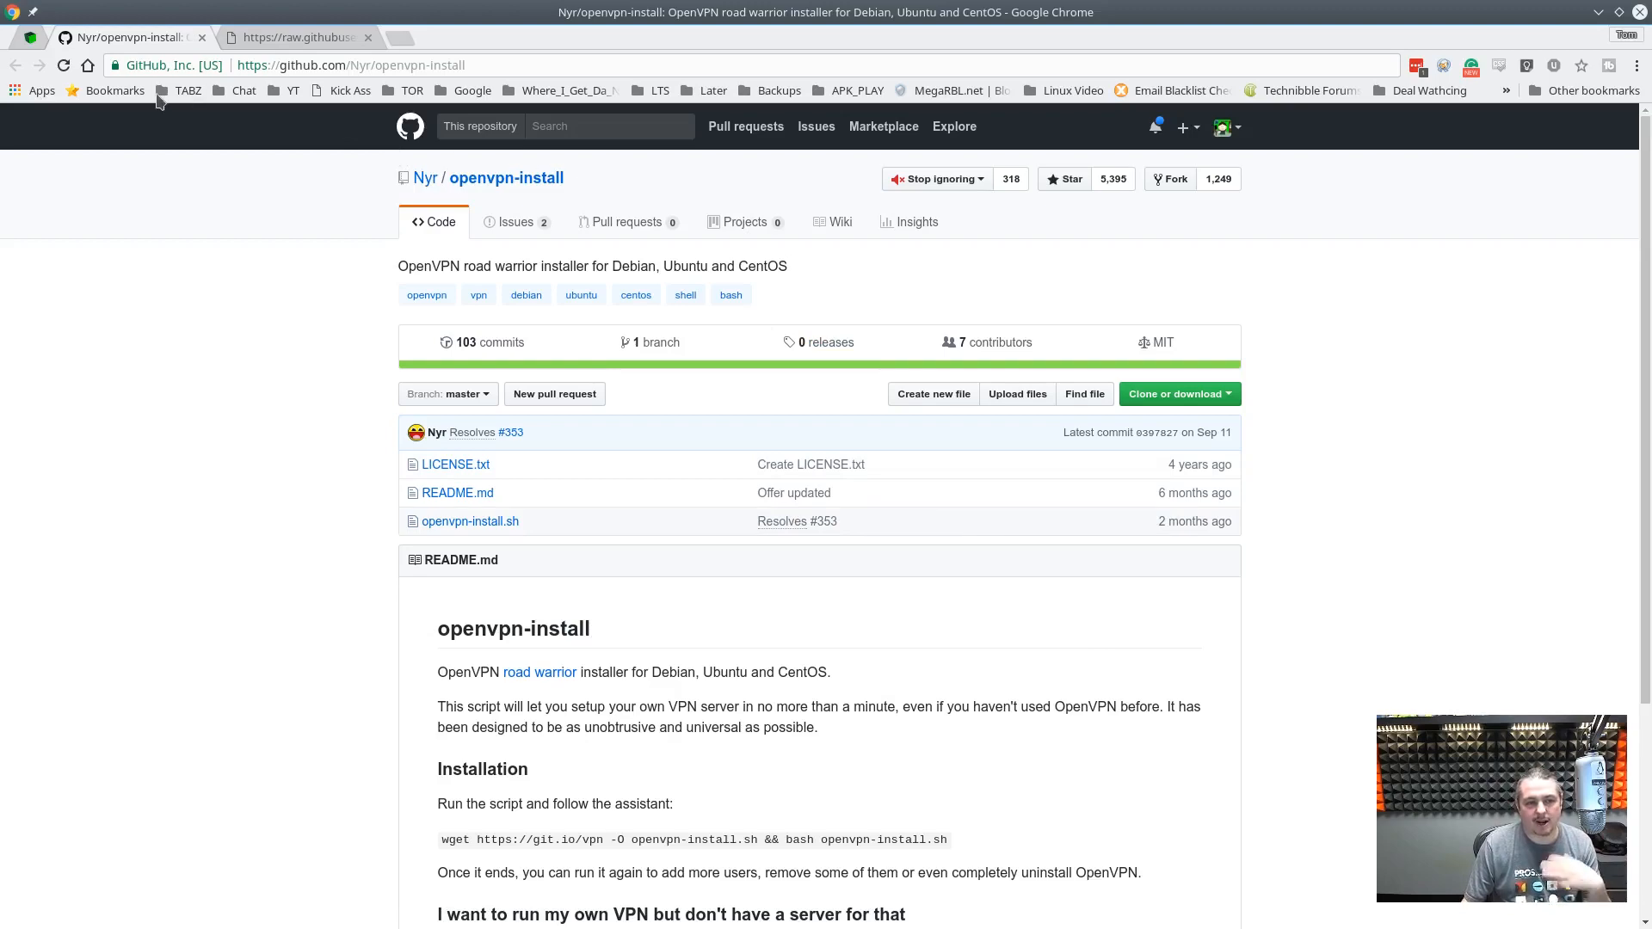
Scroll the openvpn-install README down to the VPS hosting and donation sections.
scroll(down, 3)
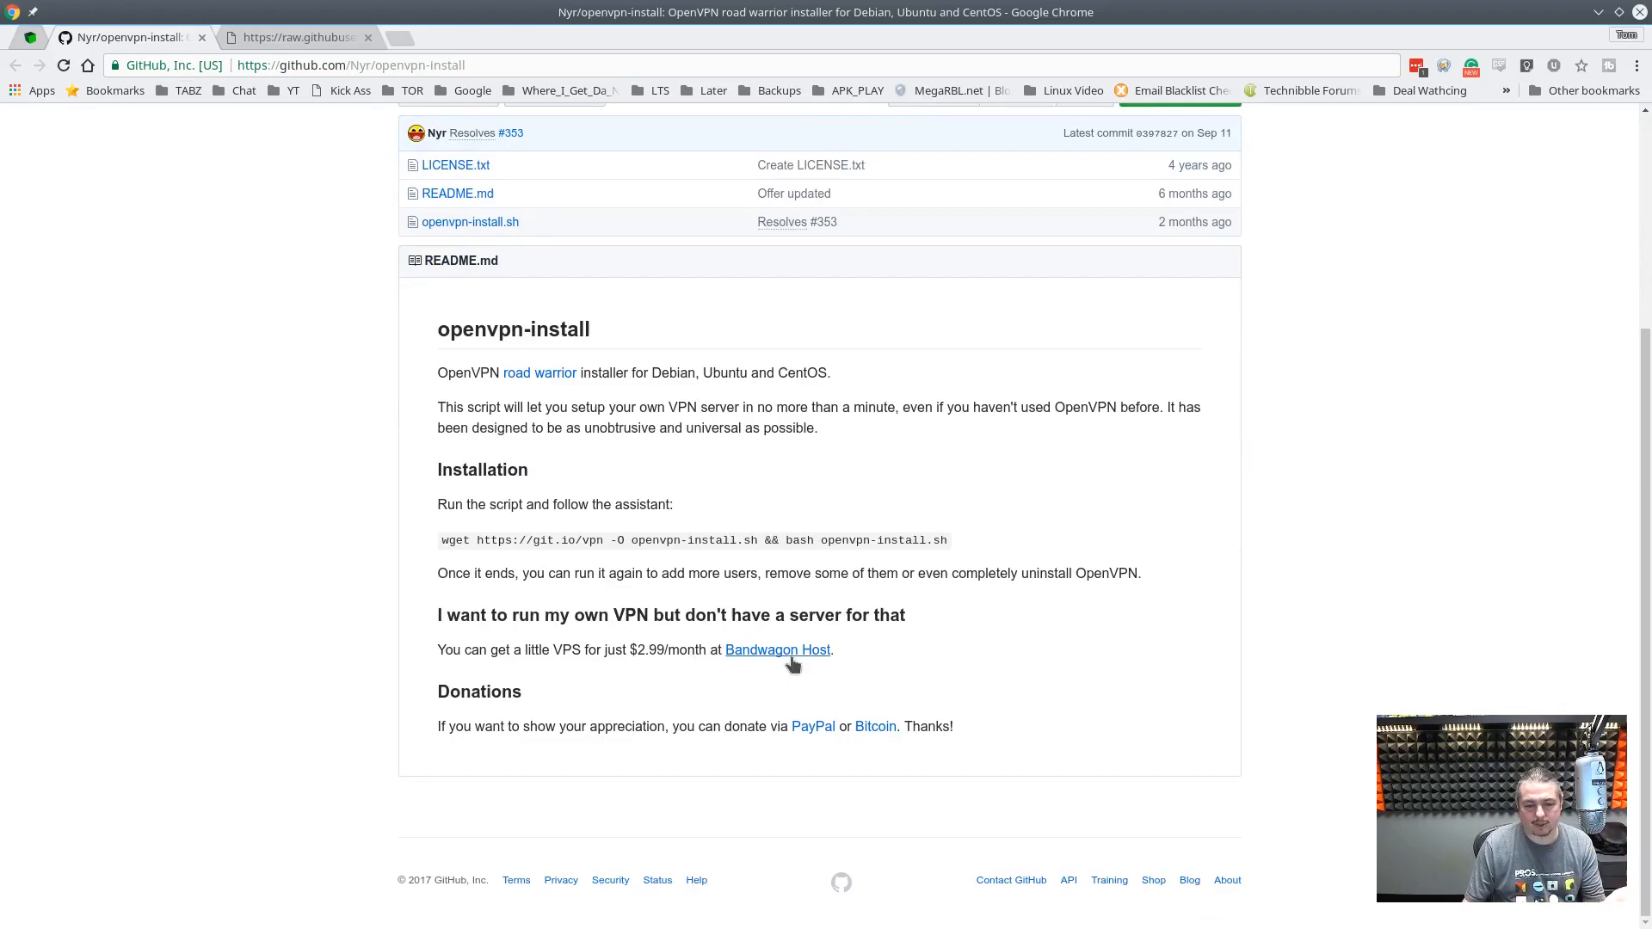
mouse_move(778, 648)
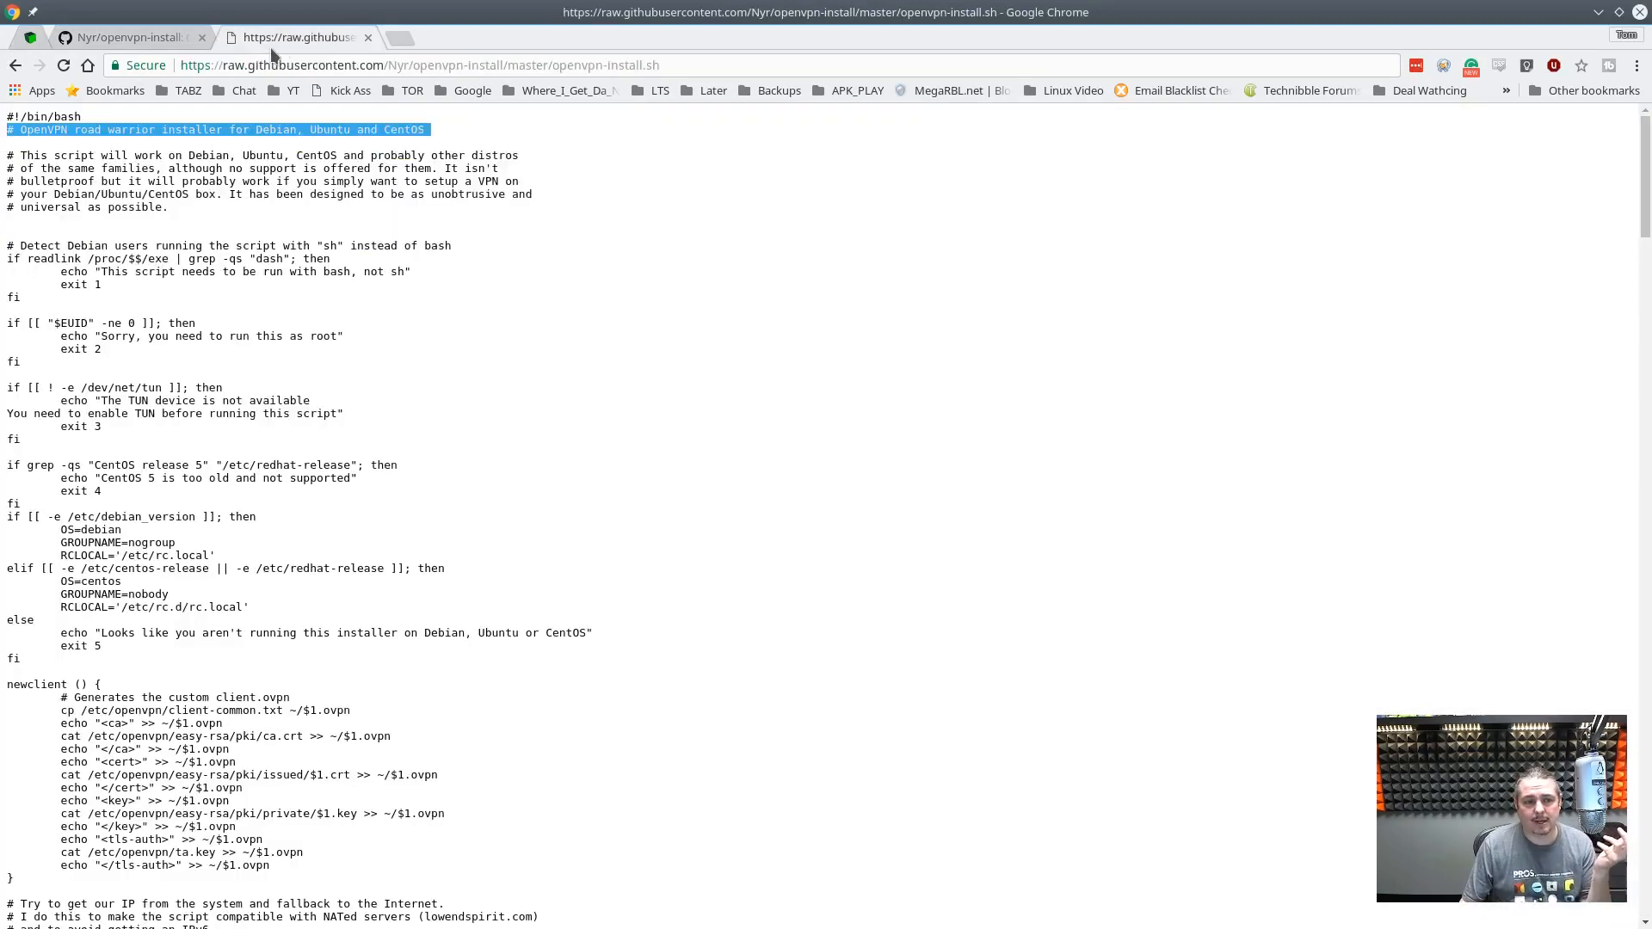
Leave the raw installer script for Linode Manager's Linode 1024 plan selection page.
click(269, 160)
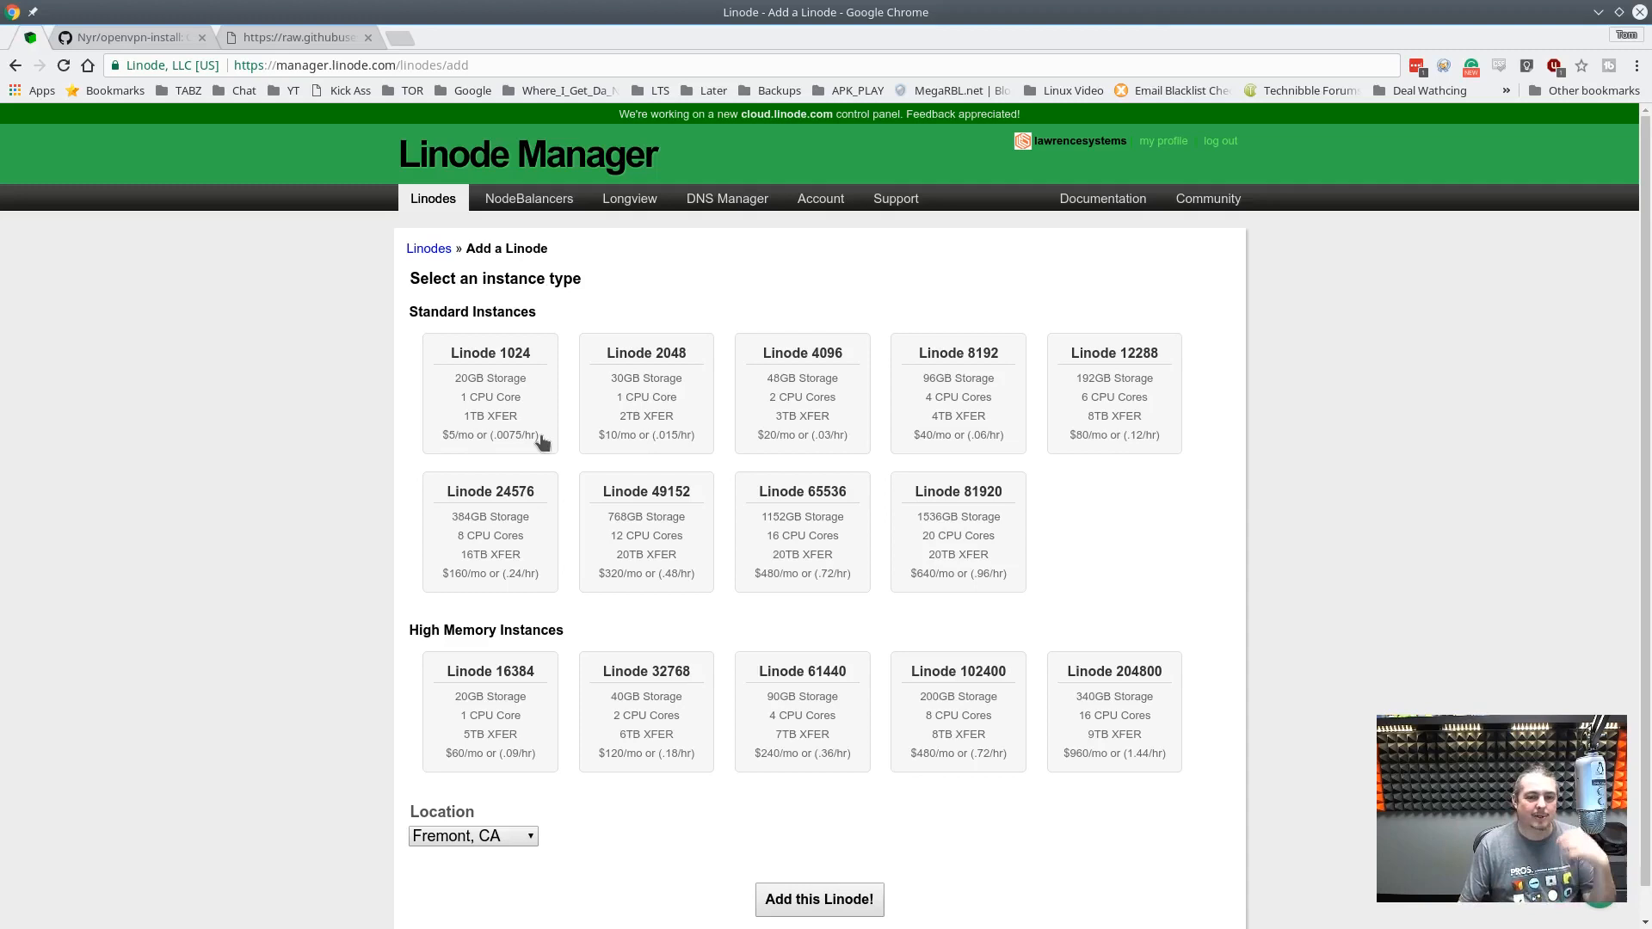
mouse_move(503, 434)
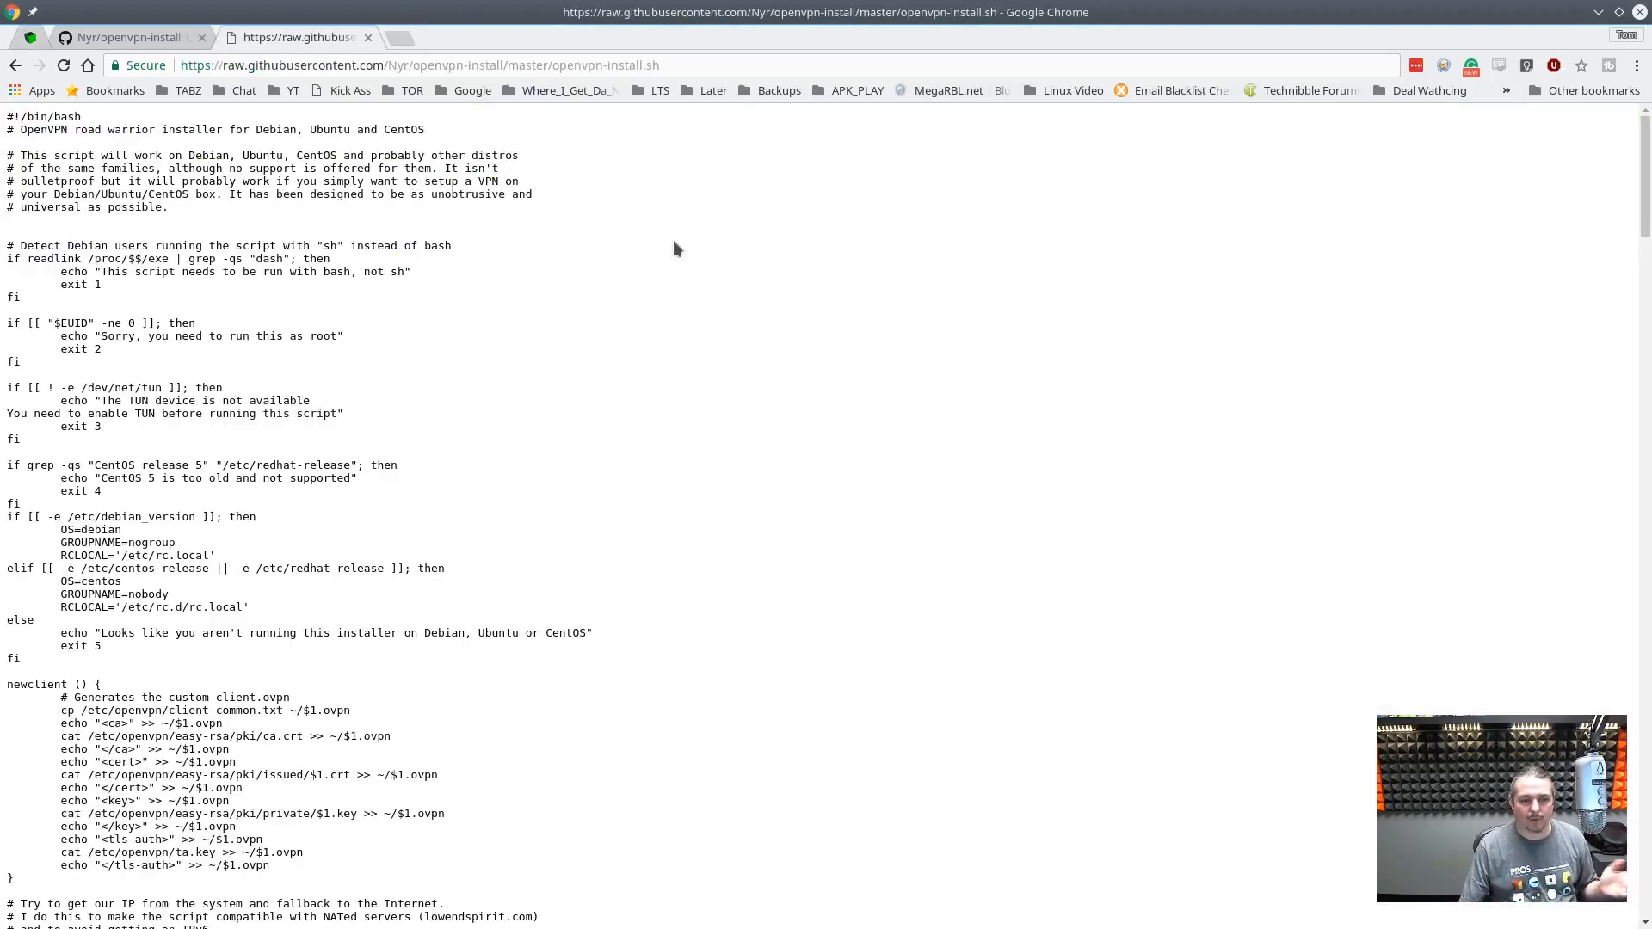
scroll(down, 3)
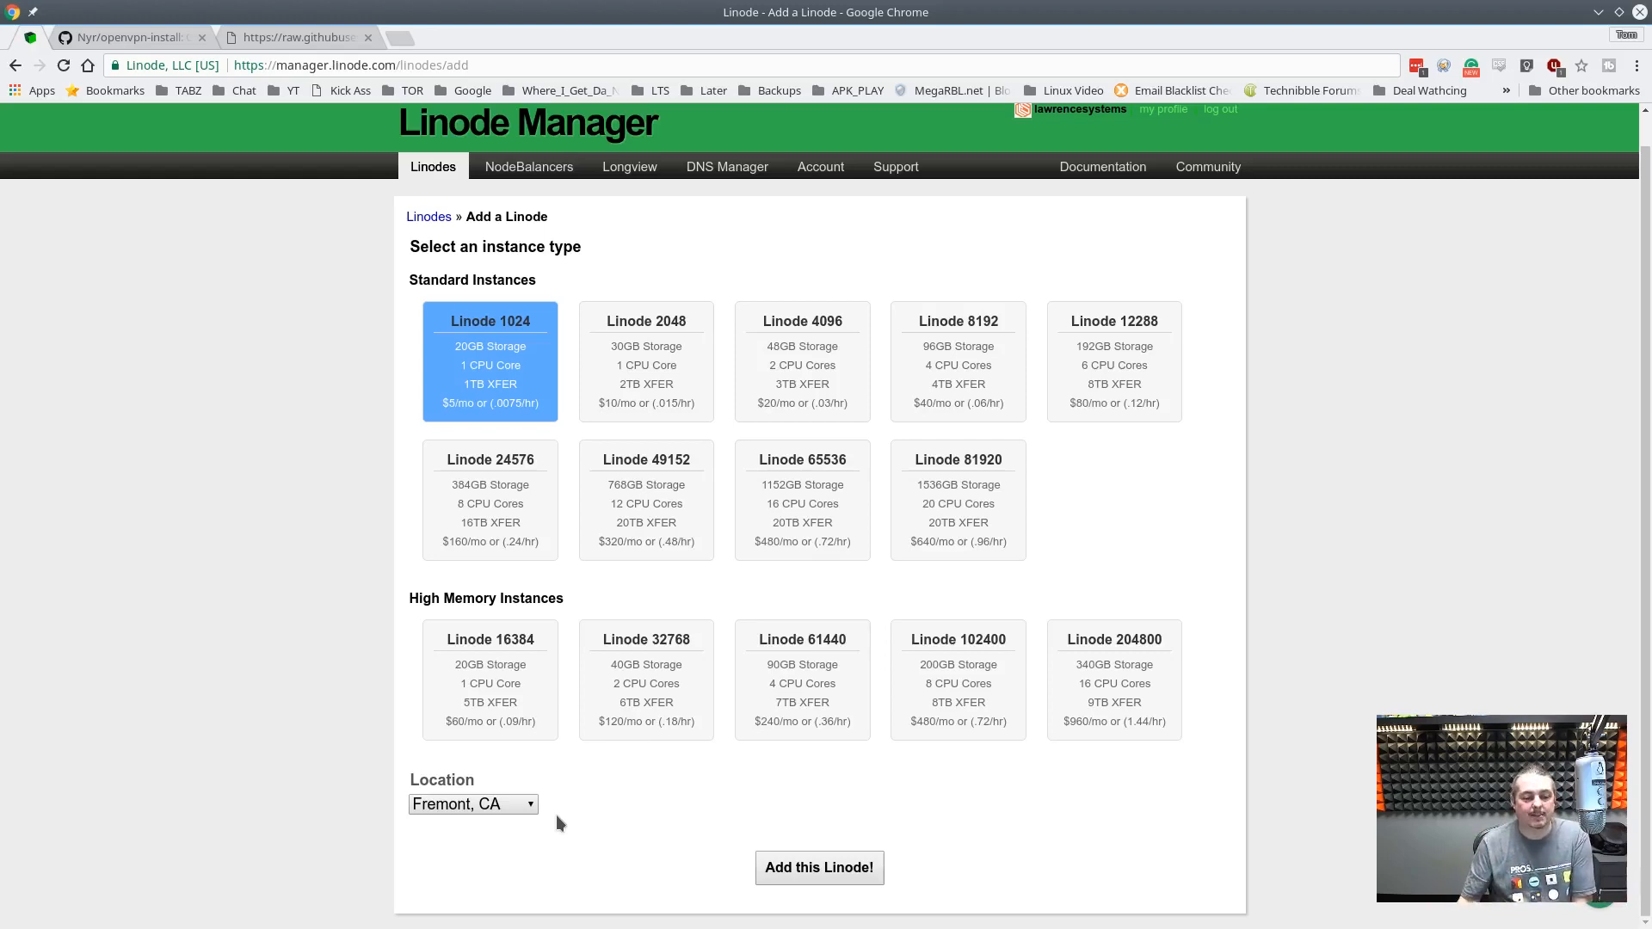
Create a Linode 1024 server located in London, UK.
click(472, 803)
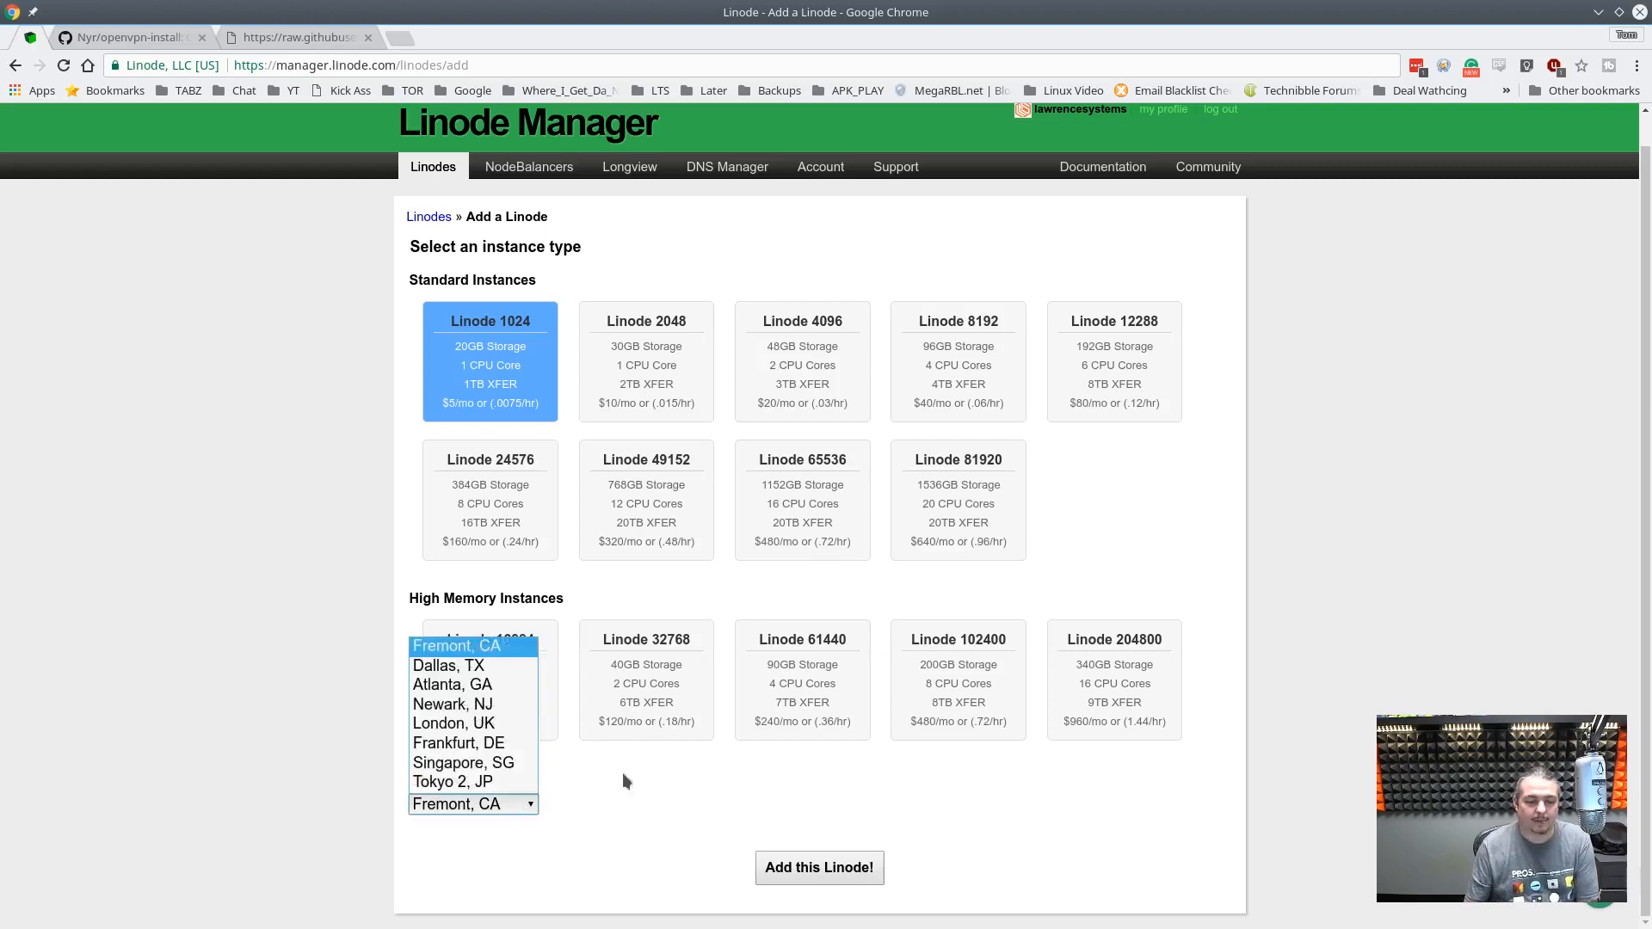
mouse_move(472, 723)
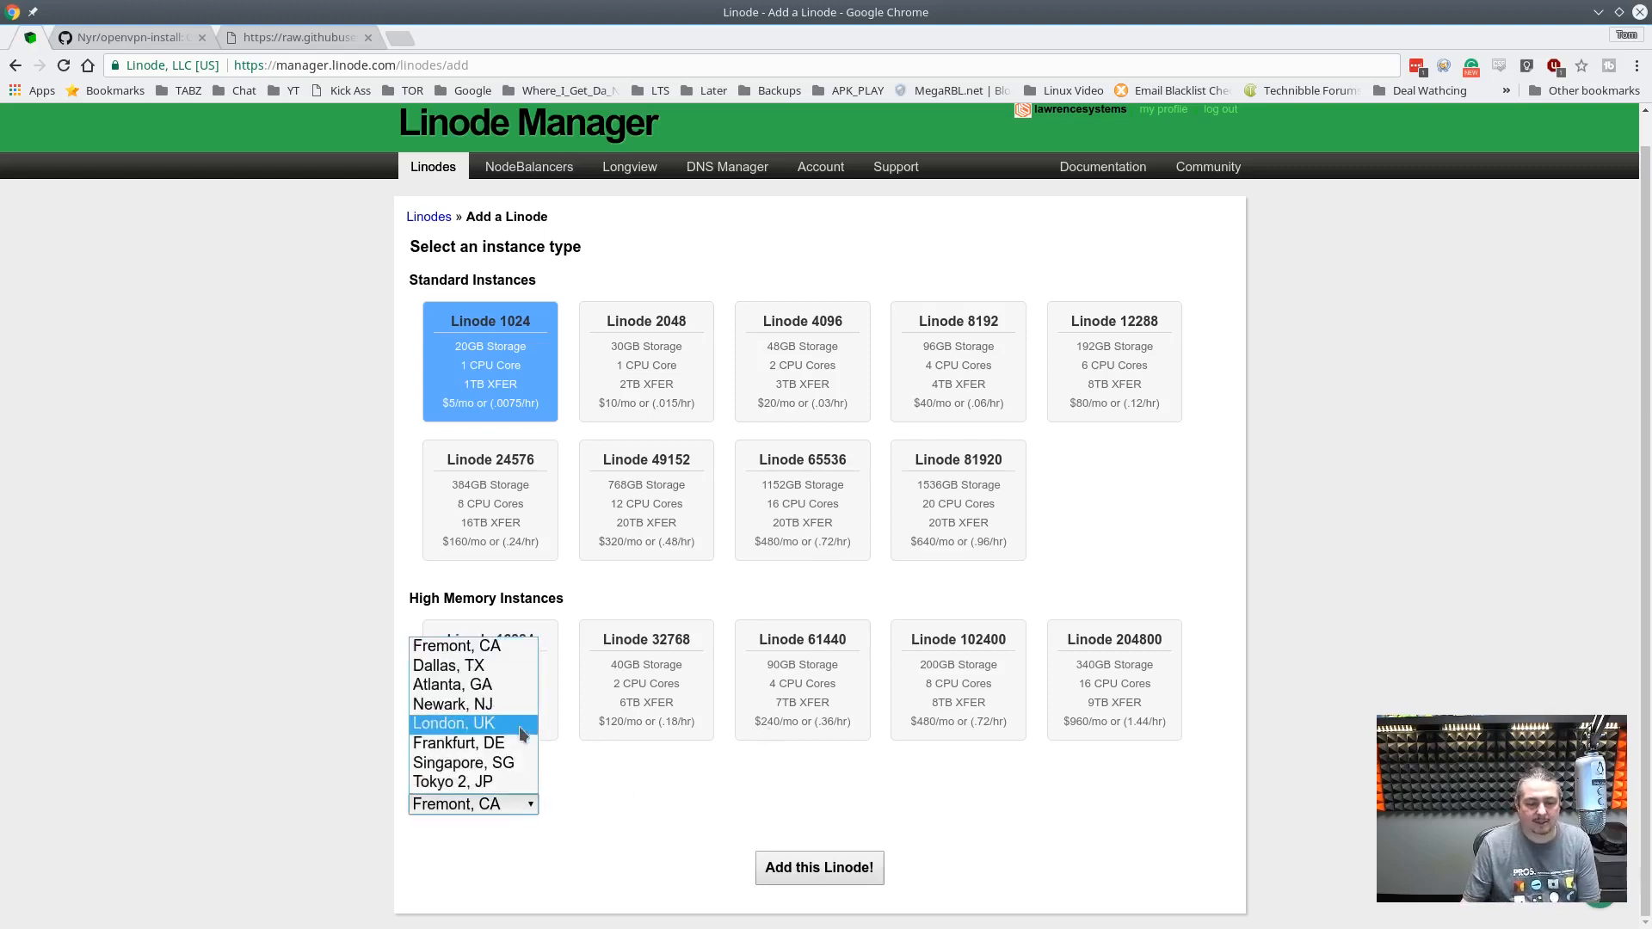
click(455, 723)
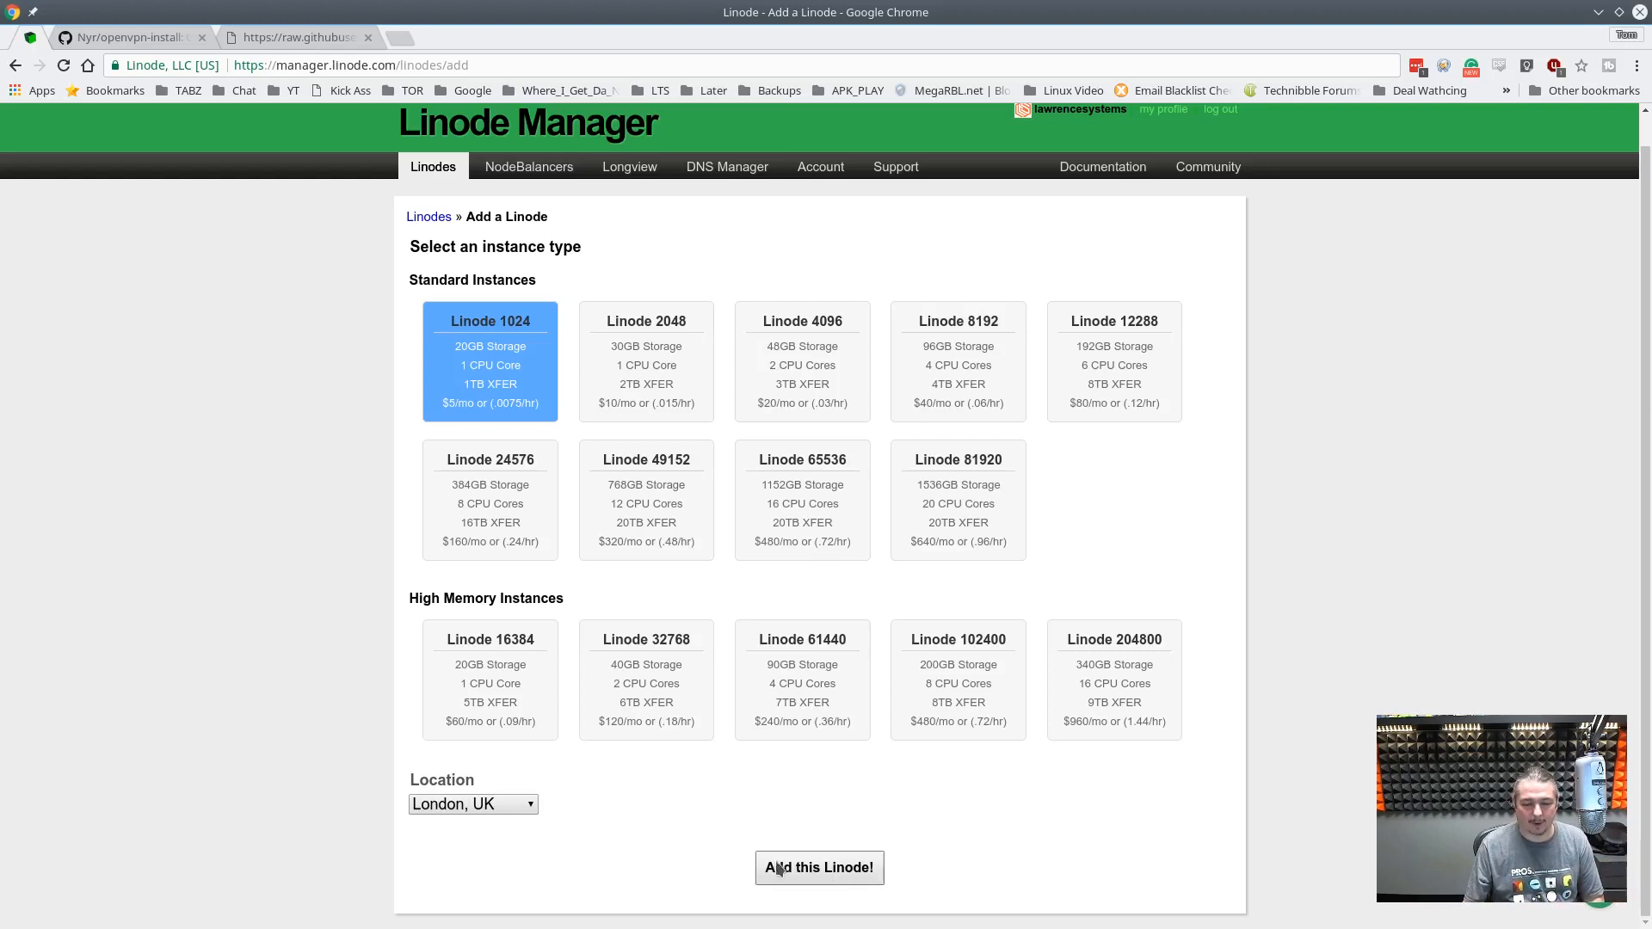
click(818, 867)
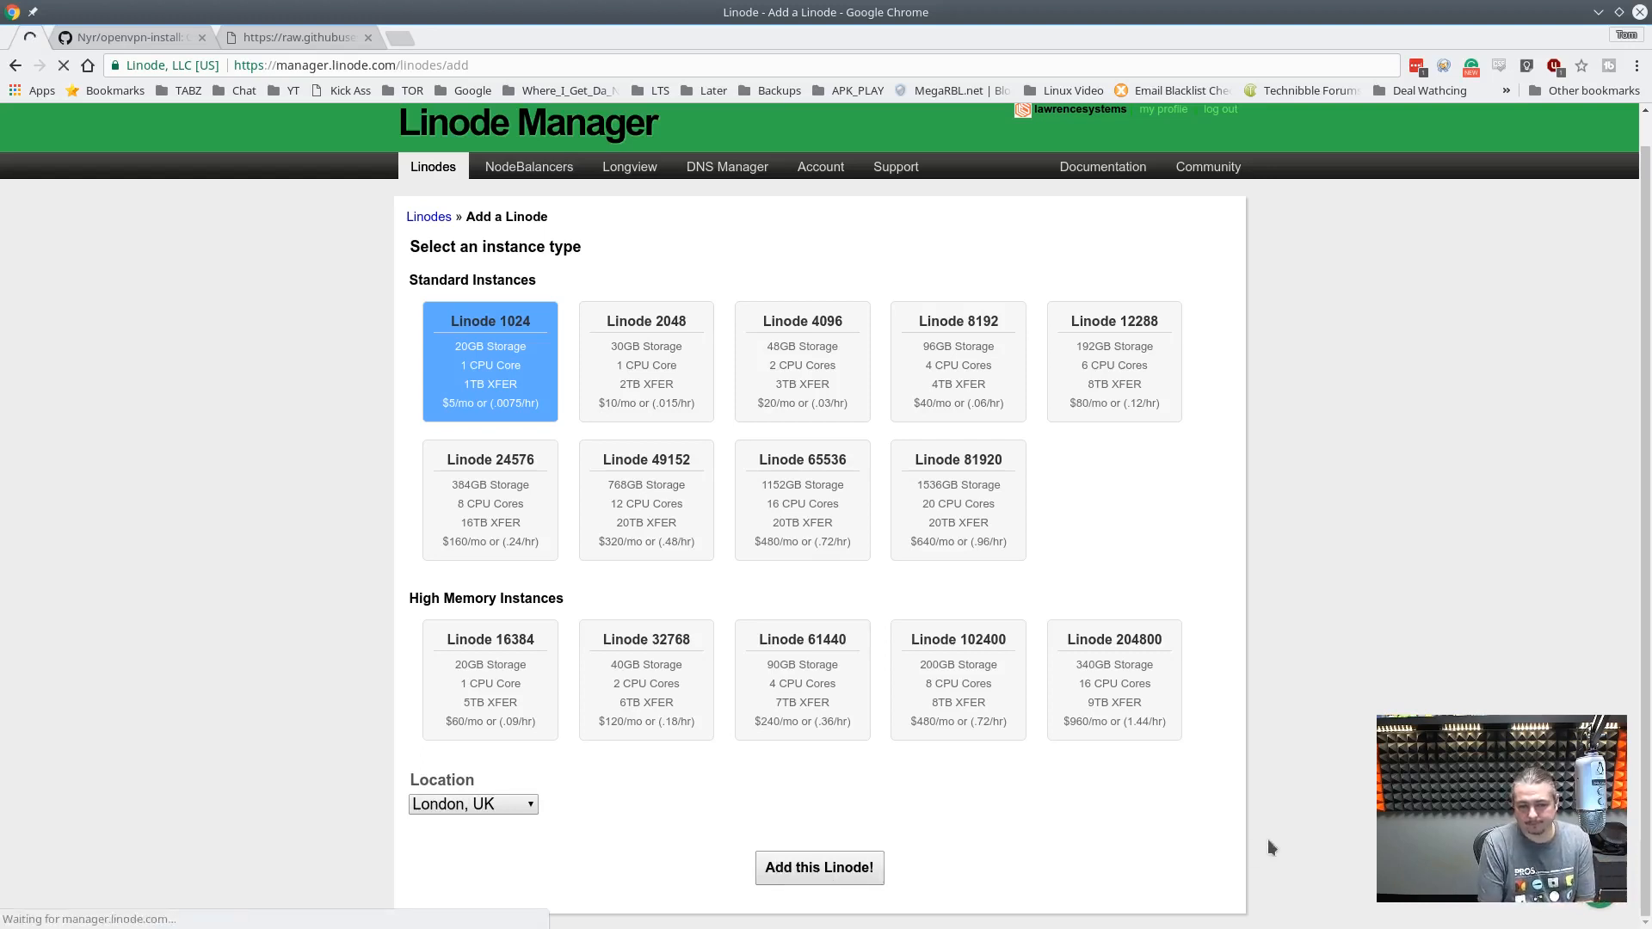
click(818, 867)
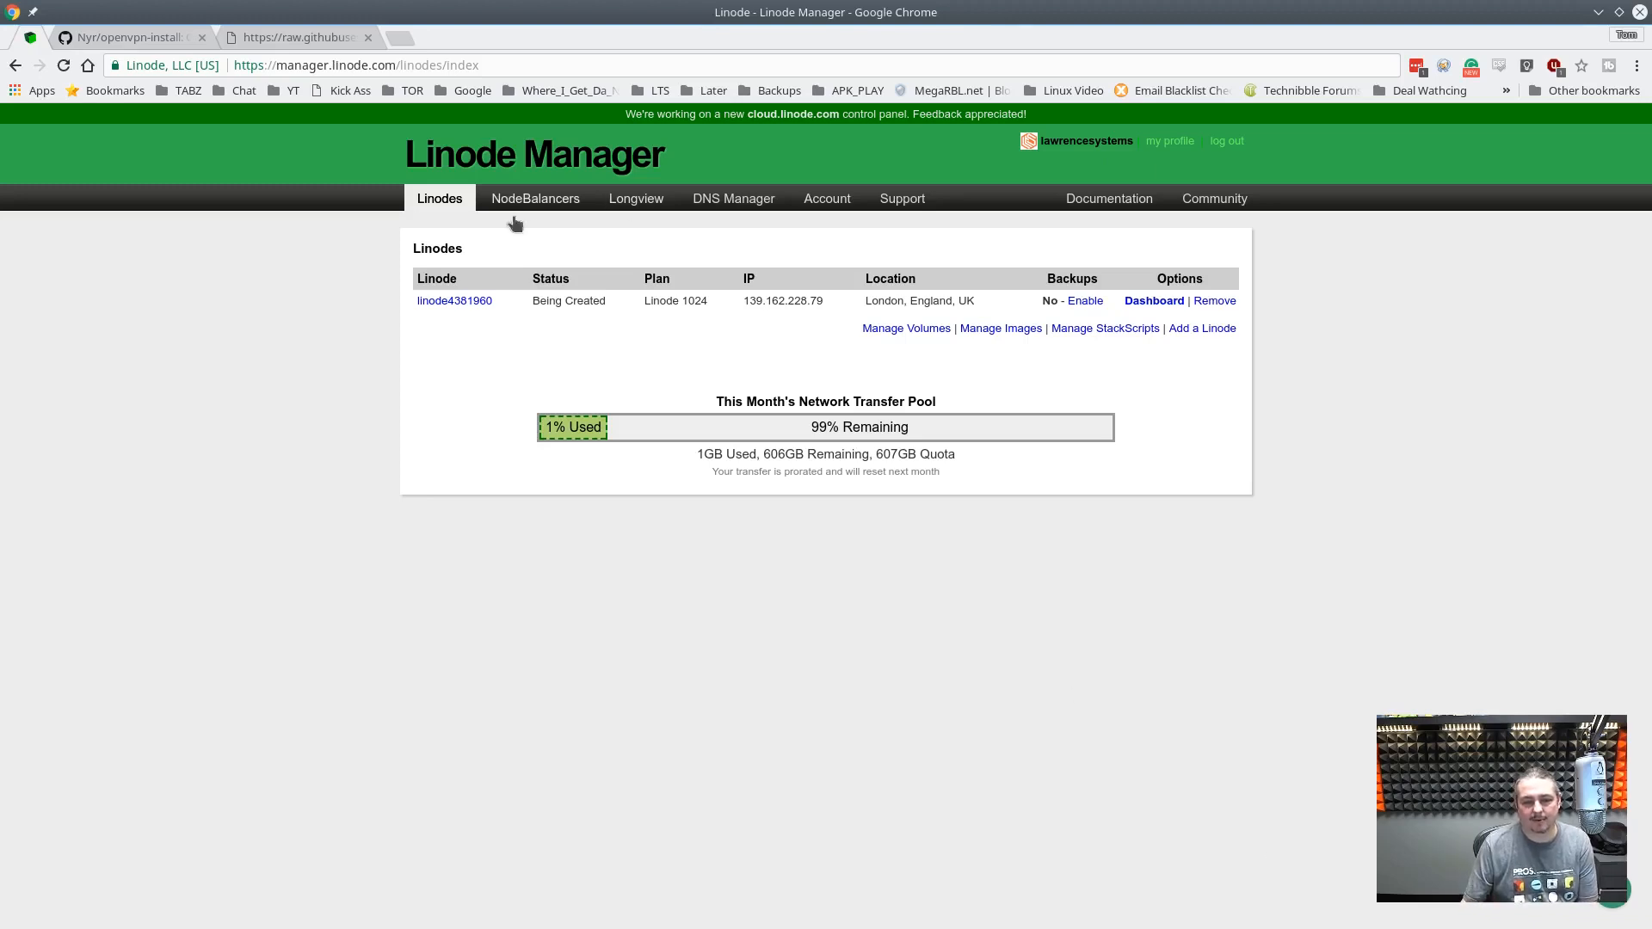
Rename the new Linode to OpenVPNDemo in its settings and return to its overview.
click(1153, 300)
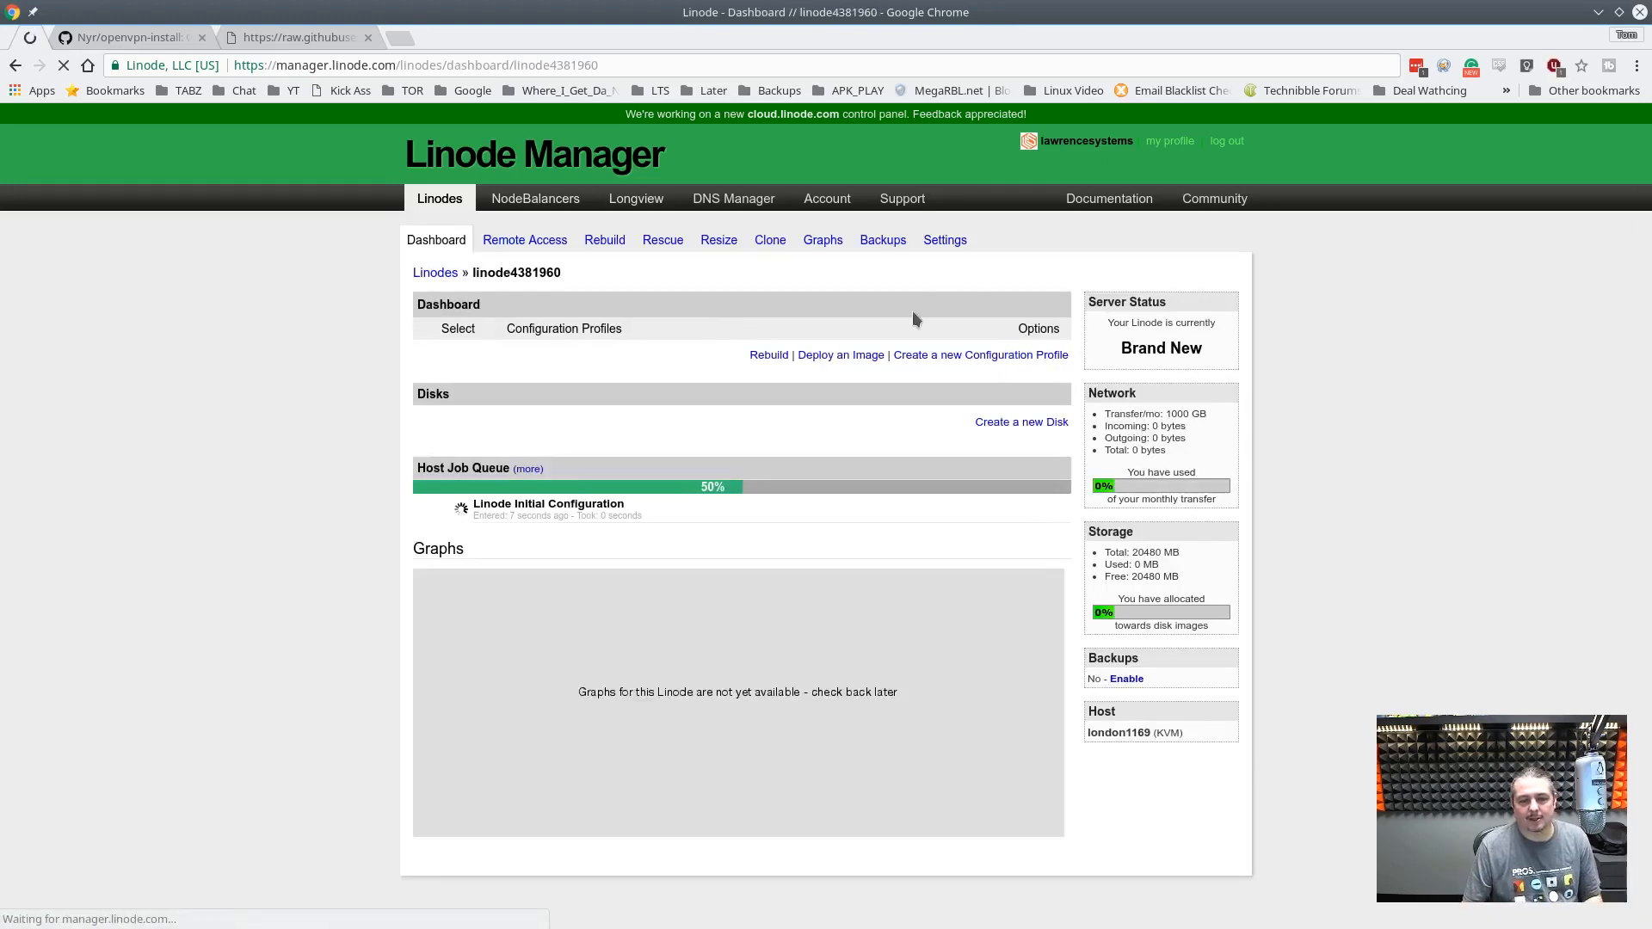
click(943, 239)
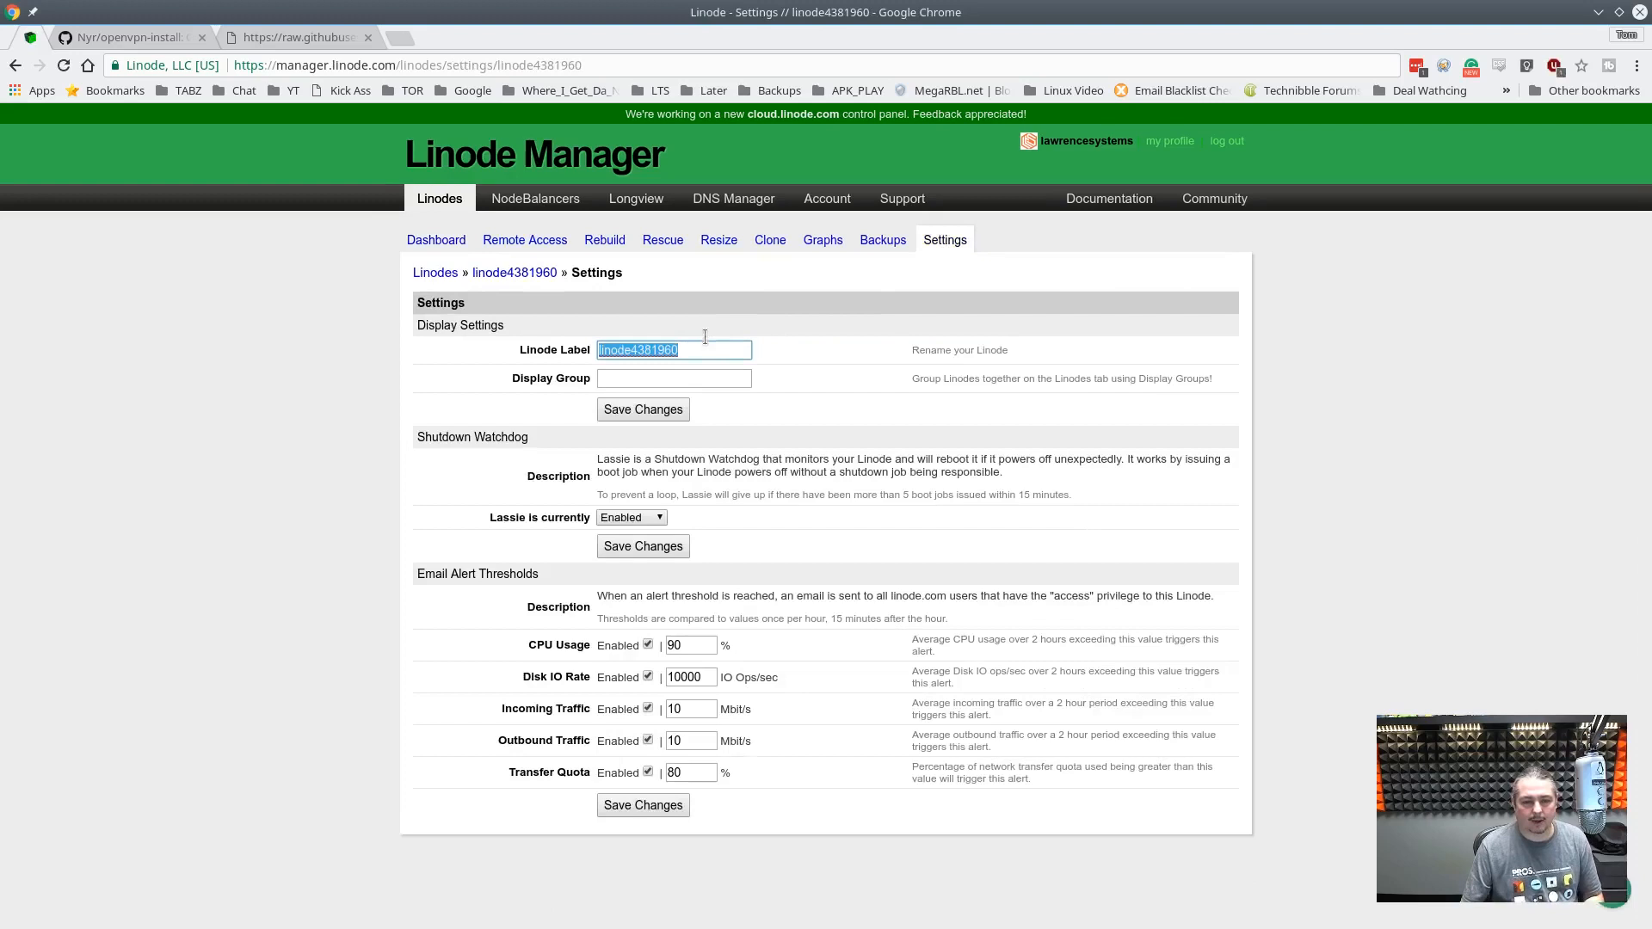
text(OpenVPN)
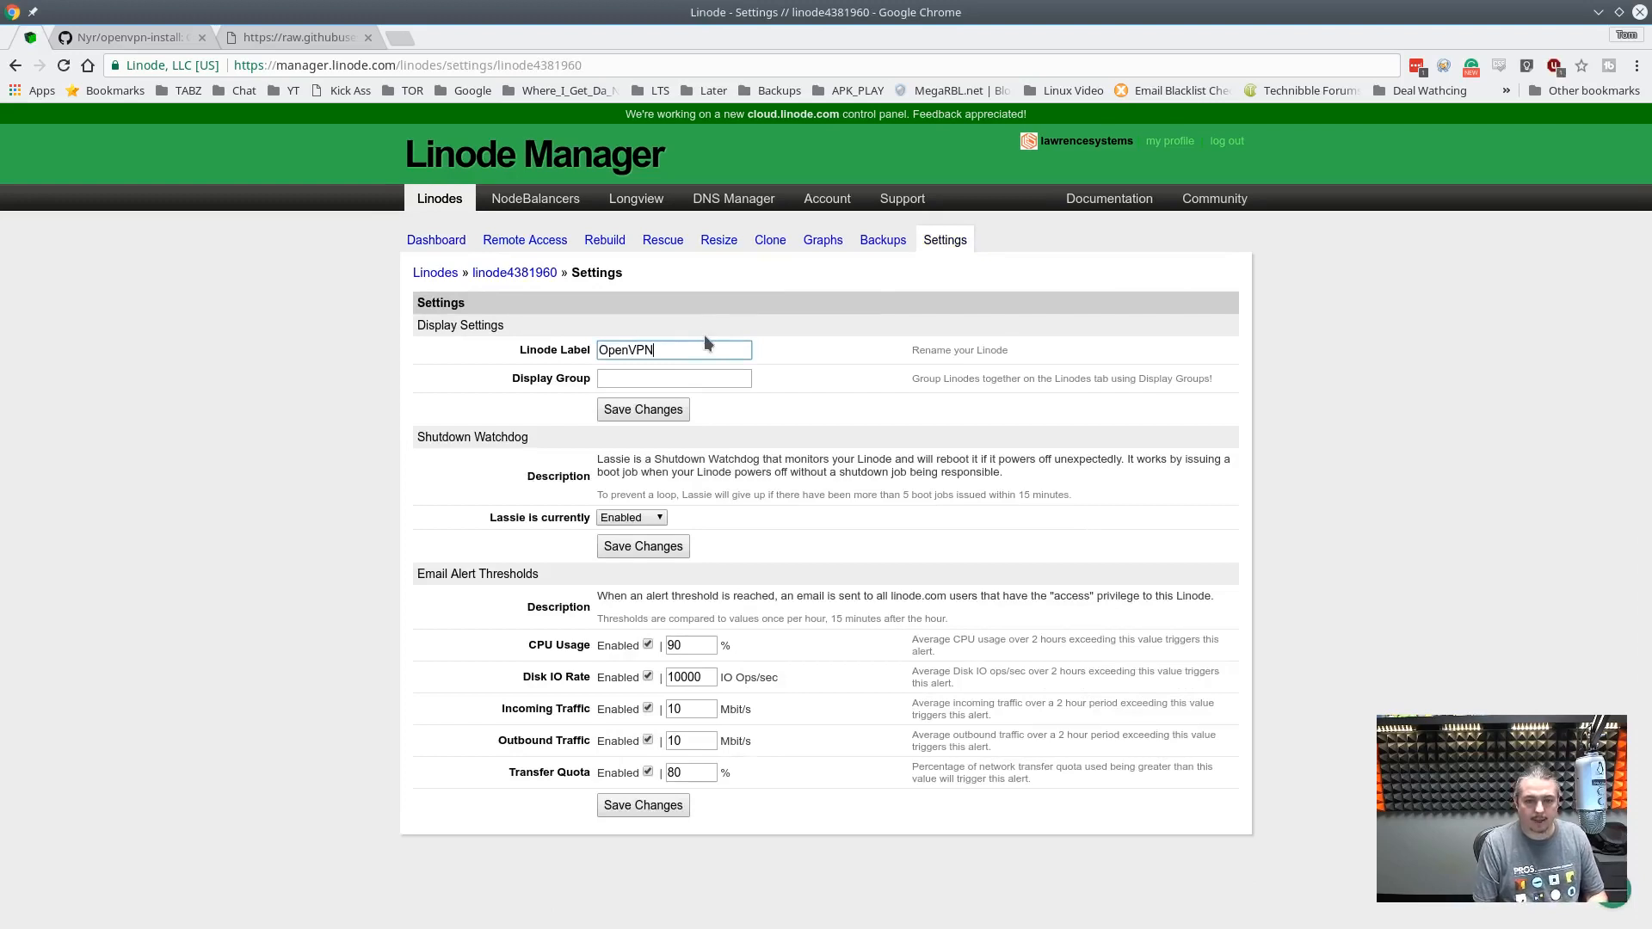
text(Demo)
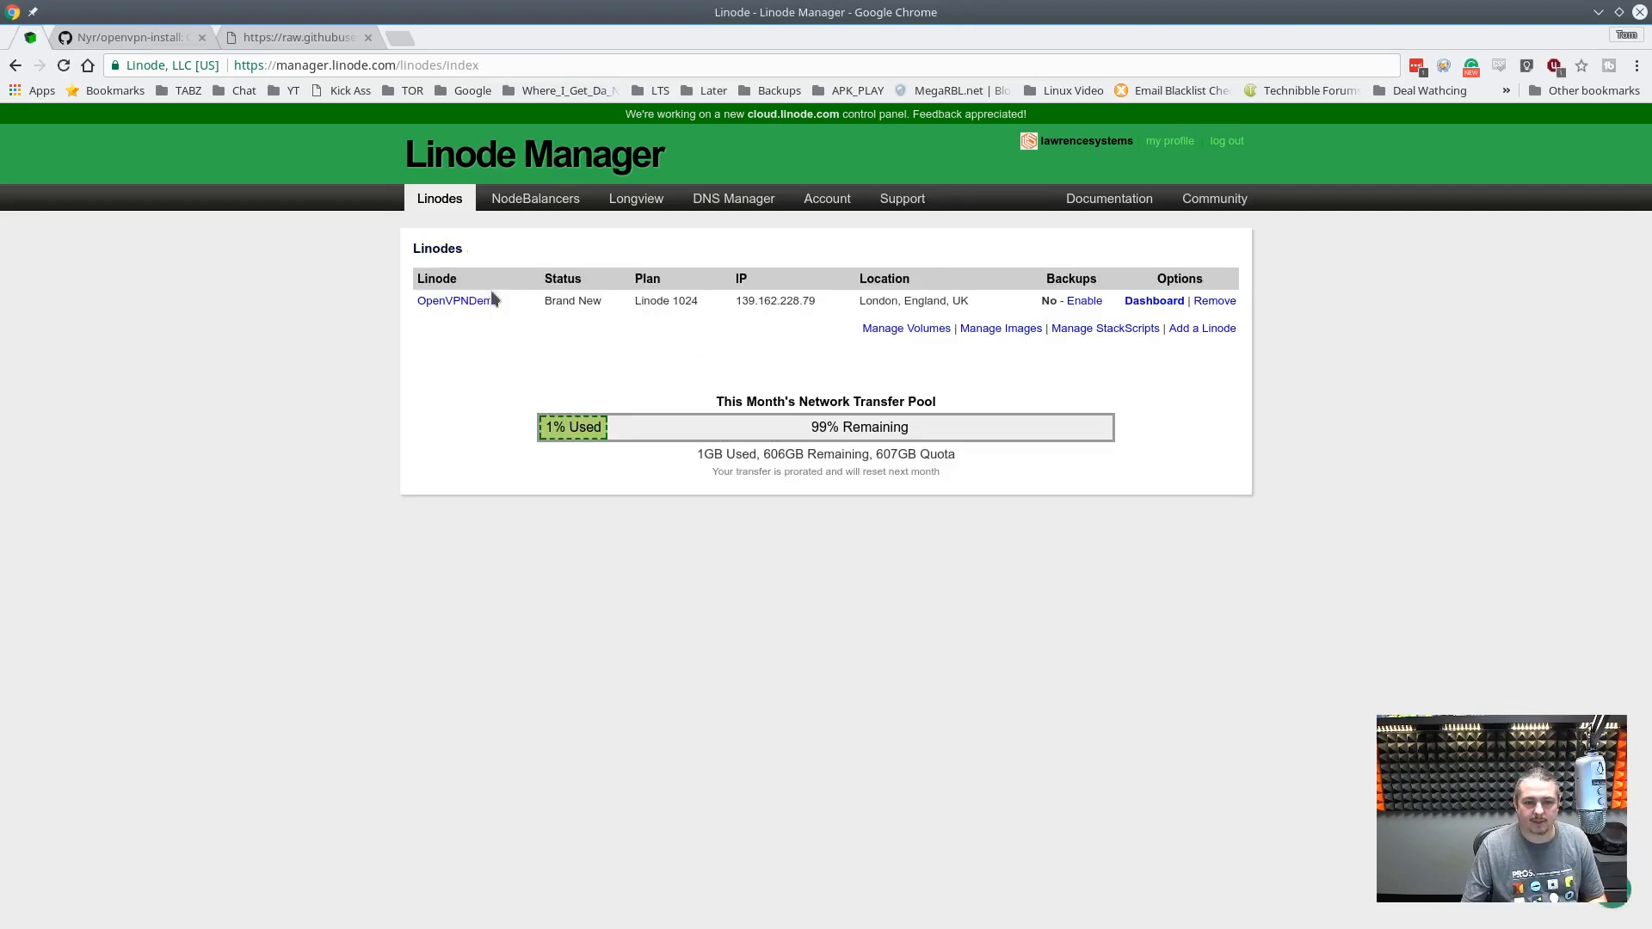
click(451, 300)
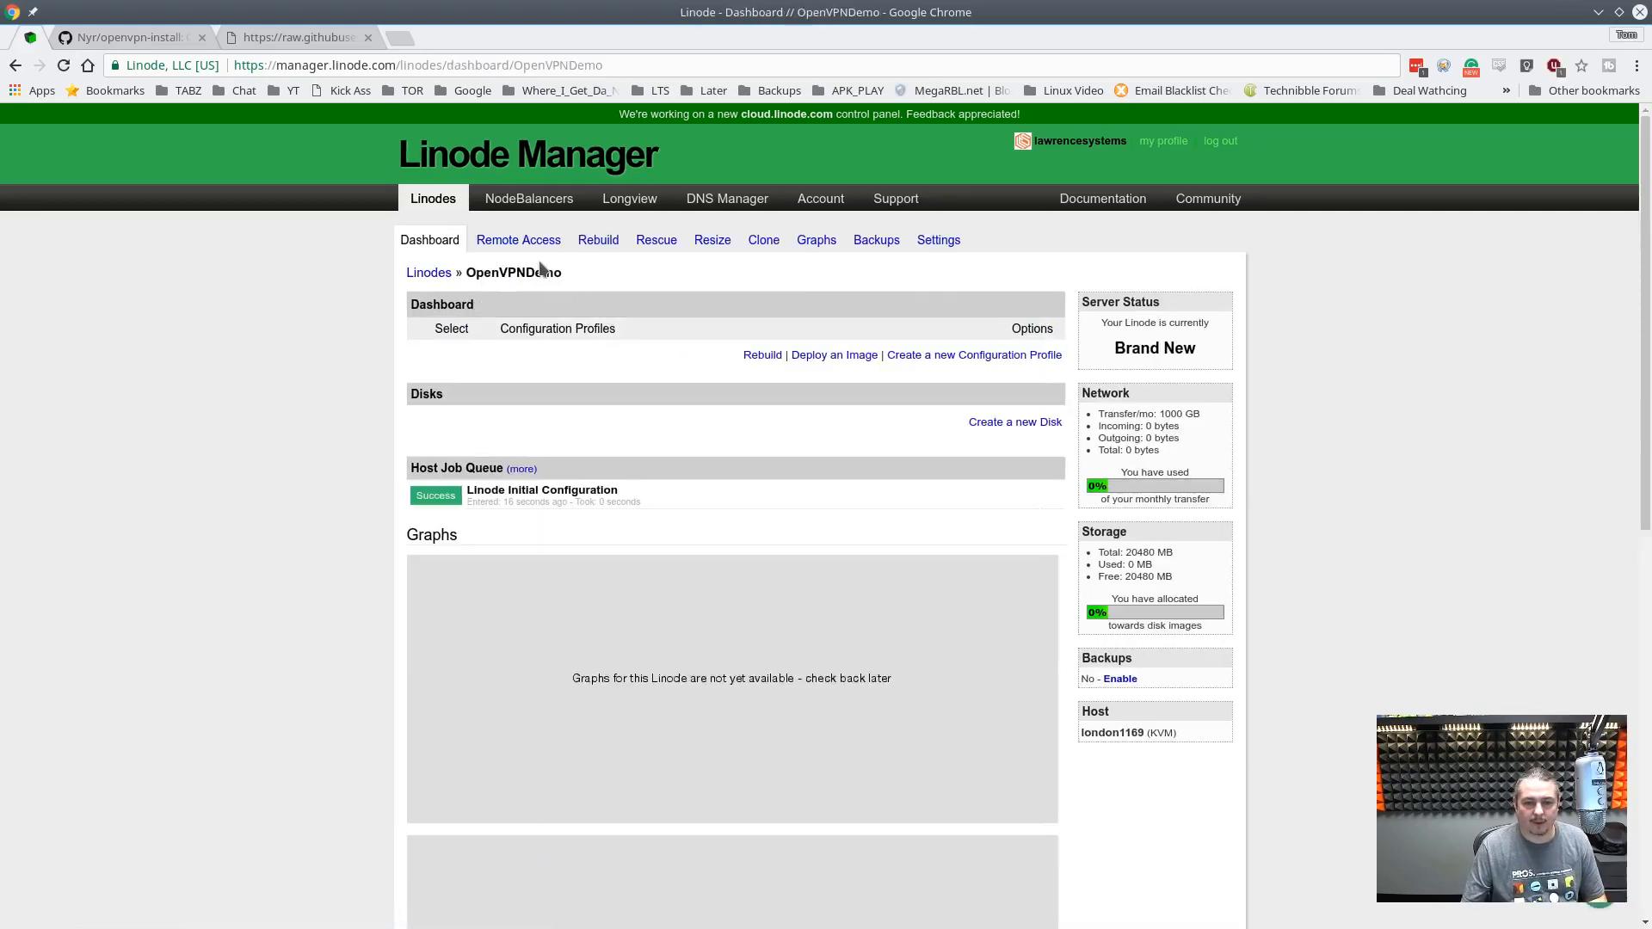
mouse_move(833, 354)
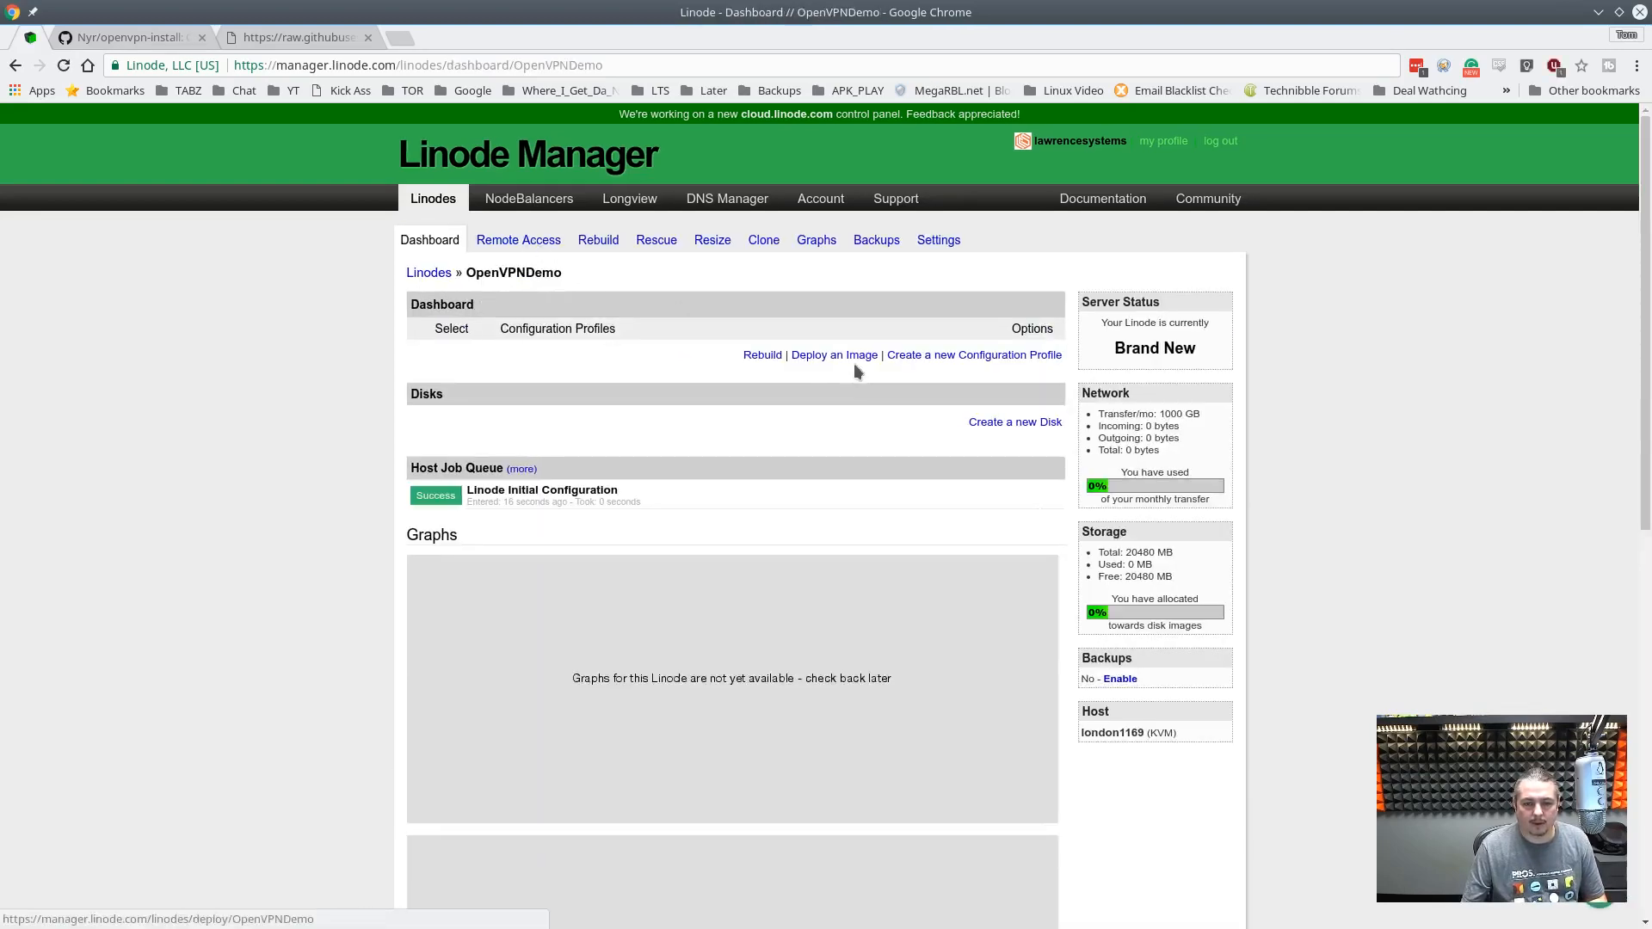
Deploy the Debian 9 image to OpenVPNDemo with a root password.
click(833, 354)
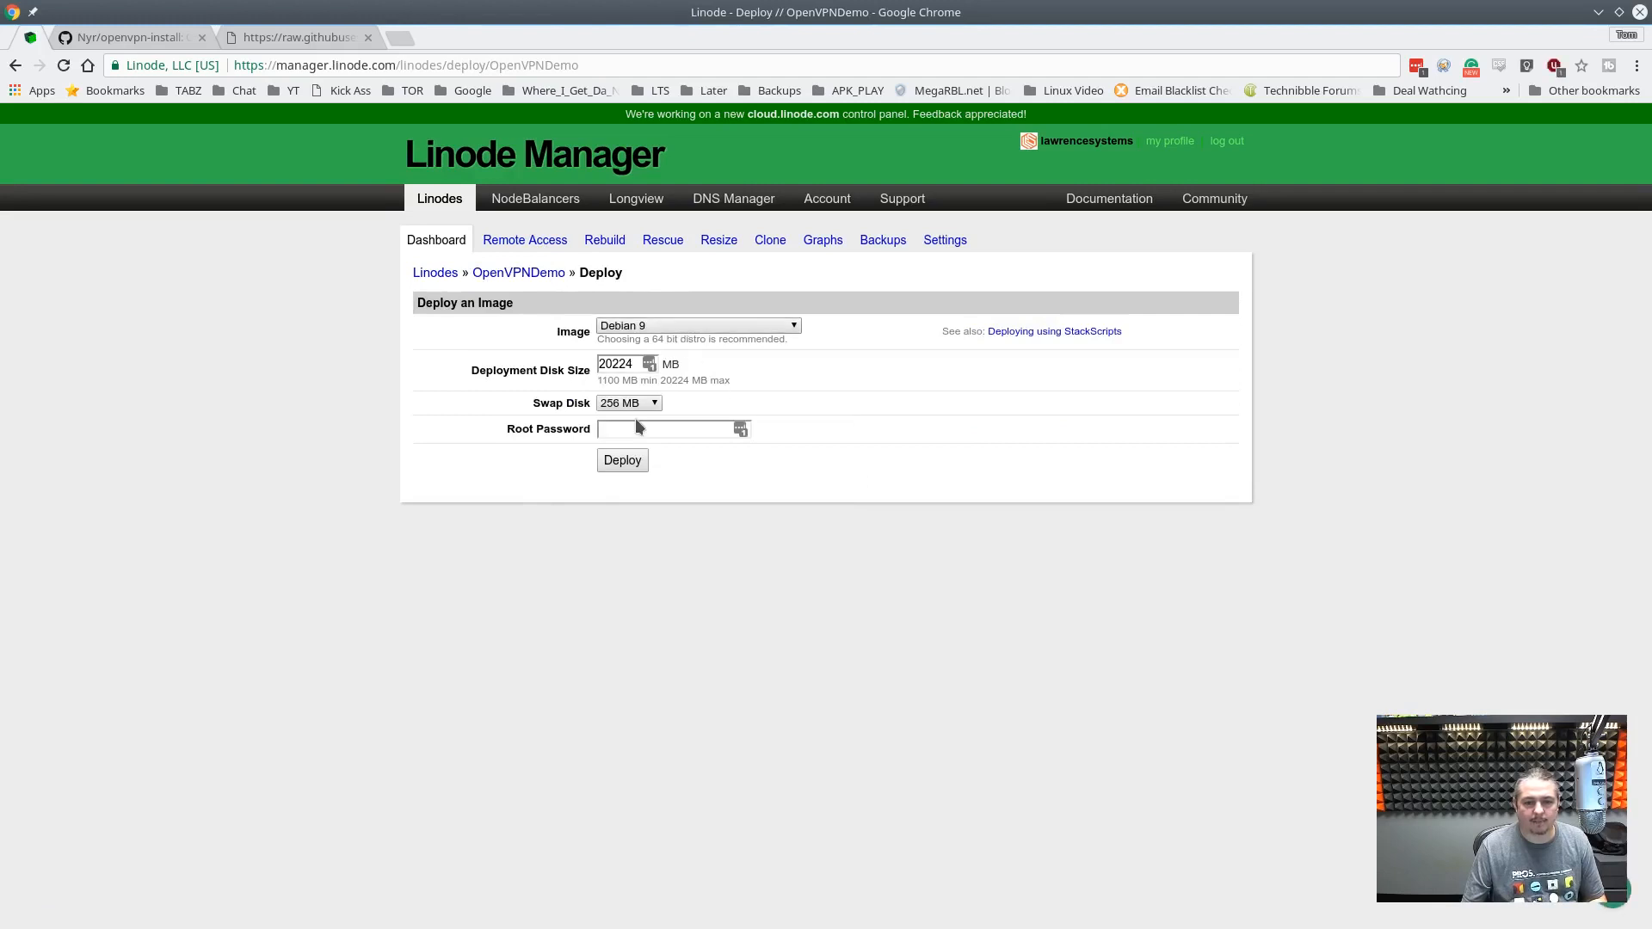
click(672, 427)
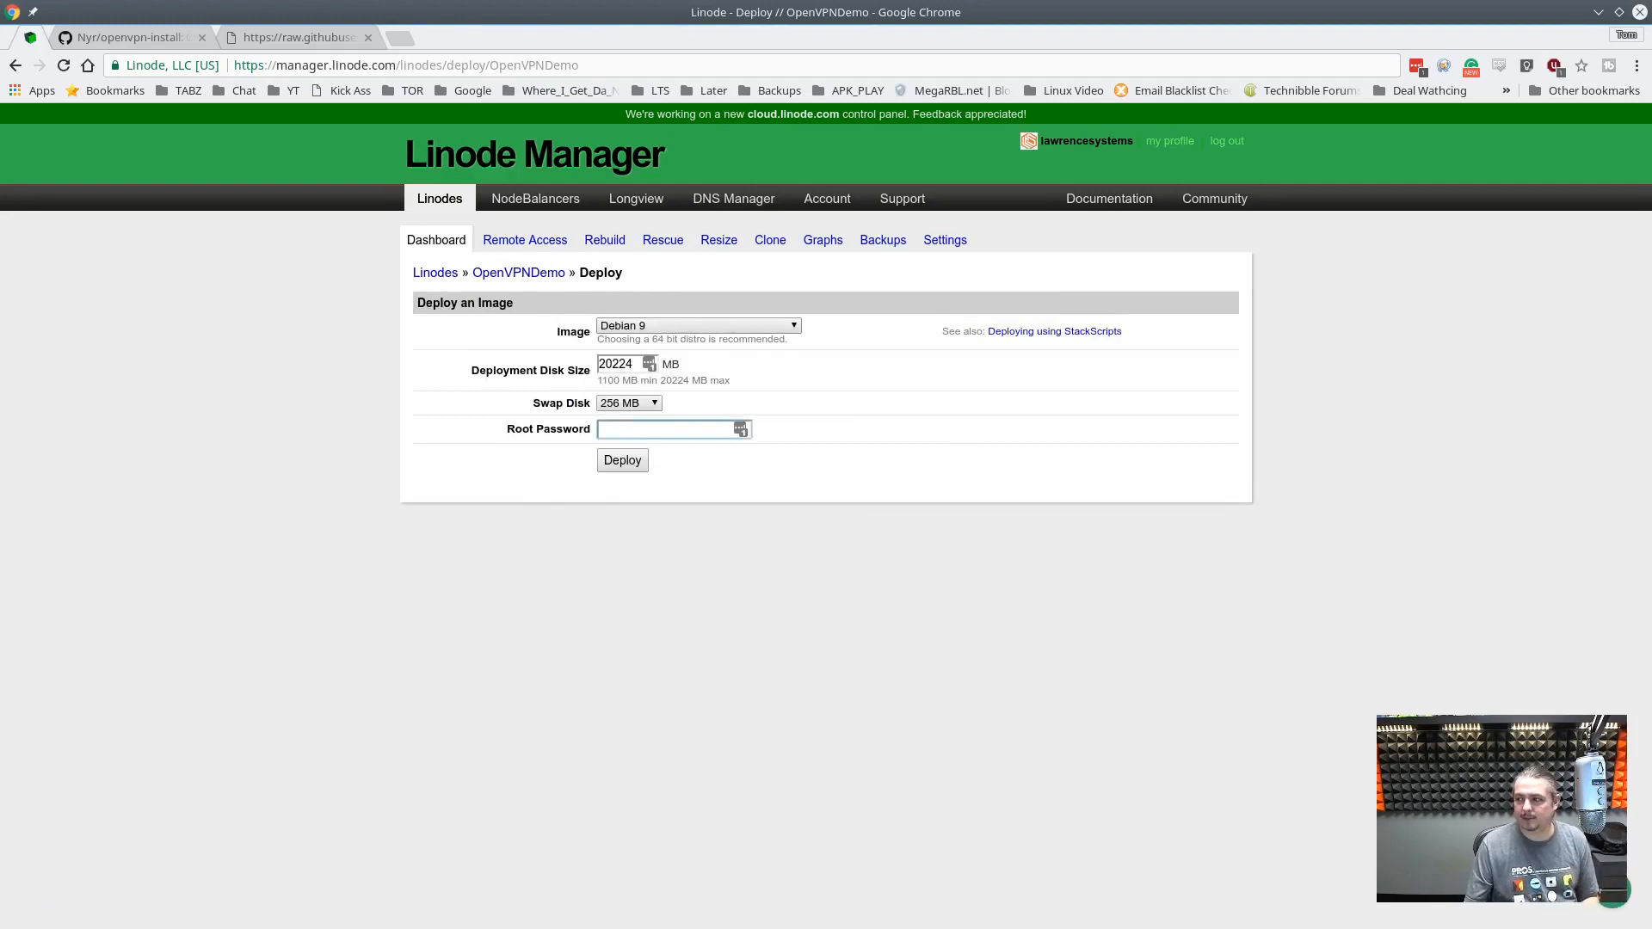
click(664, 429)
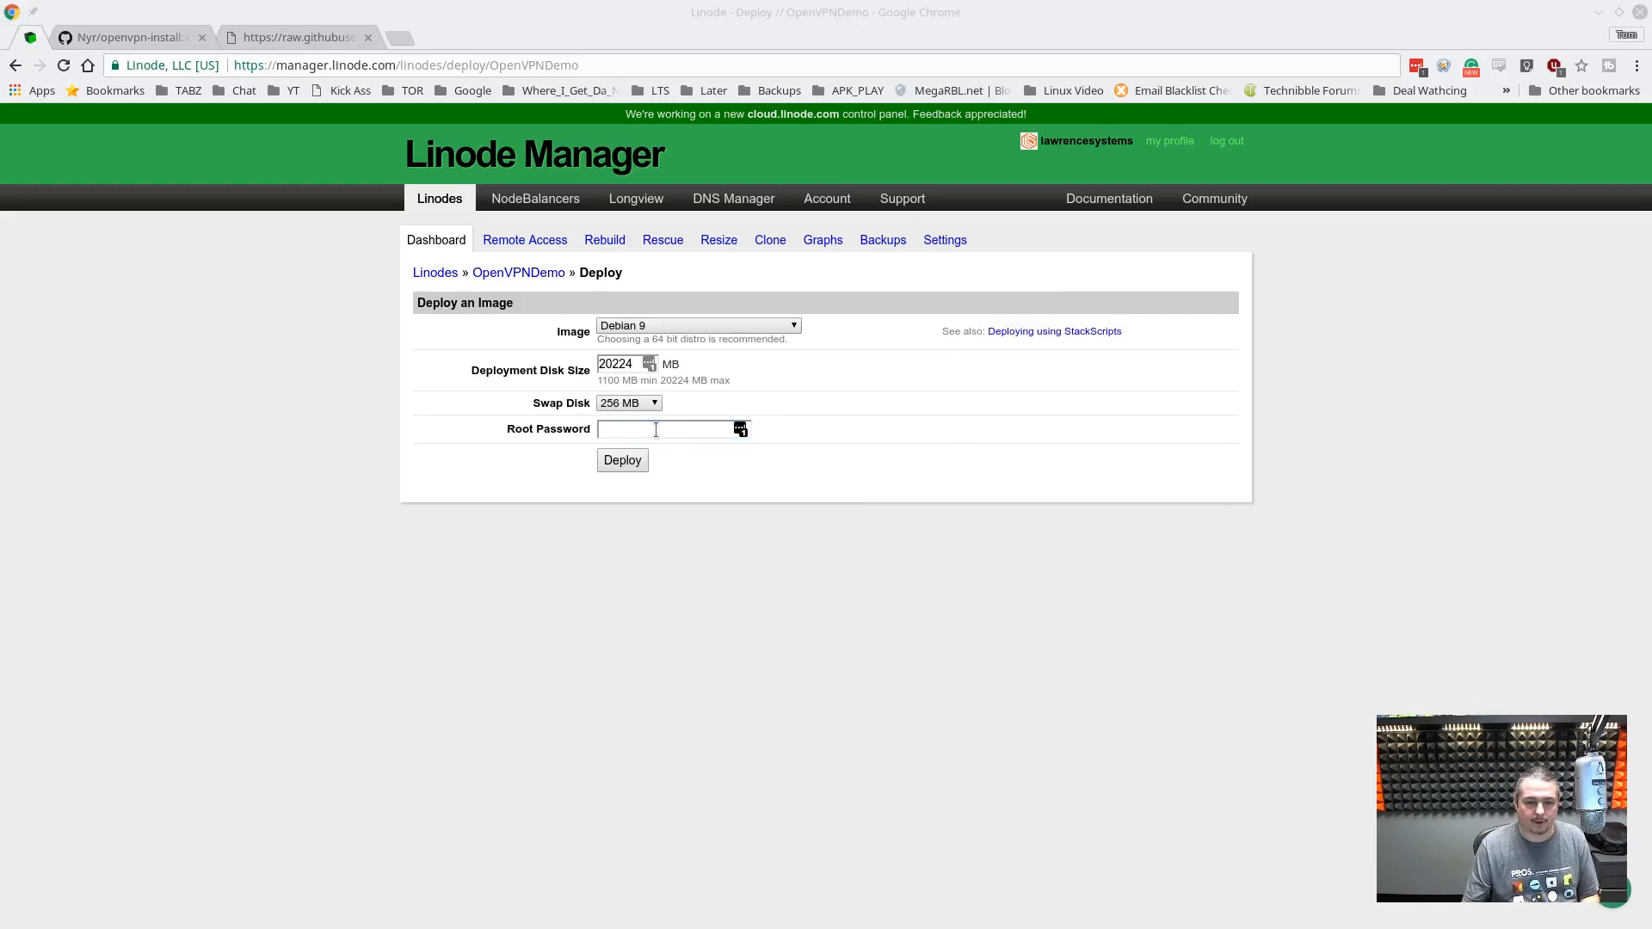
click(621, 460)
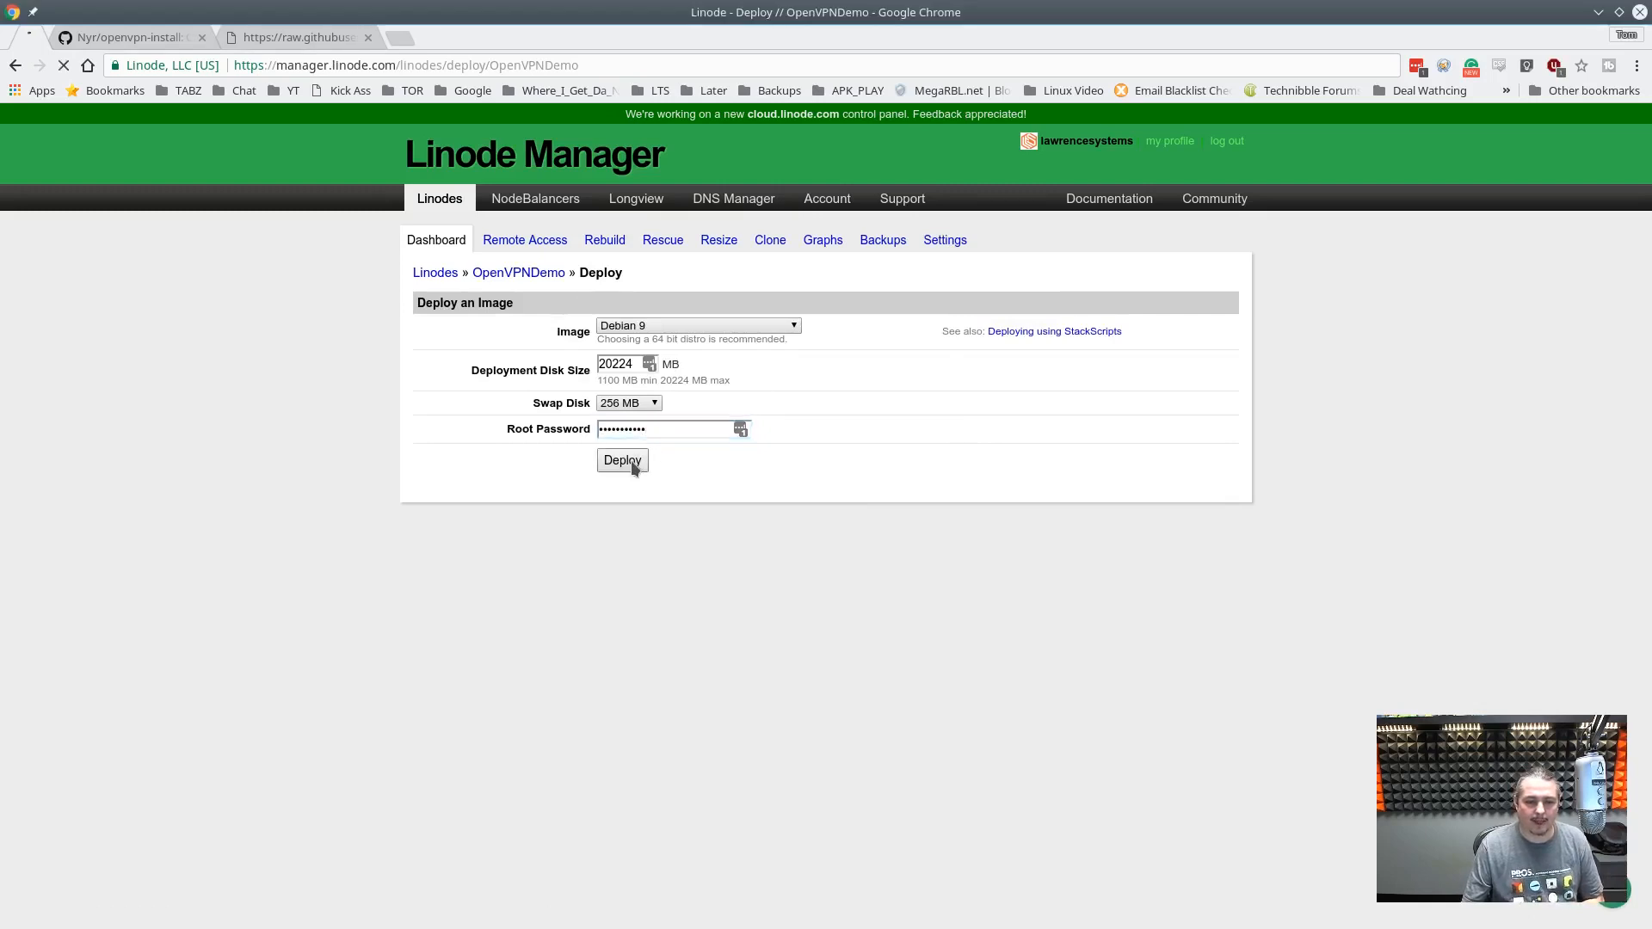
click(621, 460)
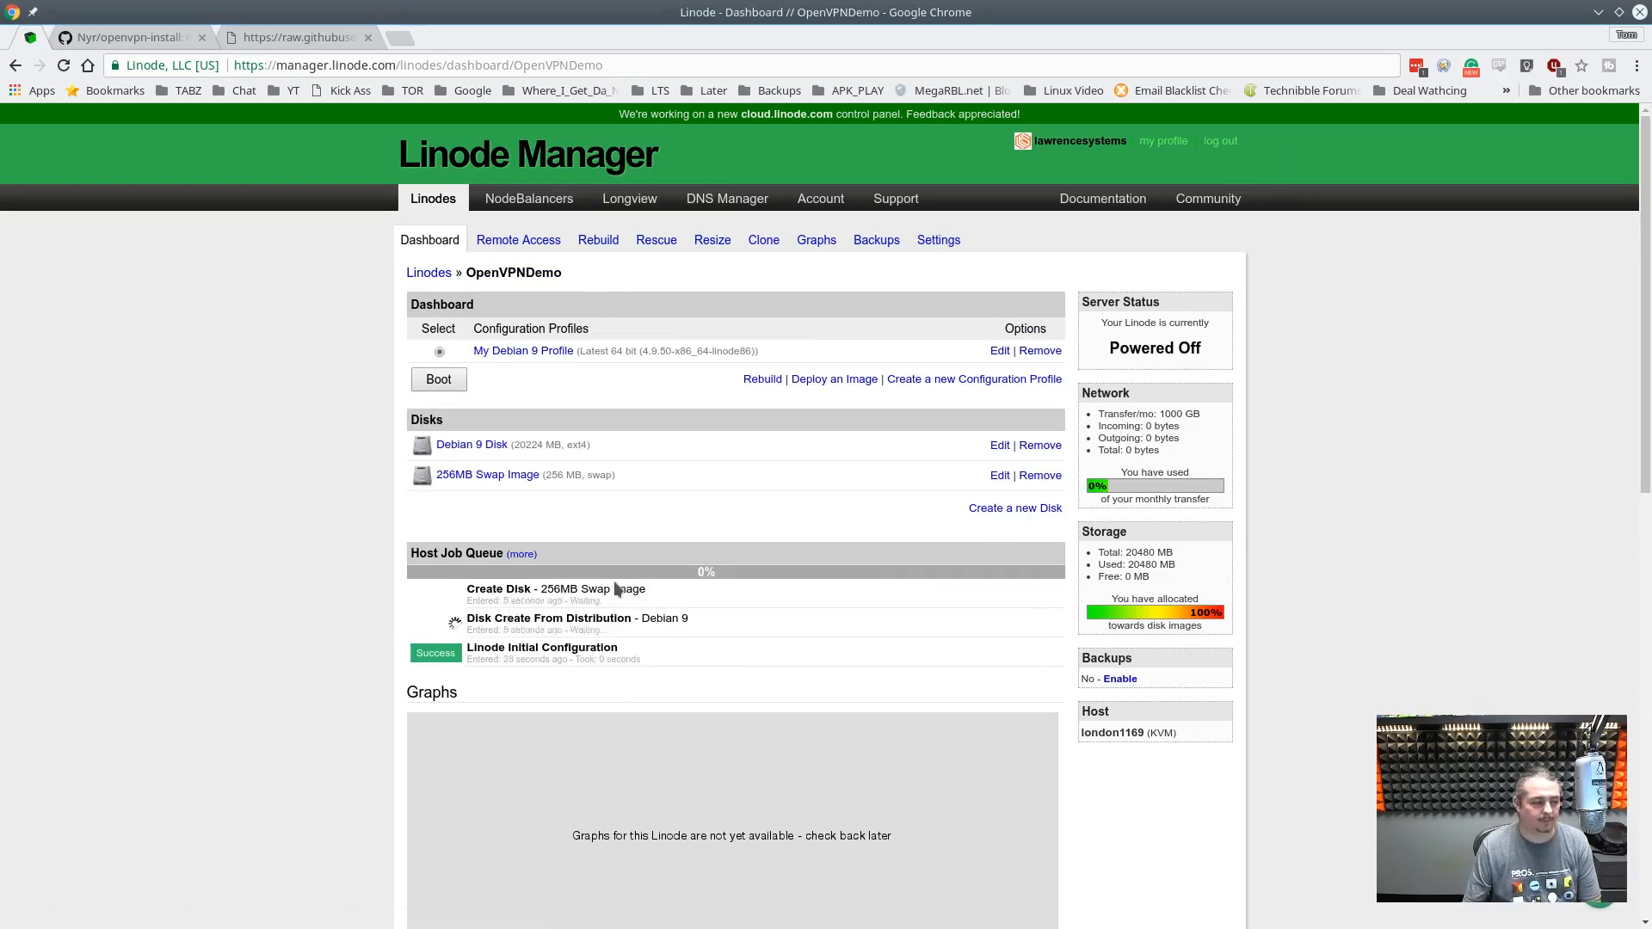
click(517, 239)
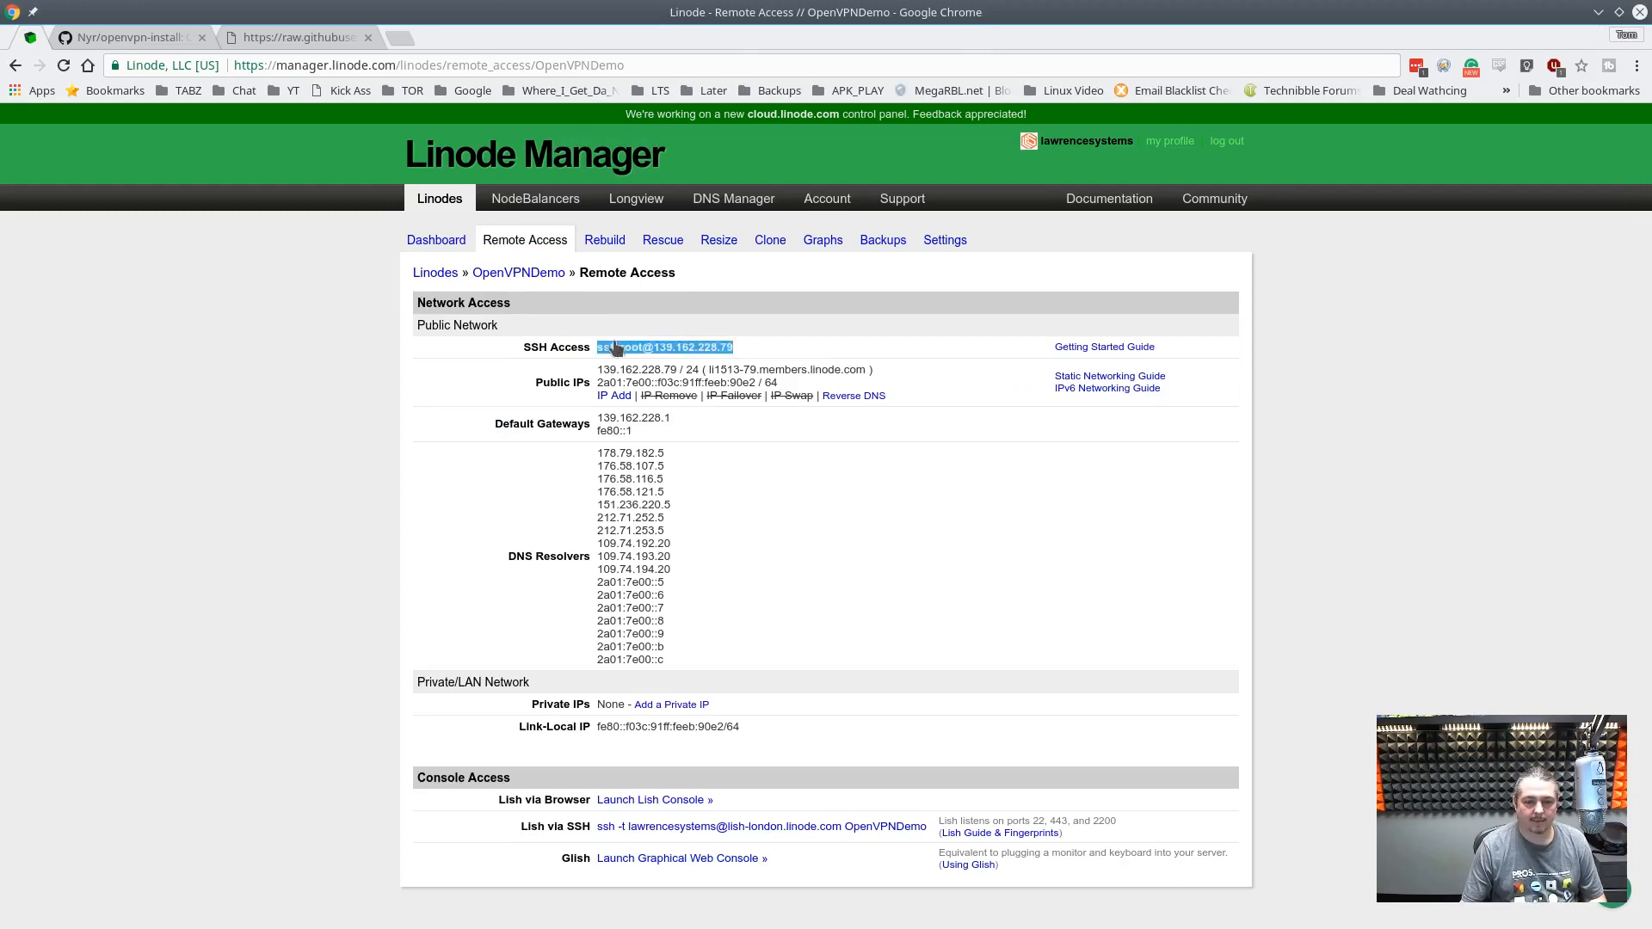
right_click(663, 346)
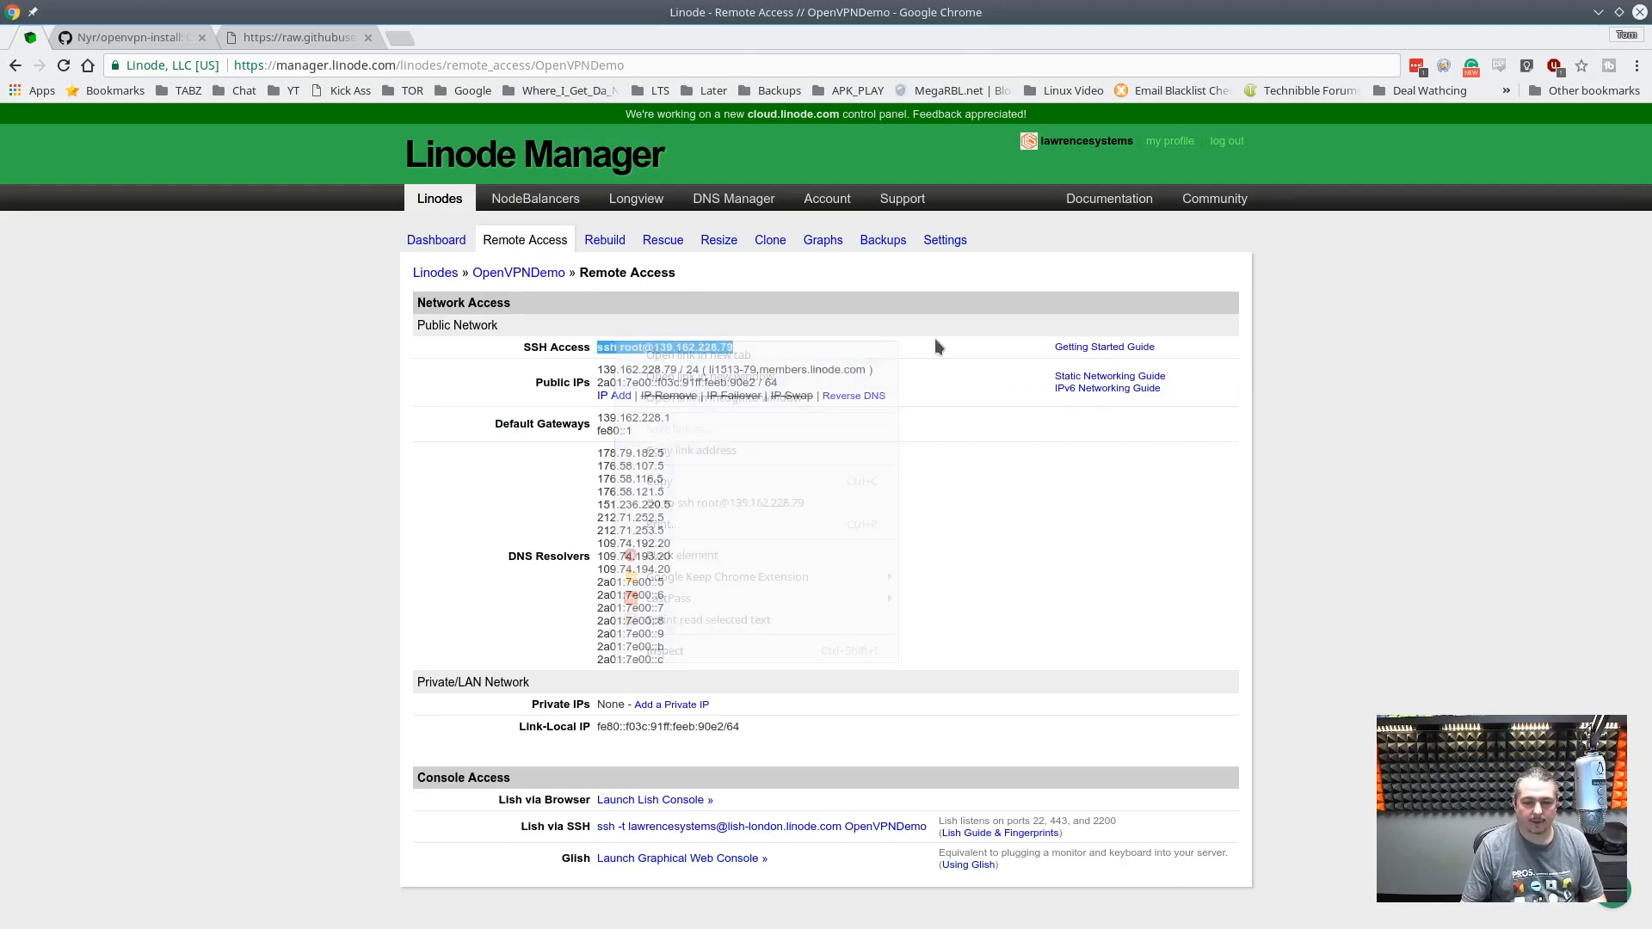
click(938, 348)
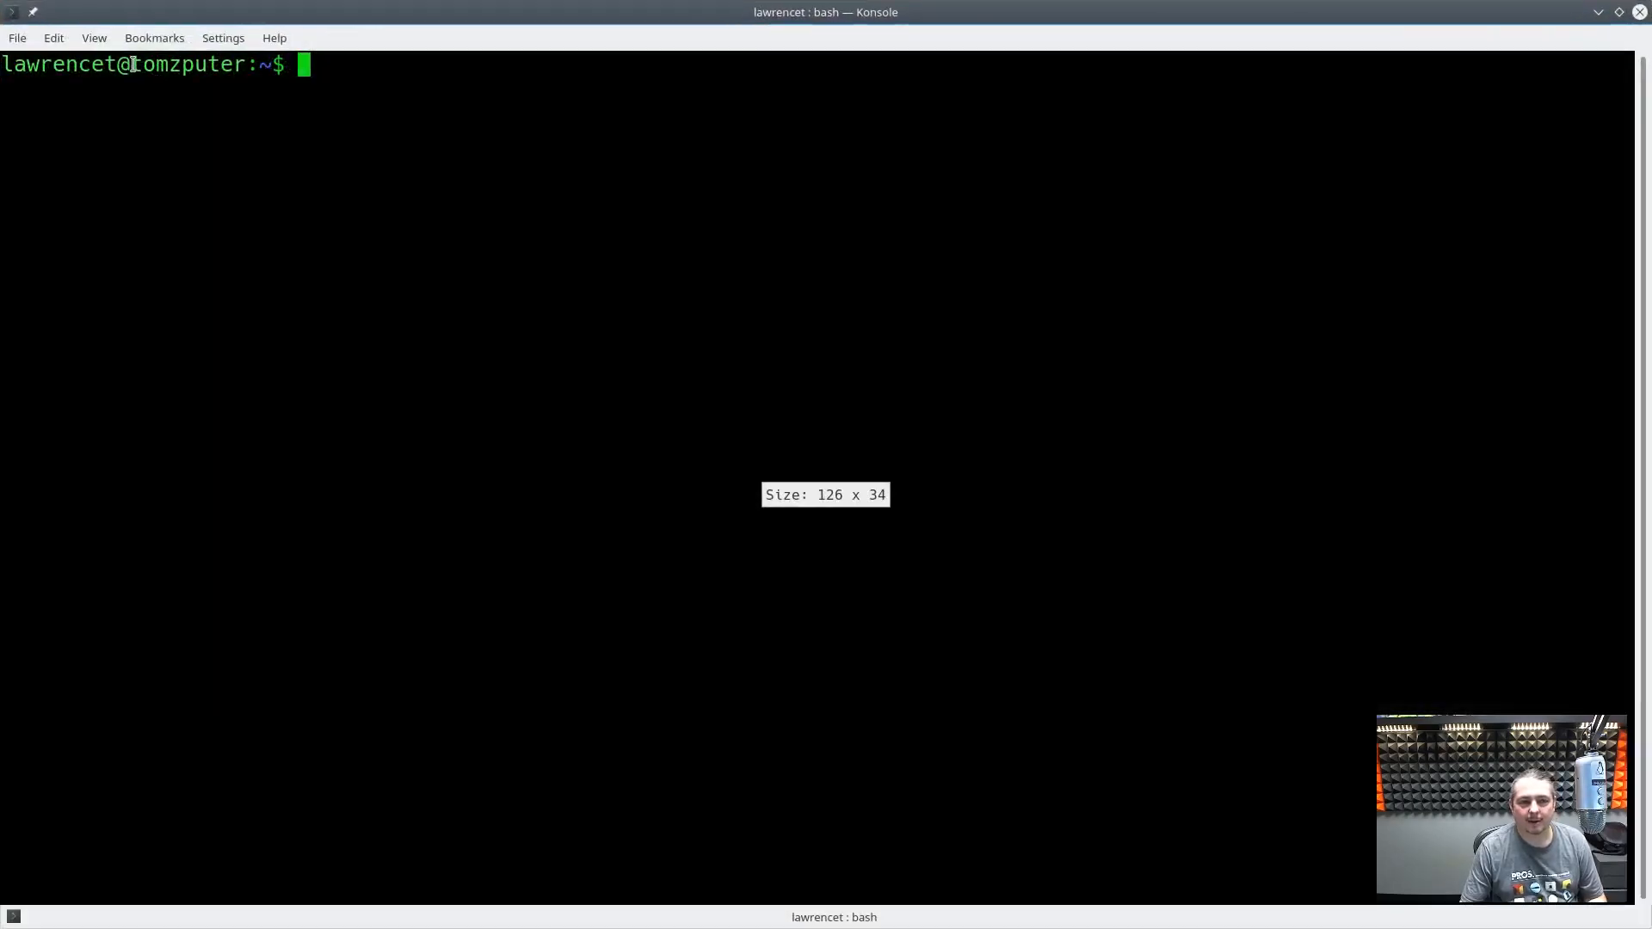
click(53, 37)
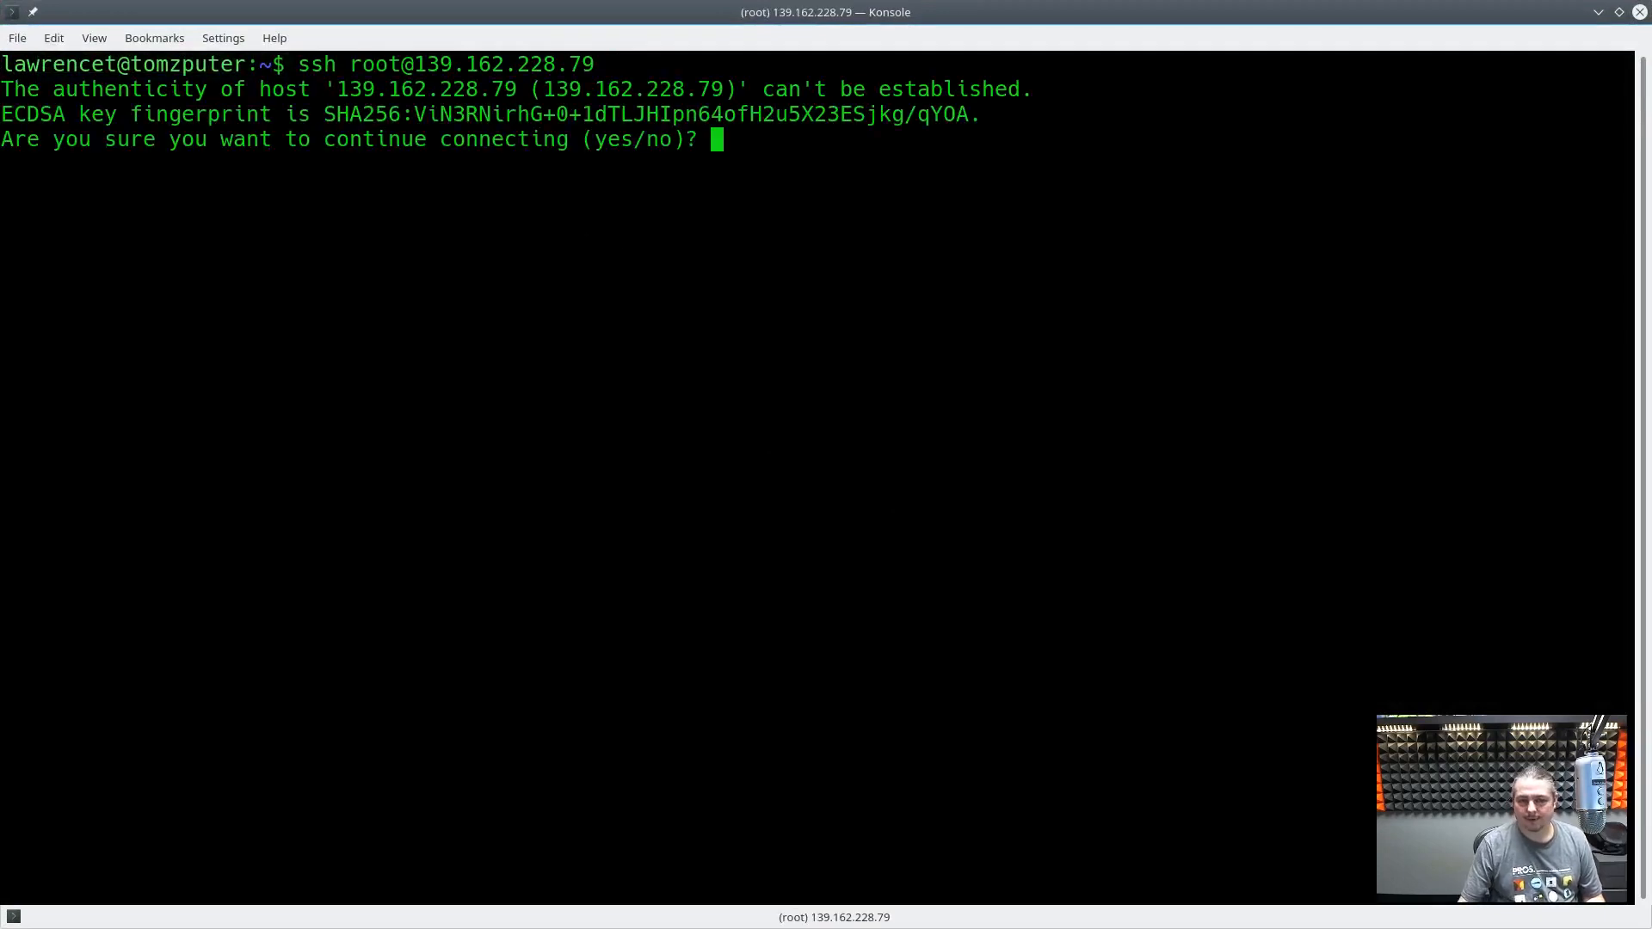
text(yes)
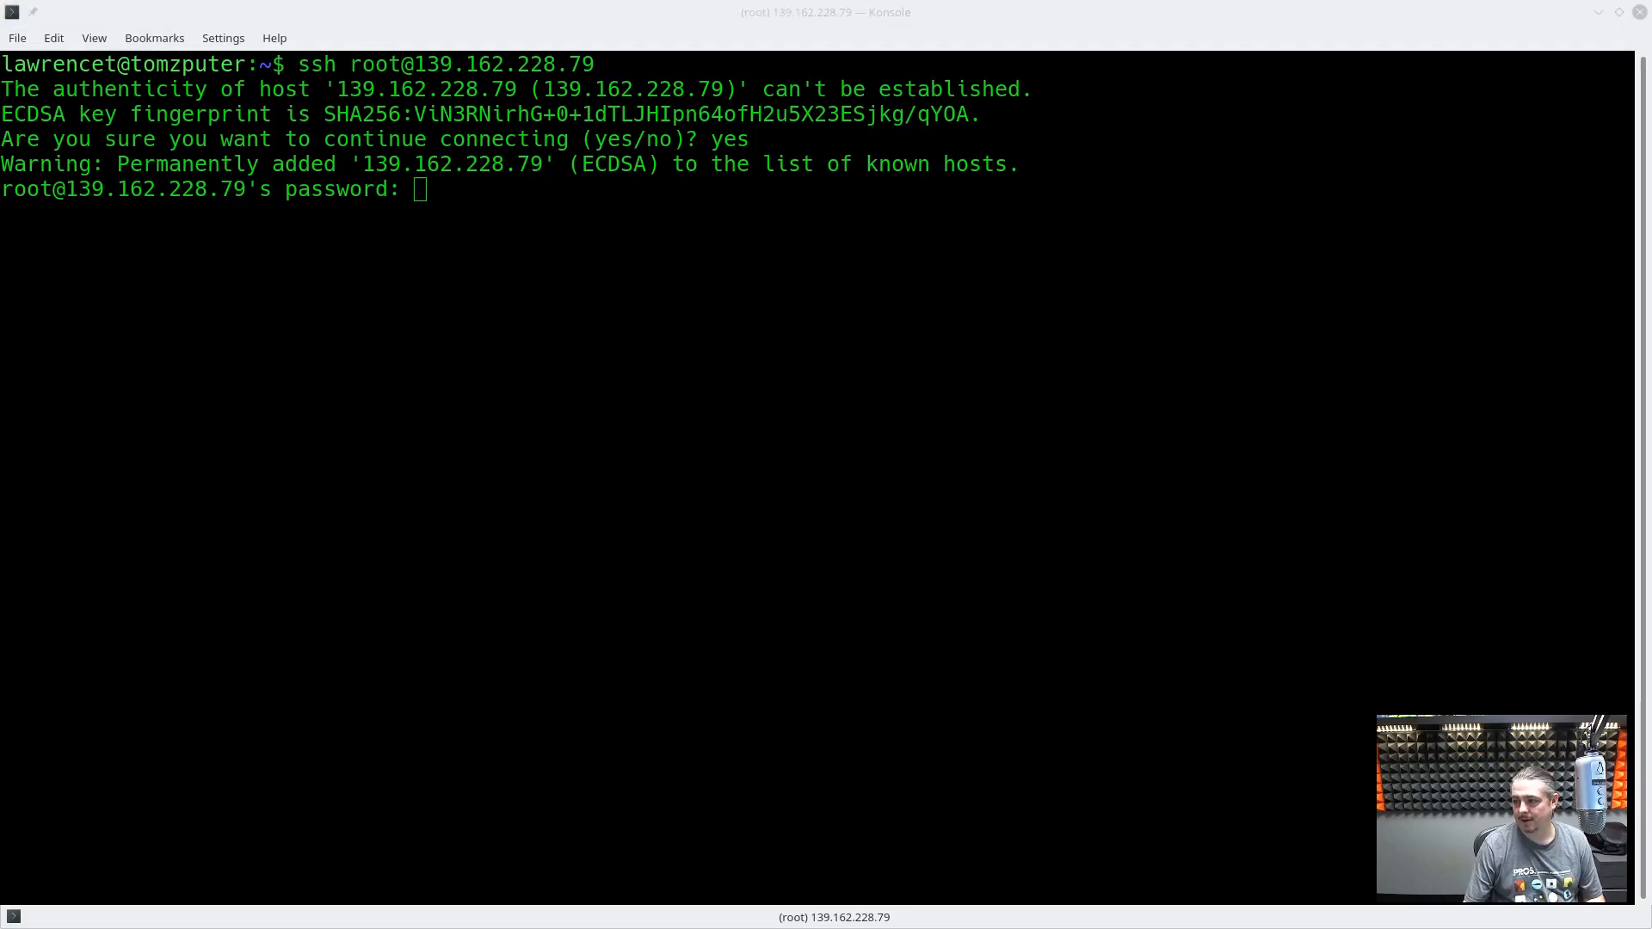
click(53, 38)
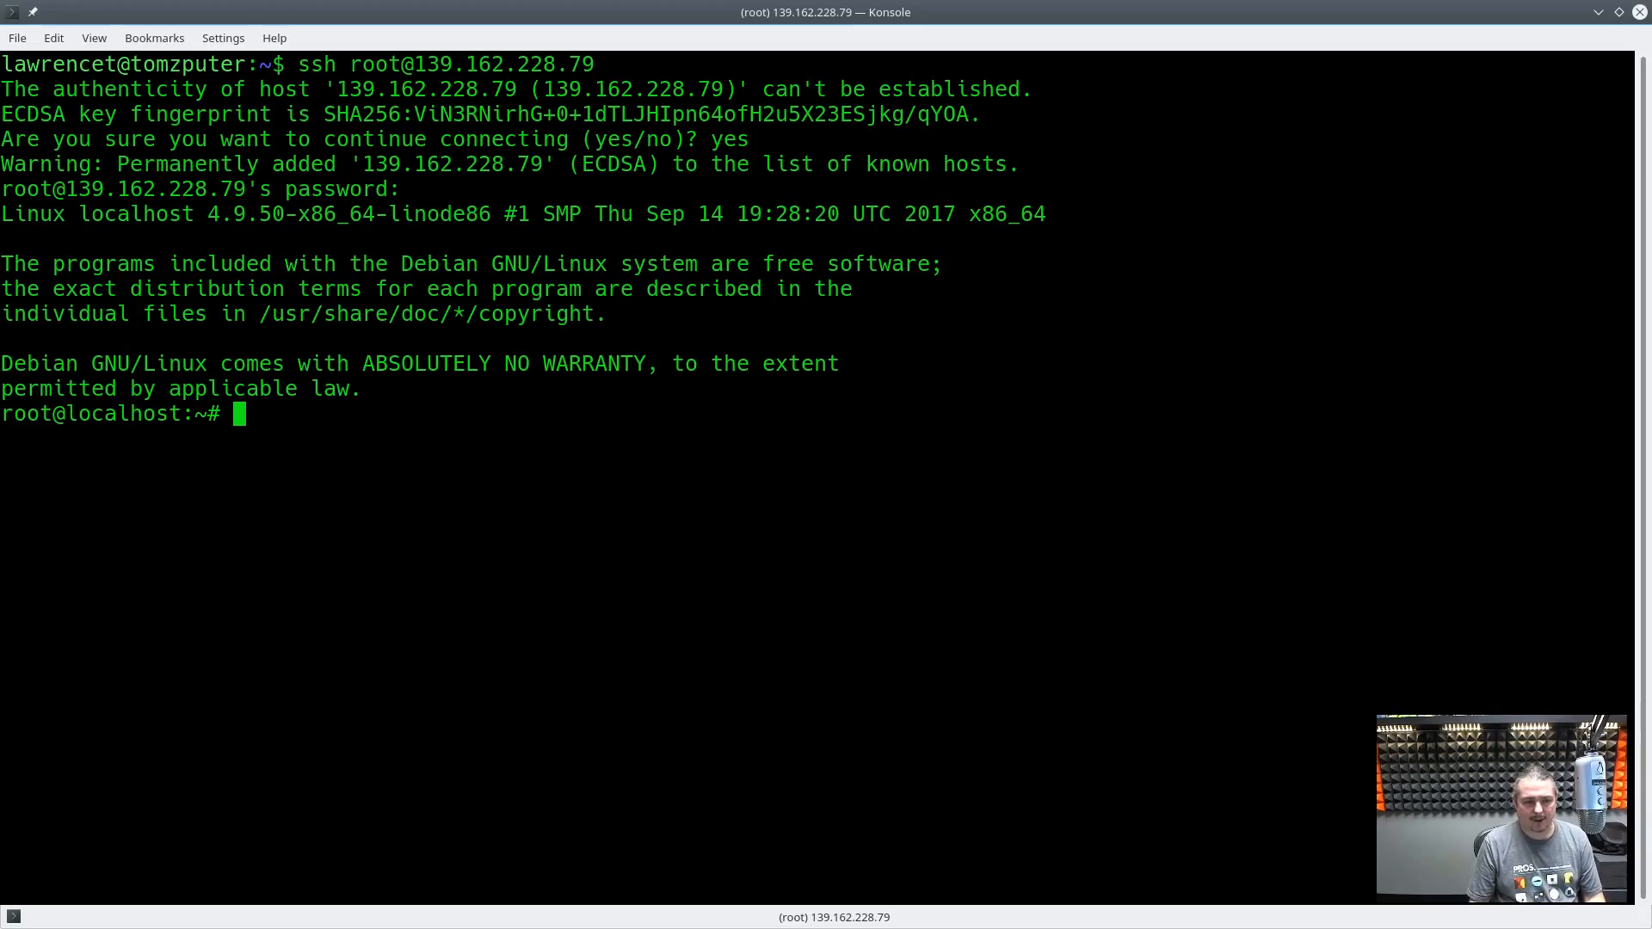
text(exit)
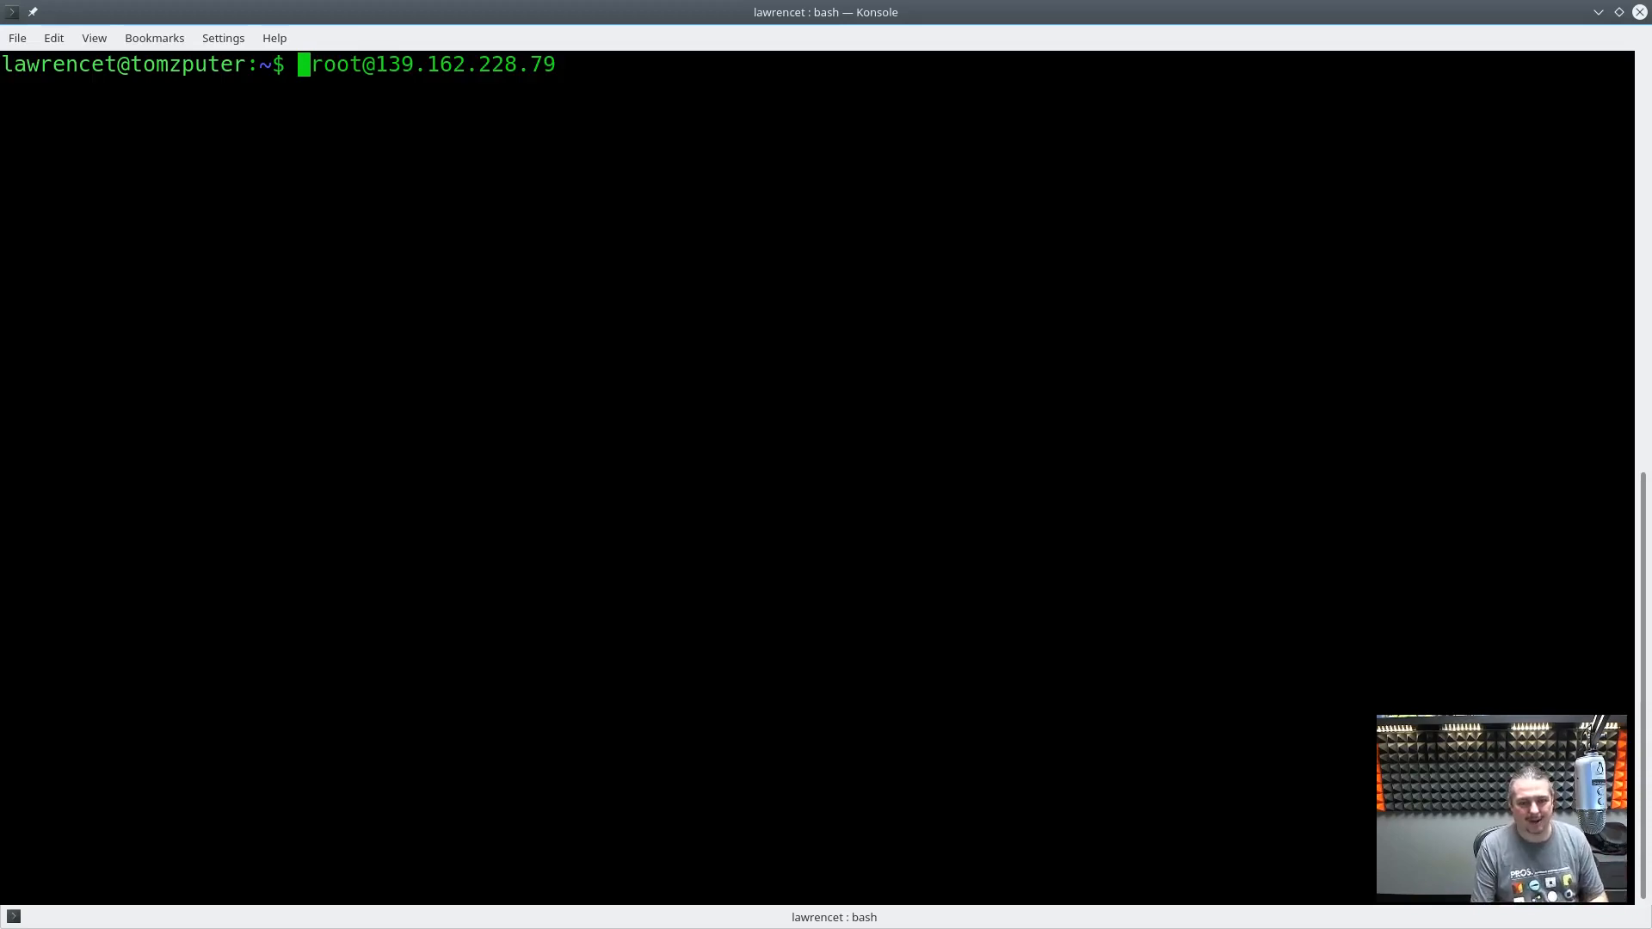
text(s)
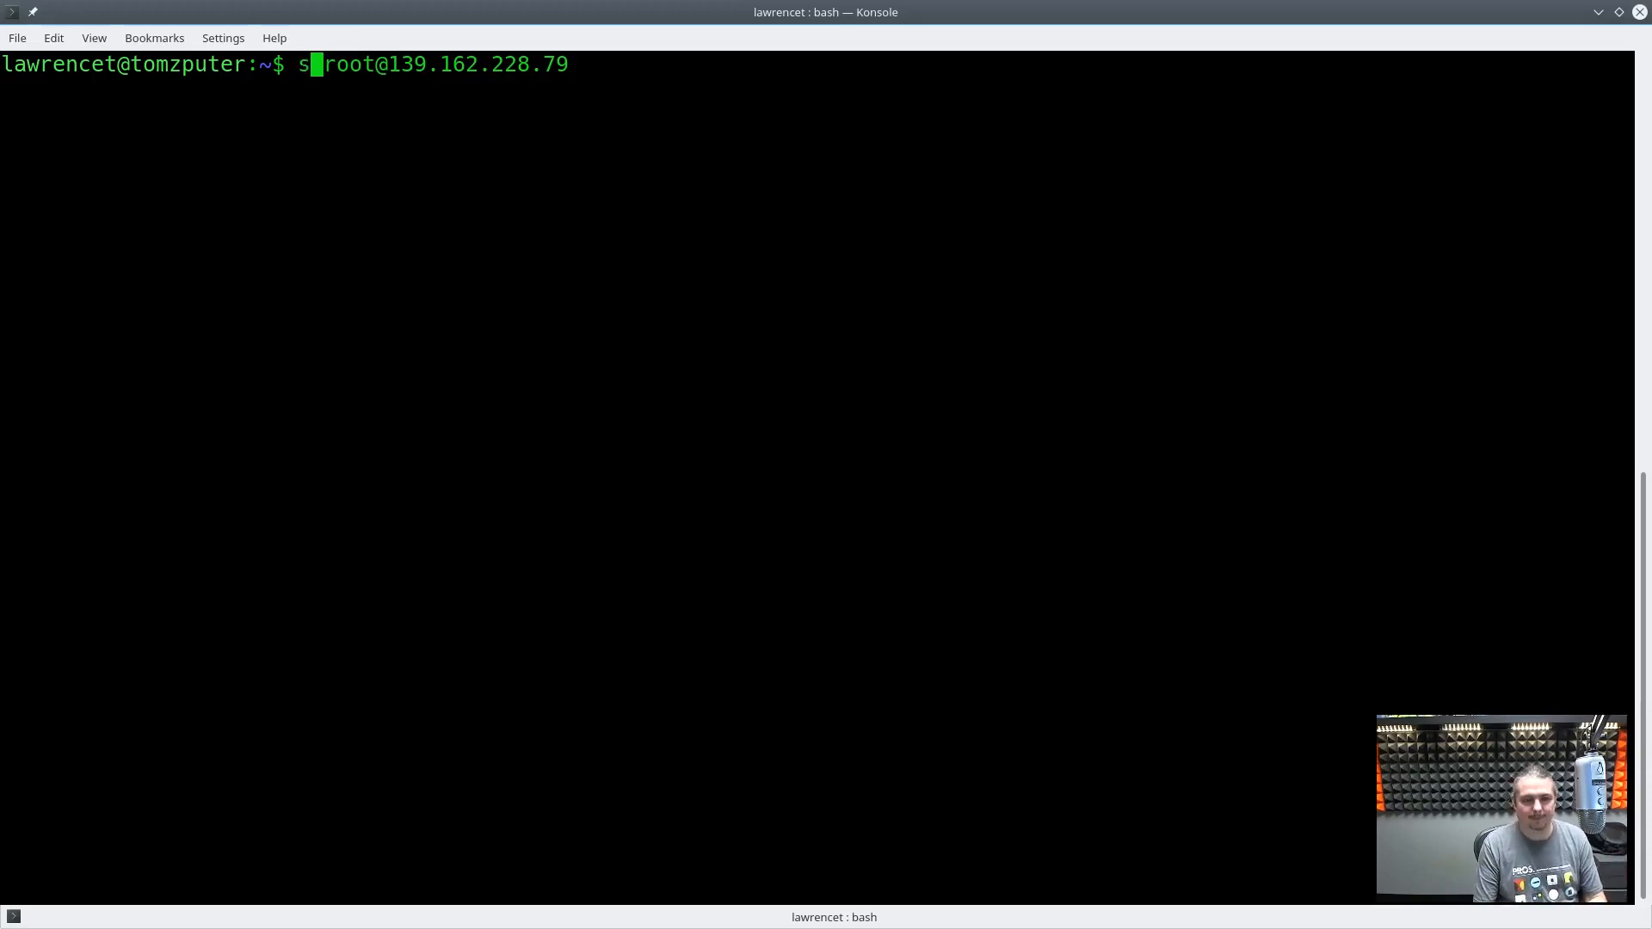
text(sh-copy-id)
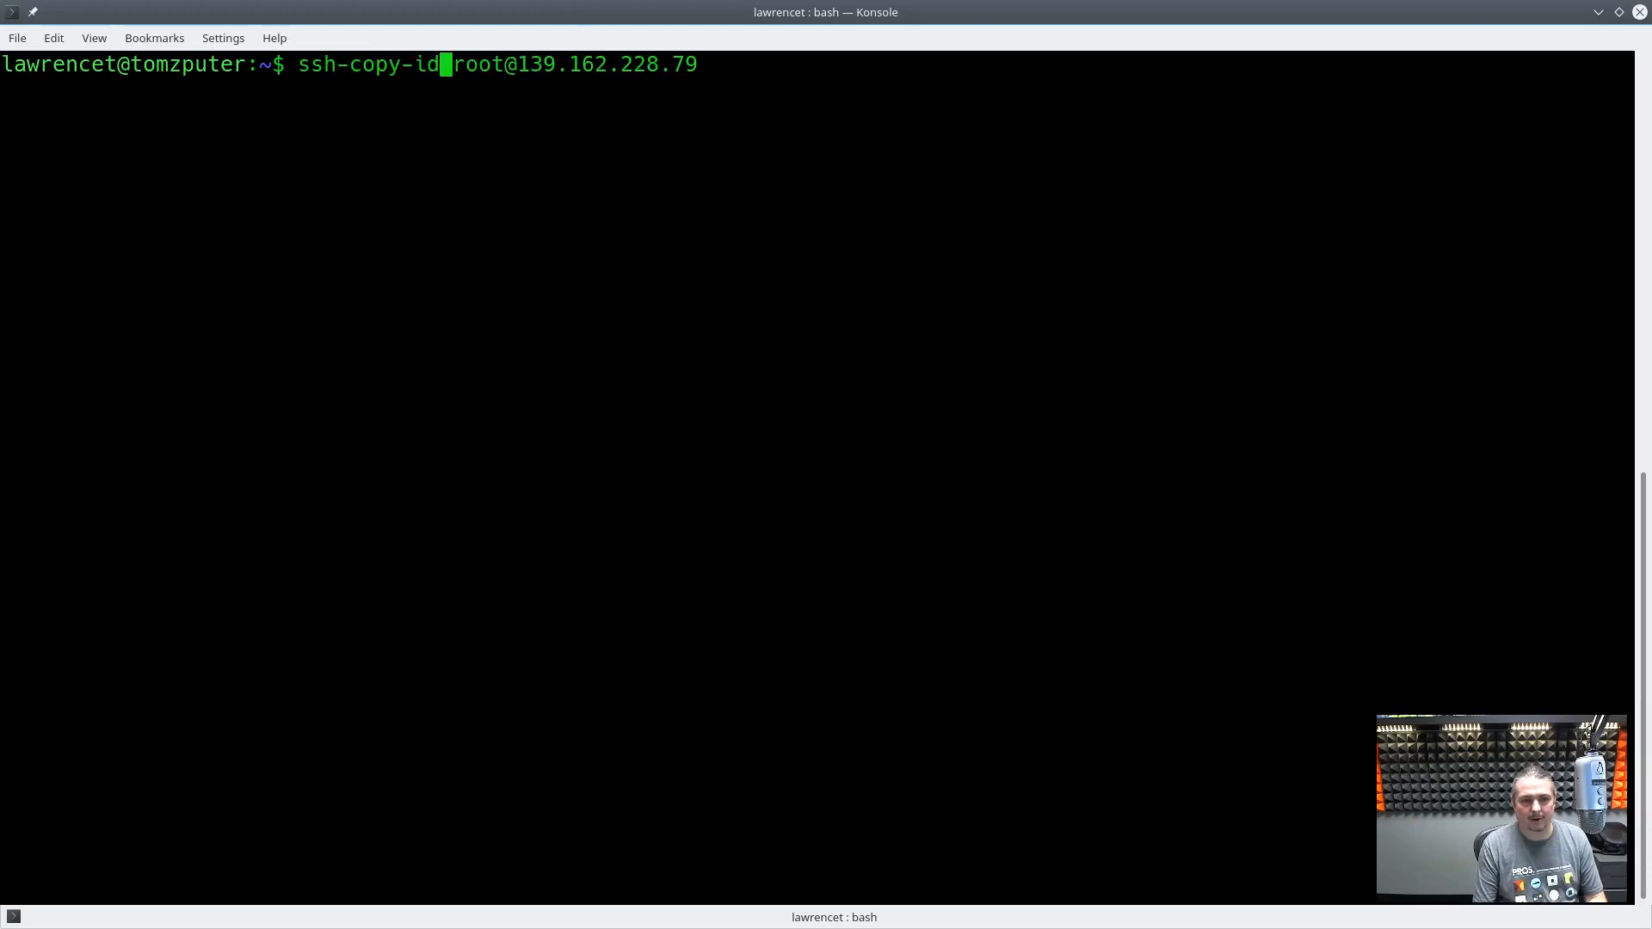
key(Home)
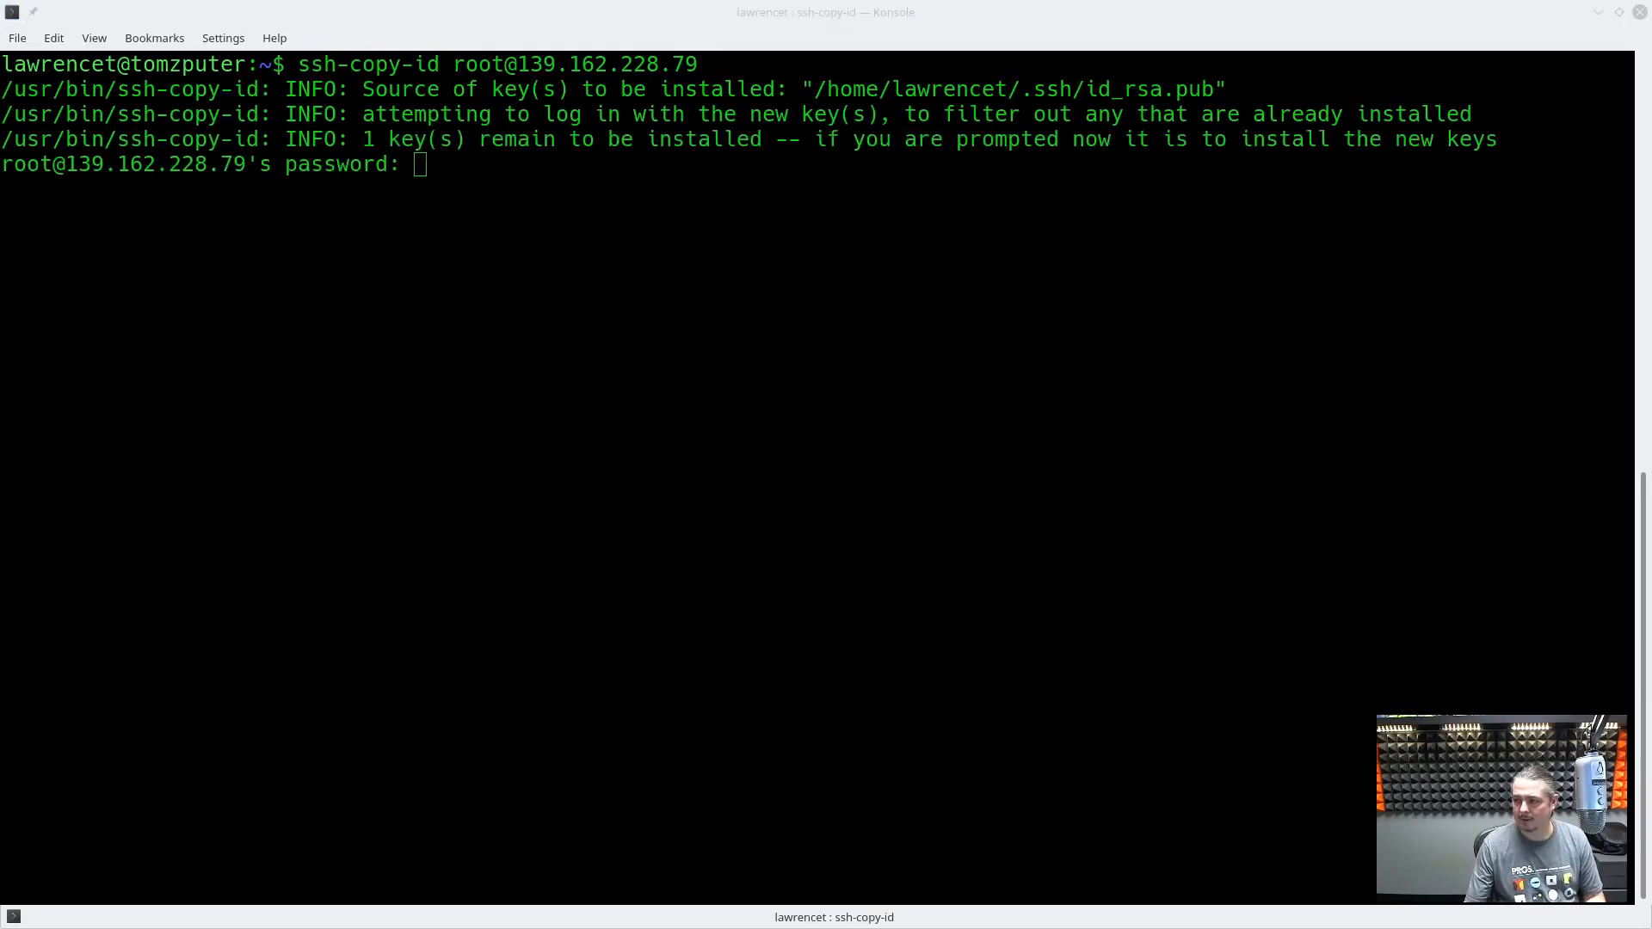
click(93, 37)
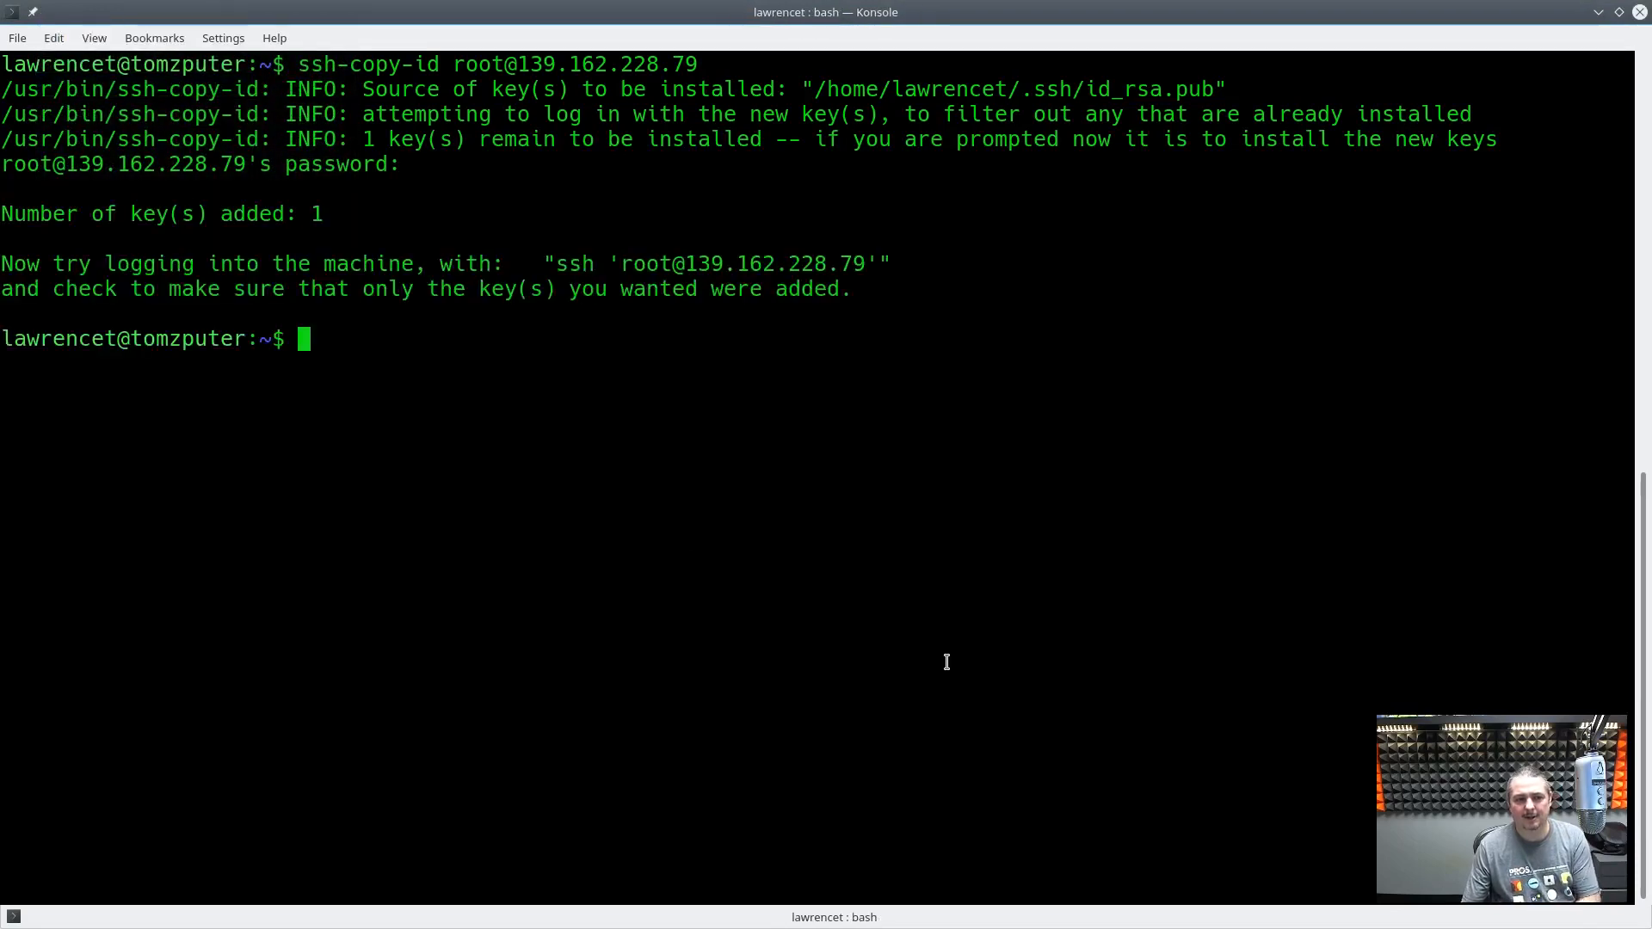
text(clear)
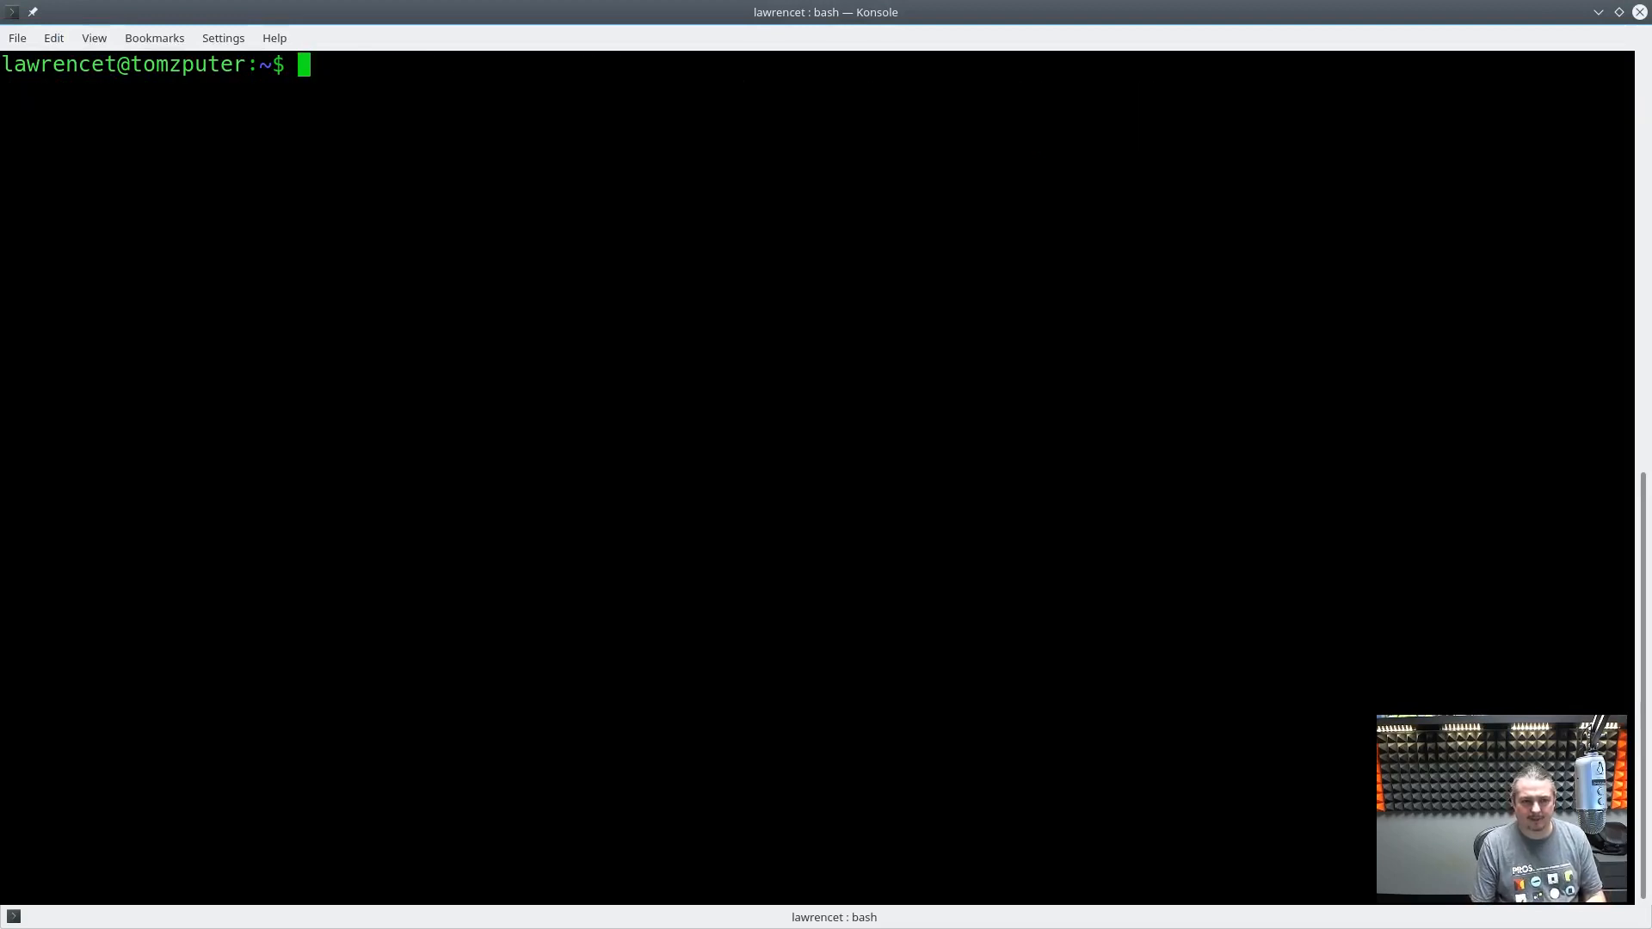
text(opy-id root@139.162.228.79)
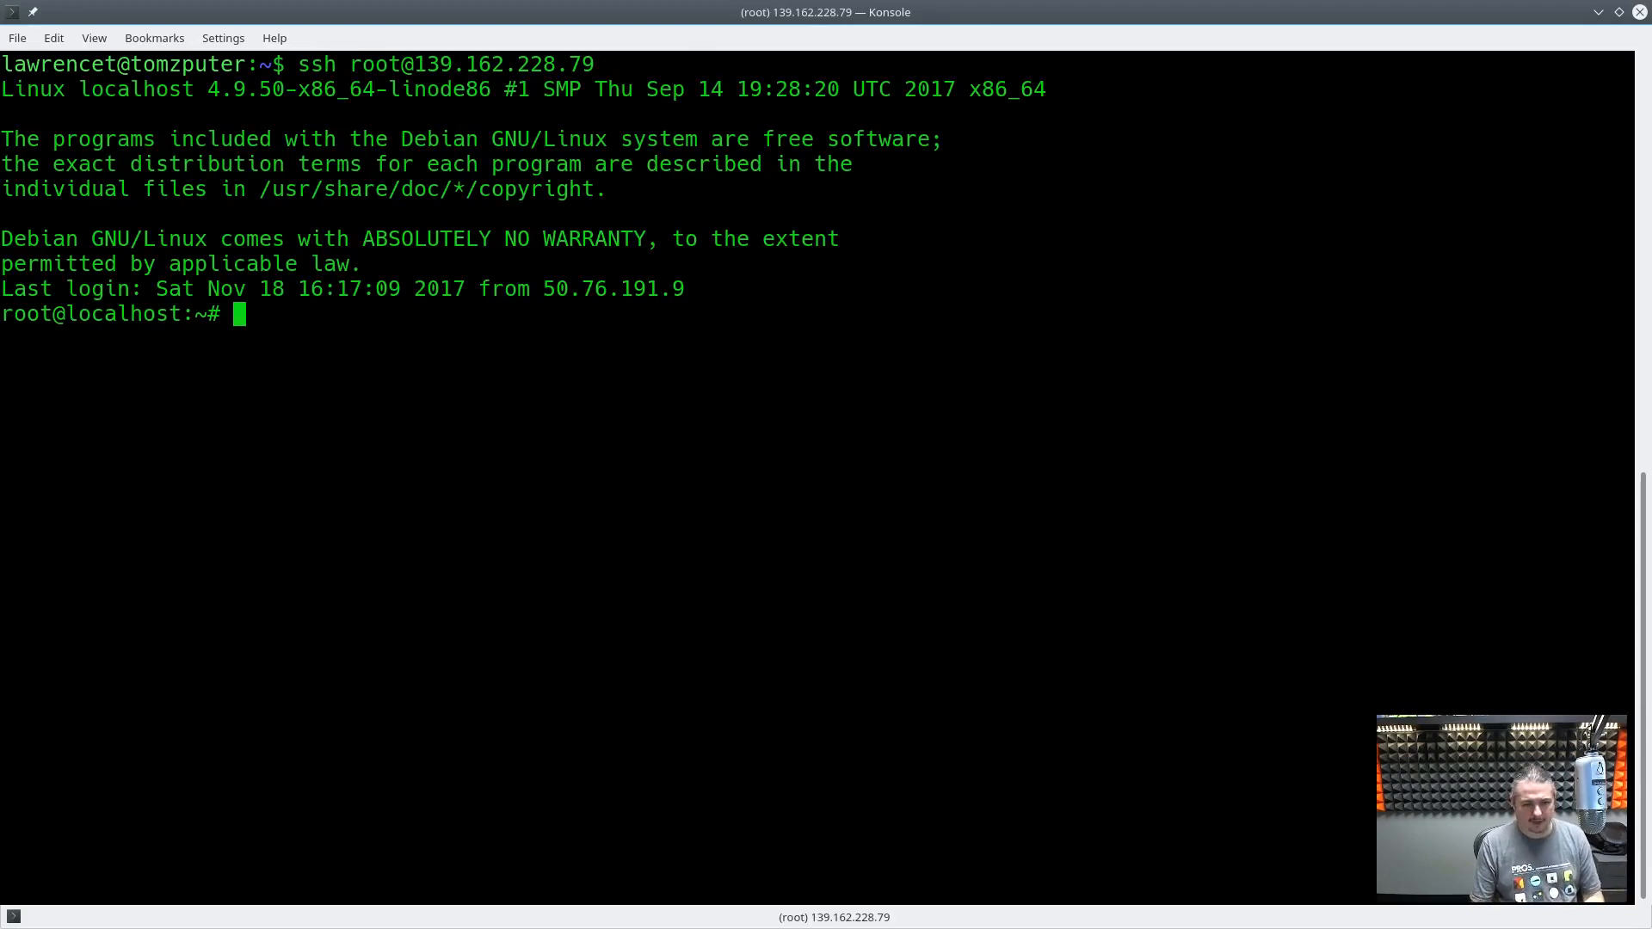
text(vim /etc/ssh/)
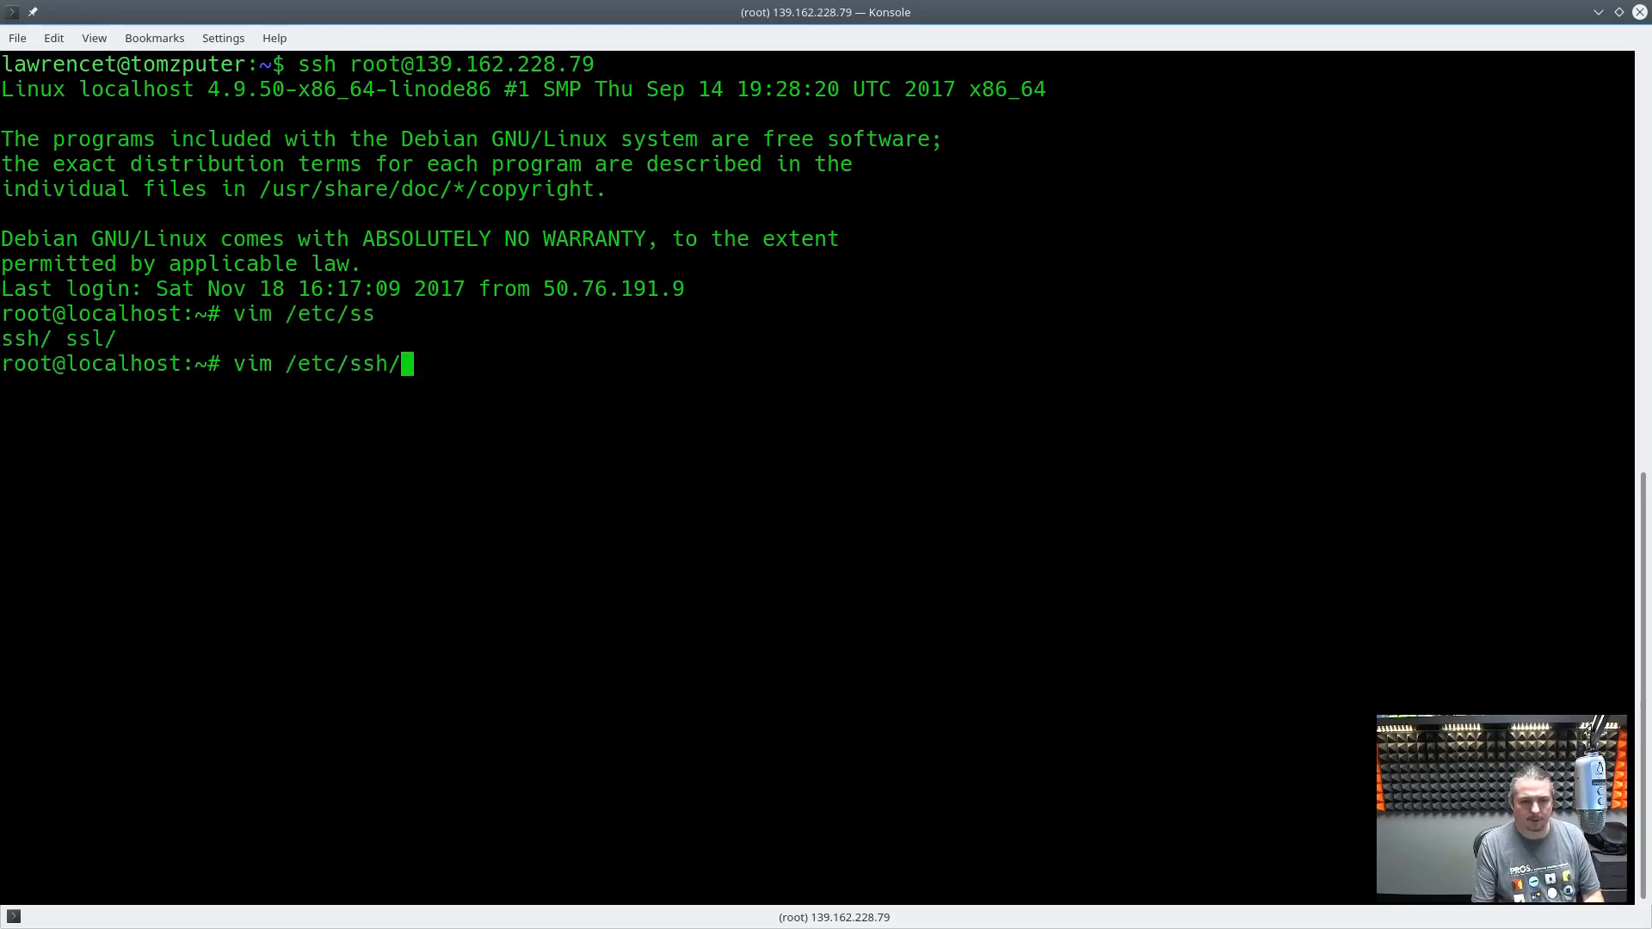
text(sshd_config)
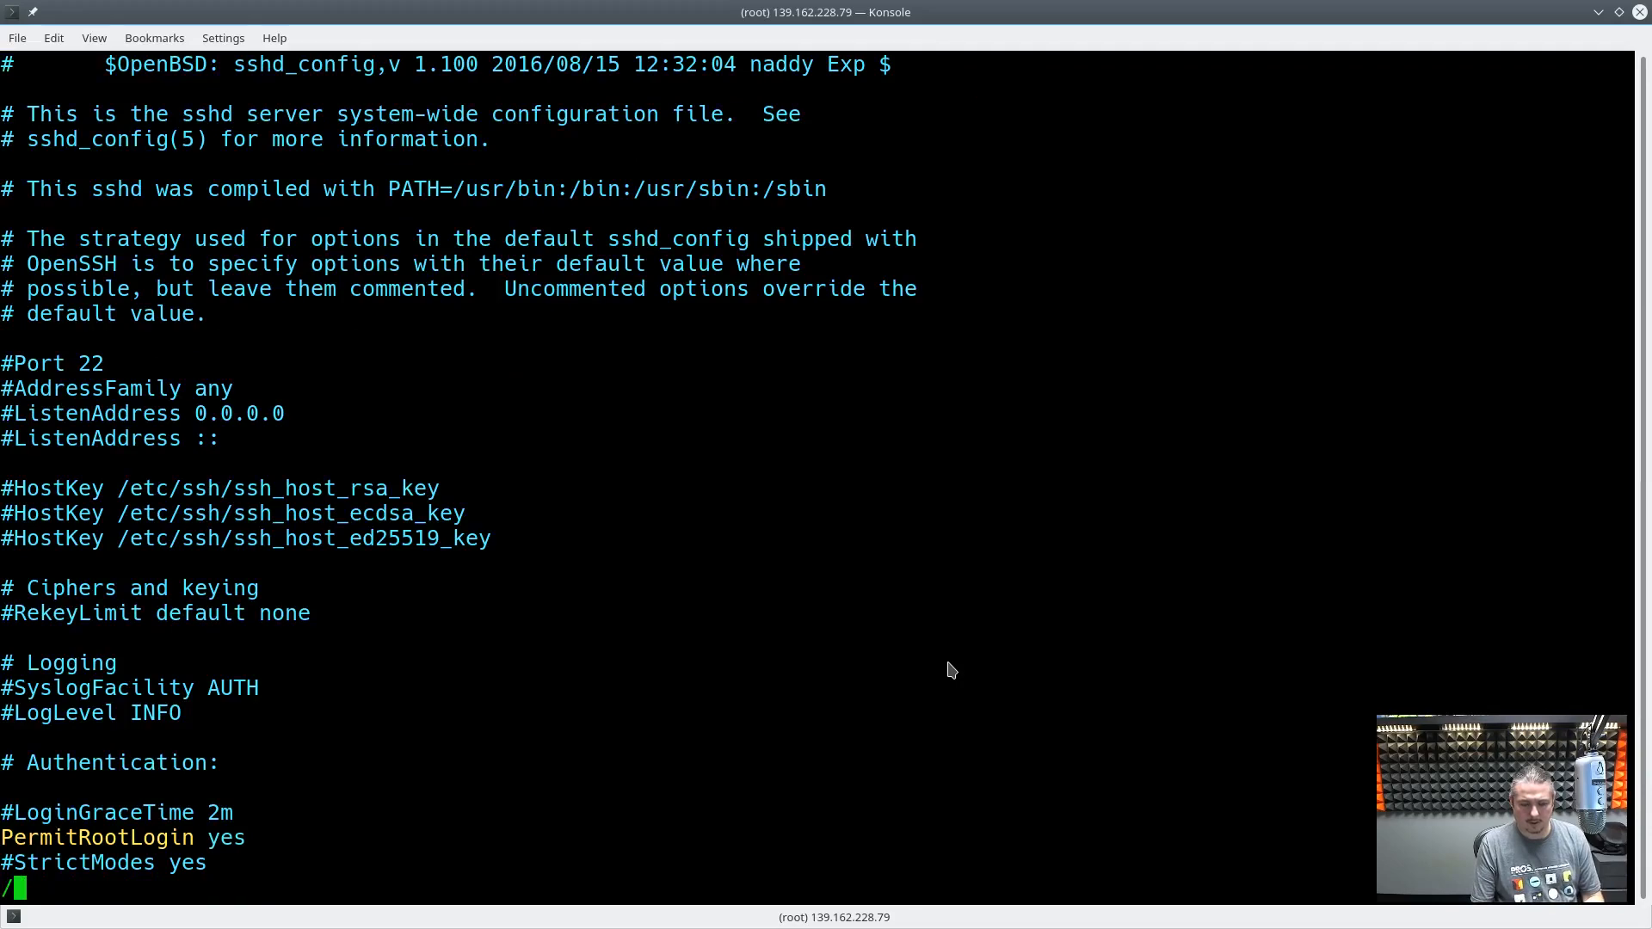
Change PasswordAuthentication in sshd_config, save, and restart the ssh service.
text(Pass)
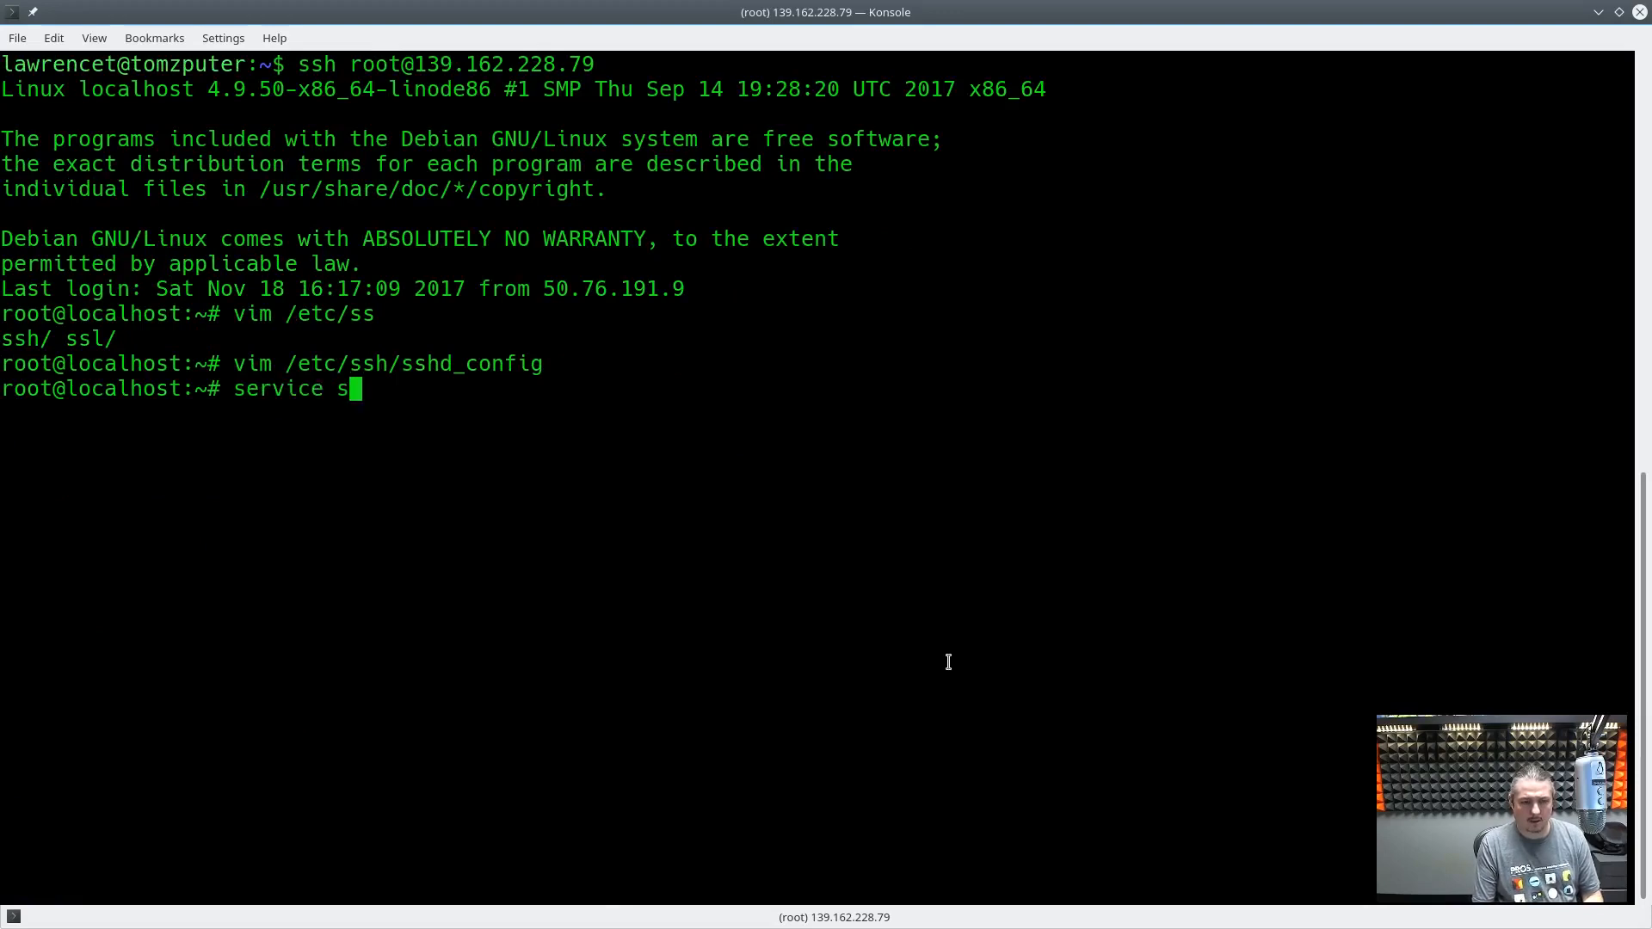
text(sh tre)
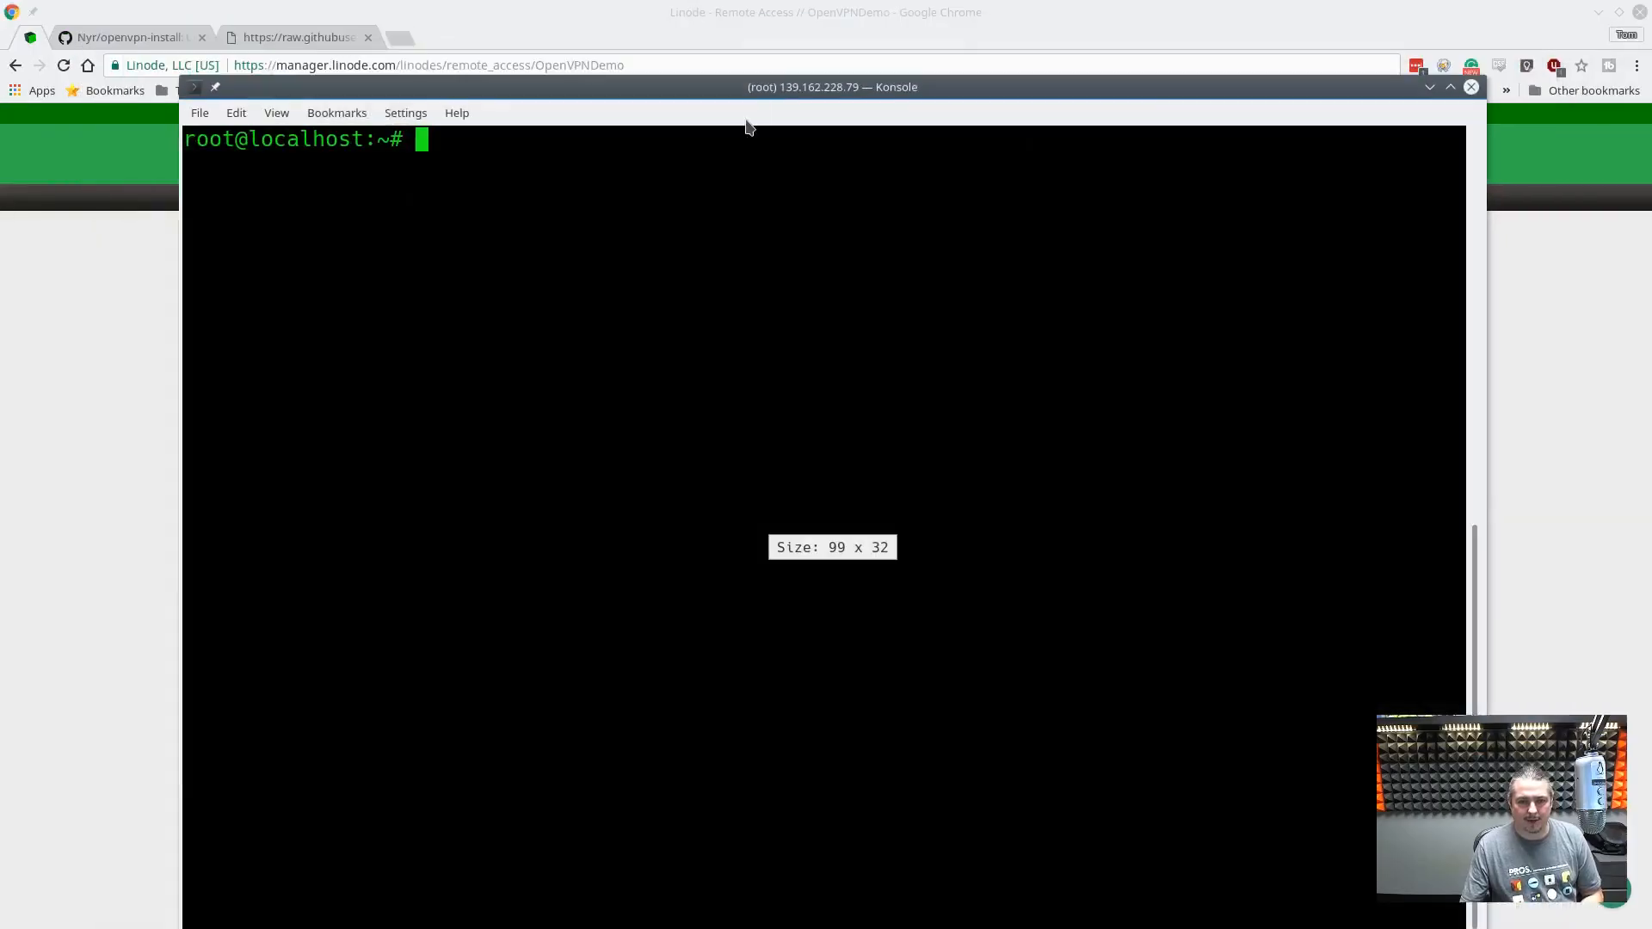
Copy the README's wget command that downloads and runs openvpn-install.sh.
click(127, 37)
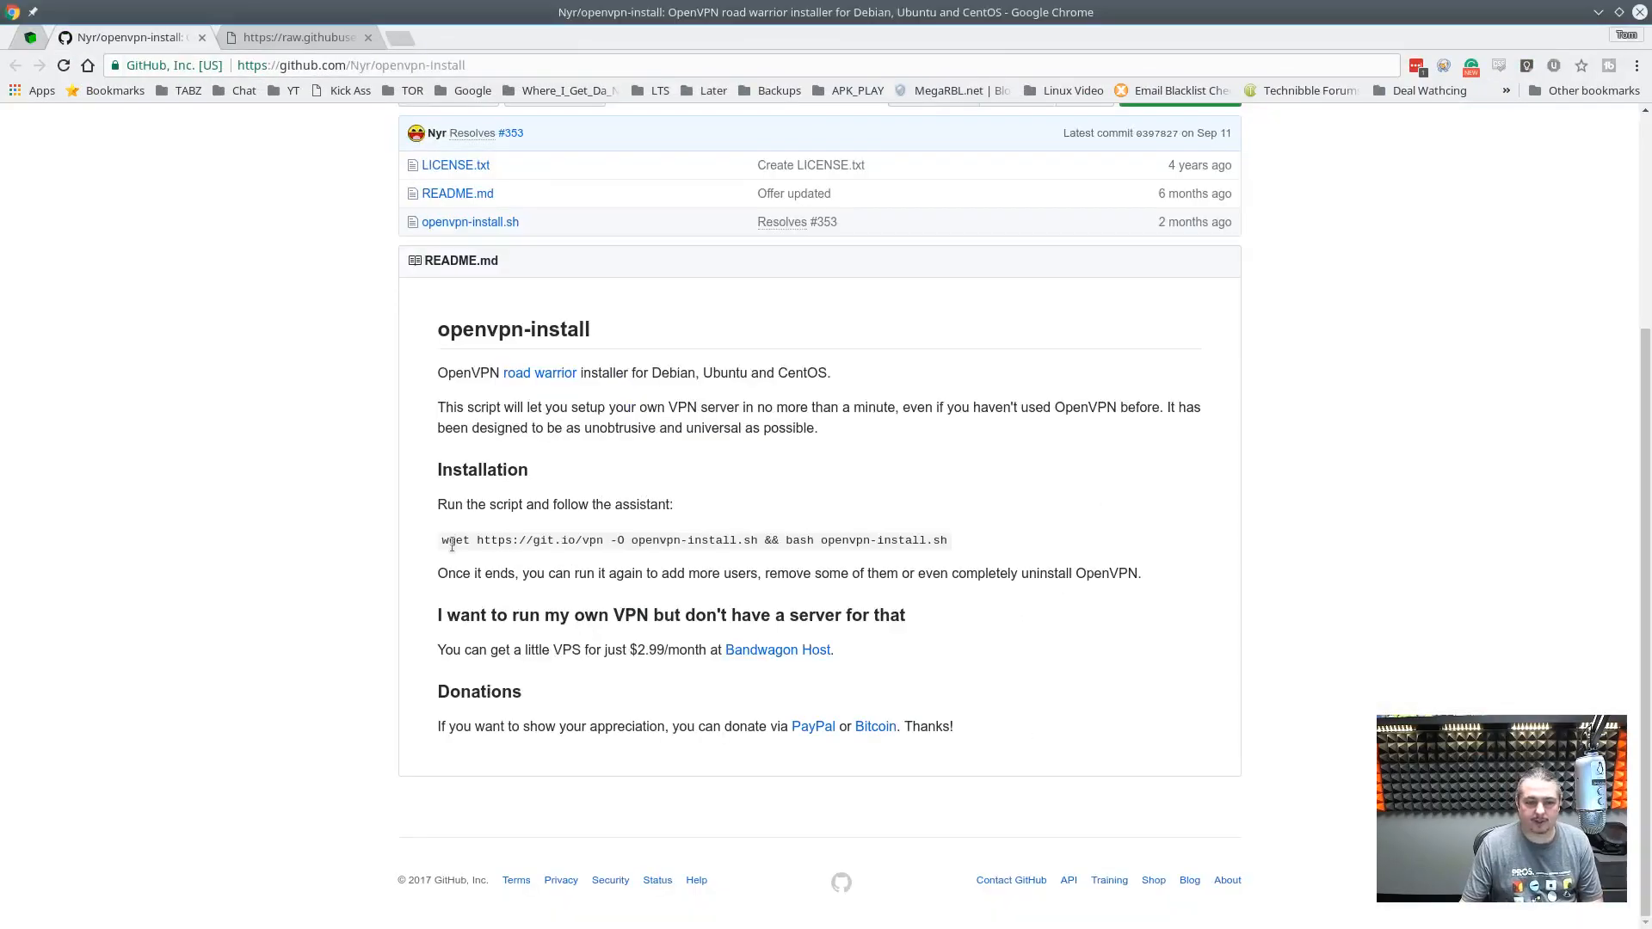
triple_click(694, 539)
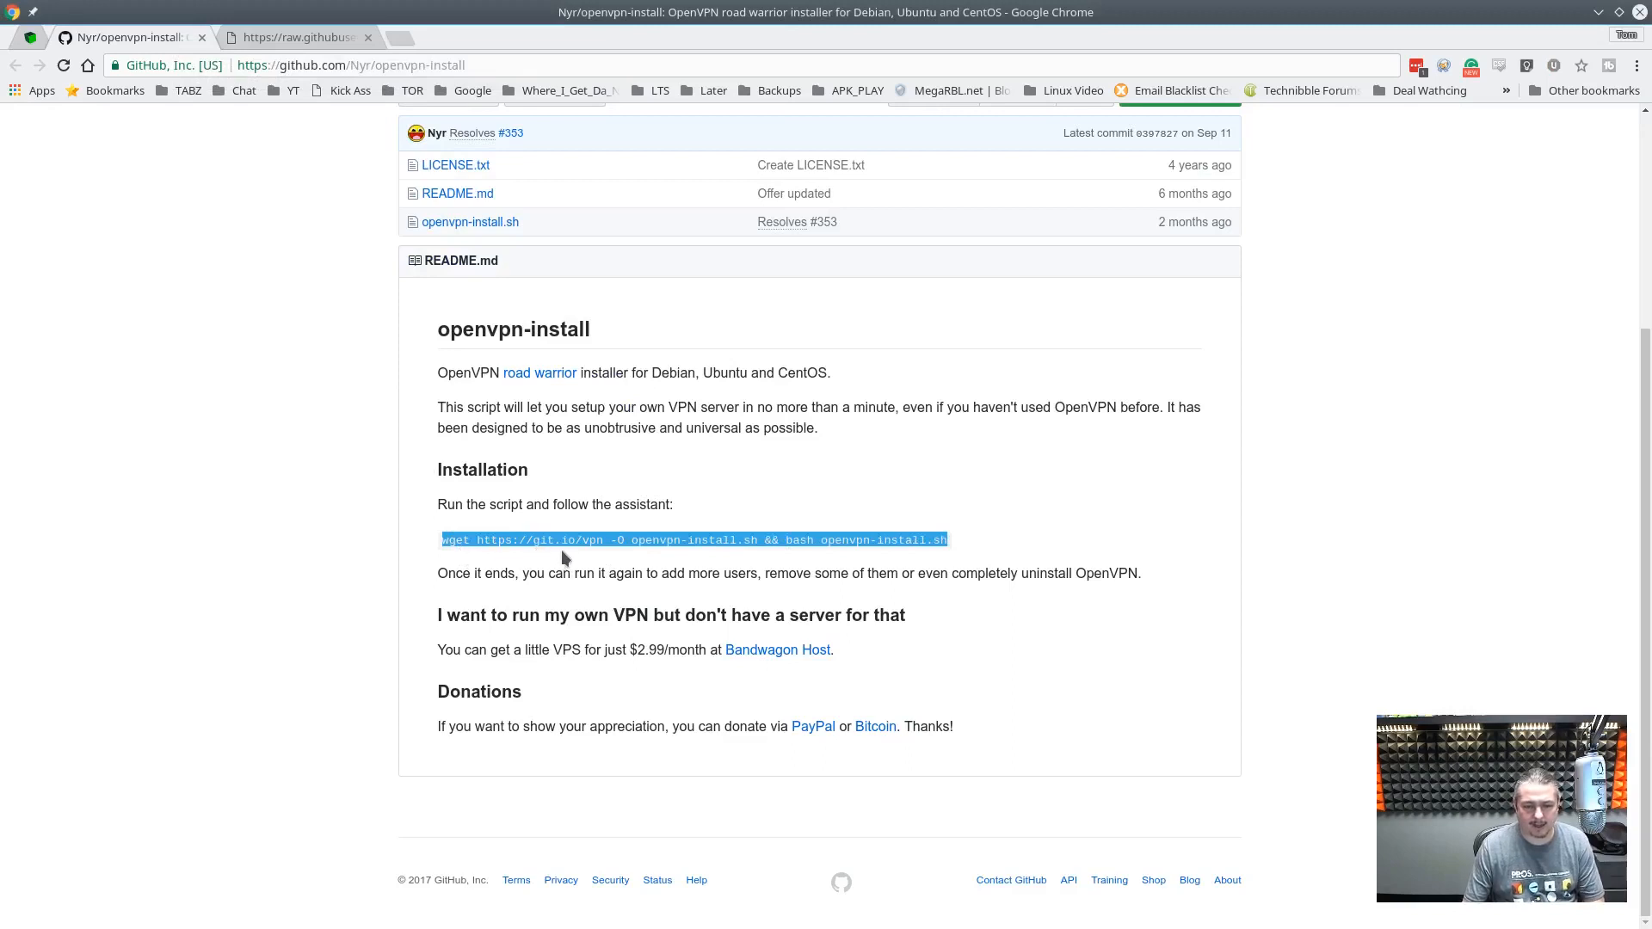
mouse_move(651, 558)
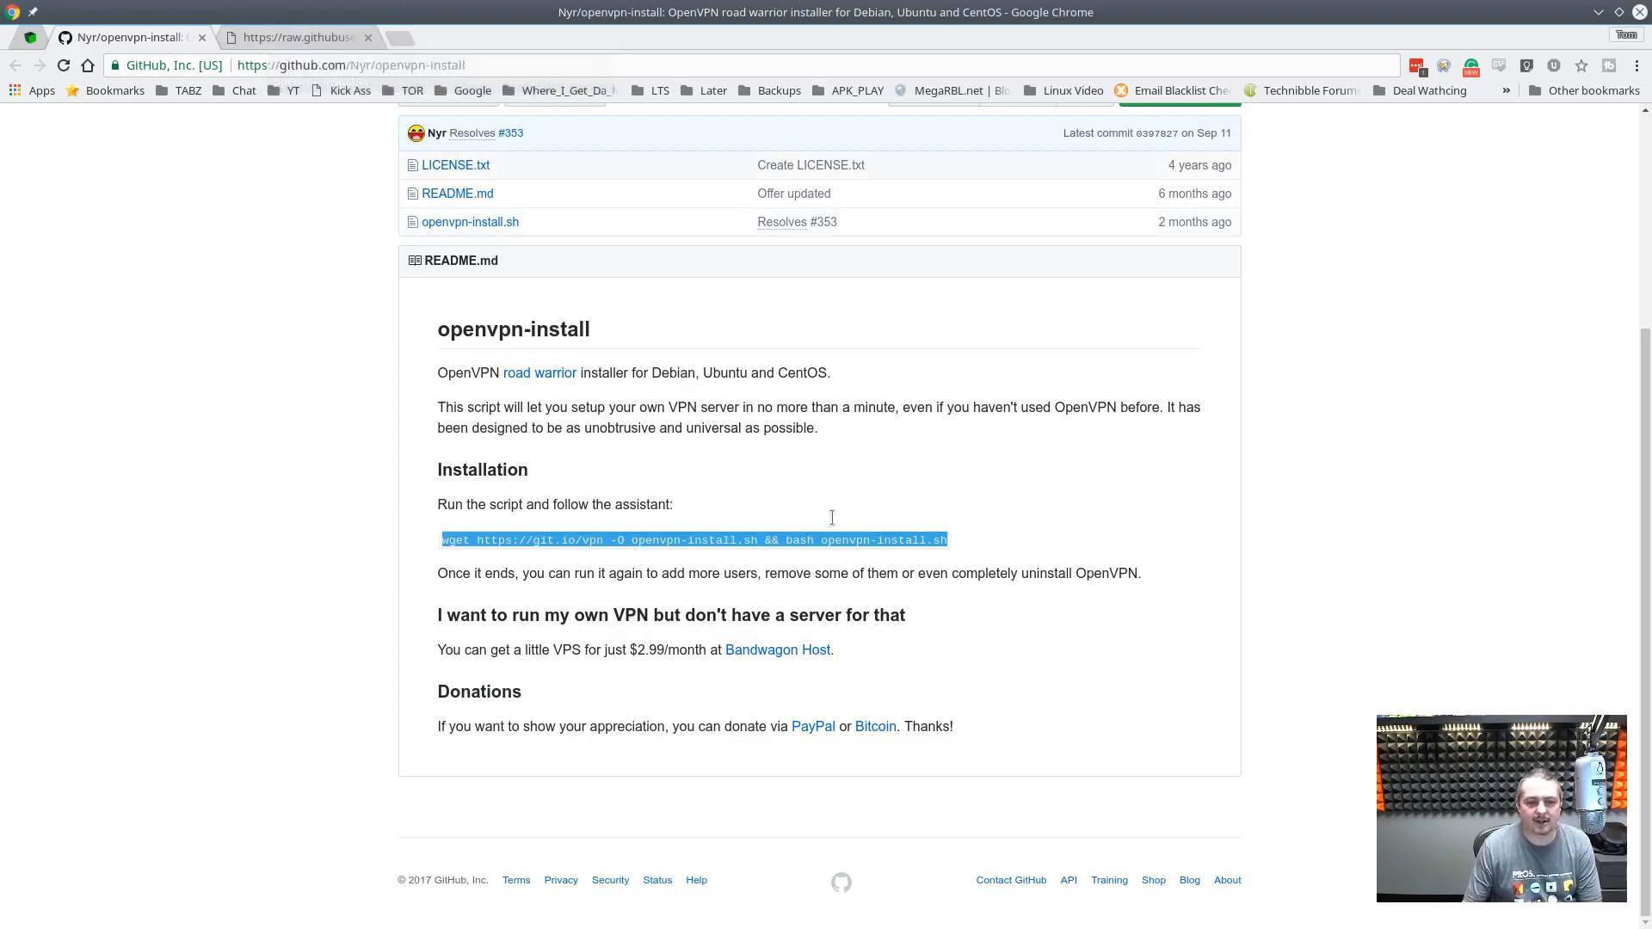
click(295, 37)
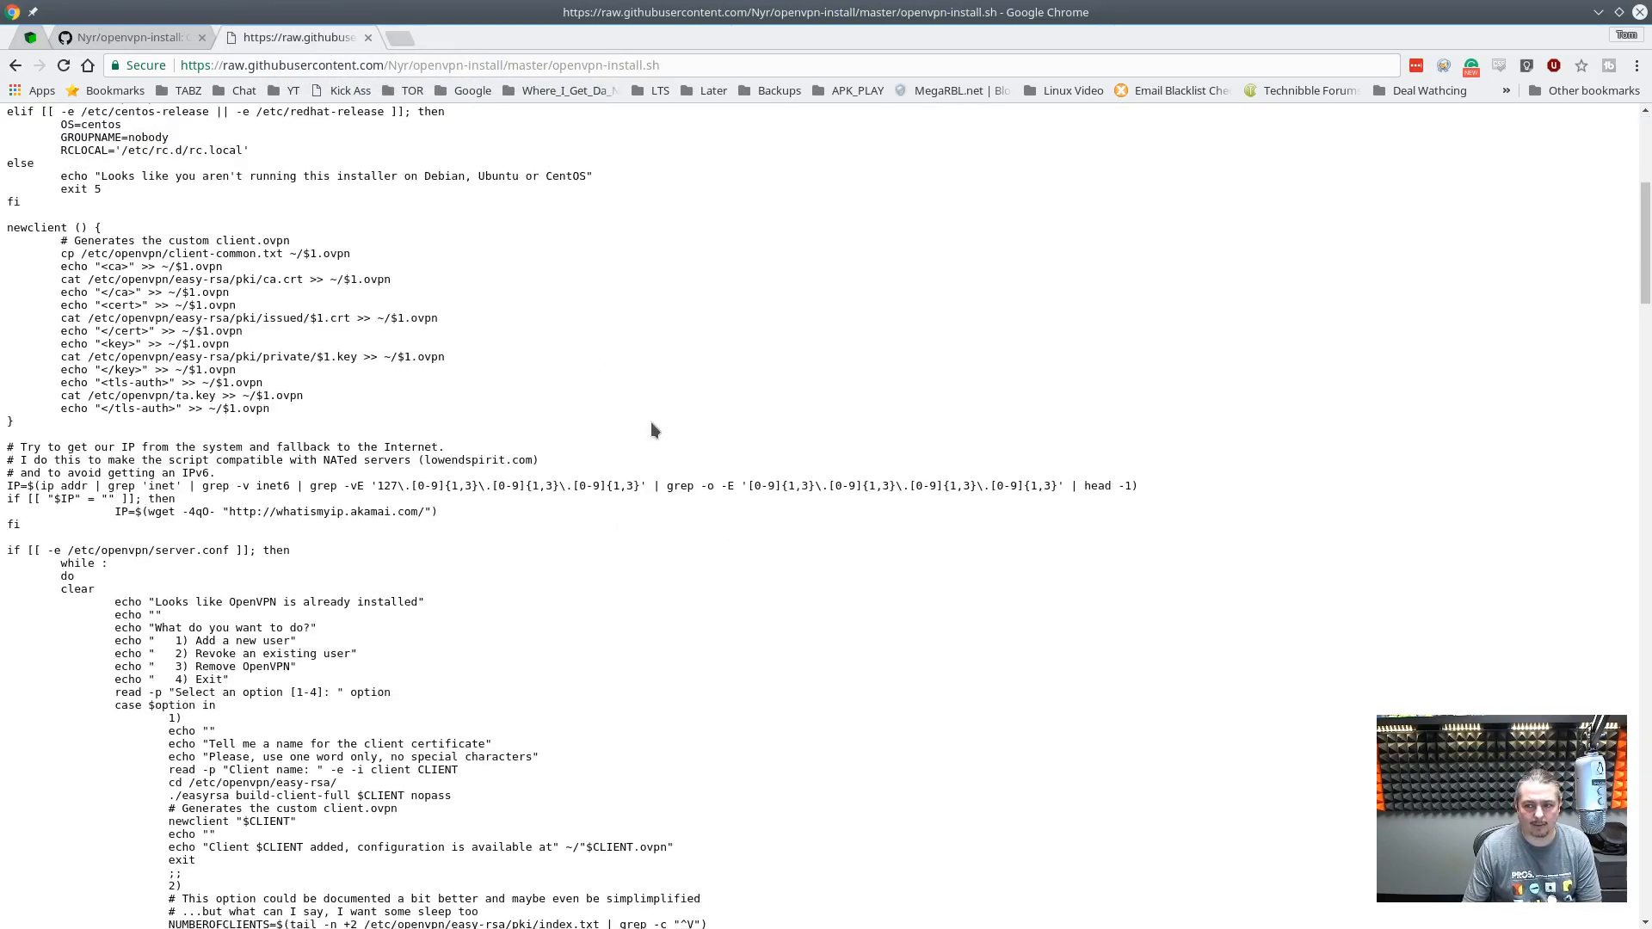
scroll(down, 3)
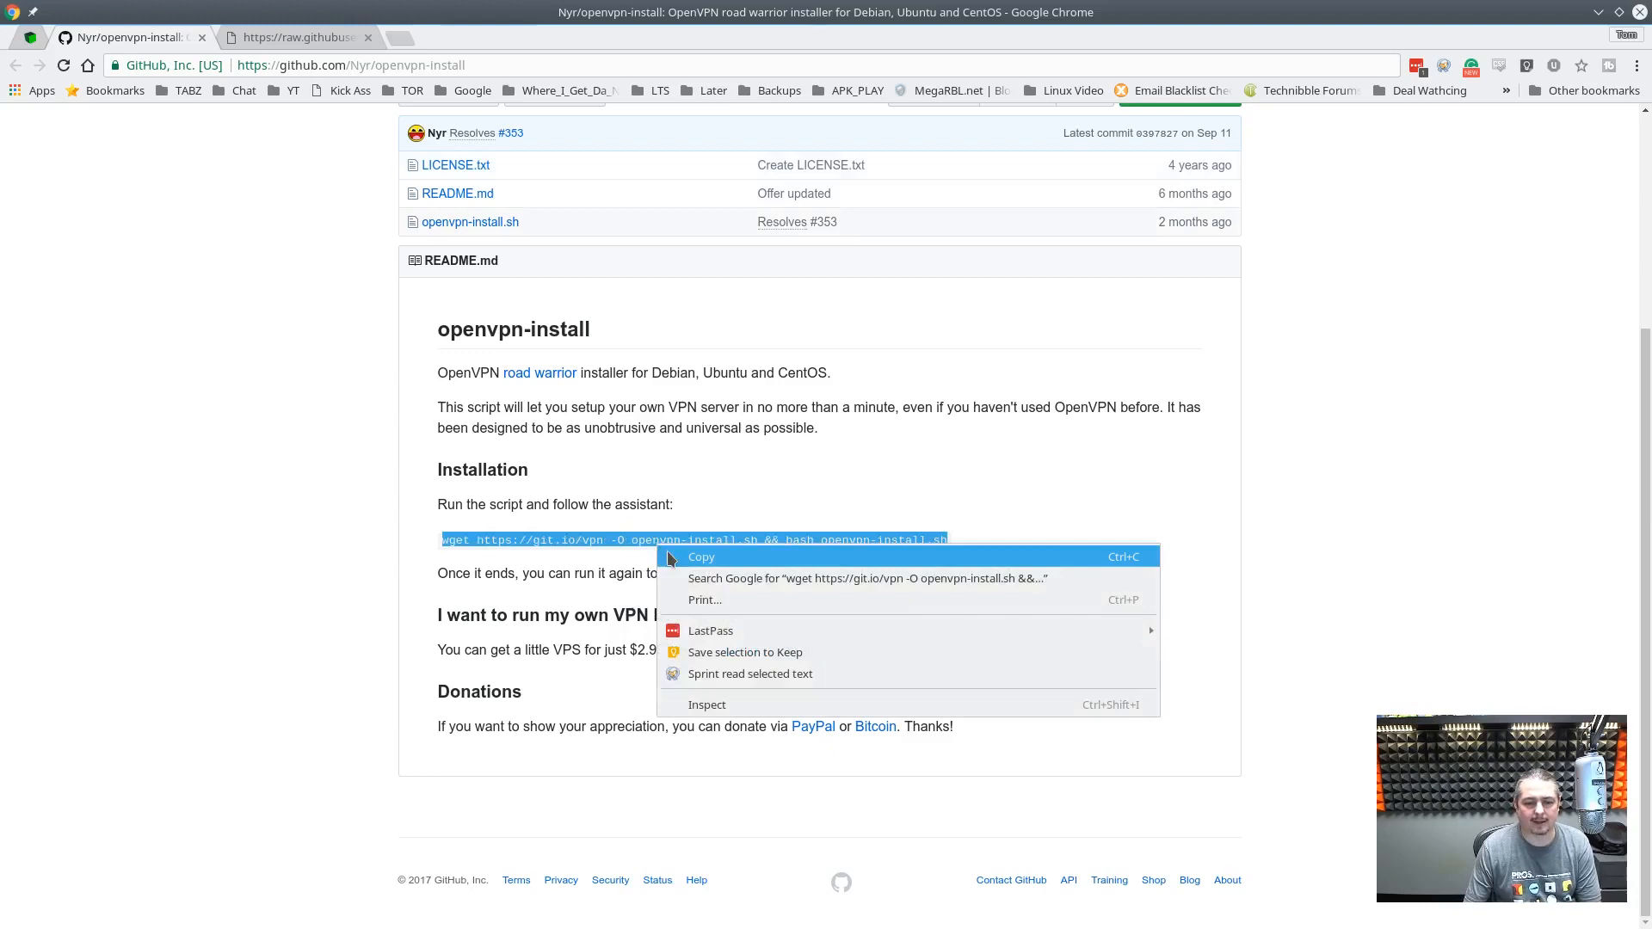
click(699, 556)
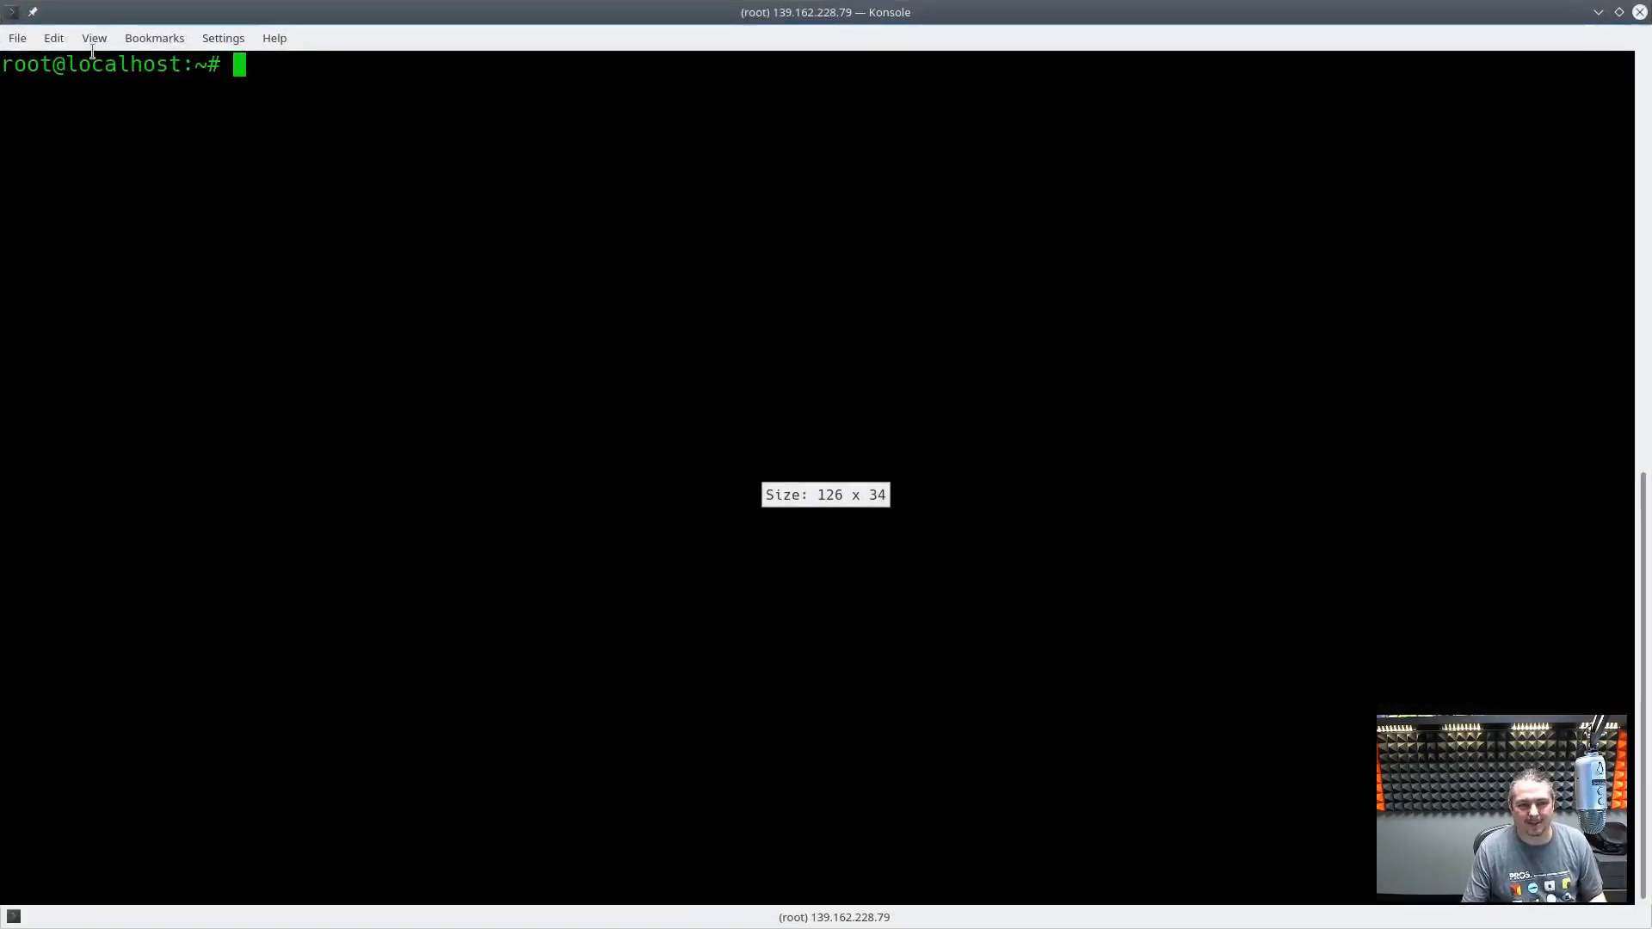
Run the installer with UDP, port 1194, Google DNS (option 2) and client LTSDemoClient.
click(53, 38)
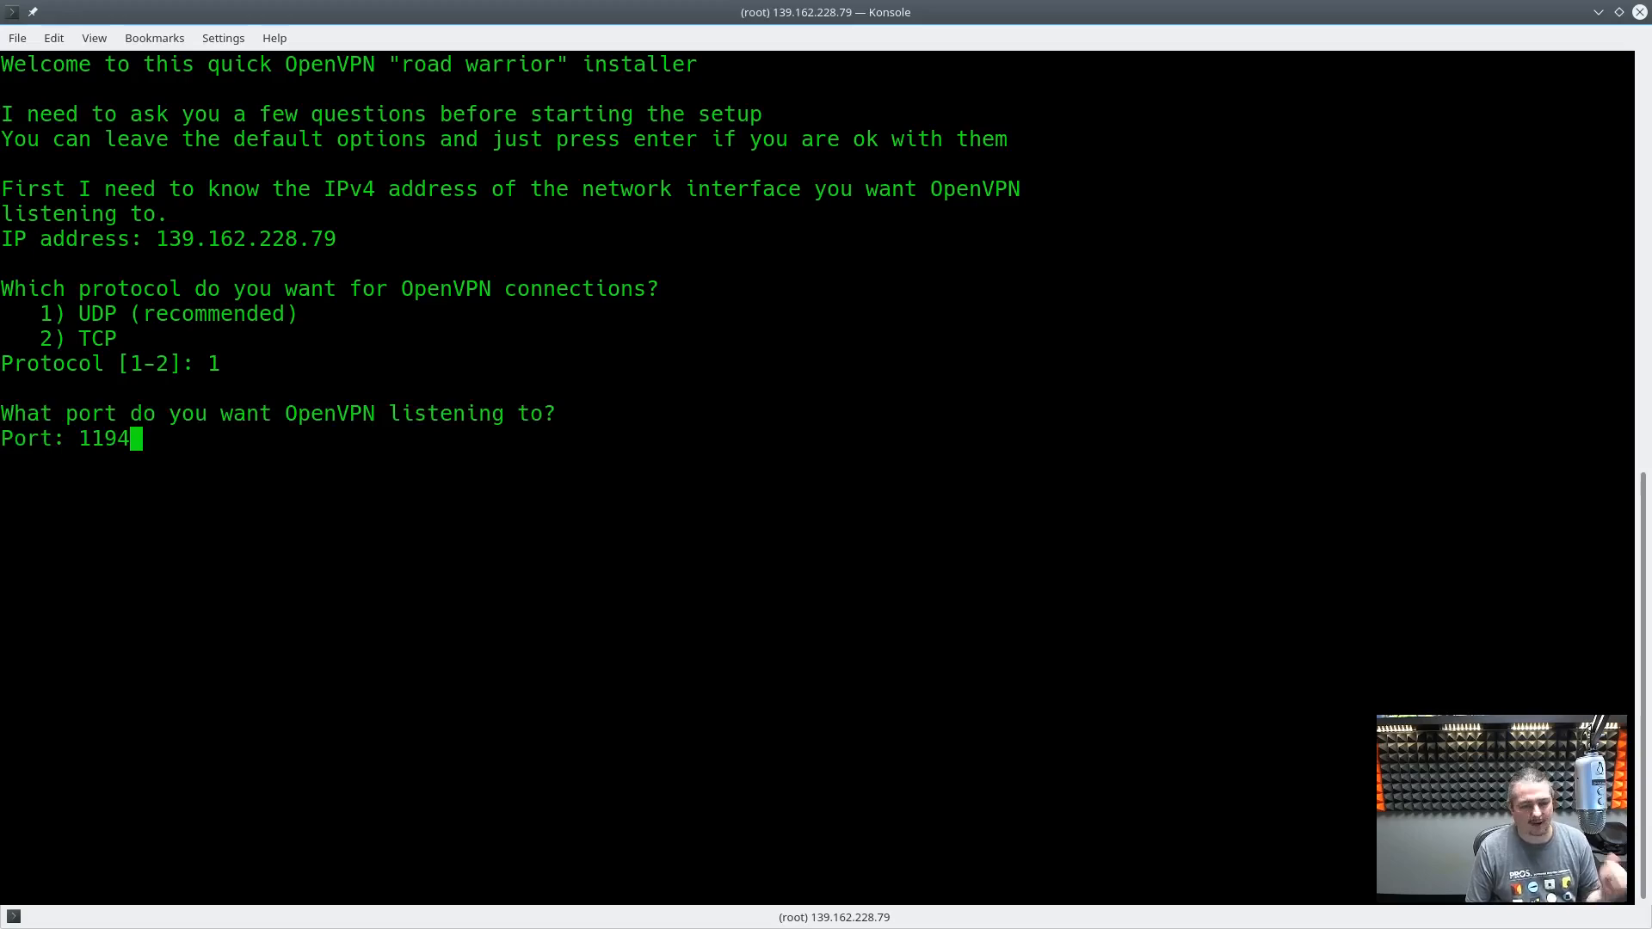
key(Return)
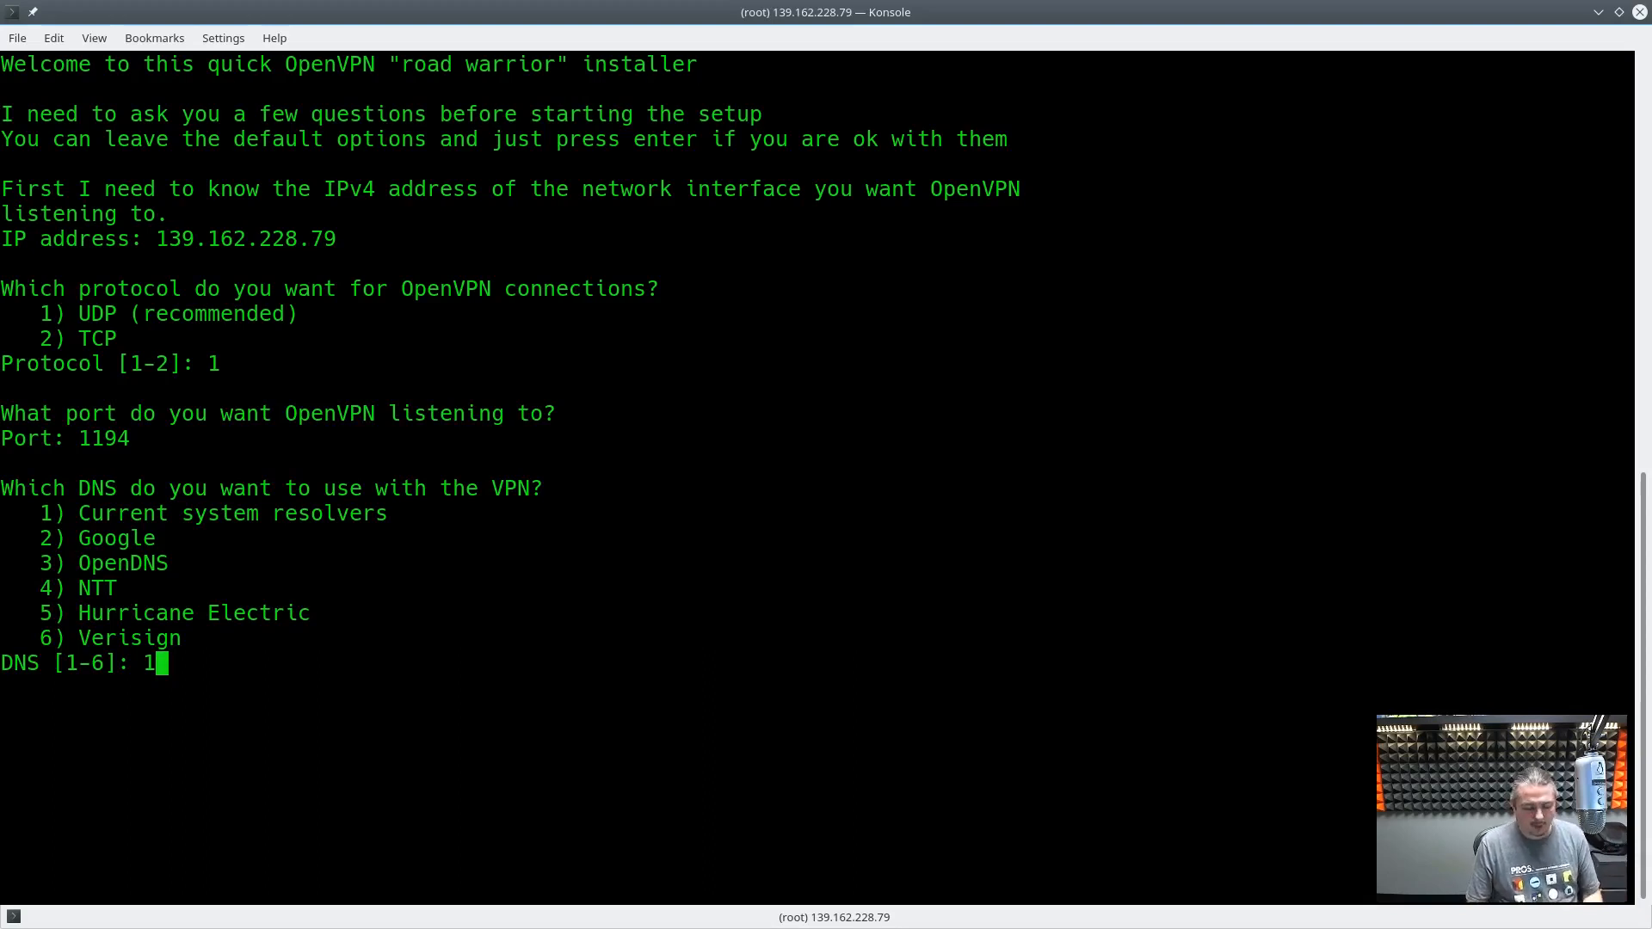
text(2)
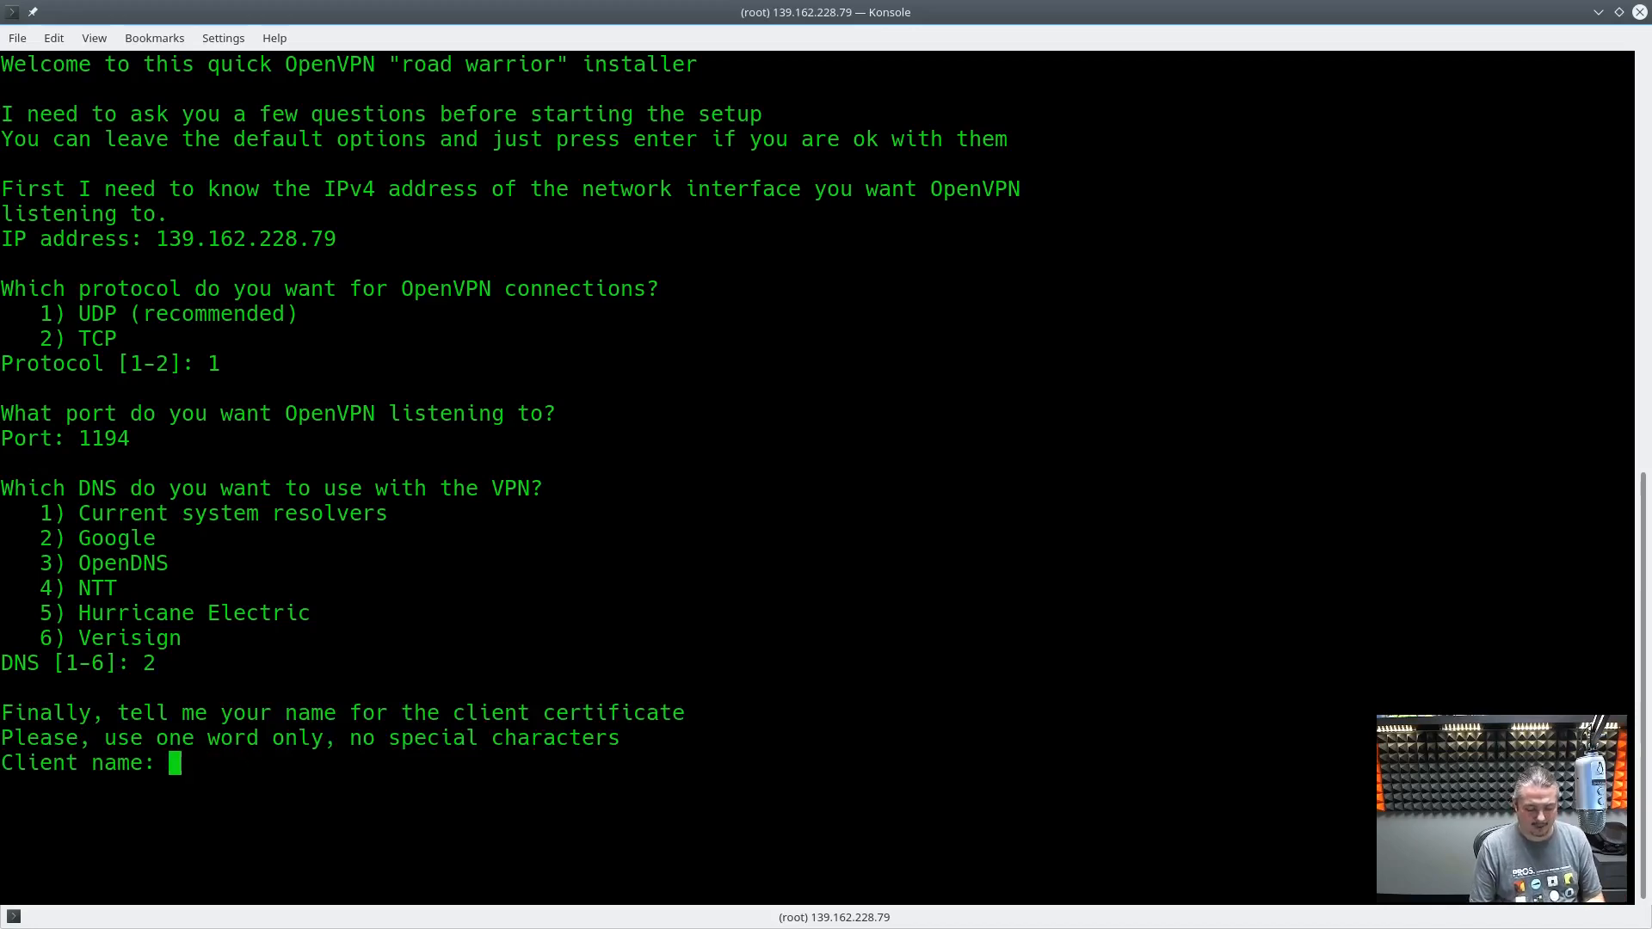
text(LTSDemo)
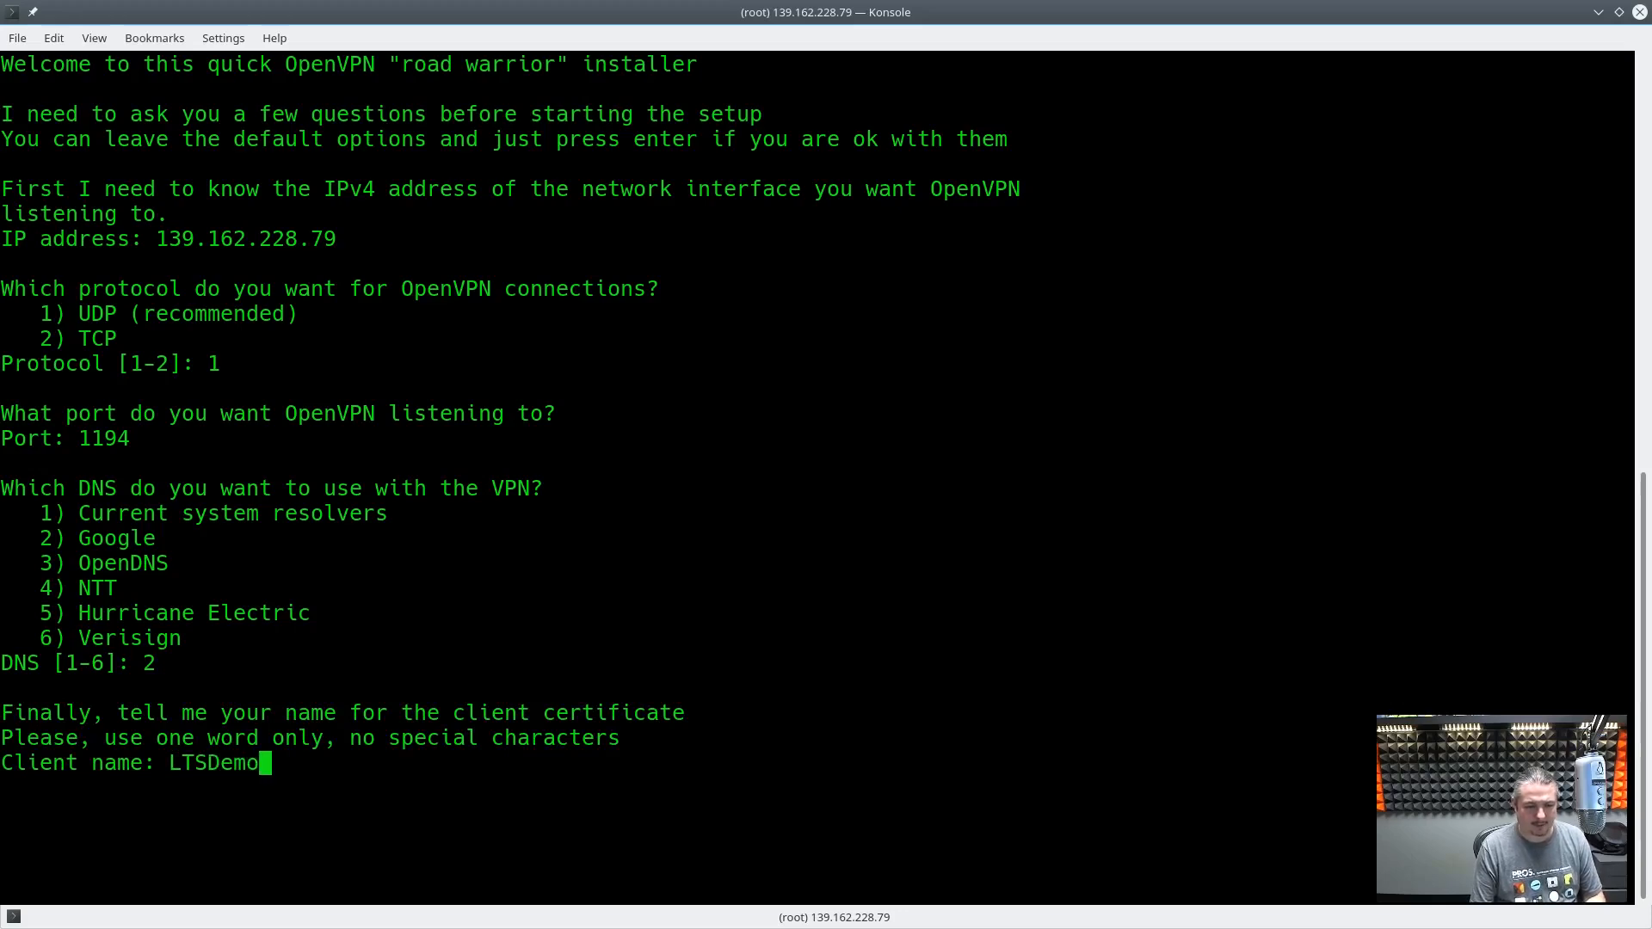
text(Client)
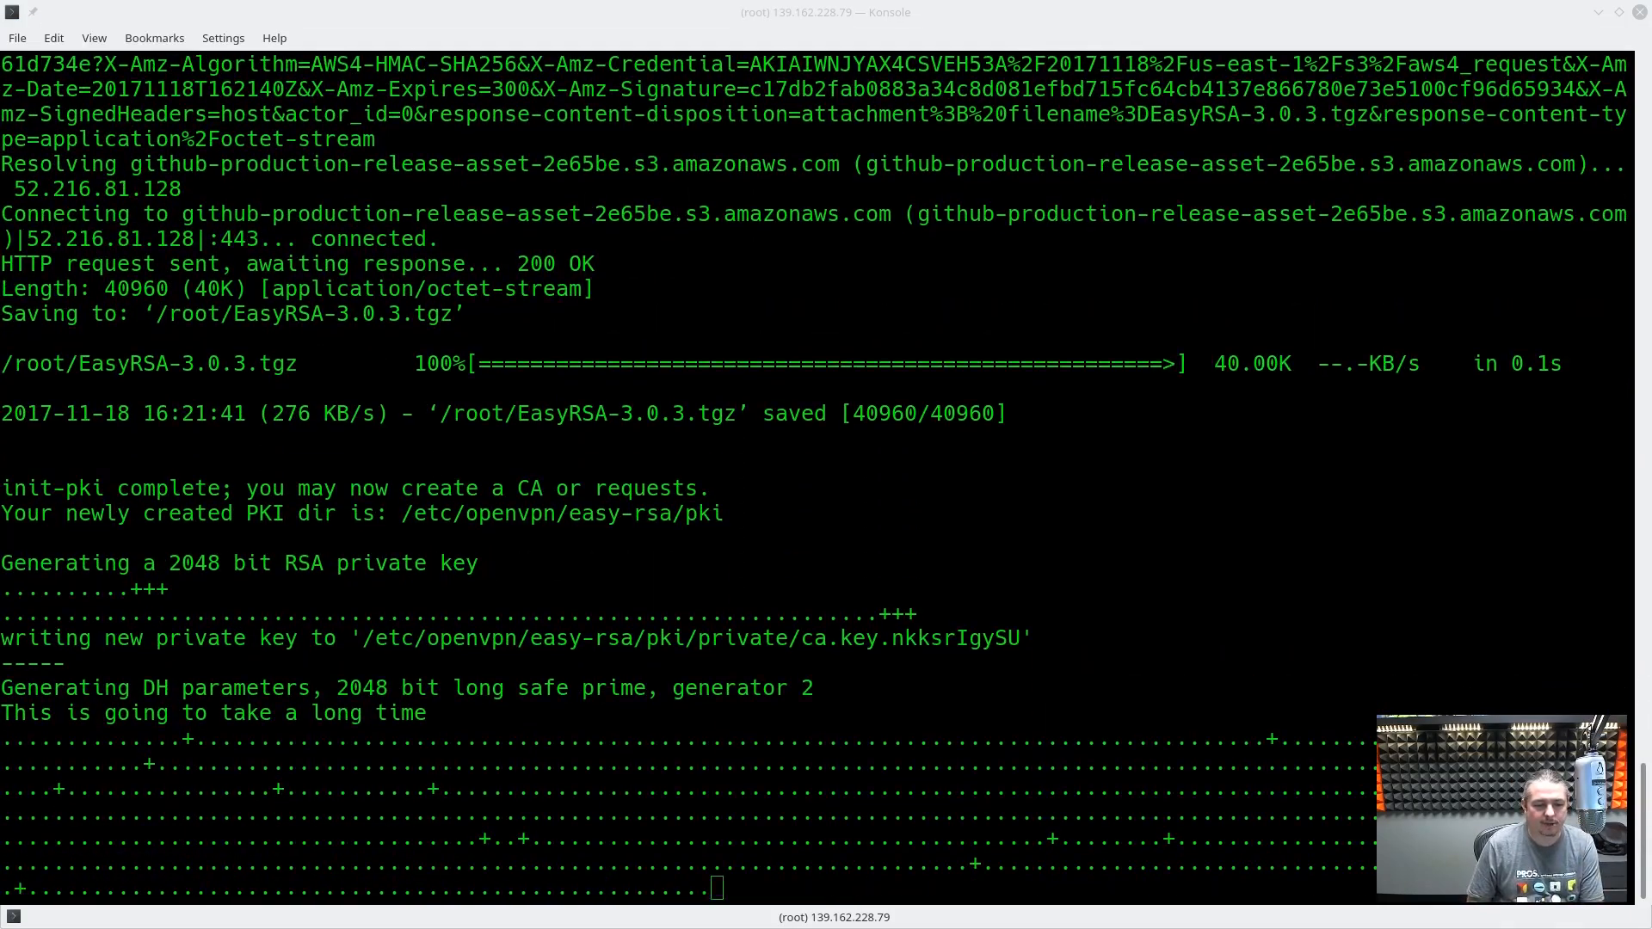
Scroll the installer output until it prints Finished and the /root/LTSDemoClient.ovpn path.
scroll(down, 3)
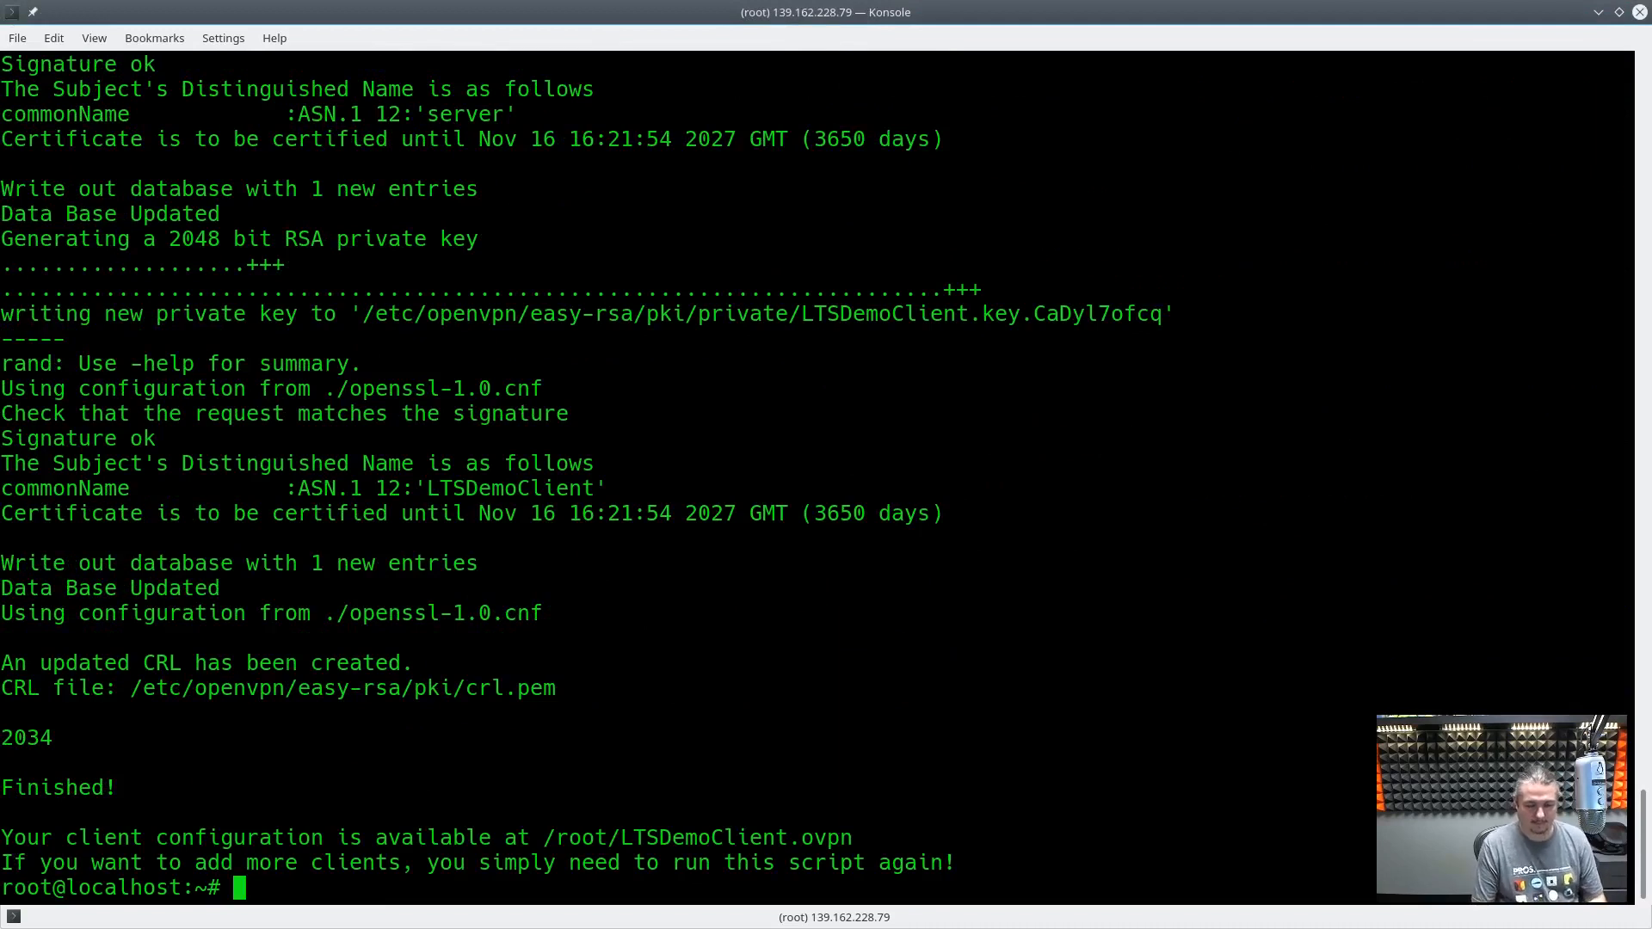
Check 'service openvpn status' (inactive), run 'ls -la', and select LTSDemoClient.ovpn.
text(service openvpn)
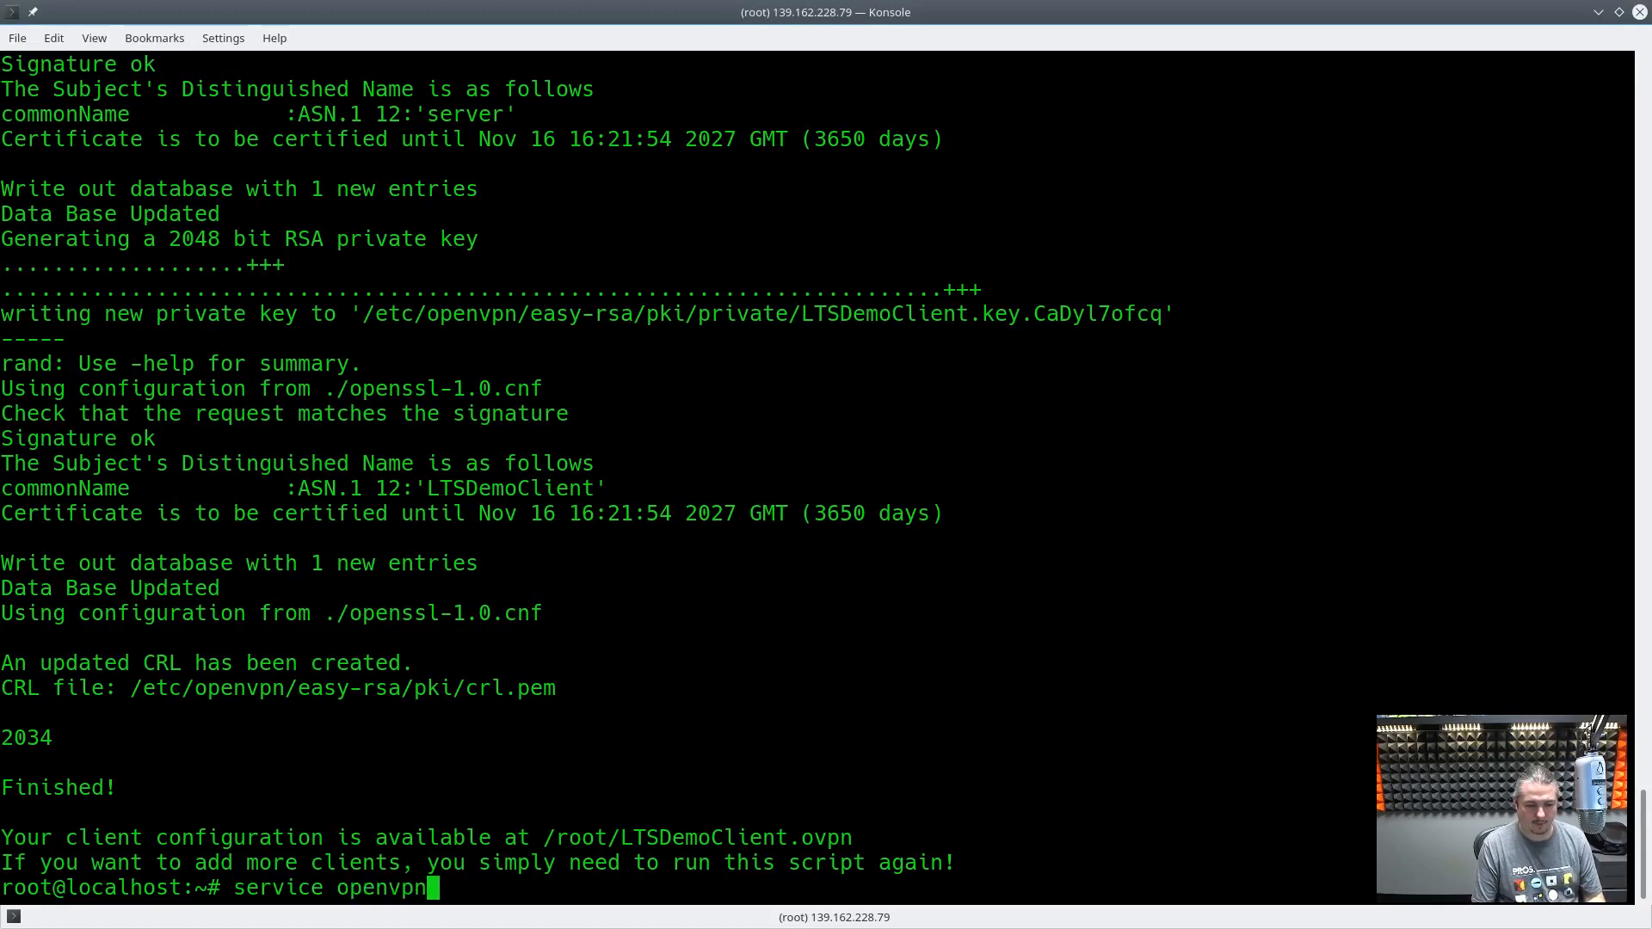
text(status)
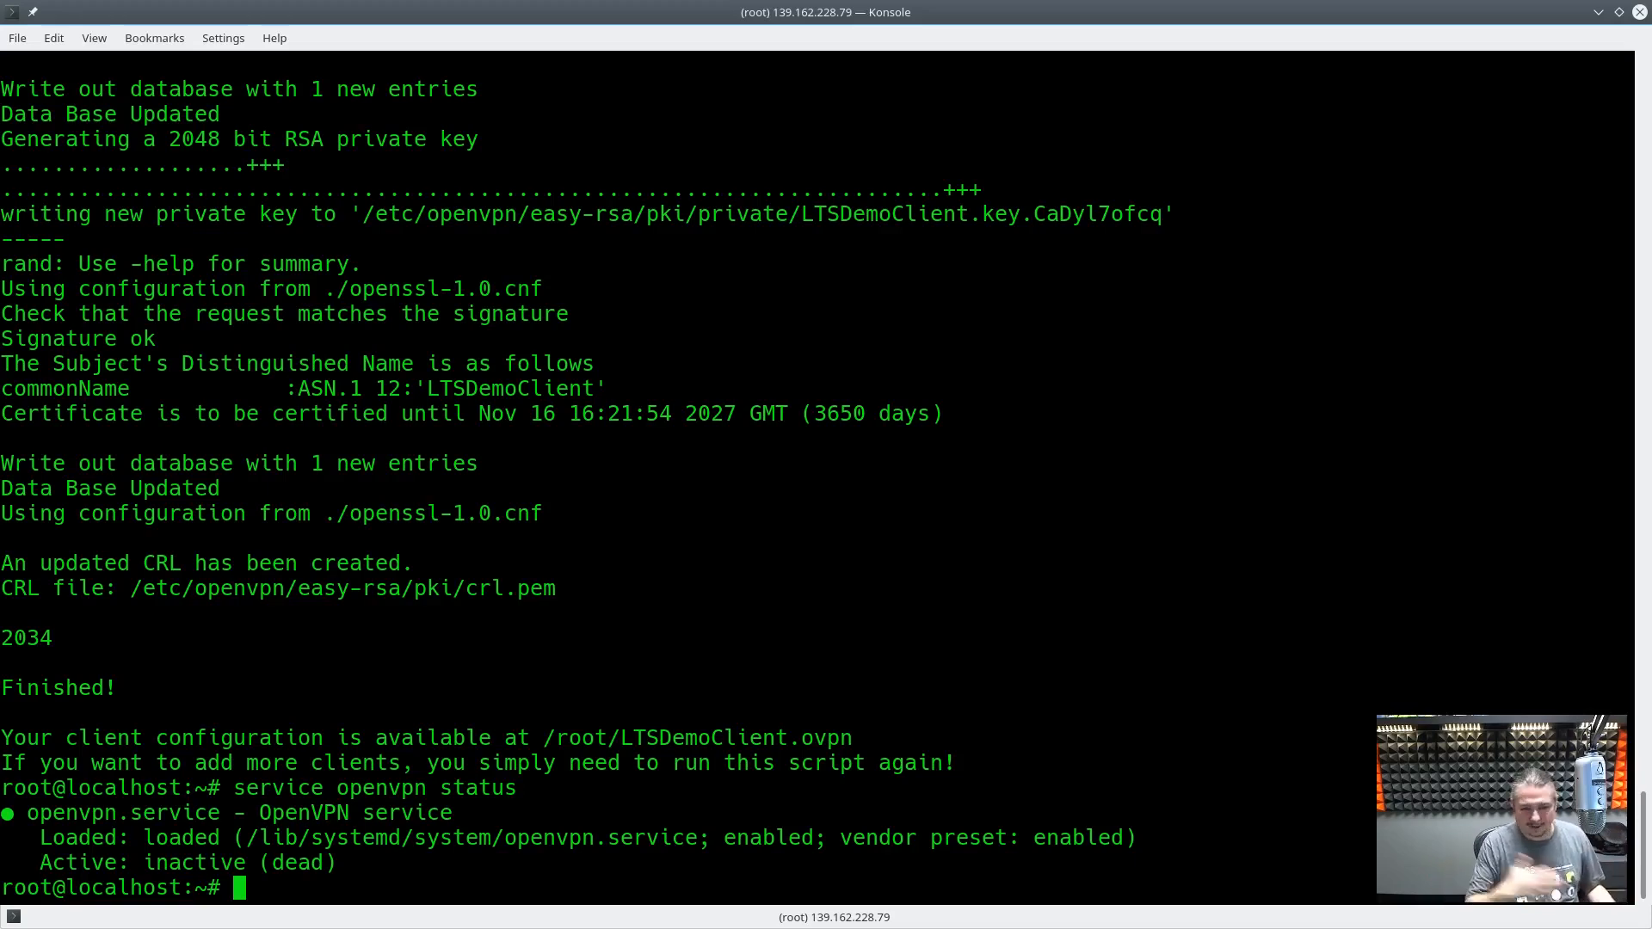
text(ls -la)
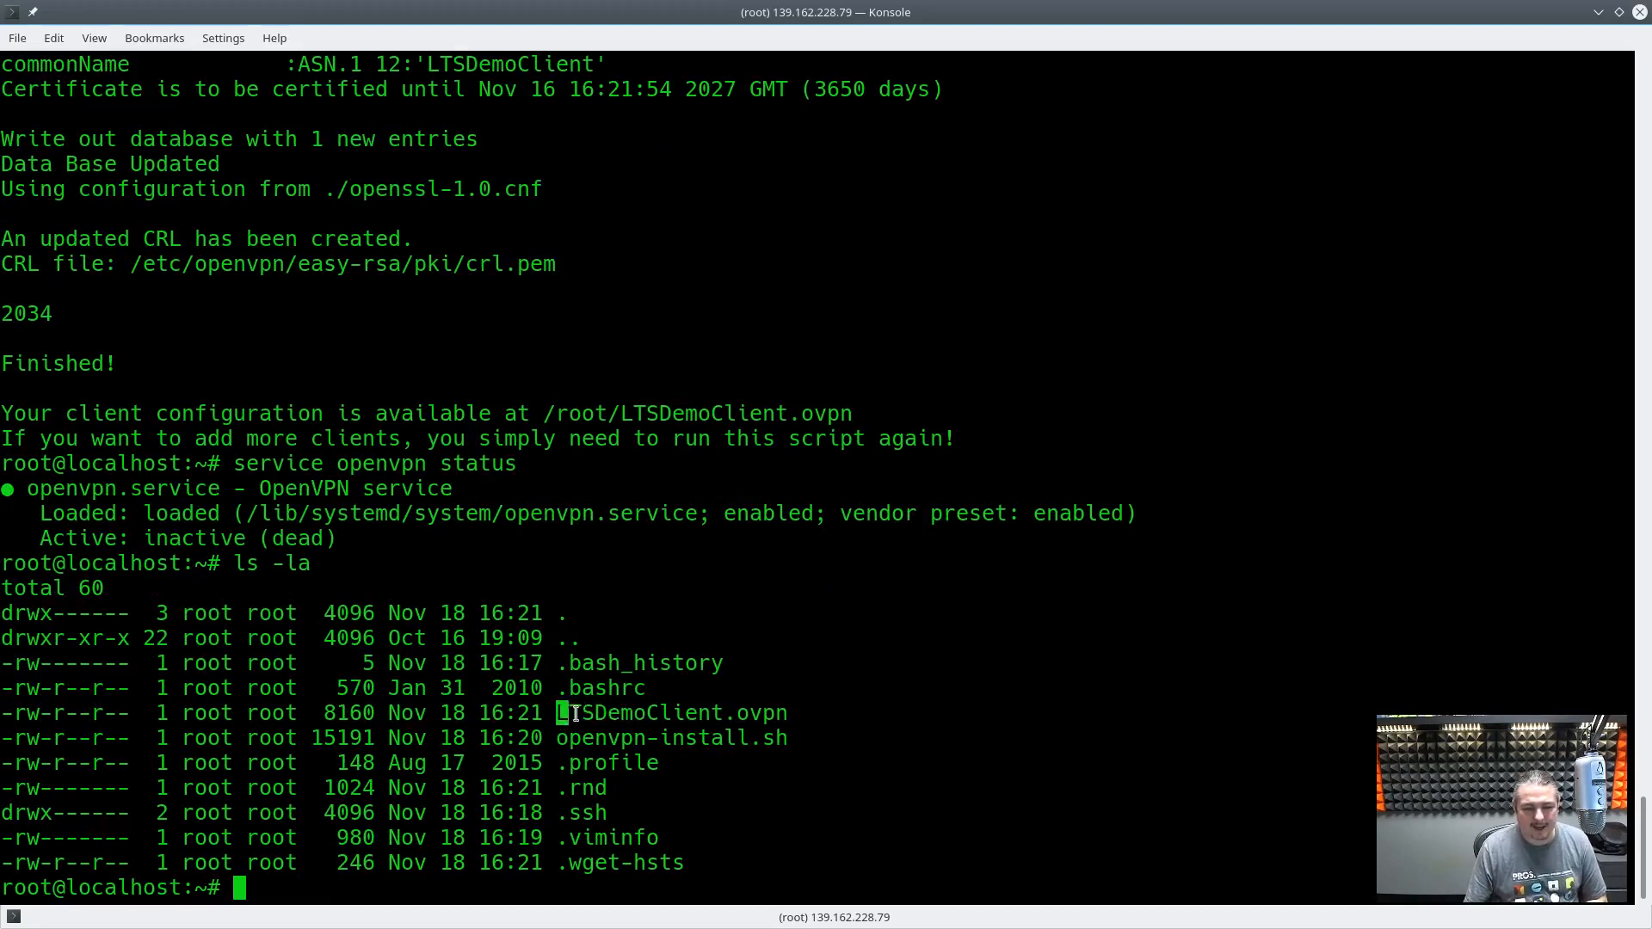
double_click(672, 713)
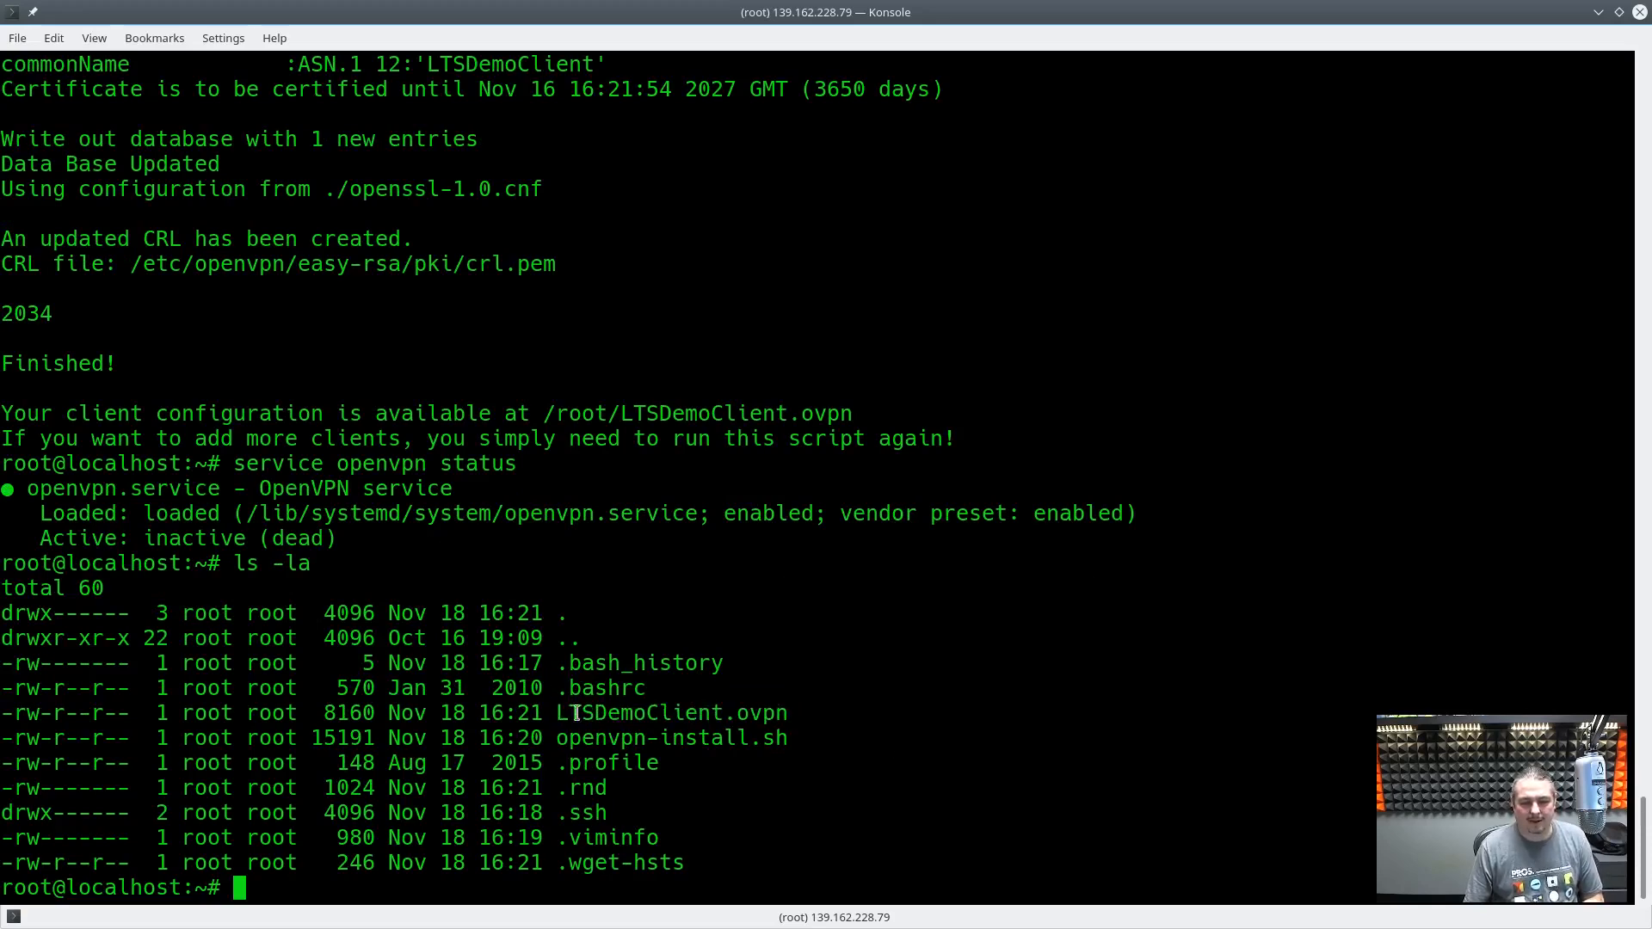
double_click(671, 712)
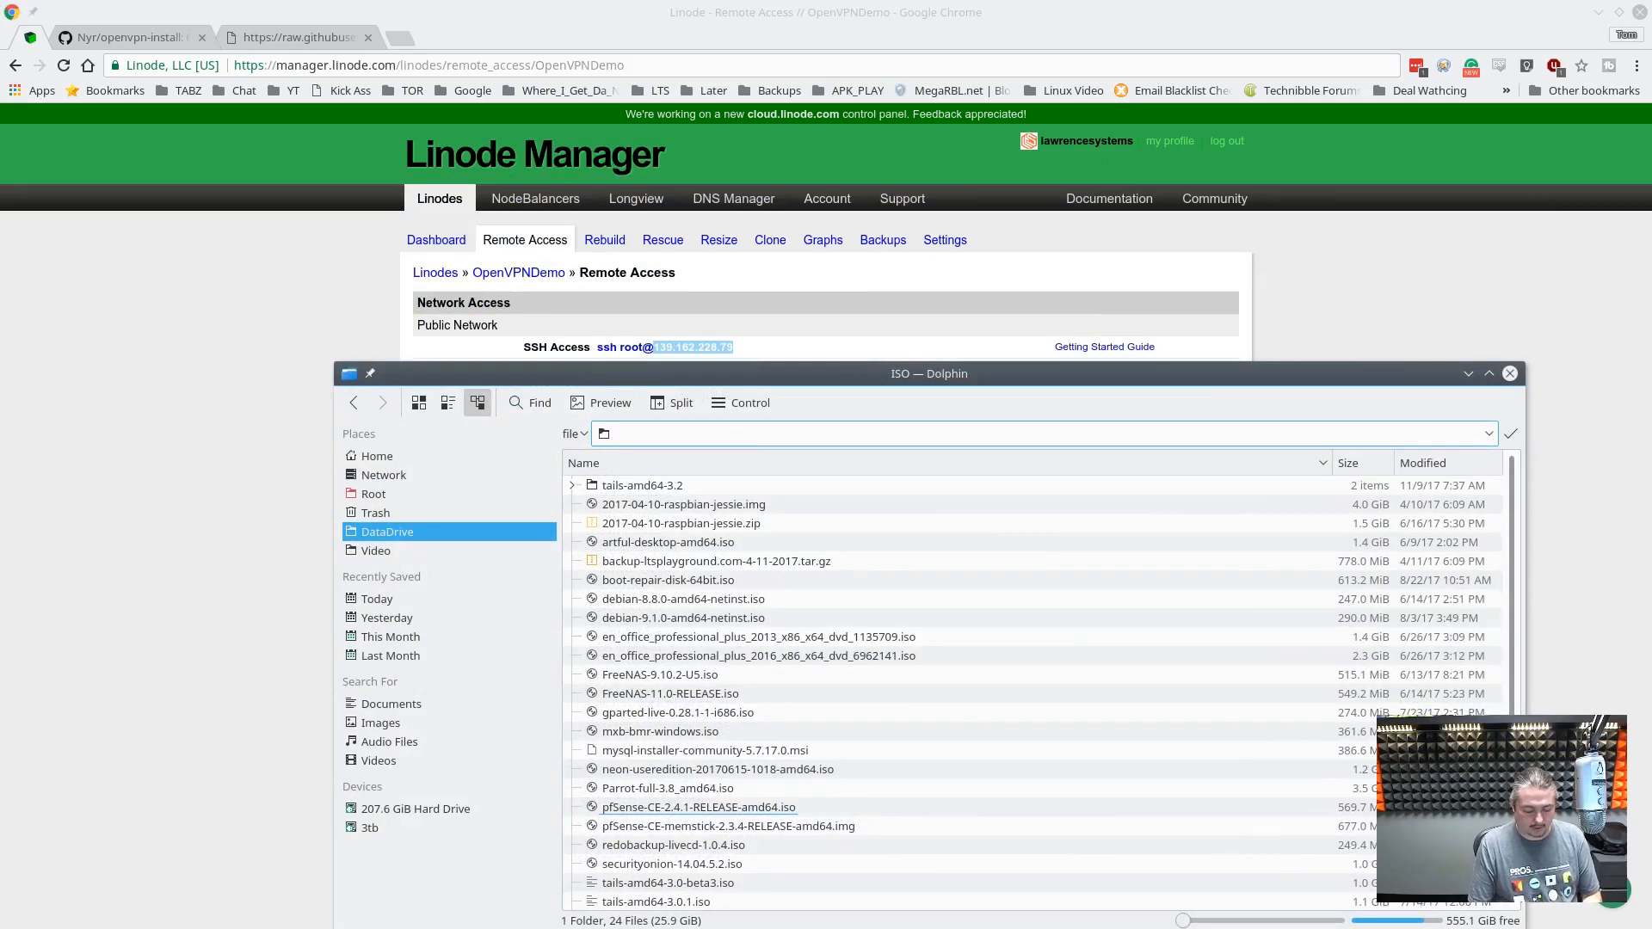
text(sftp://)
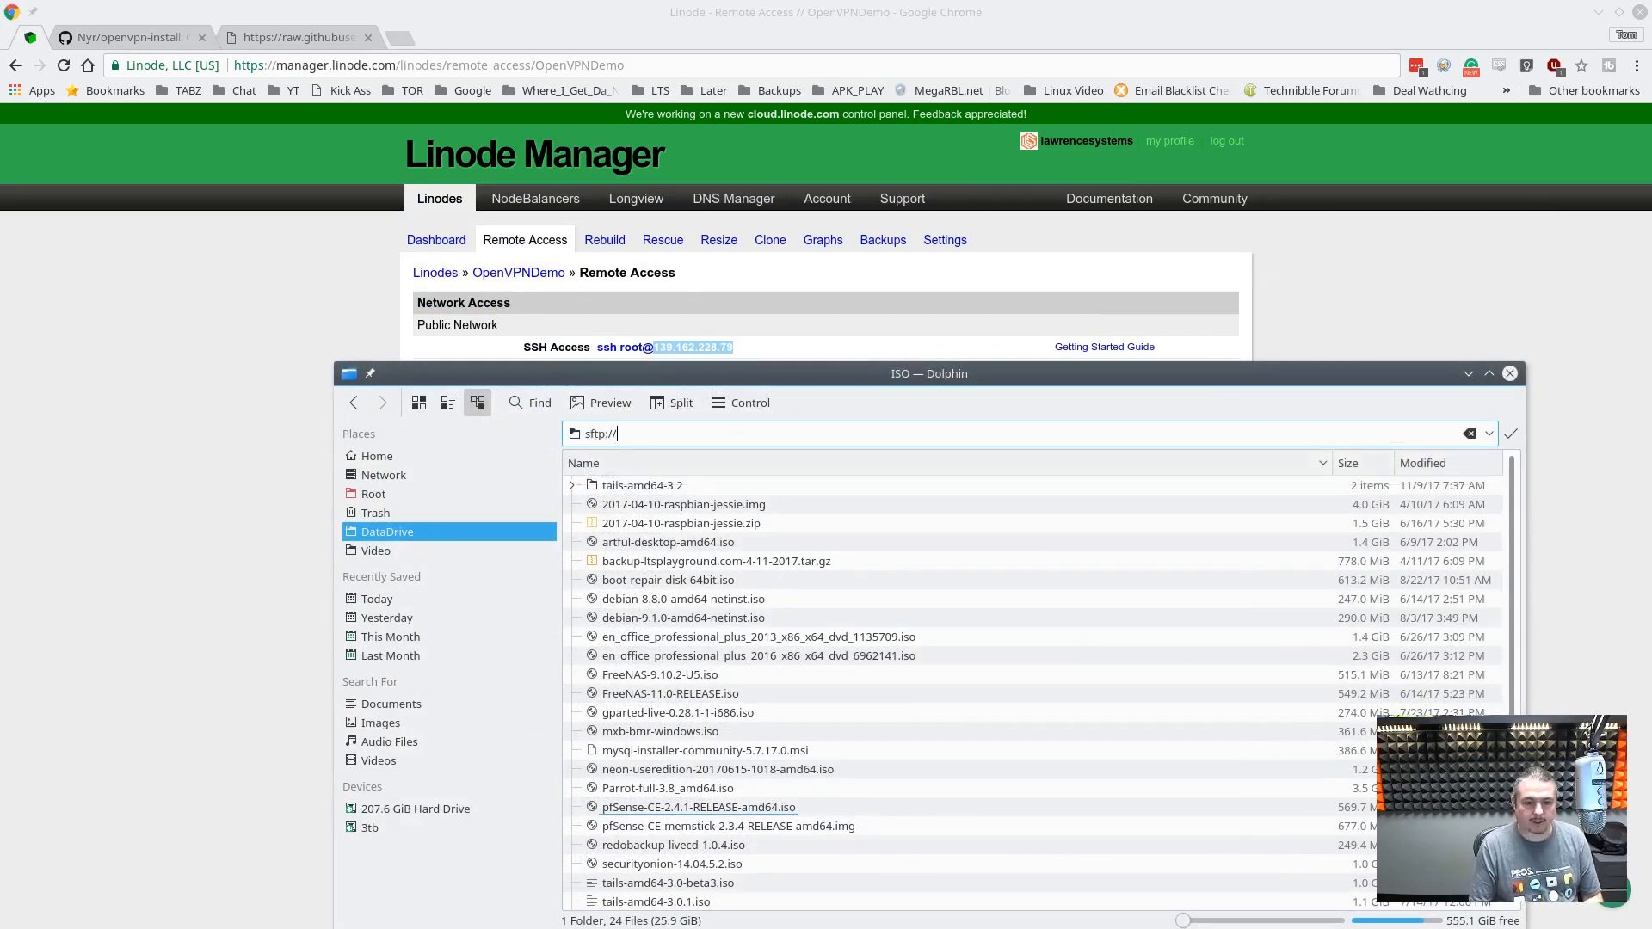
text(root@)
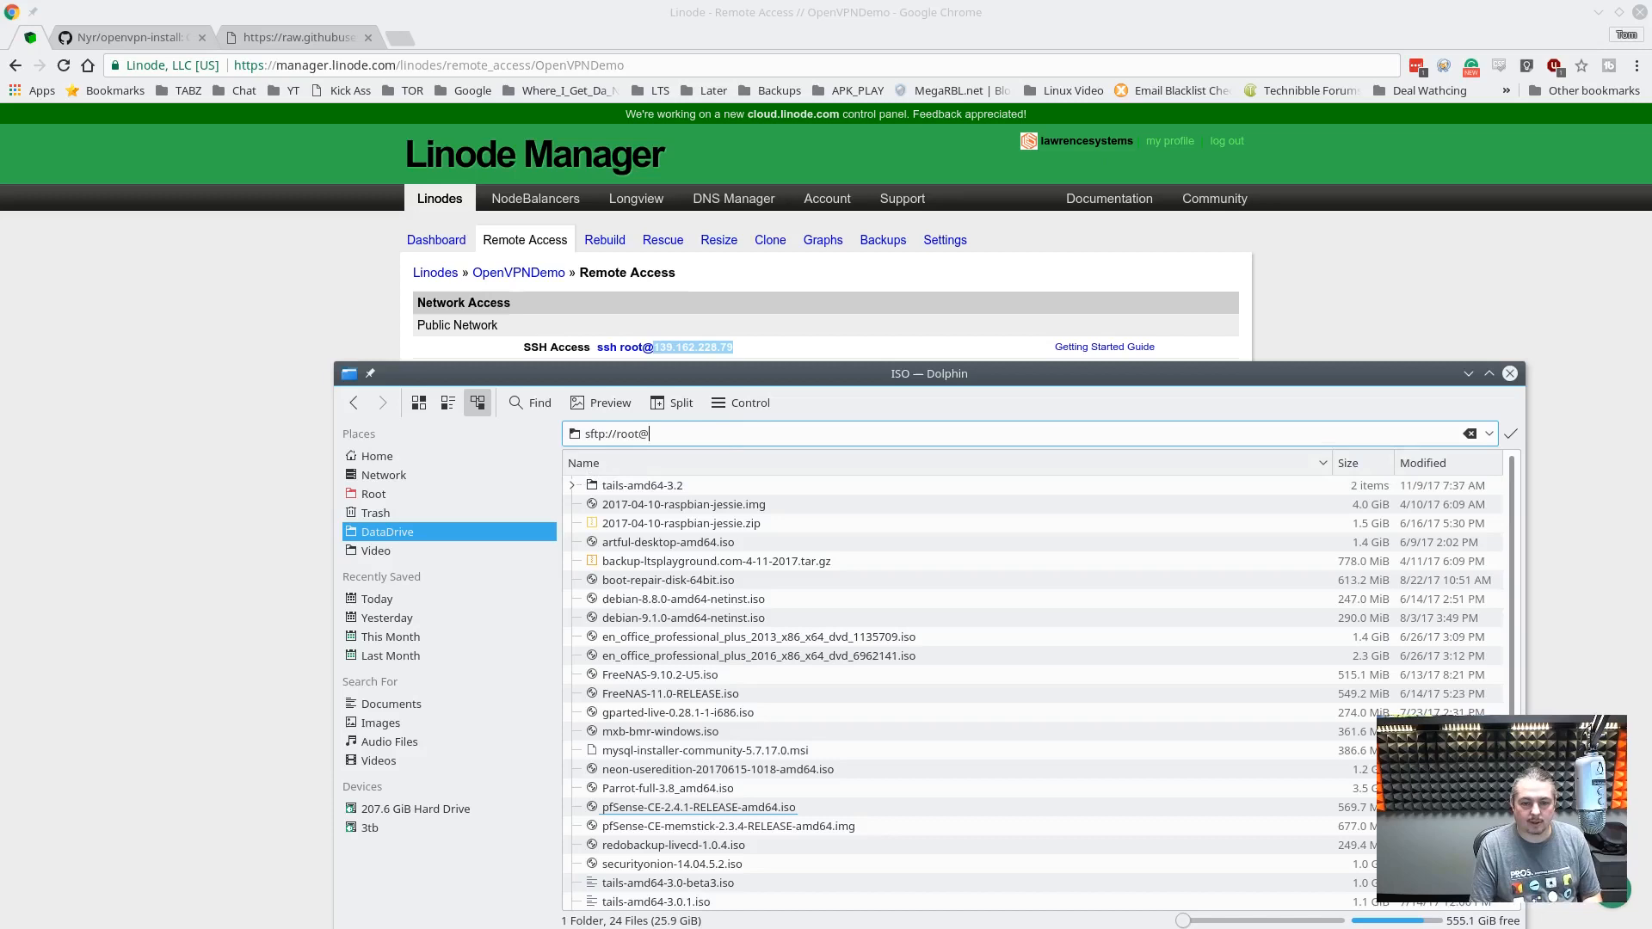
text(139.162.228.79/root/)
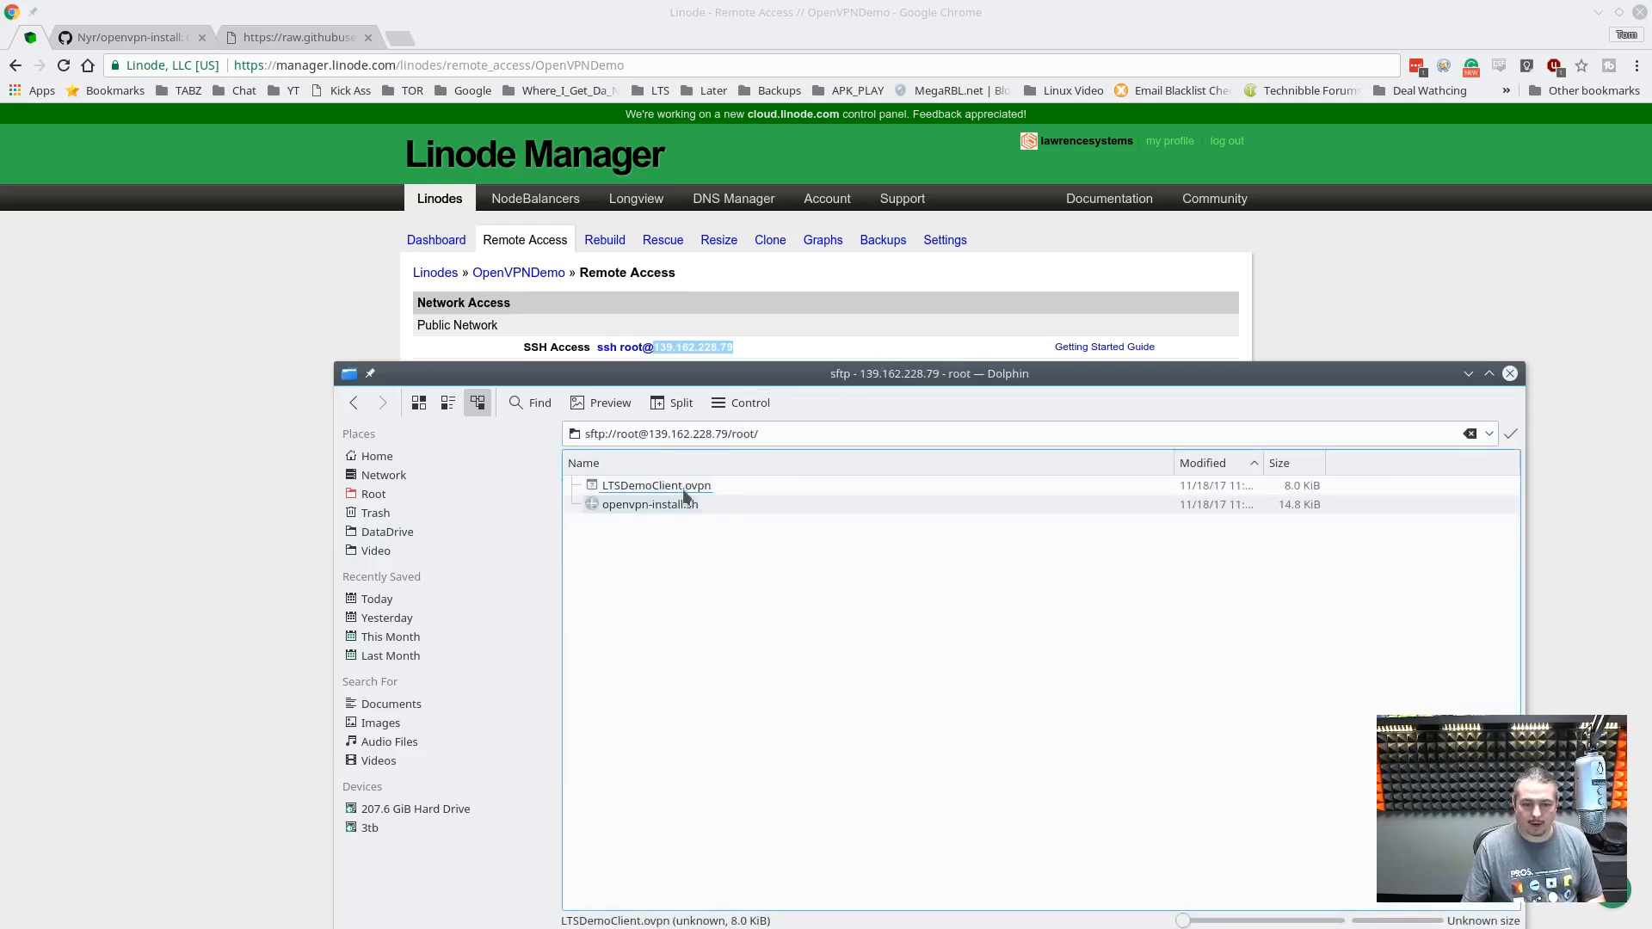
click(657, 485)
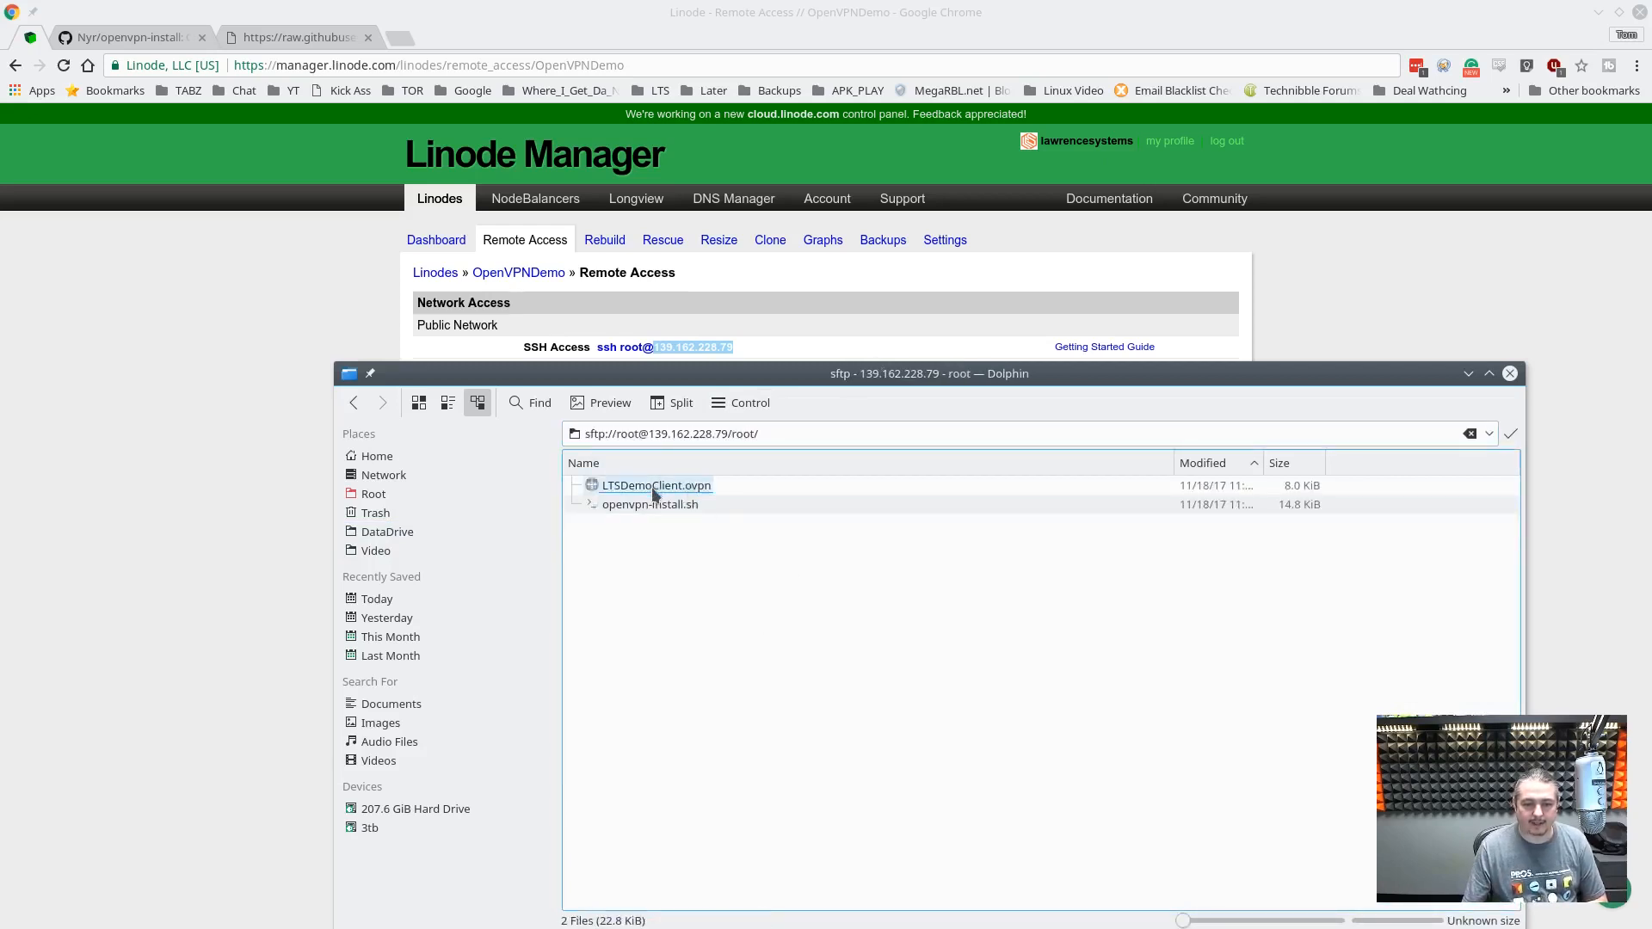
right_click(657, 484)
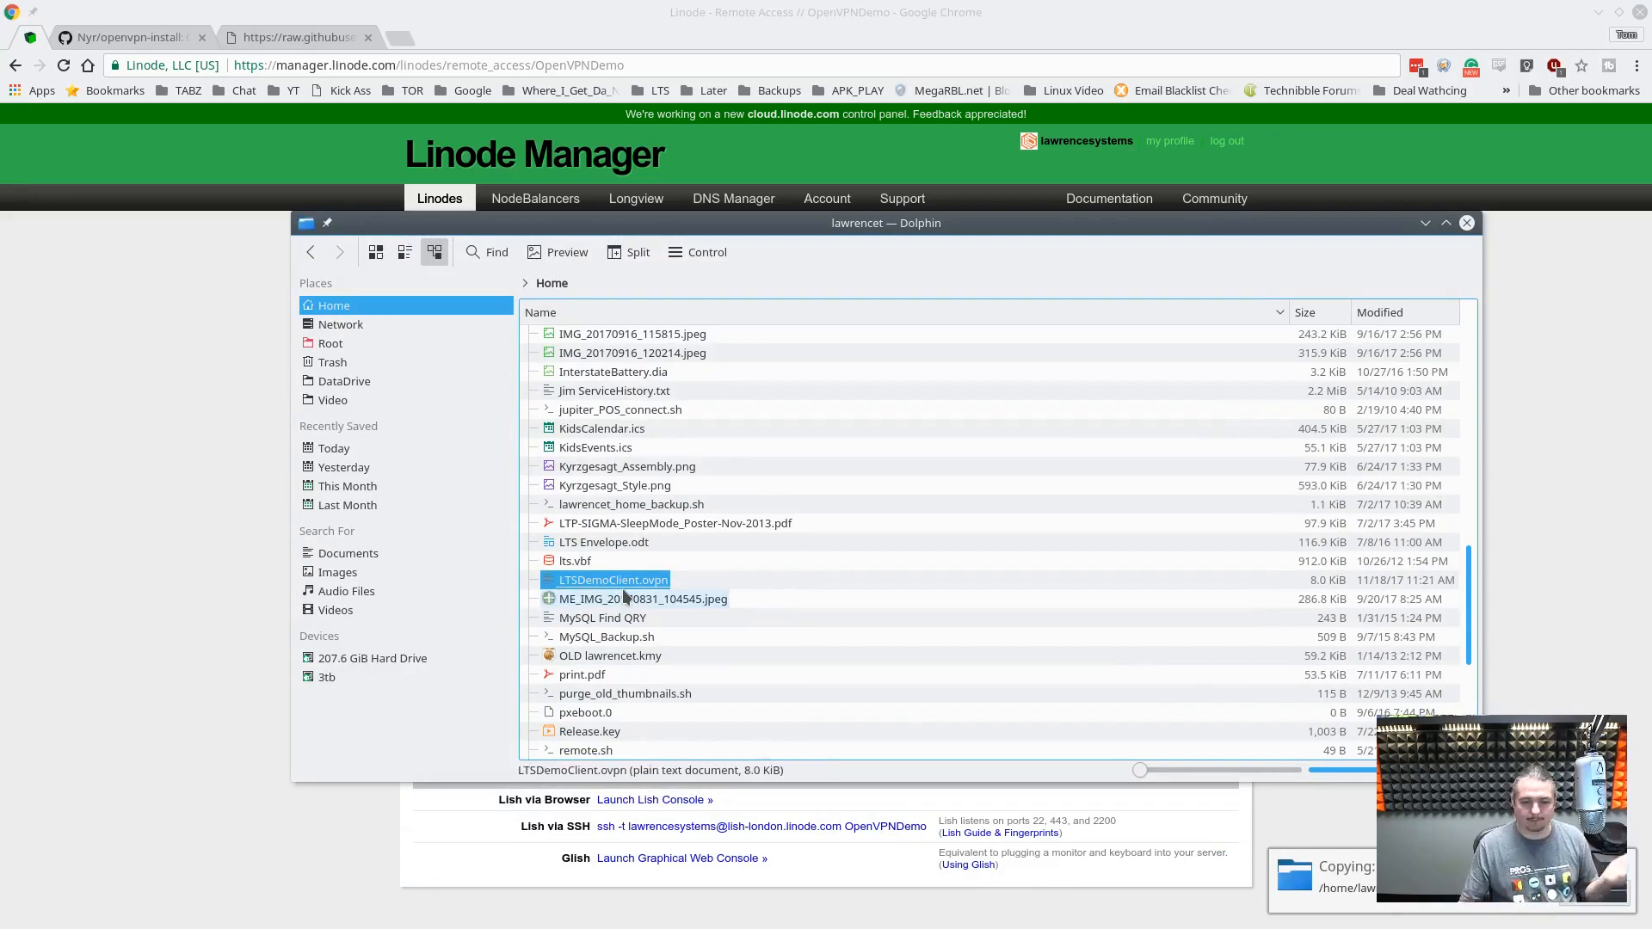
mouse_move(851, 227)
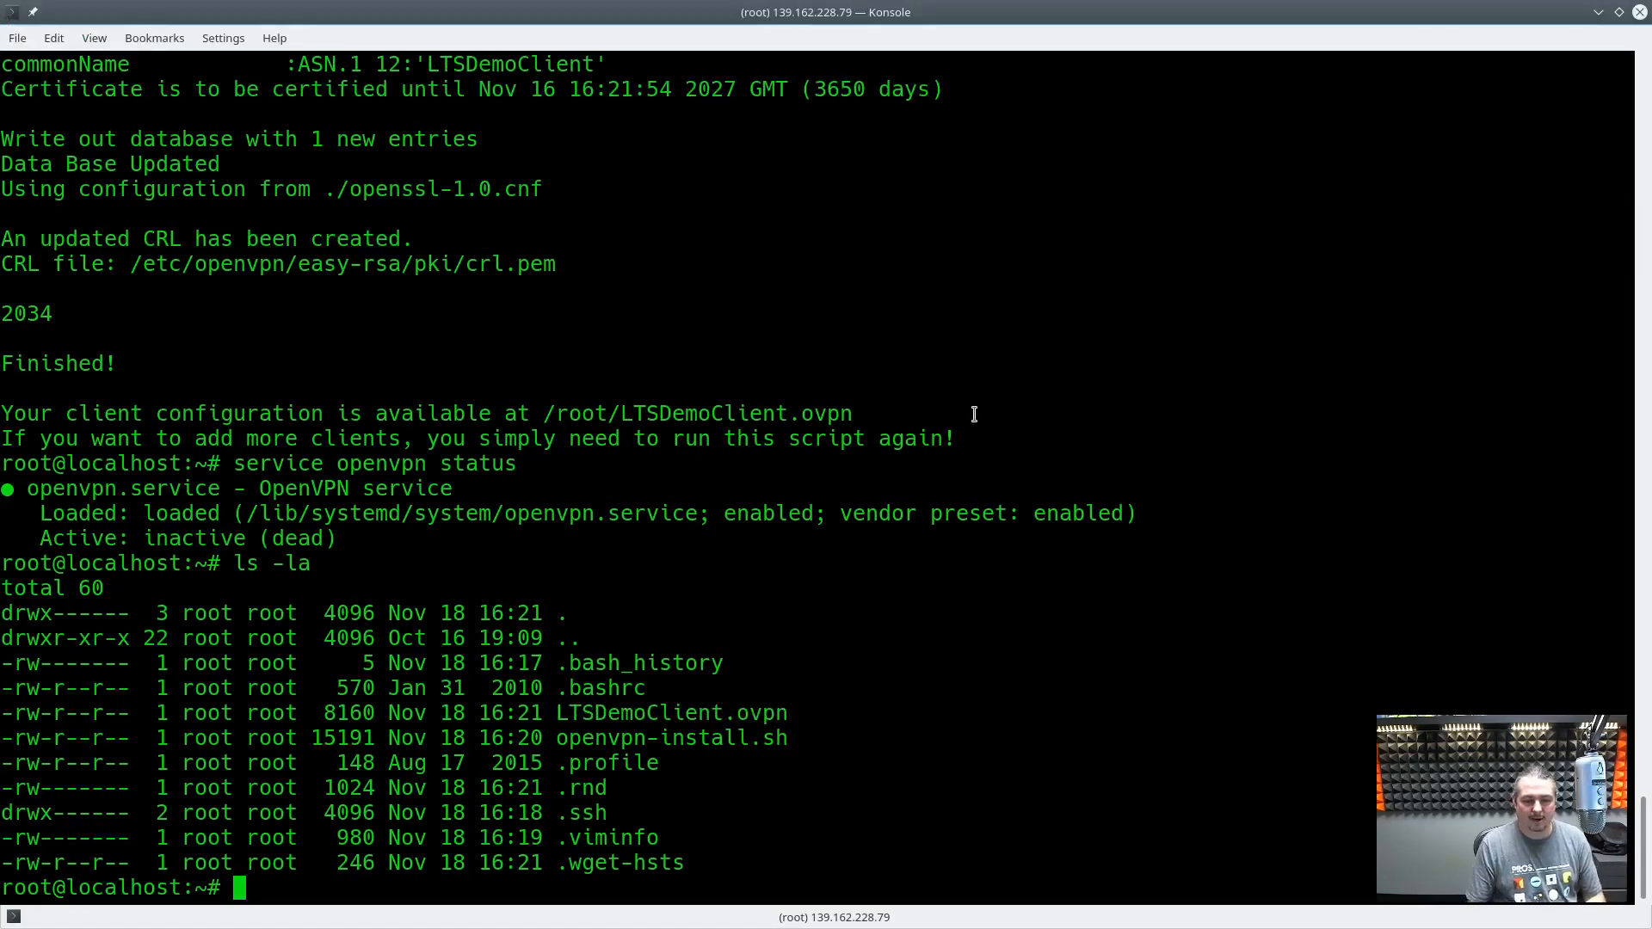
Exit the server session and run 'sudo apt-get install openvpn' locally with the password.
text(exit)
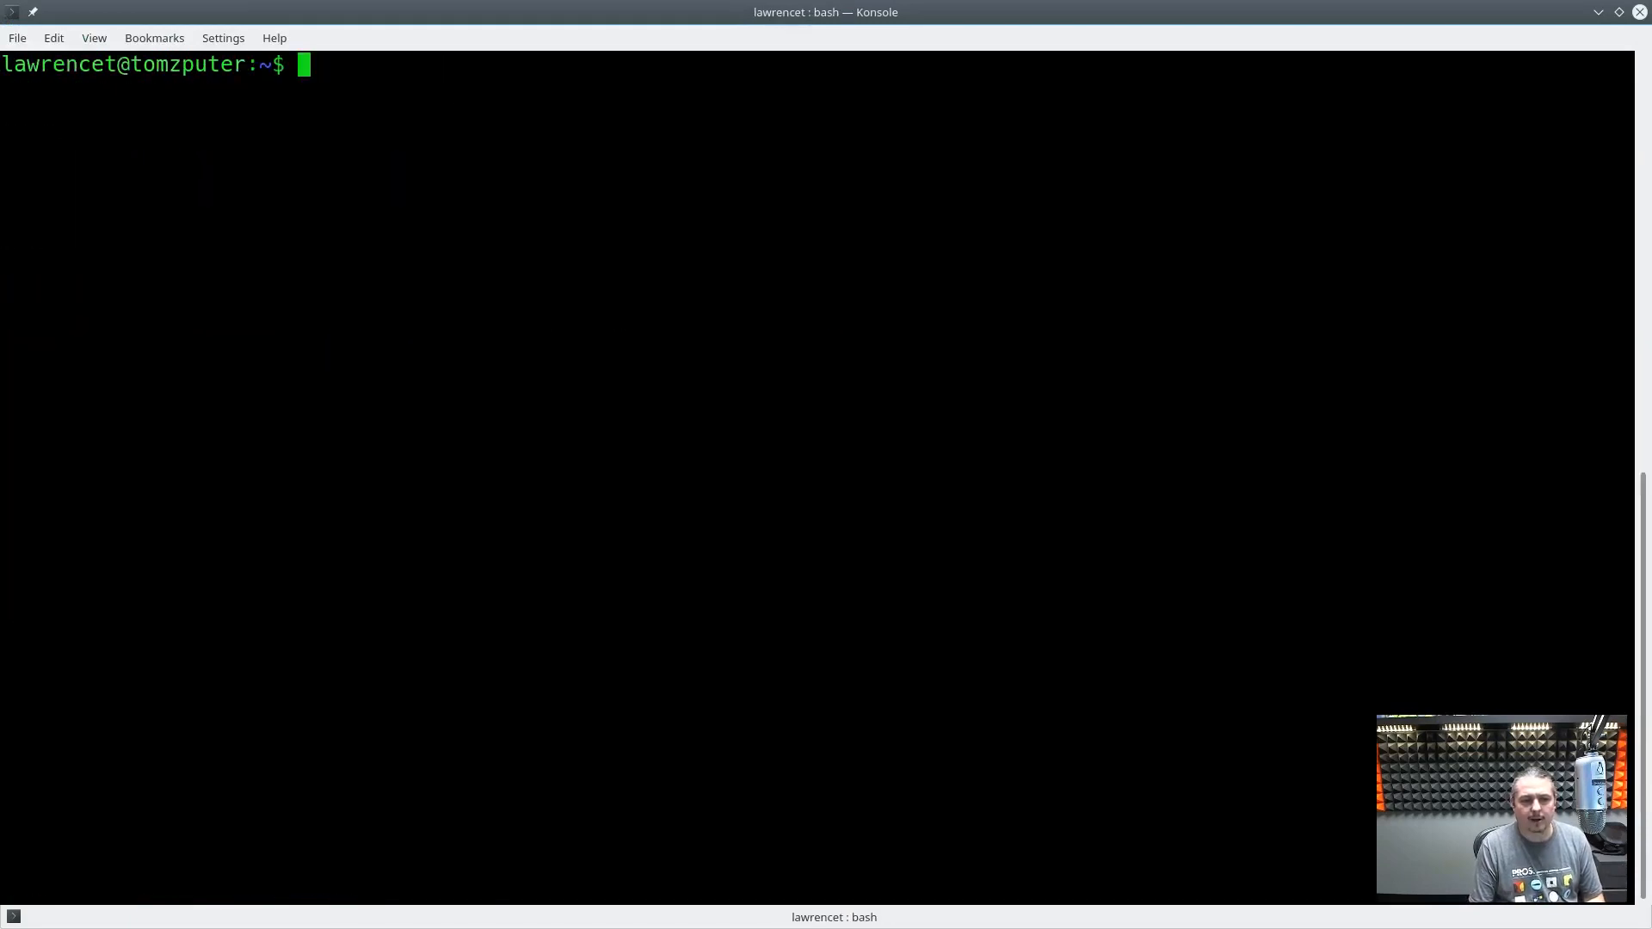
text(sudo)
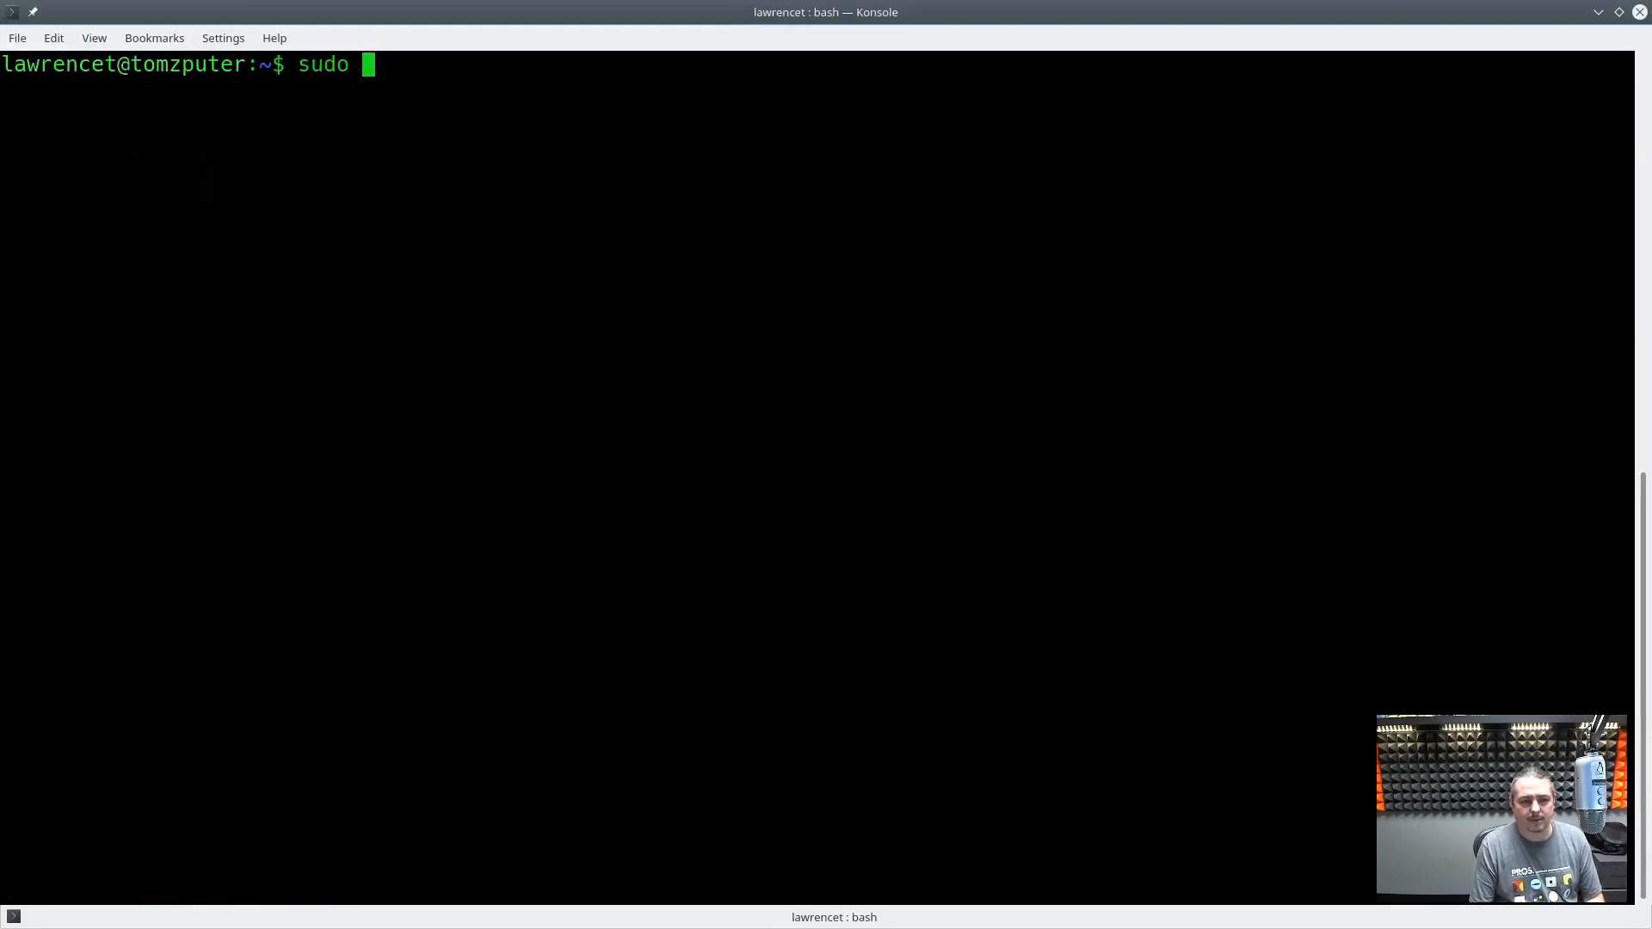
text(apt-get install)
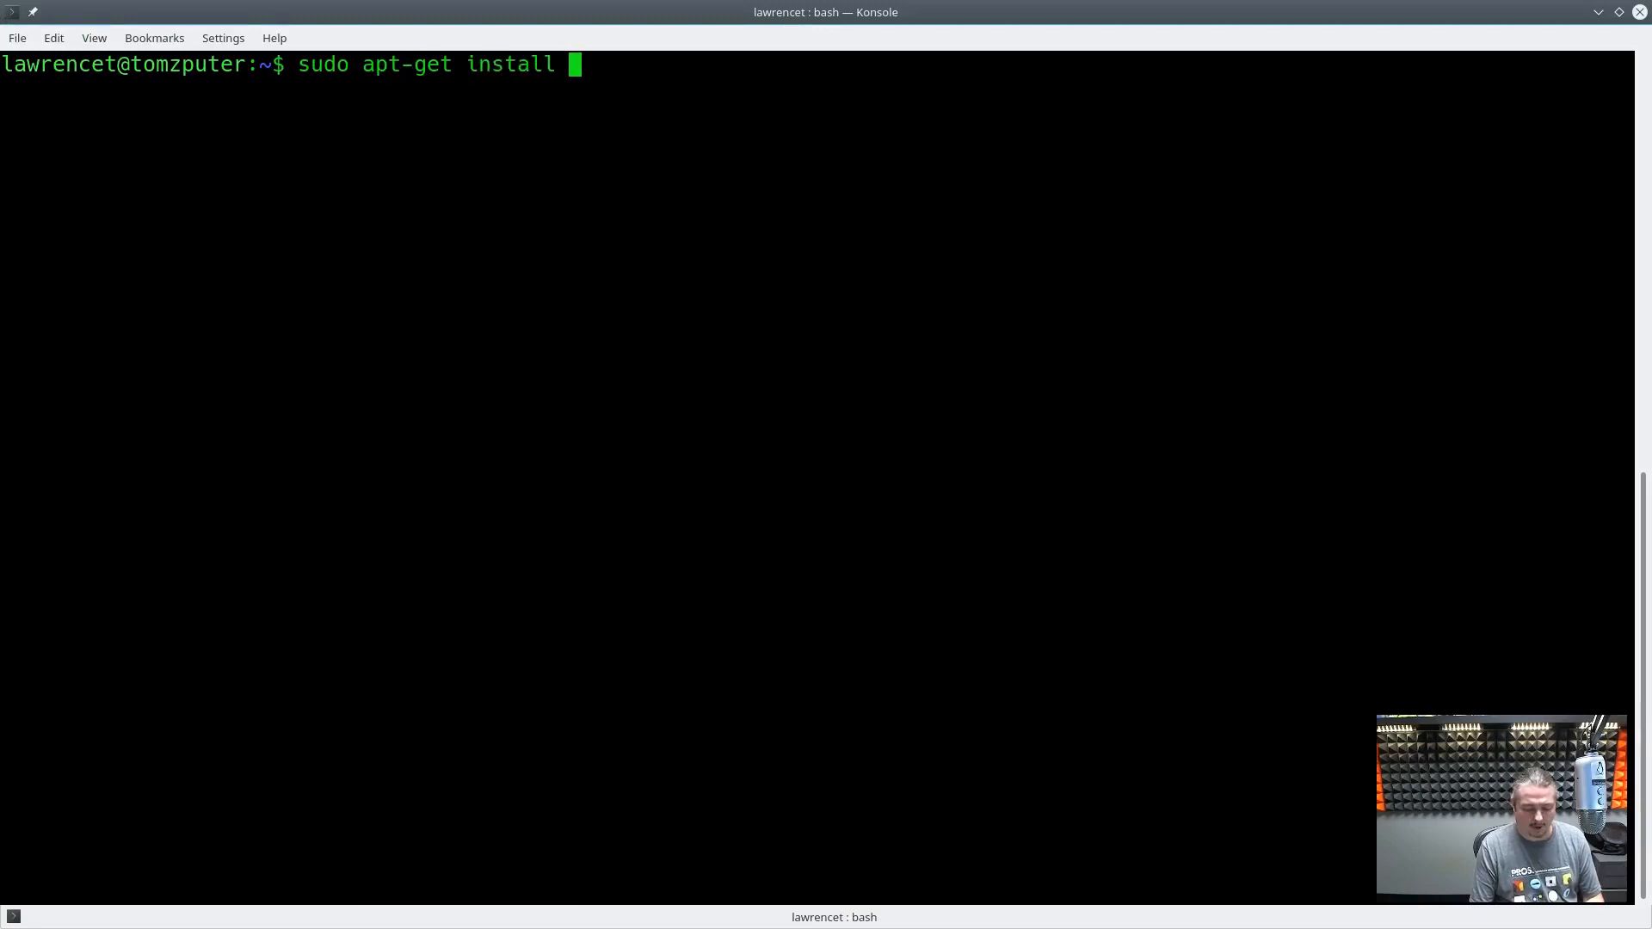
text(openvpn)
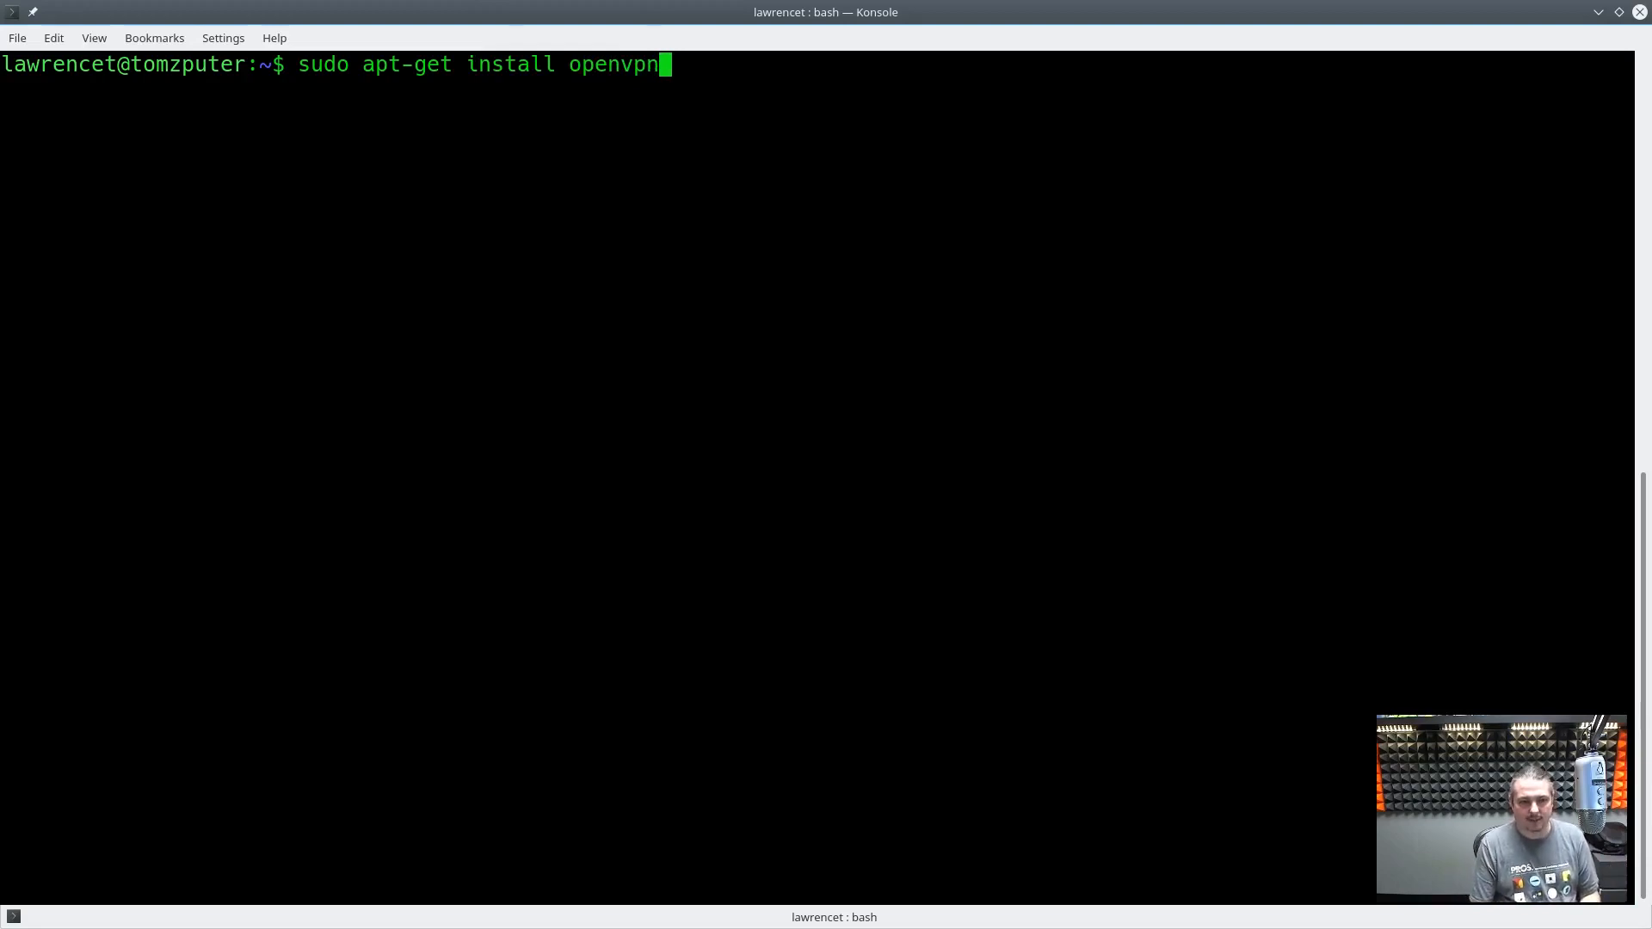
key(Return)
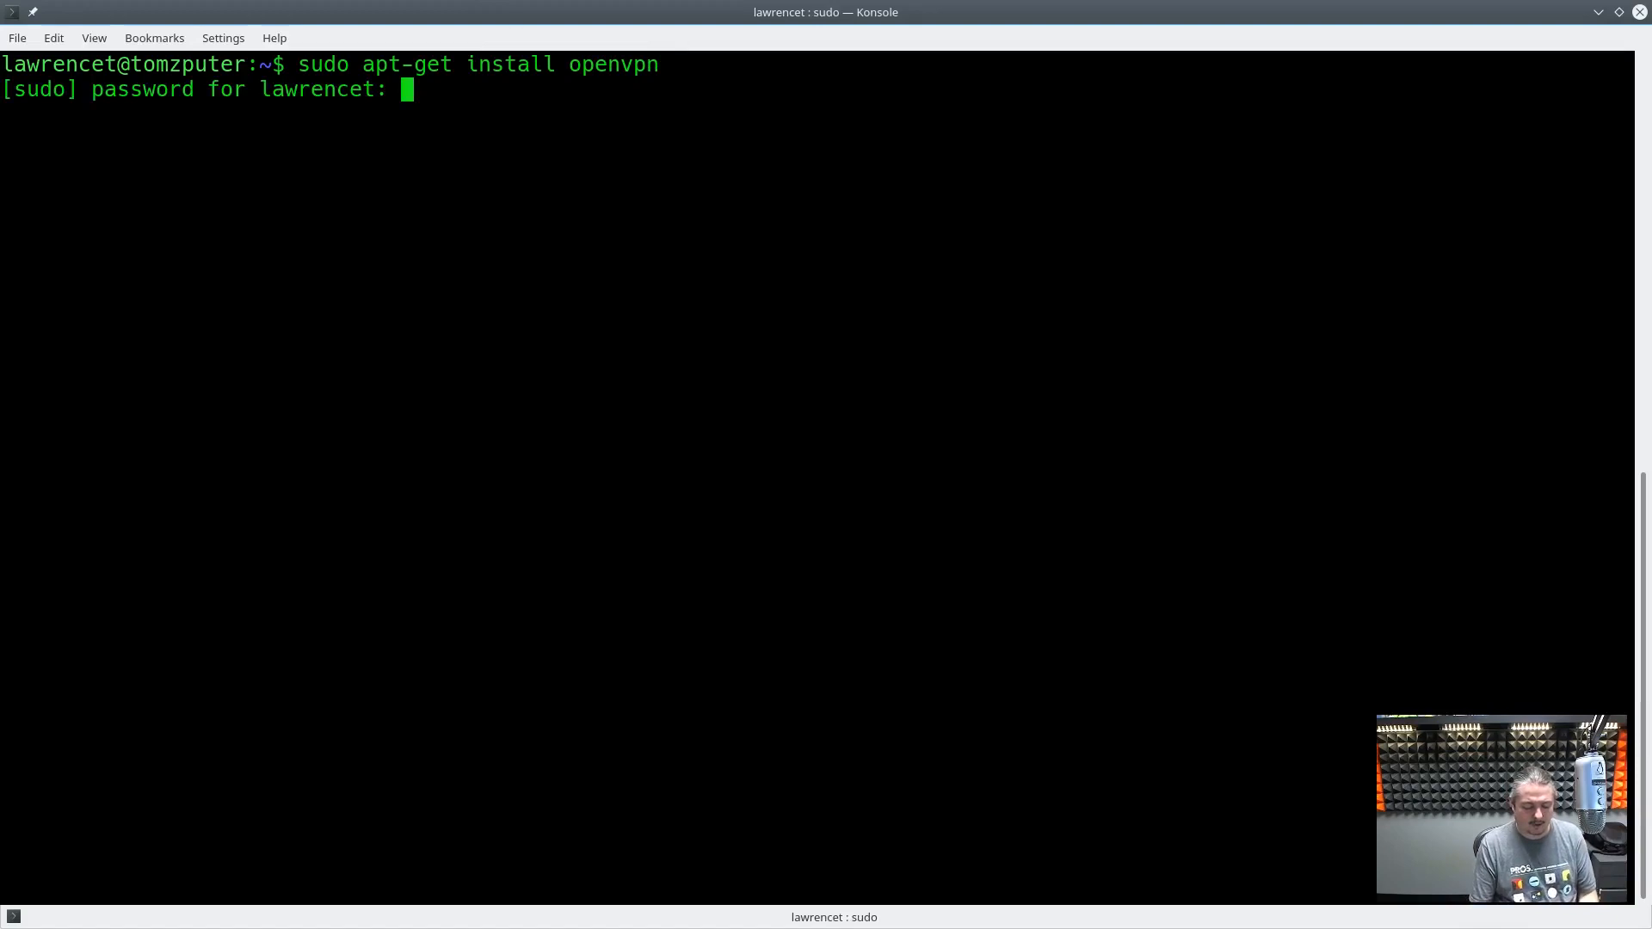
key(Return)
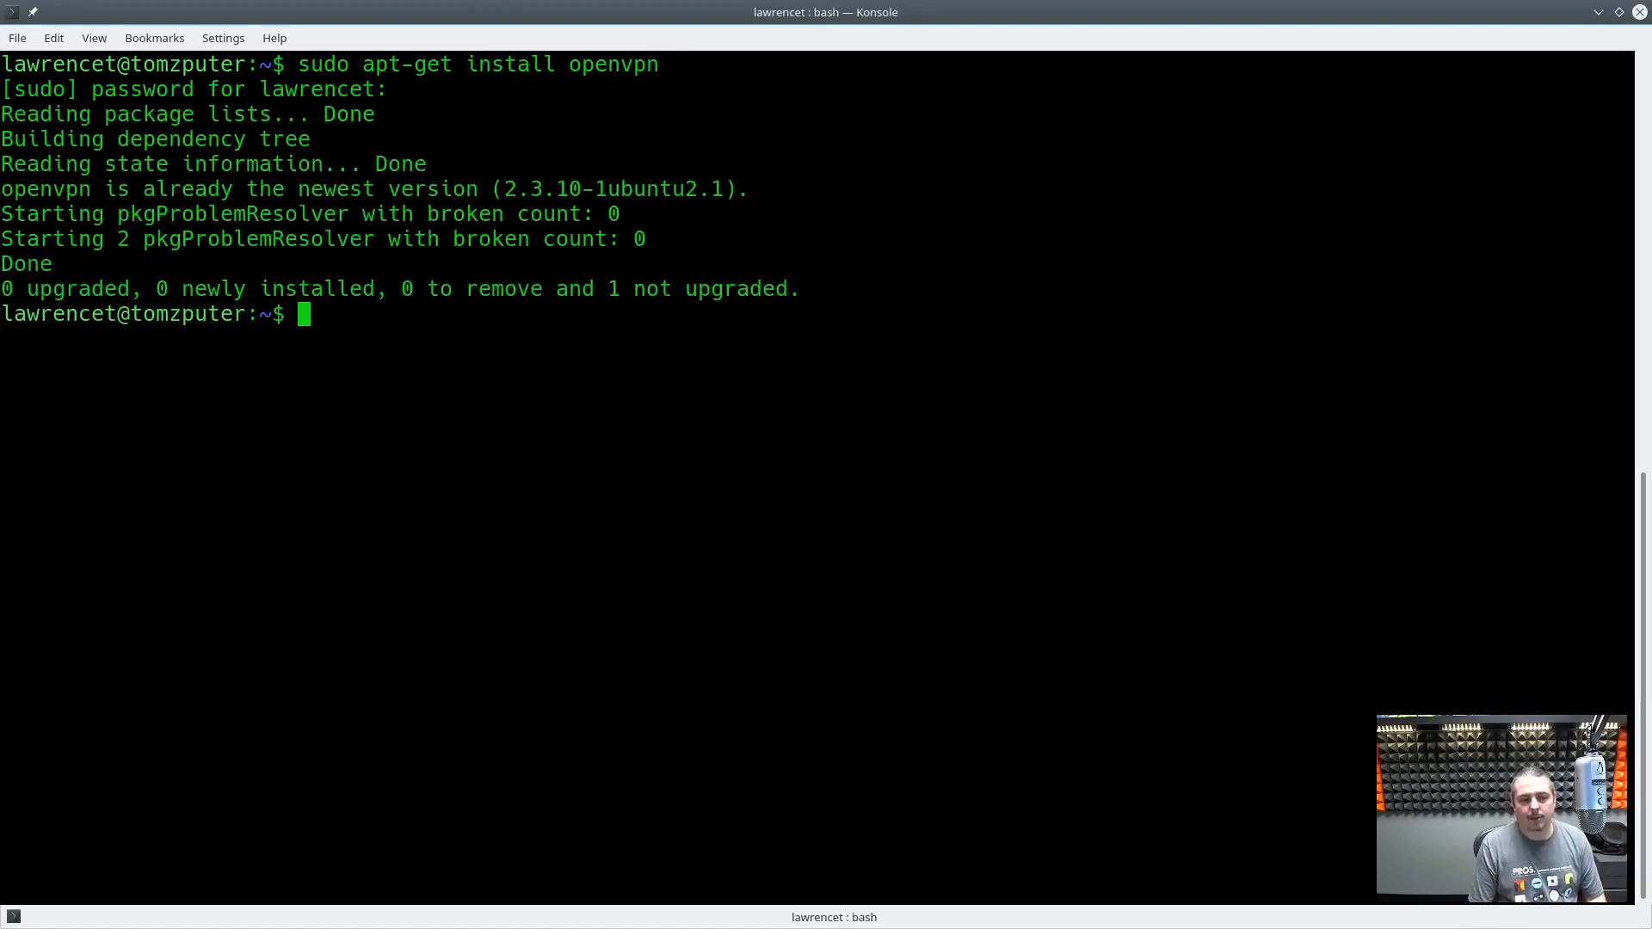
Start 'sudo openvpn LTSDemoClient.ovpn', completing the file name with Tab.
text(sudo)
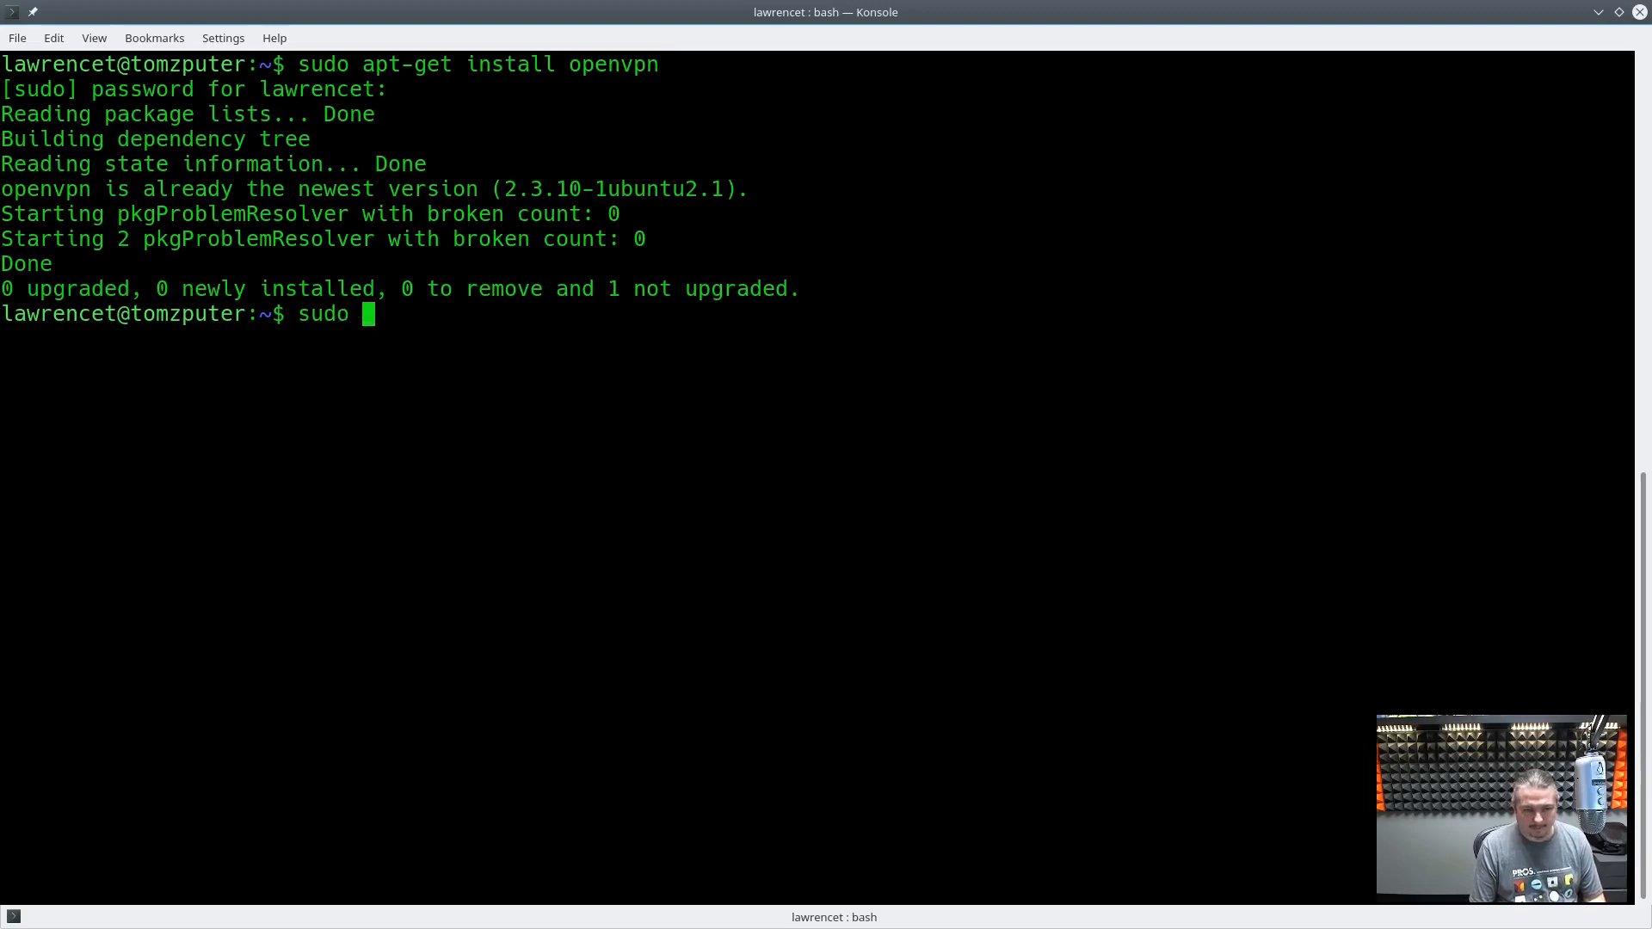
text(ope)
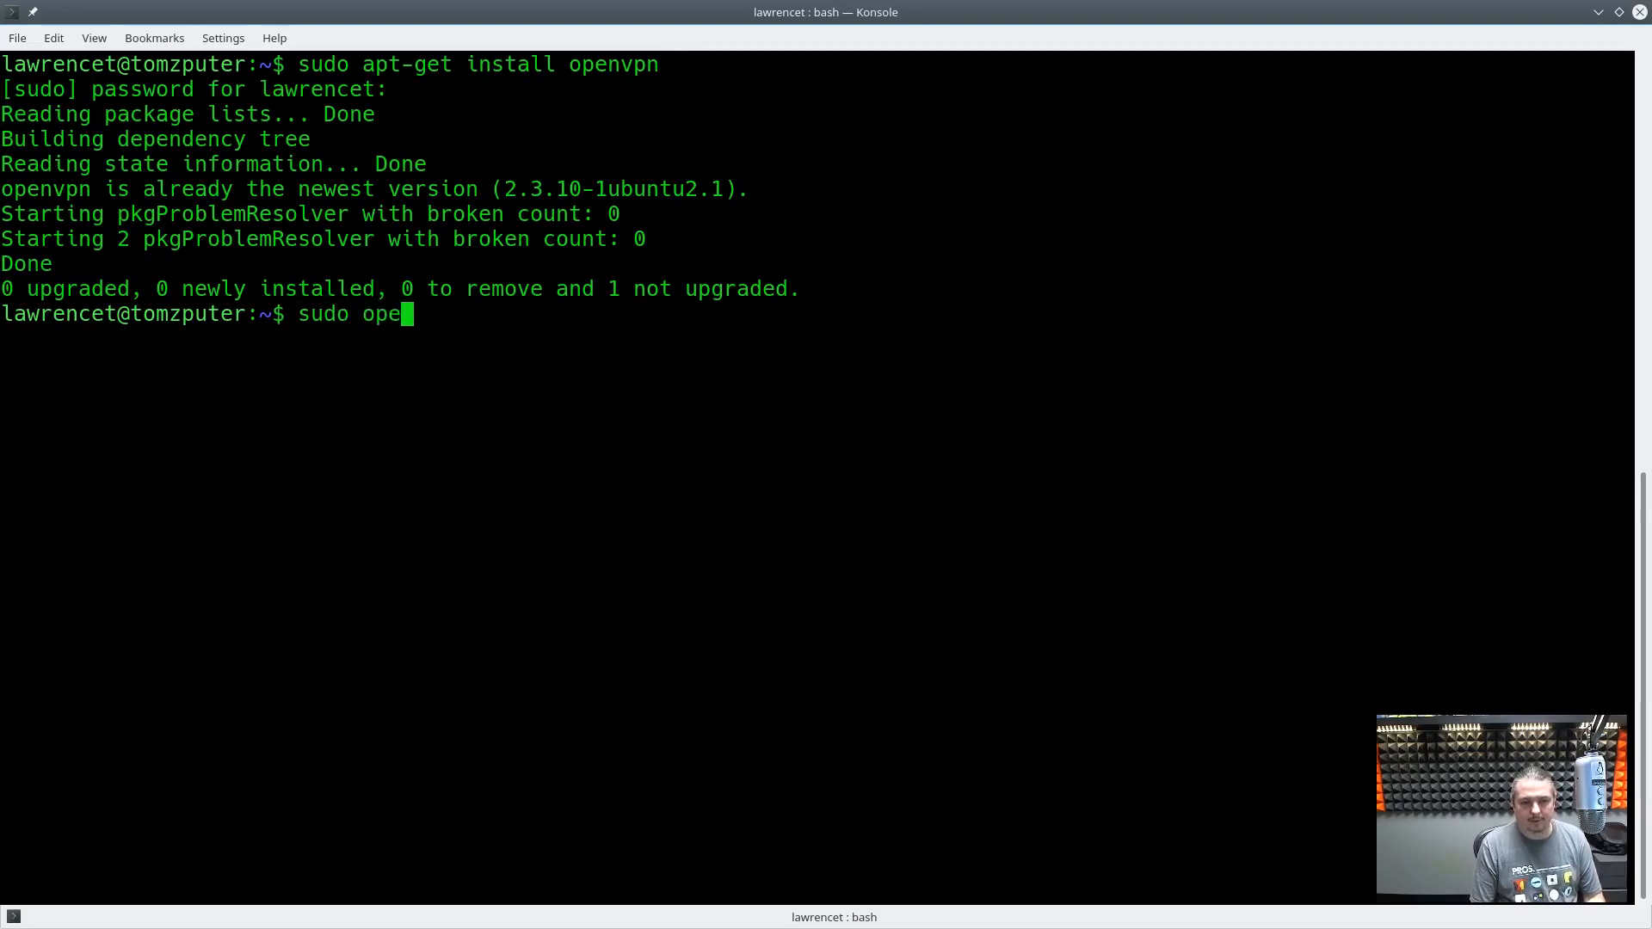
text(nvpn LT)
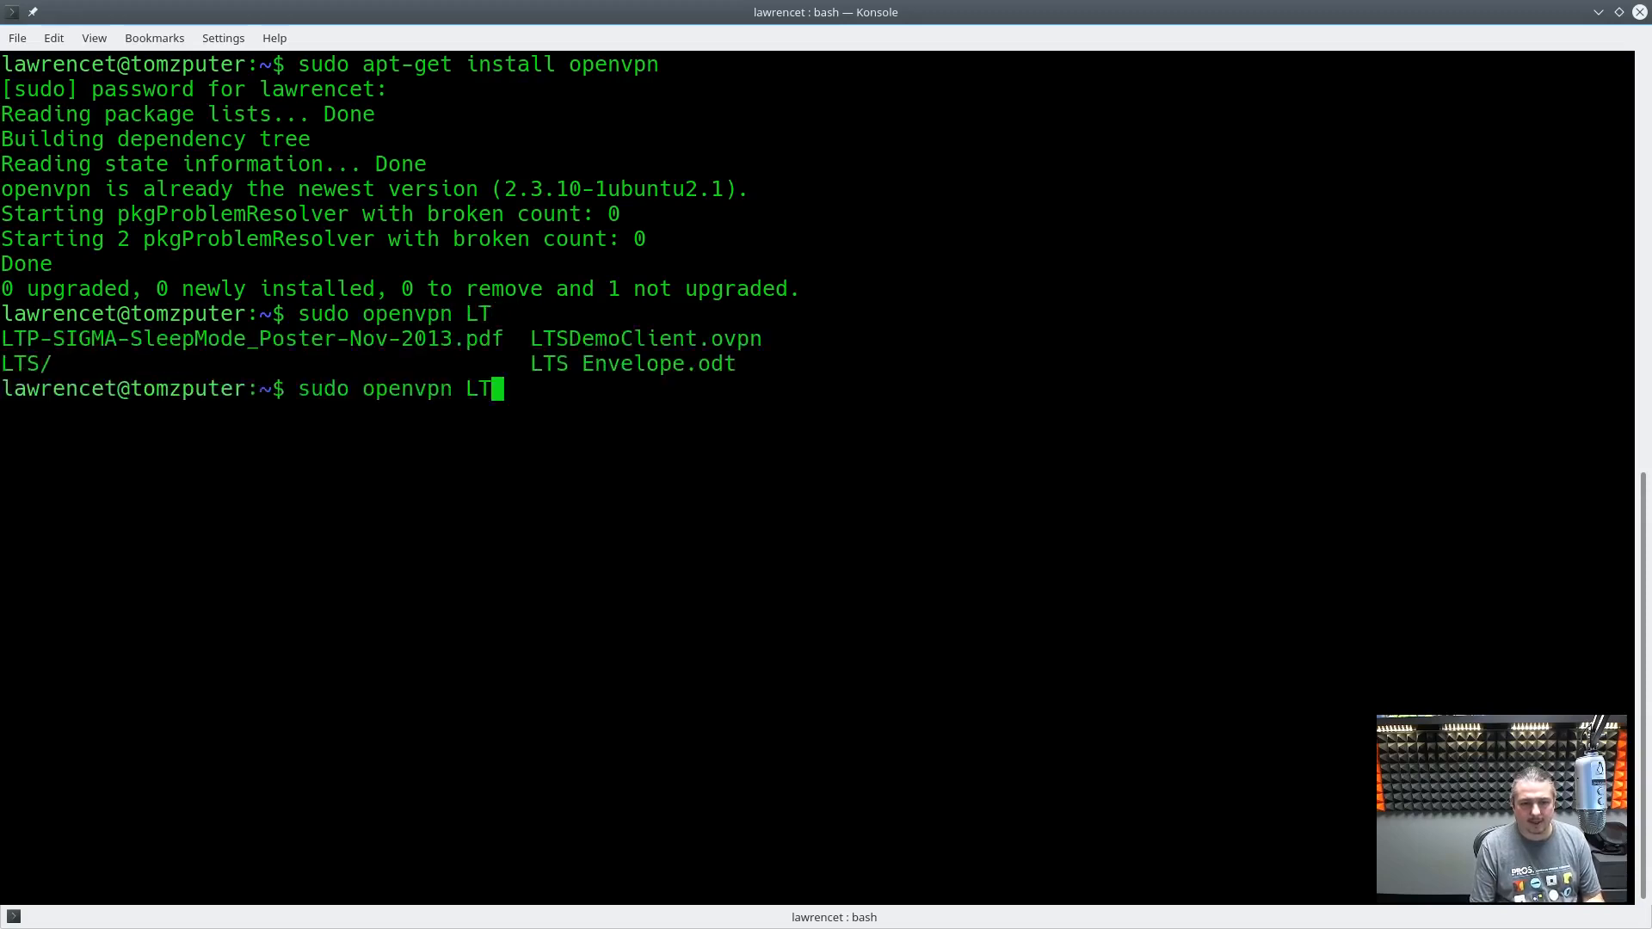
text(S)
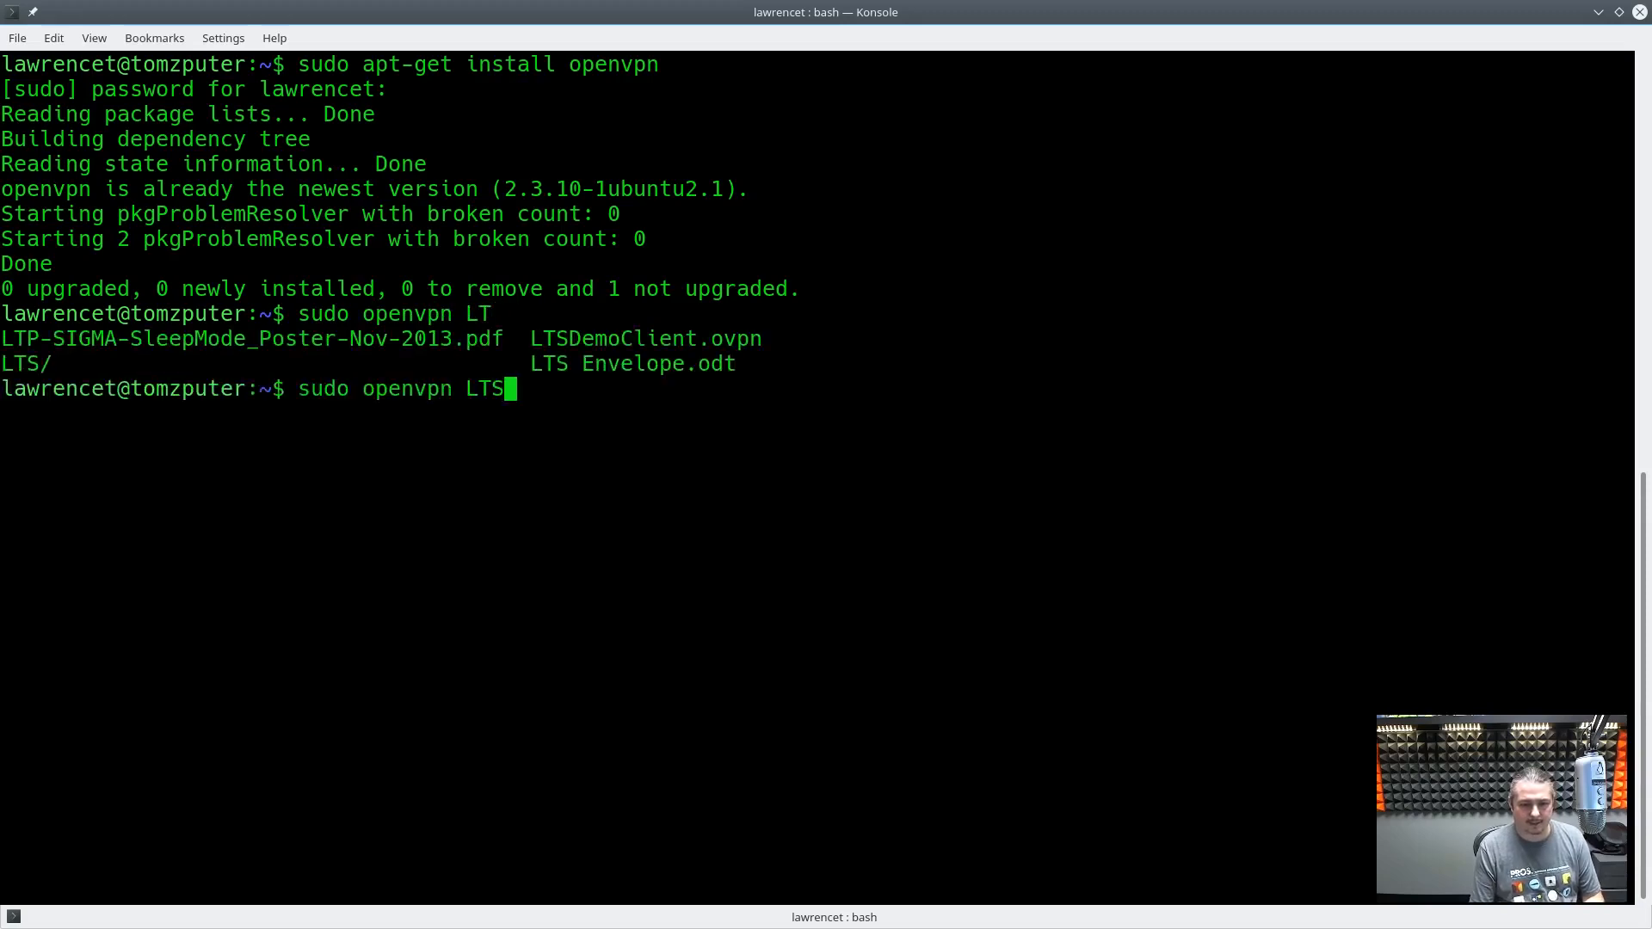
key(Tab)
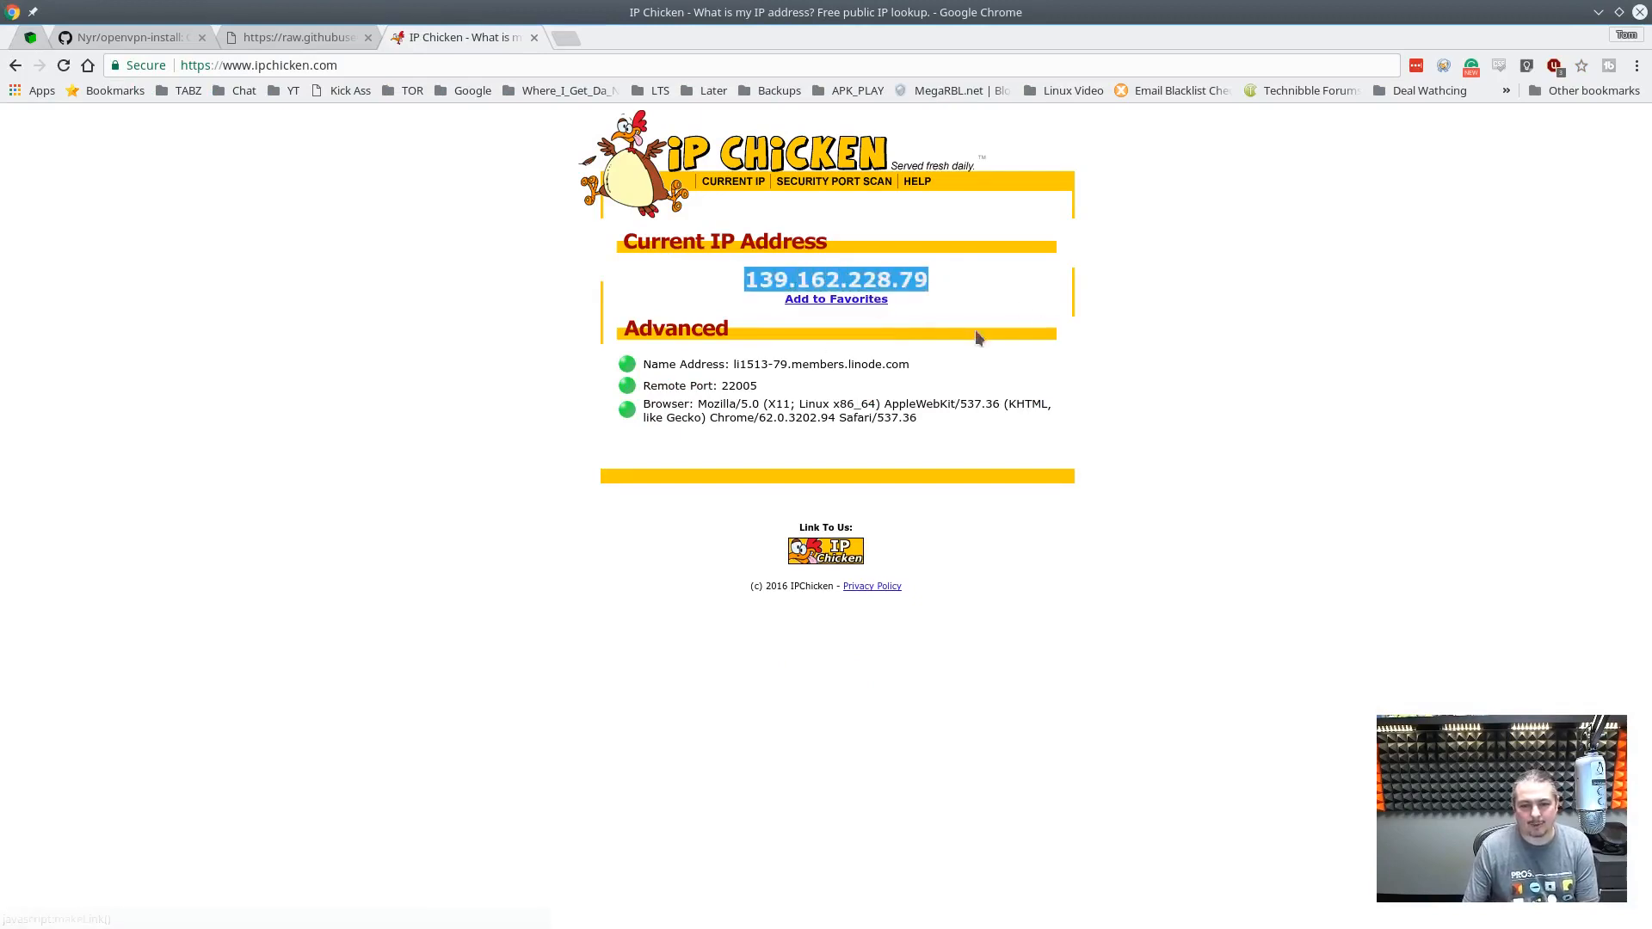
Match 139.162.228.79 against Linode Manager's SSH Access IP, then open a blank tab.
click(121, 37)
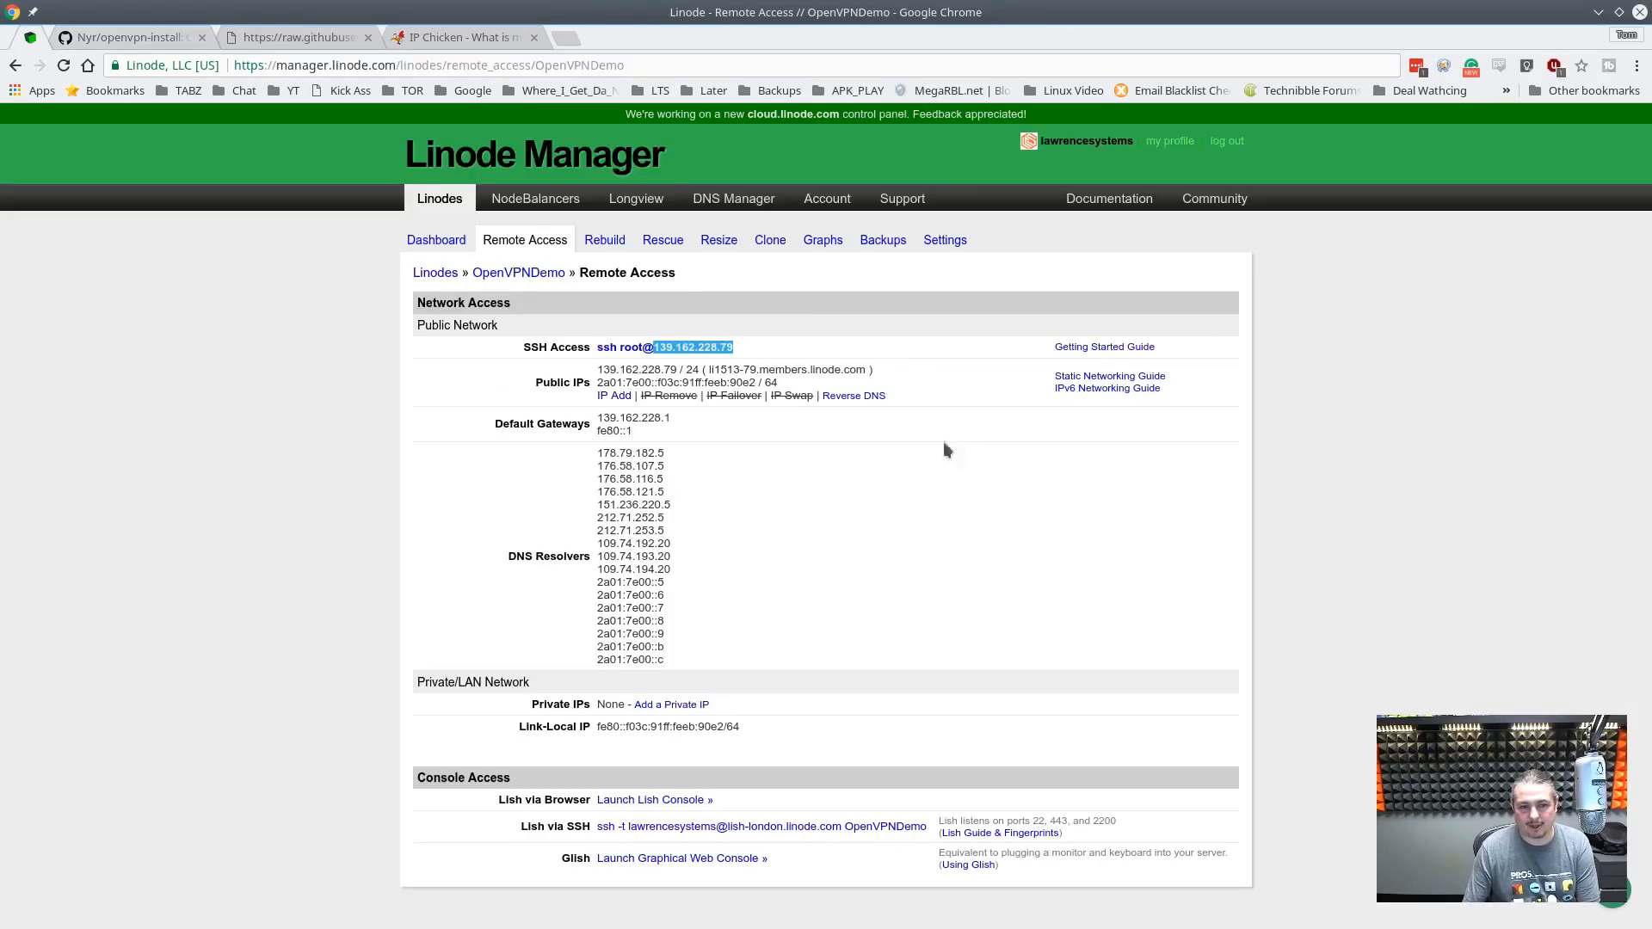
click(752, 349)
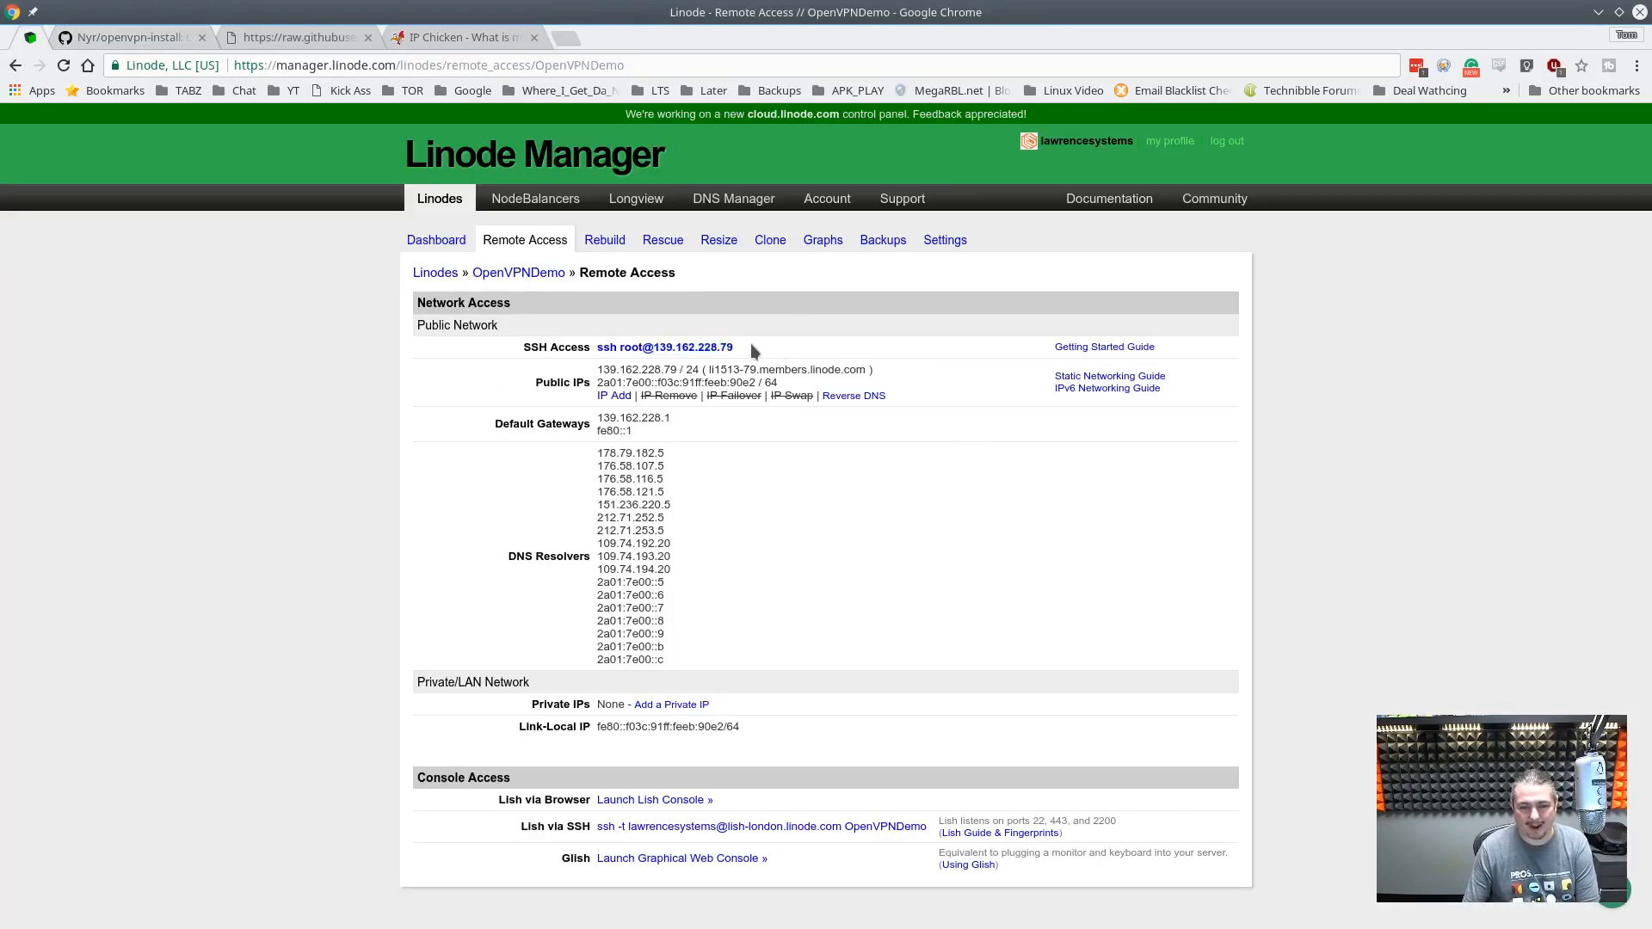
click(464, 37)
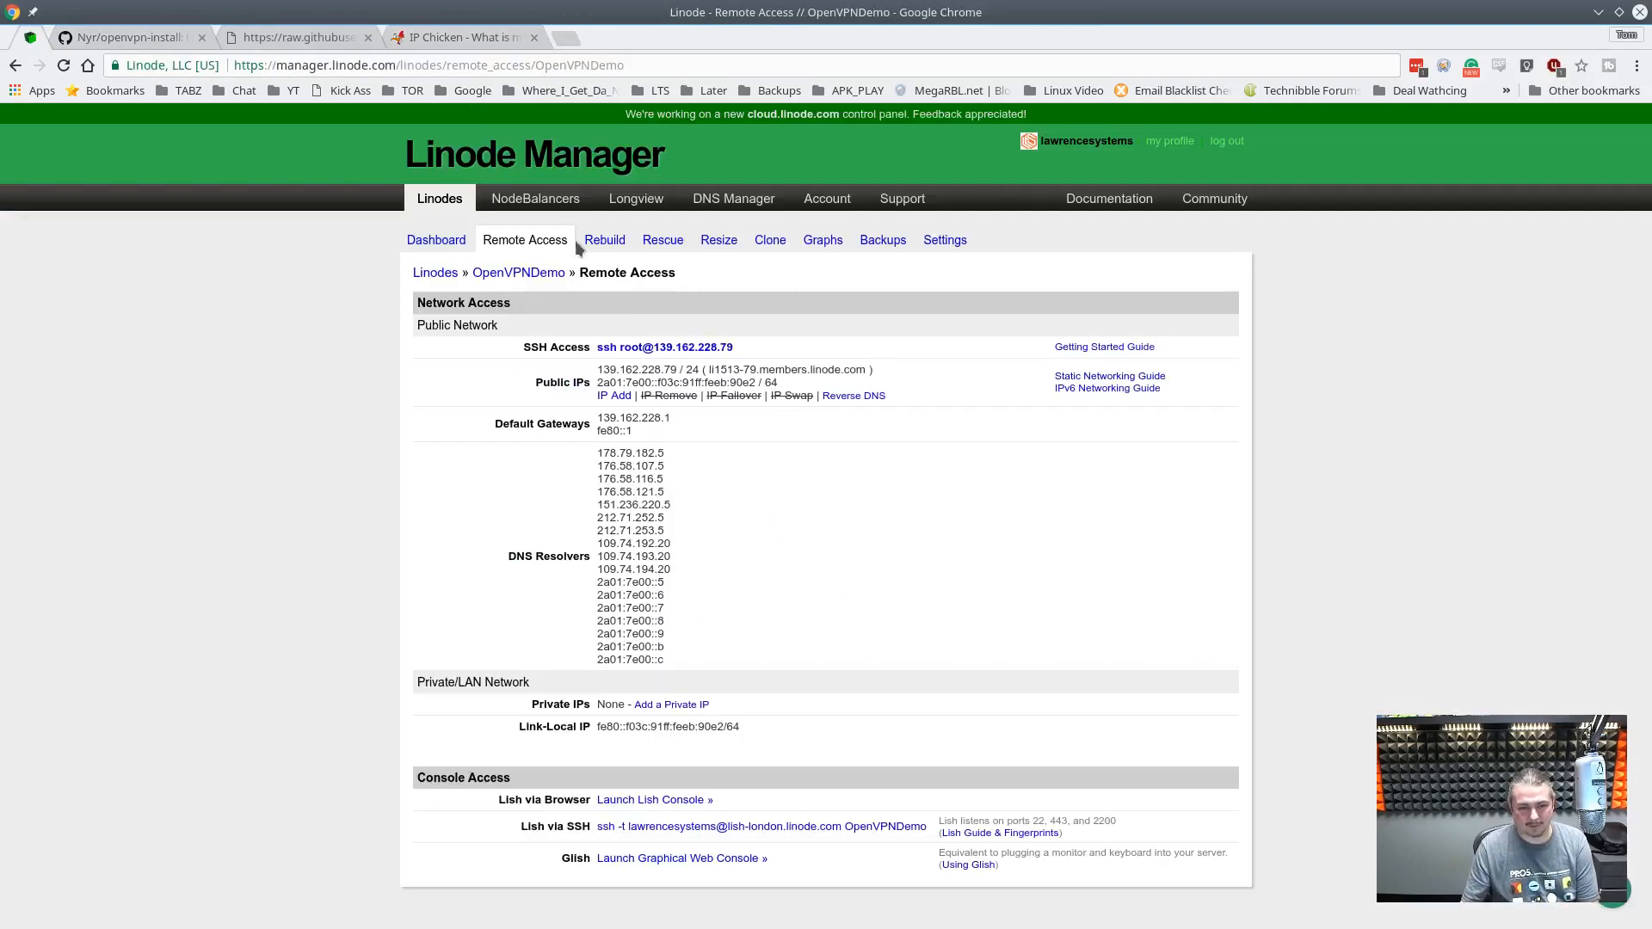
mouse_move(490, 260)
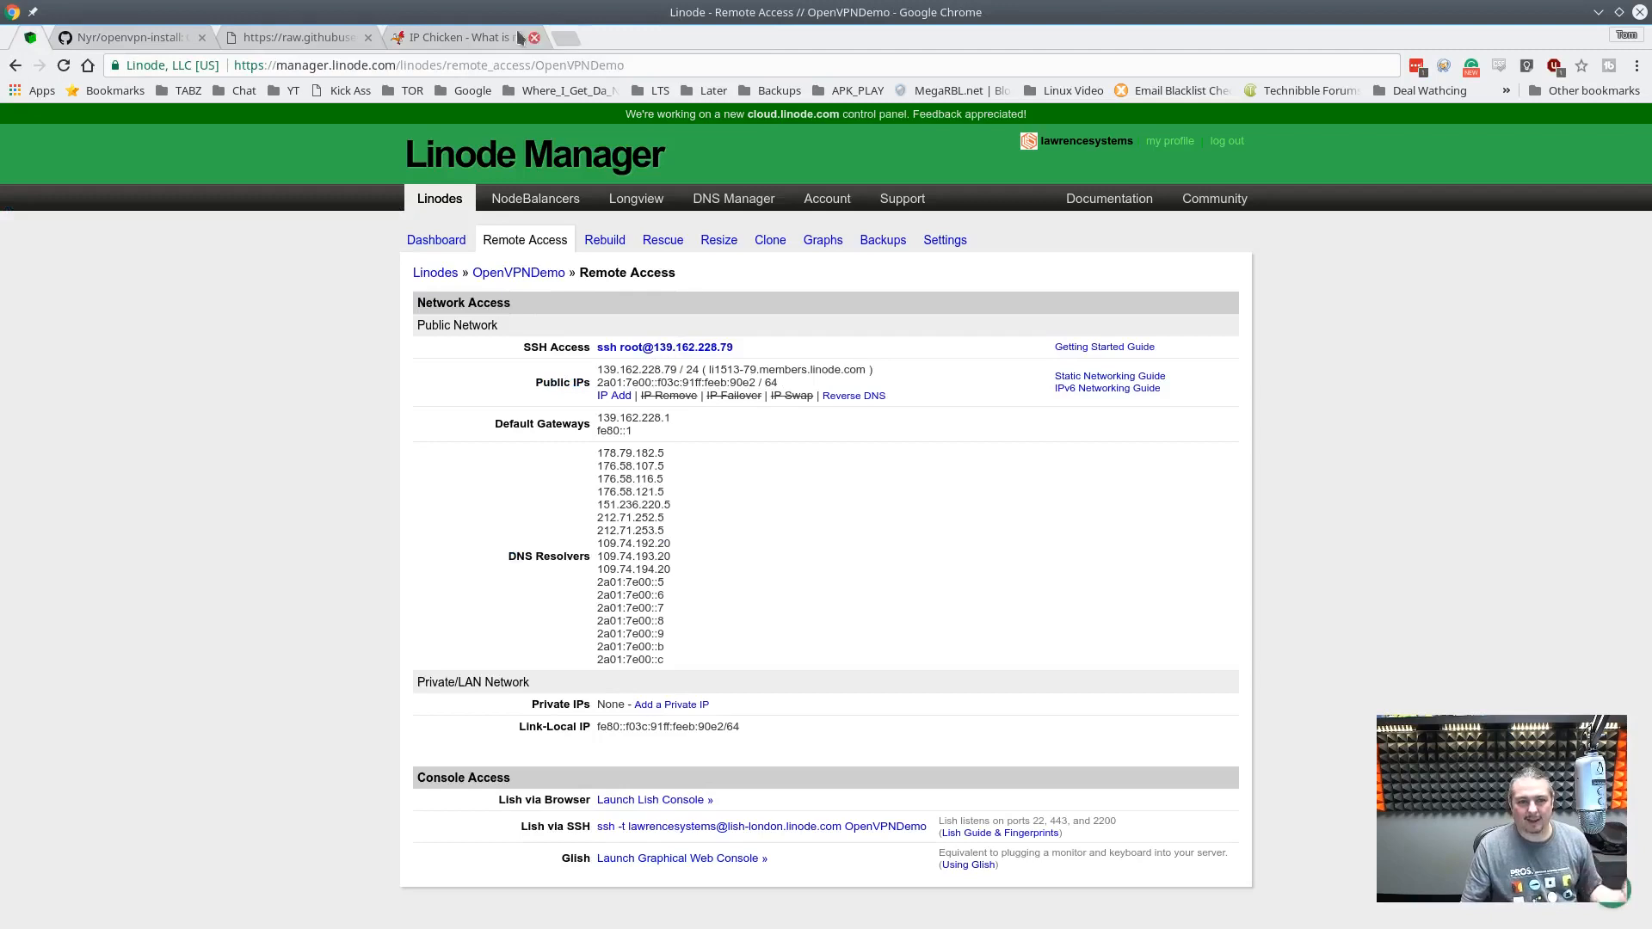
click(459, 37)
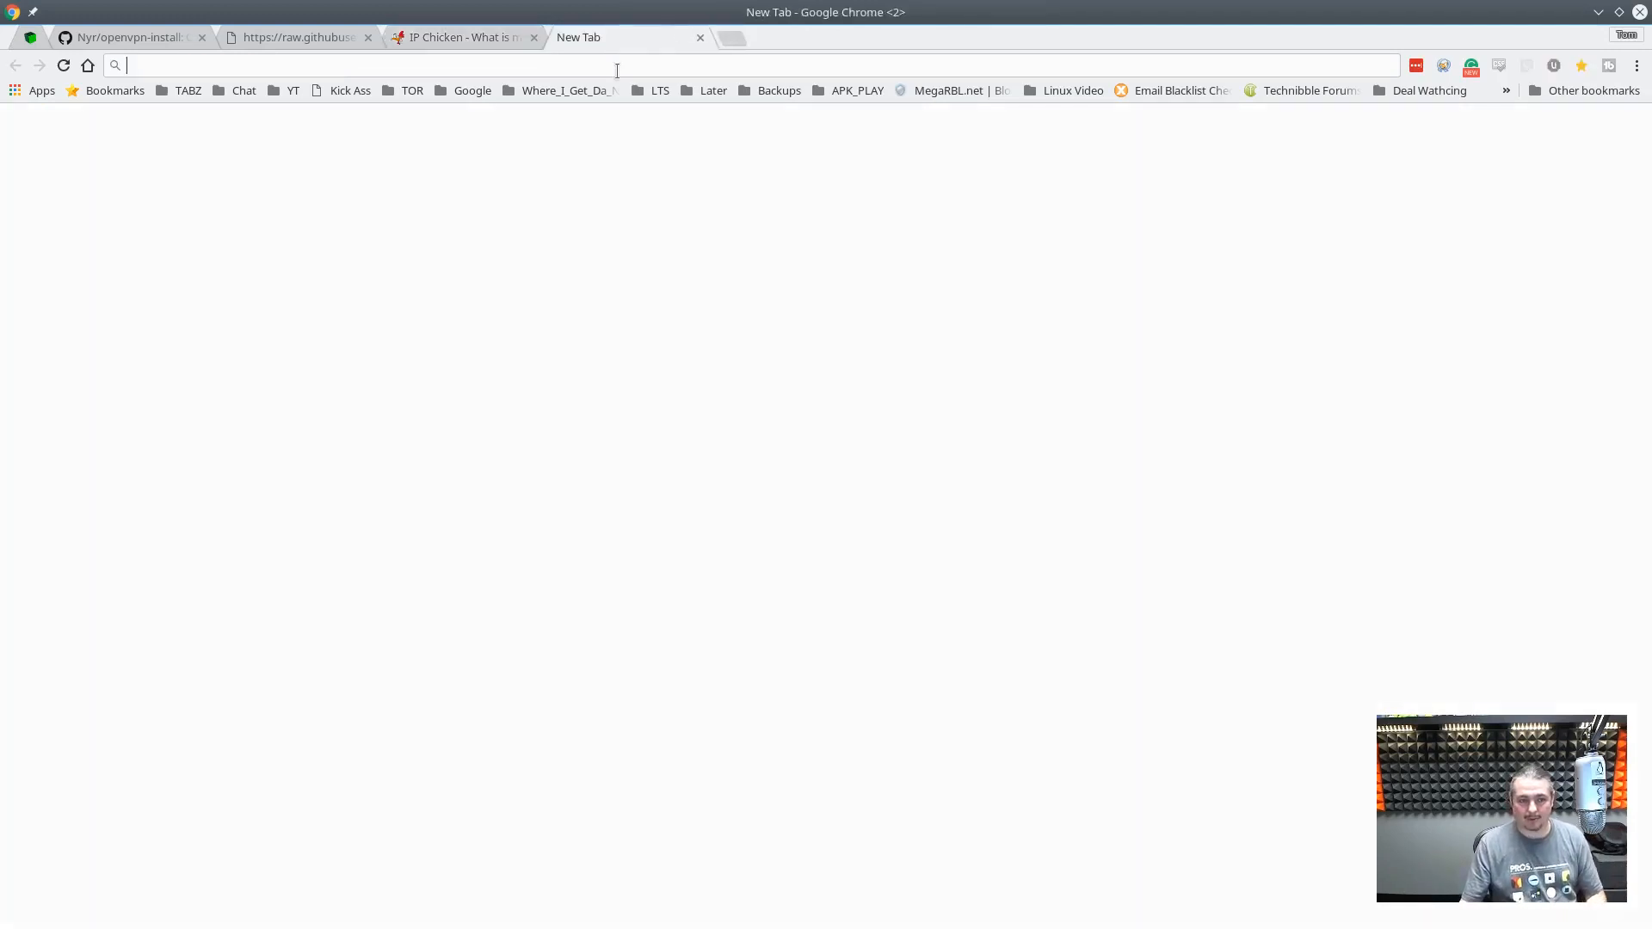
Enter a search in the new tab to reach MaxMind's GeoIP lookup for 139.162.228.79.
text(geico)
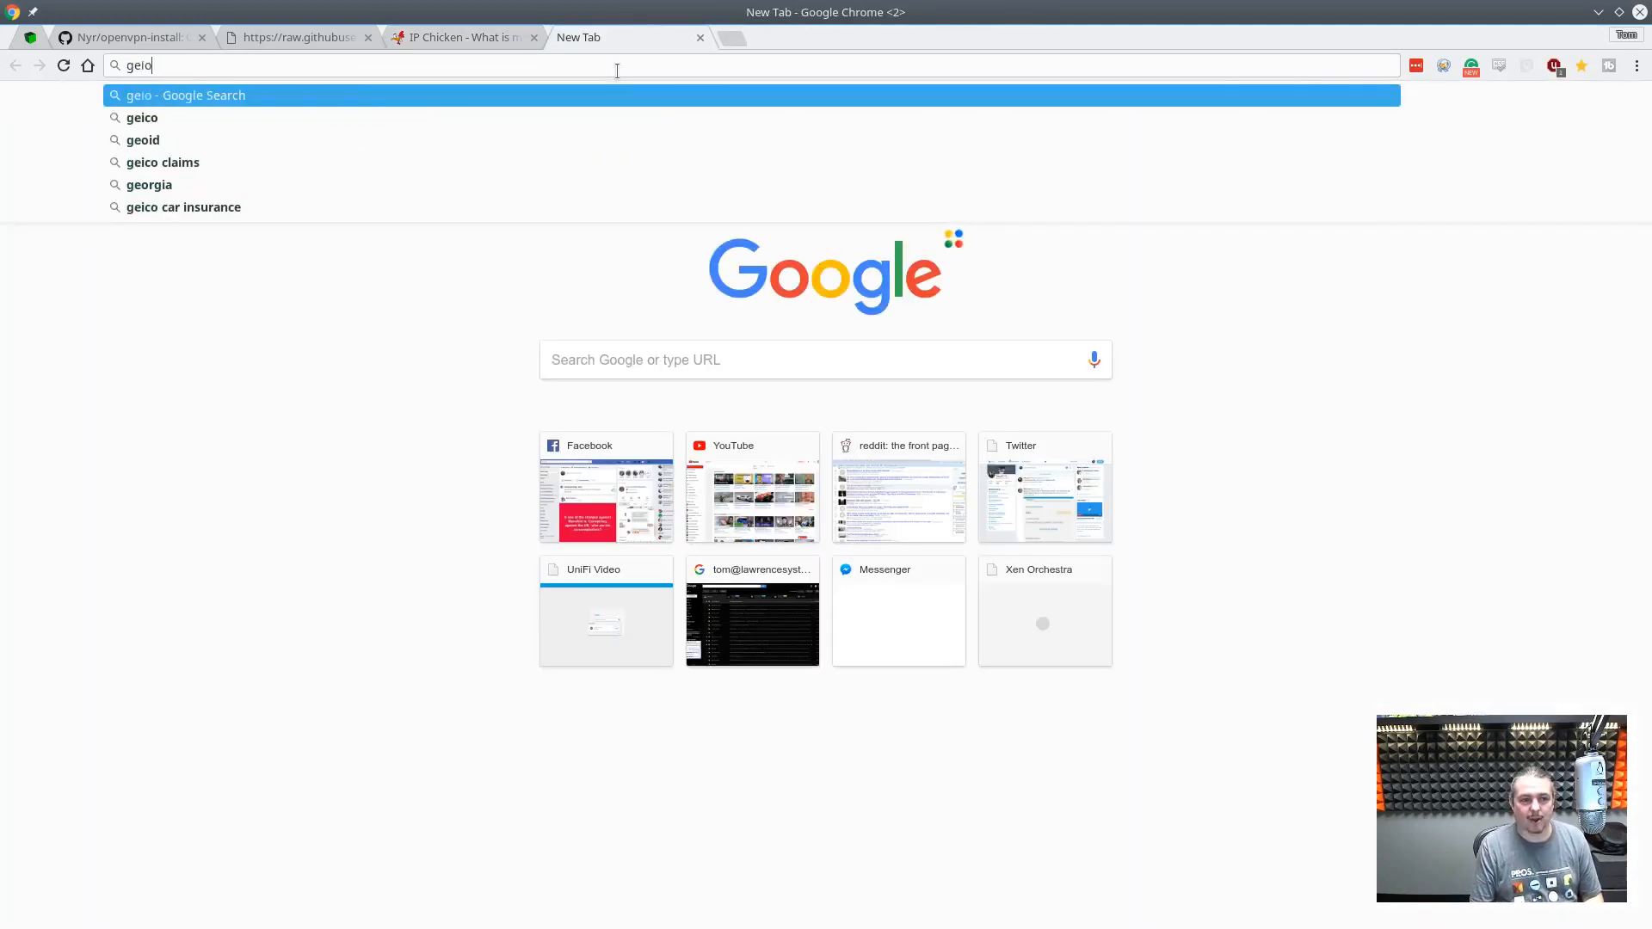
key(BackSpace)
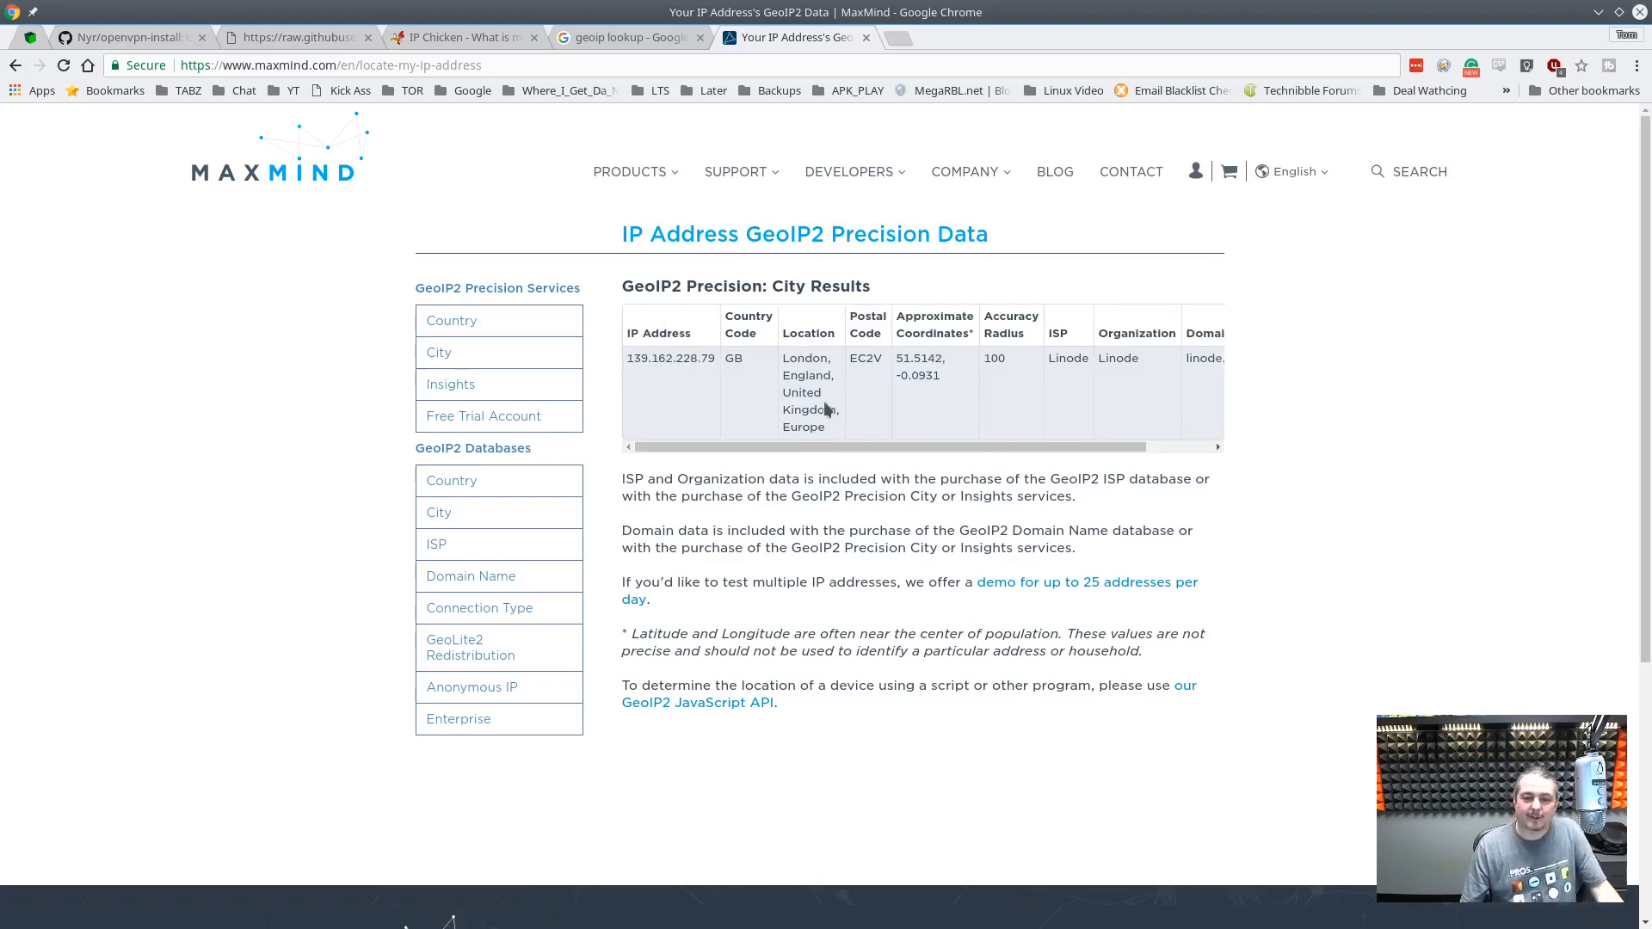
mouse_move(820, 408)
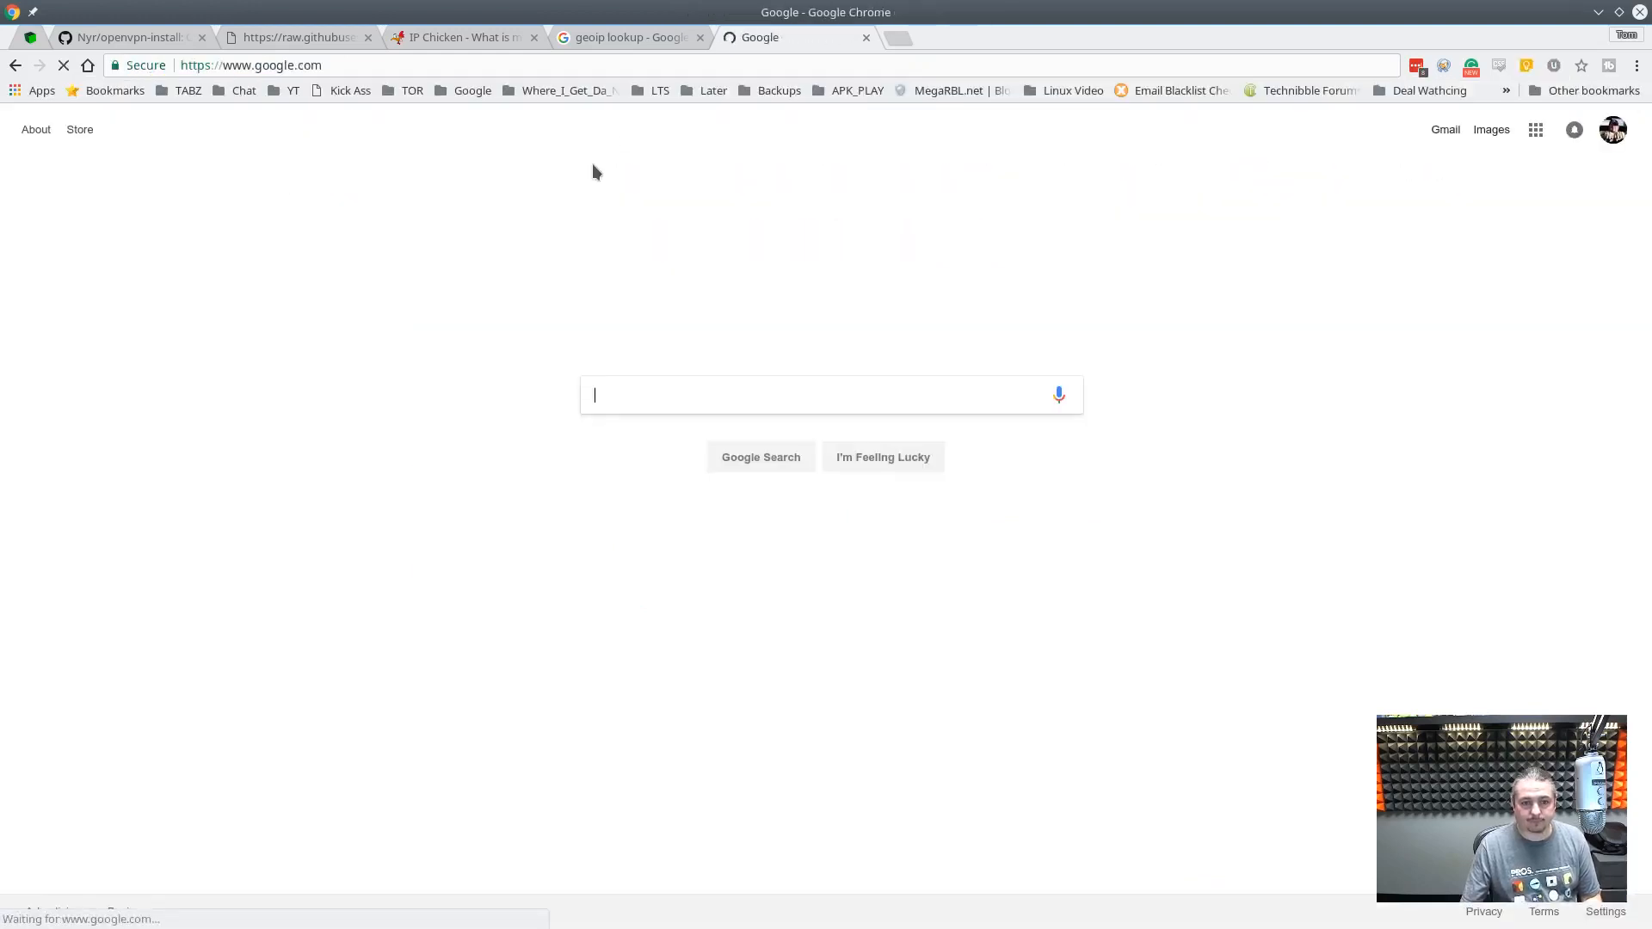
Search 'speed test' on Google and run it: 3.72 Mbps down, 5.20 up via London.
text(speed test)
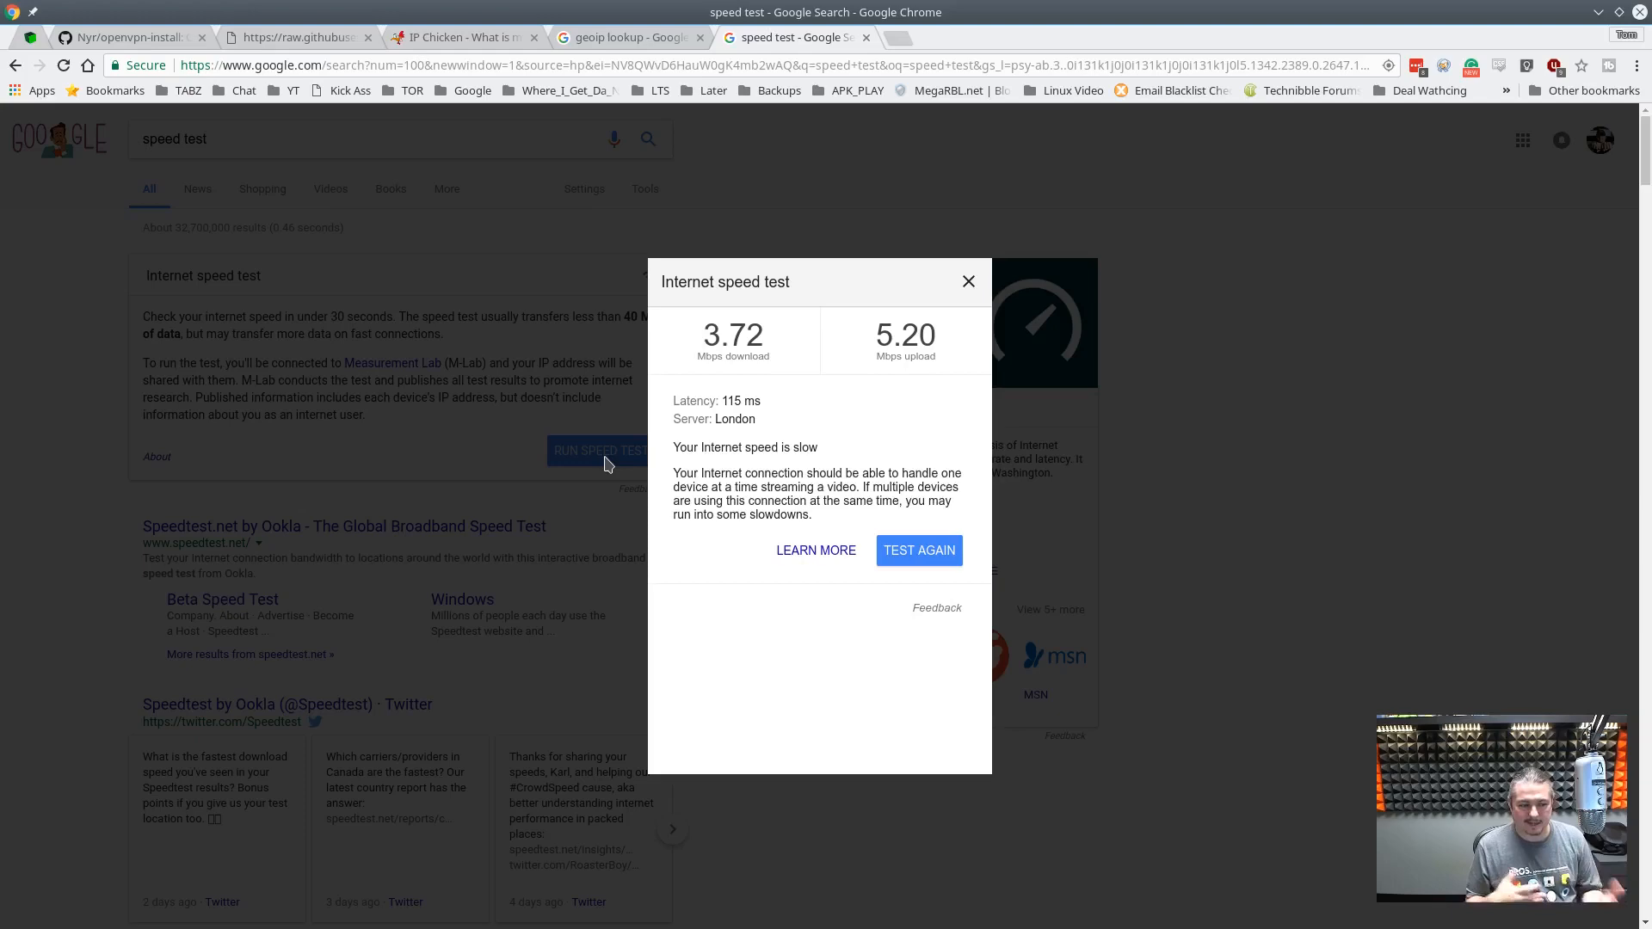
mouse_move(473, 342)
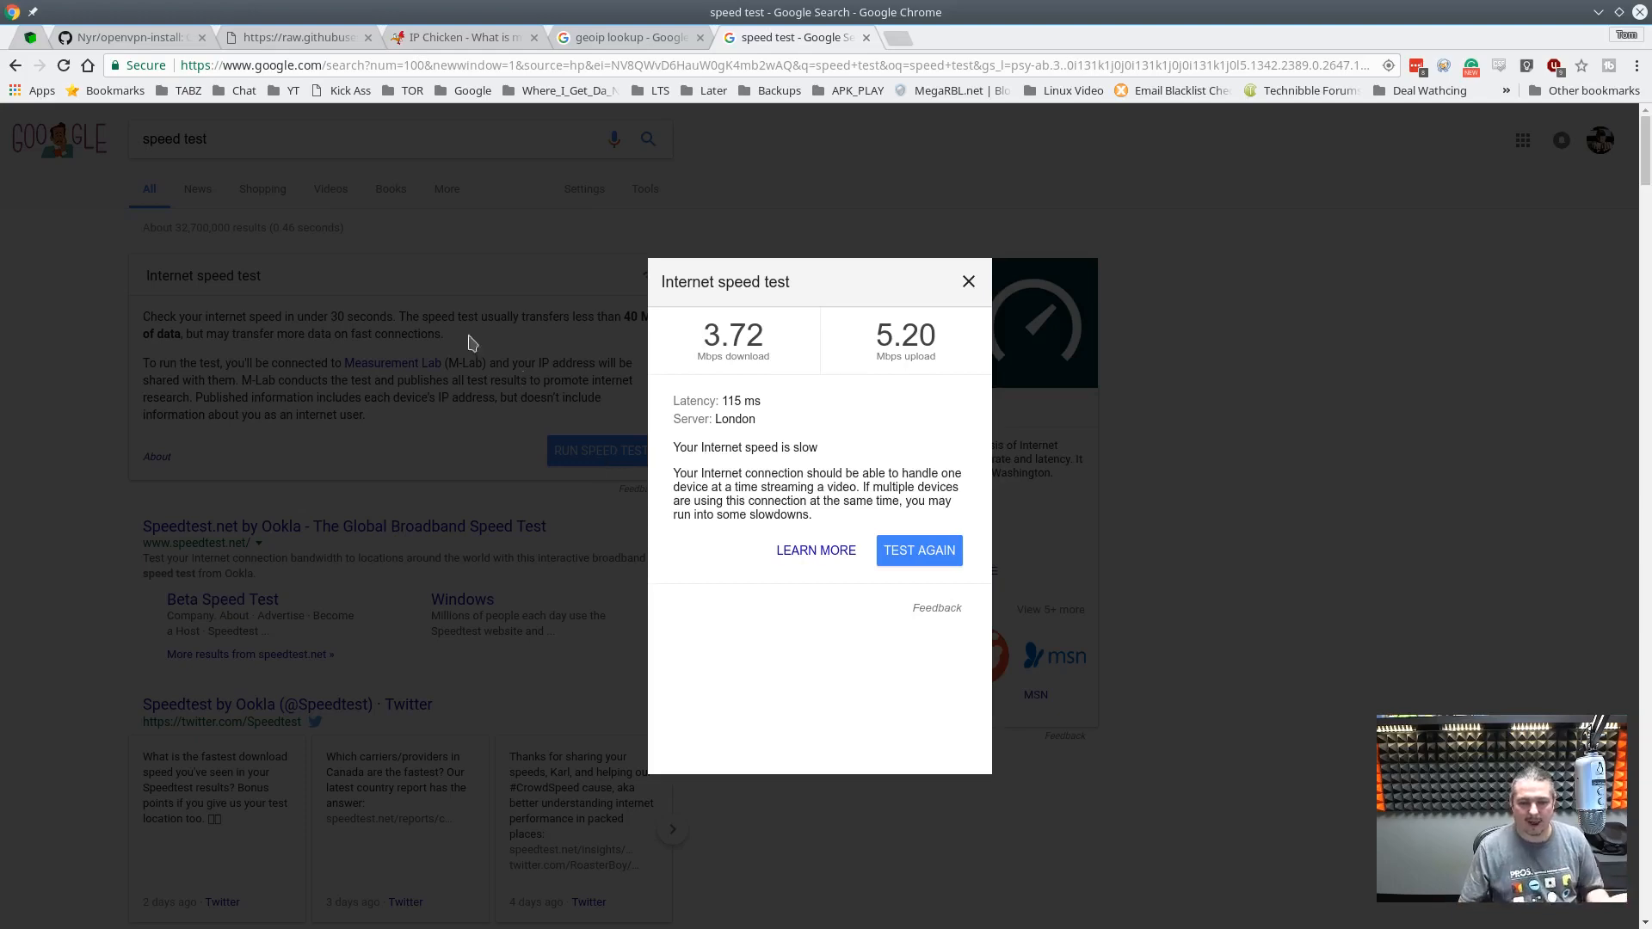
mouse_move(412, 922)
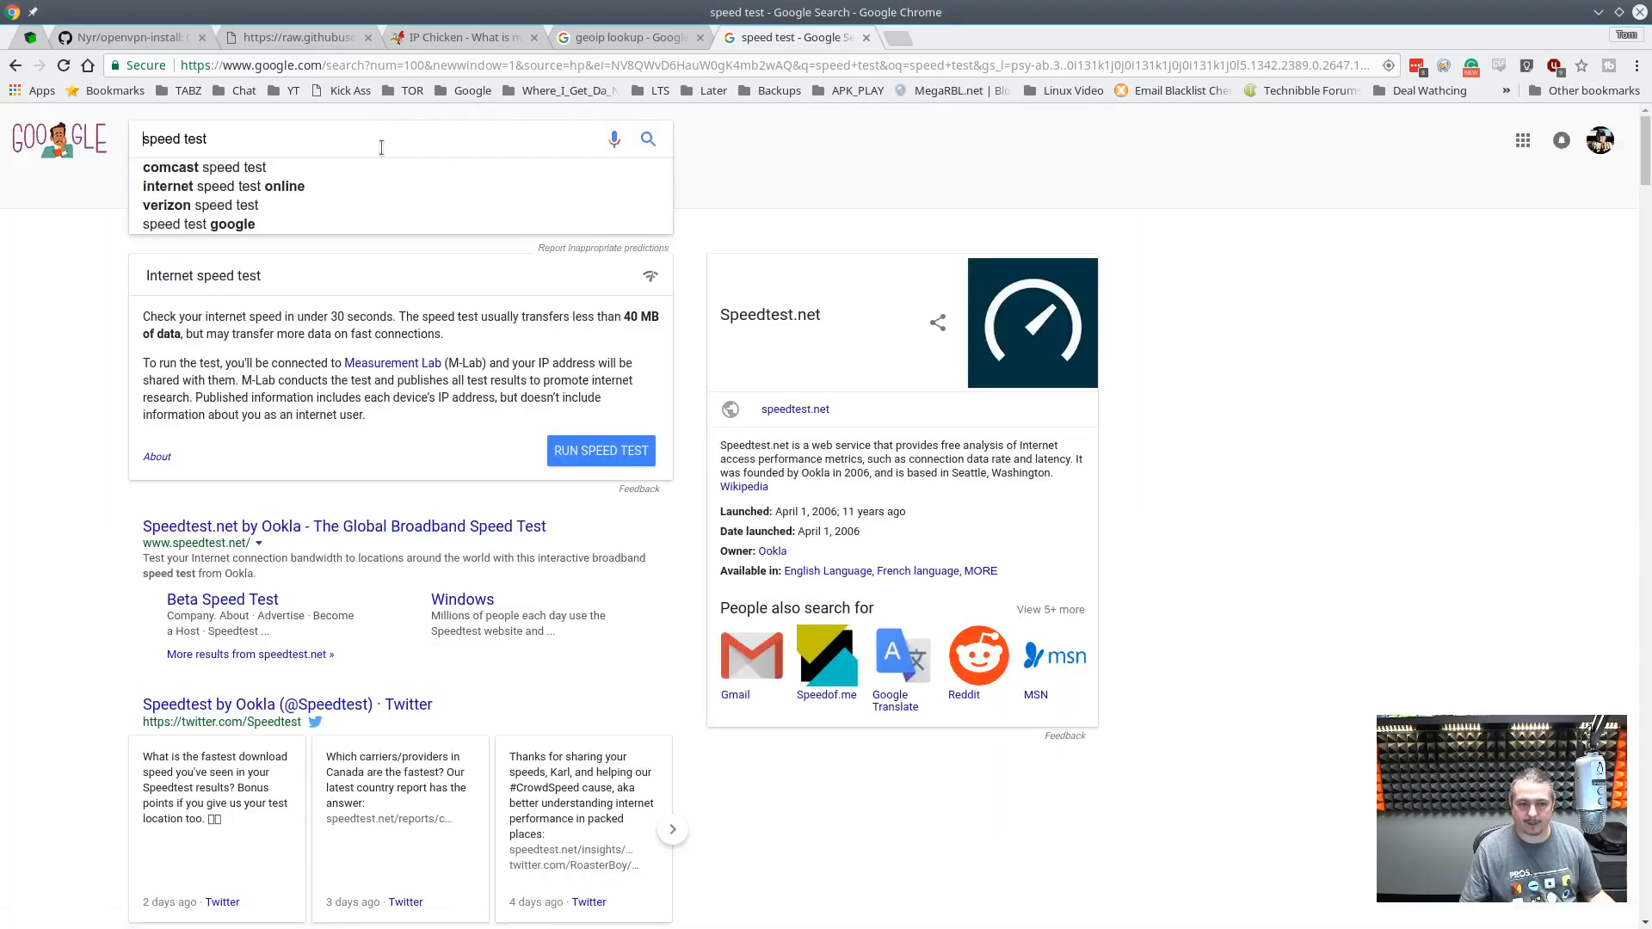
Rerun the speed test (58.9 Mbps down, 9.13 up via Chicago) and close the results.
click(600, 450)
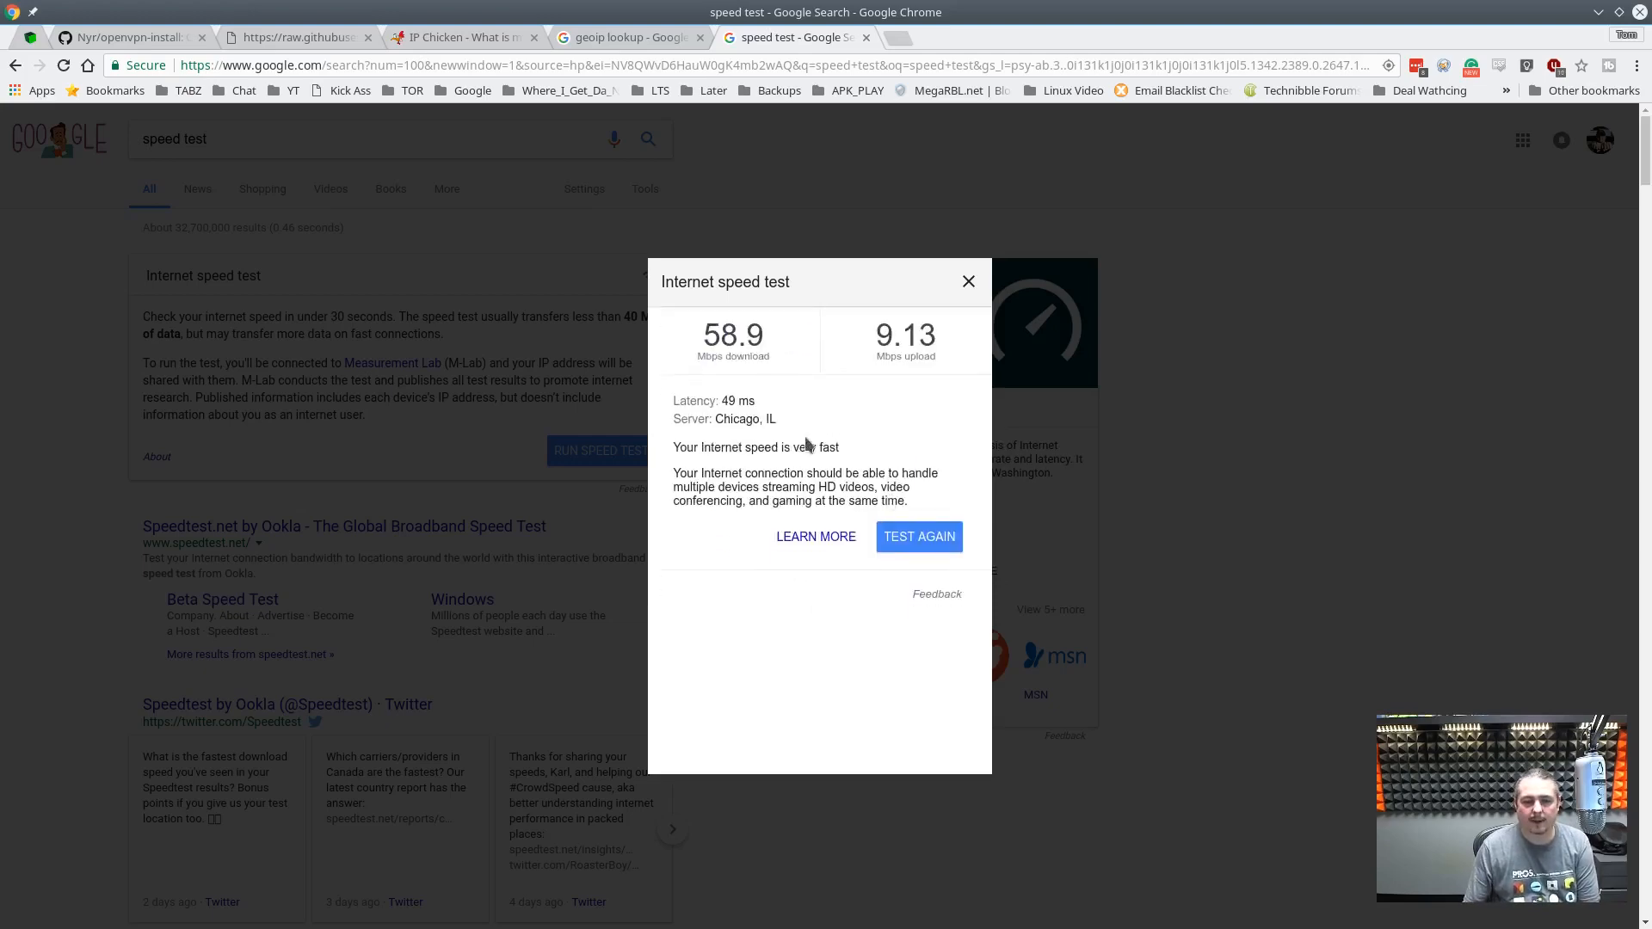
mouse_move(803, 437)
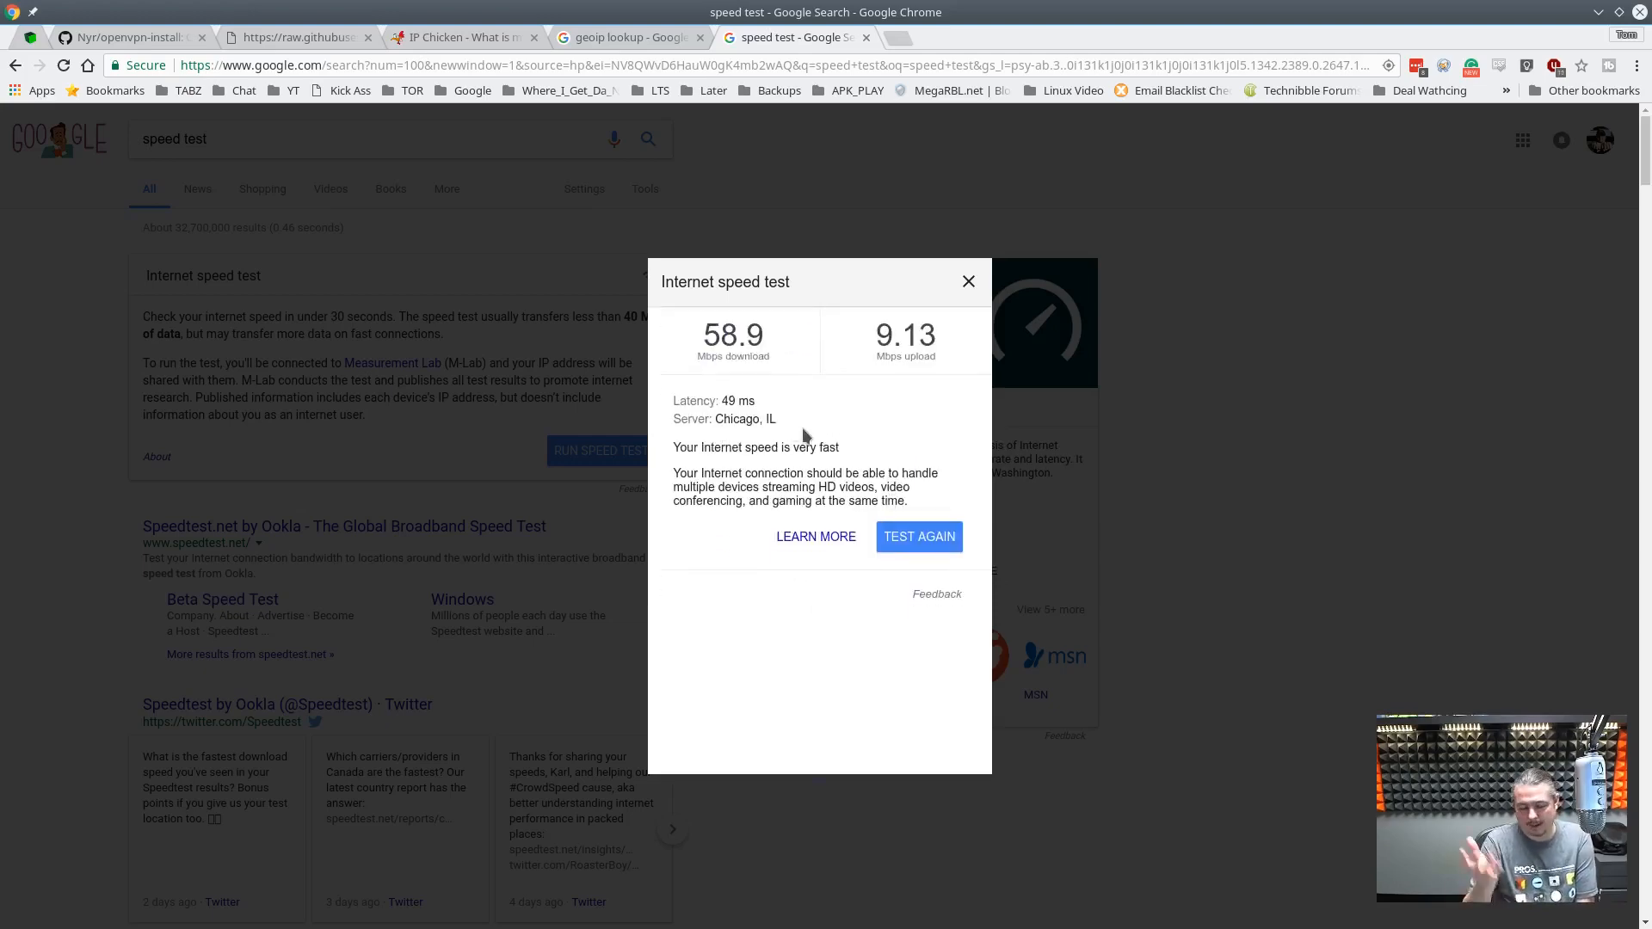
mouse_move(829, 419)
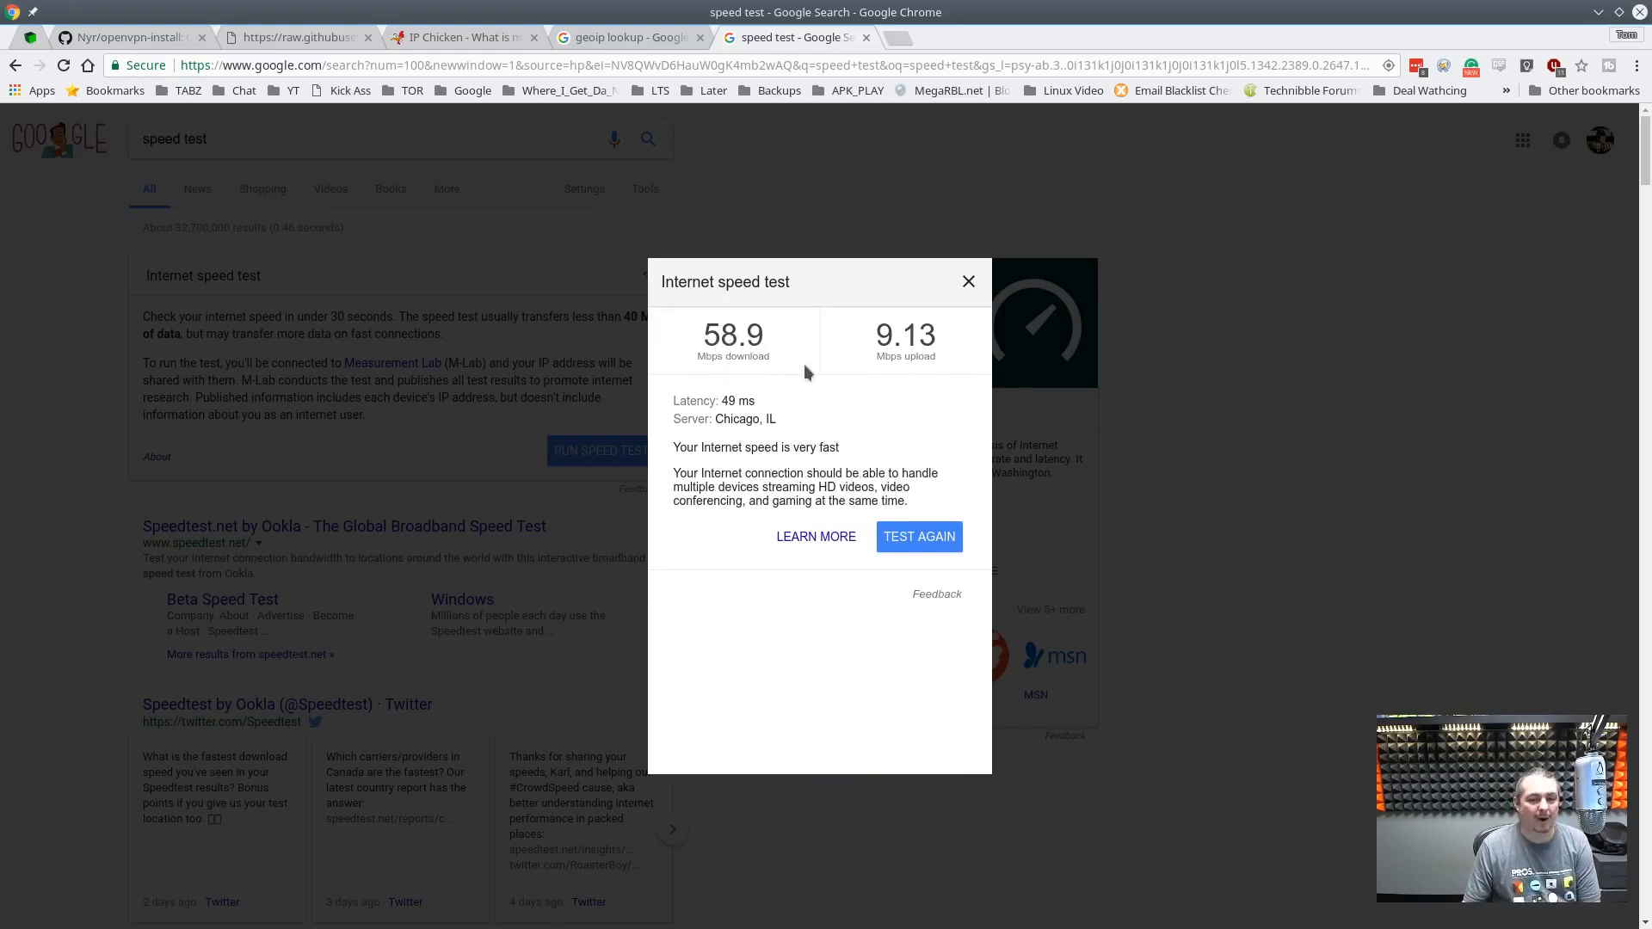
mouse_move(968, 282)
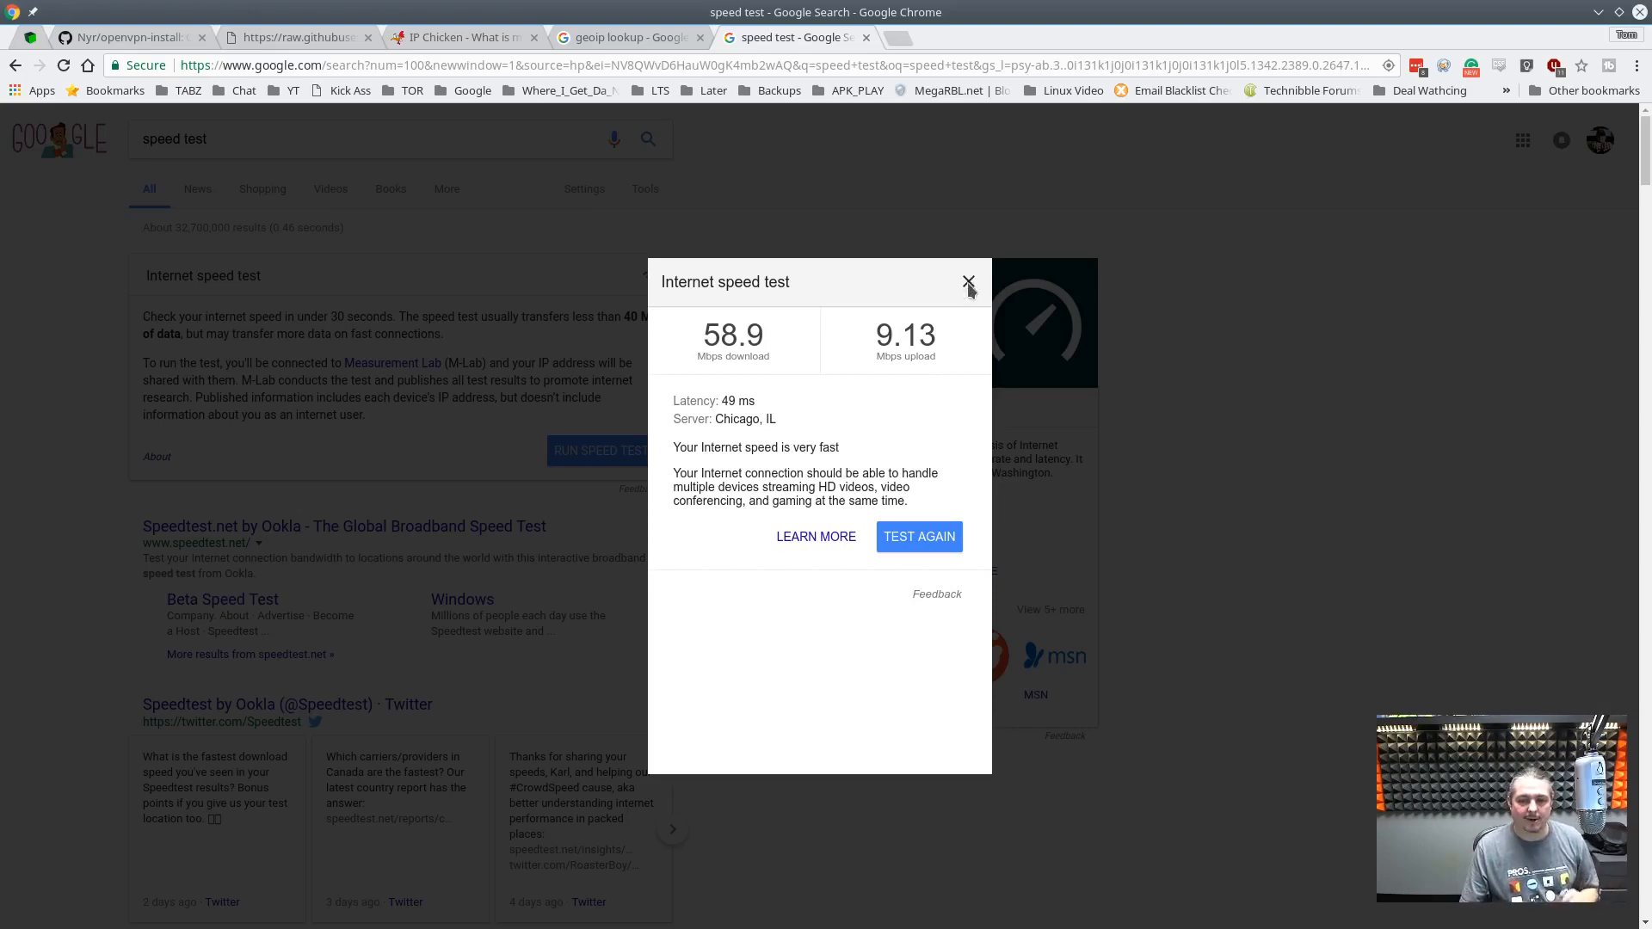
click(967, 283)
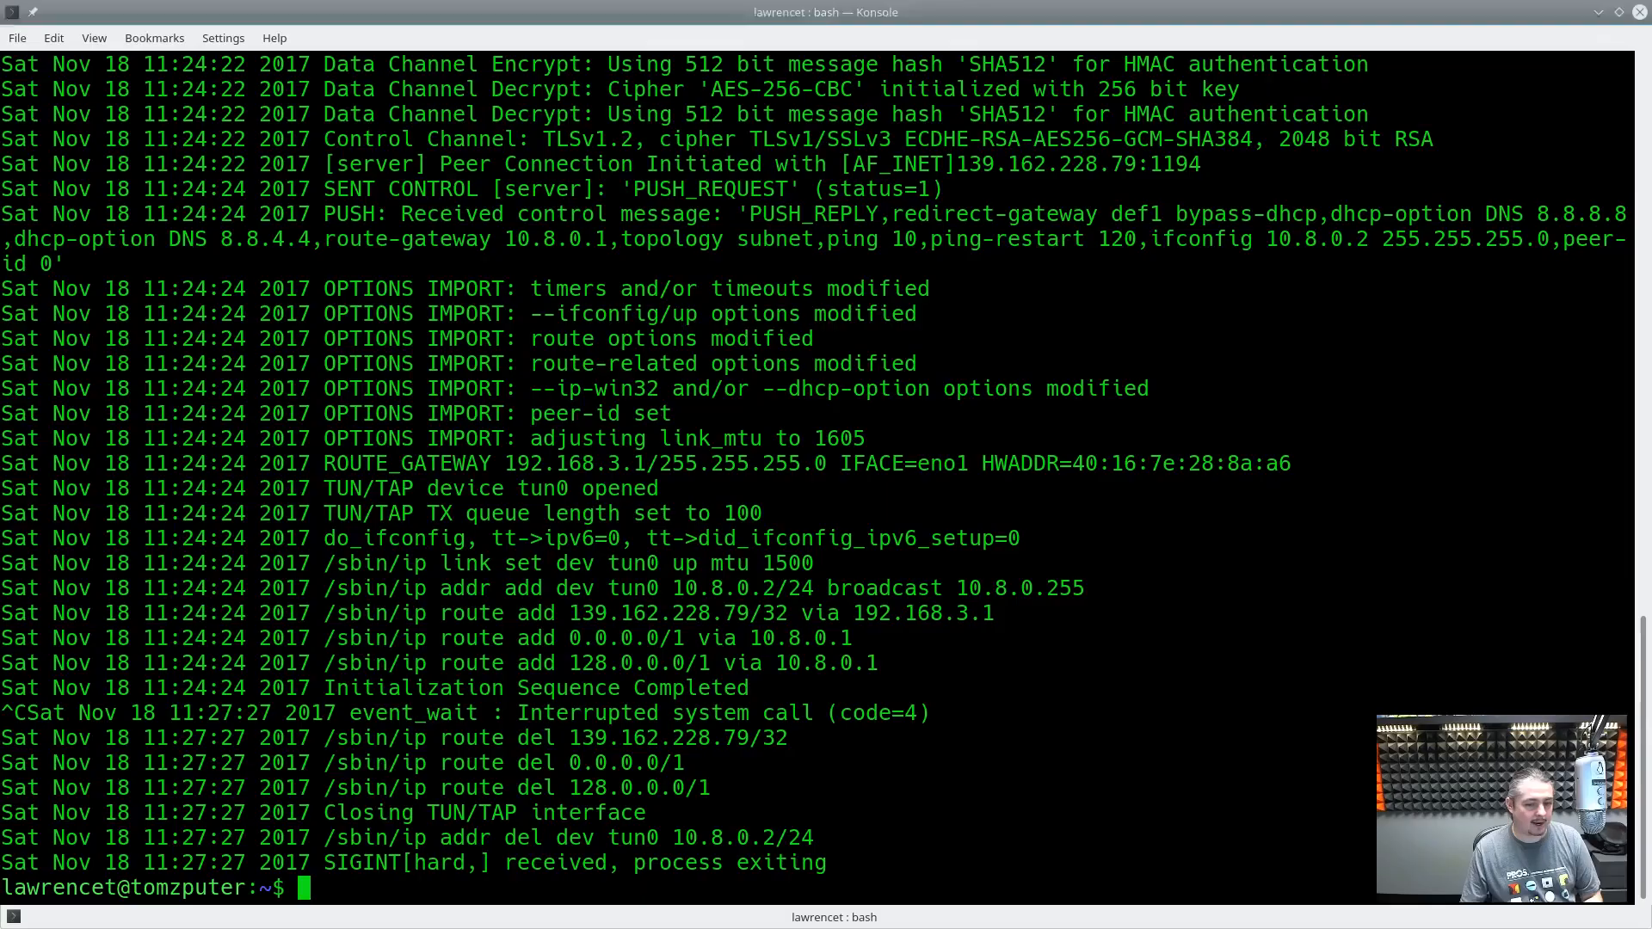
Restart OpenVPN with LTSDemoClient.ovpn, SSH into 139.162.228.79, and install htop.
text(sudo openvpn LTSDemoClient.ovpn)
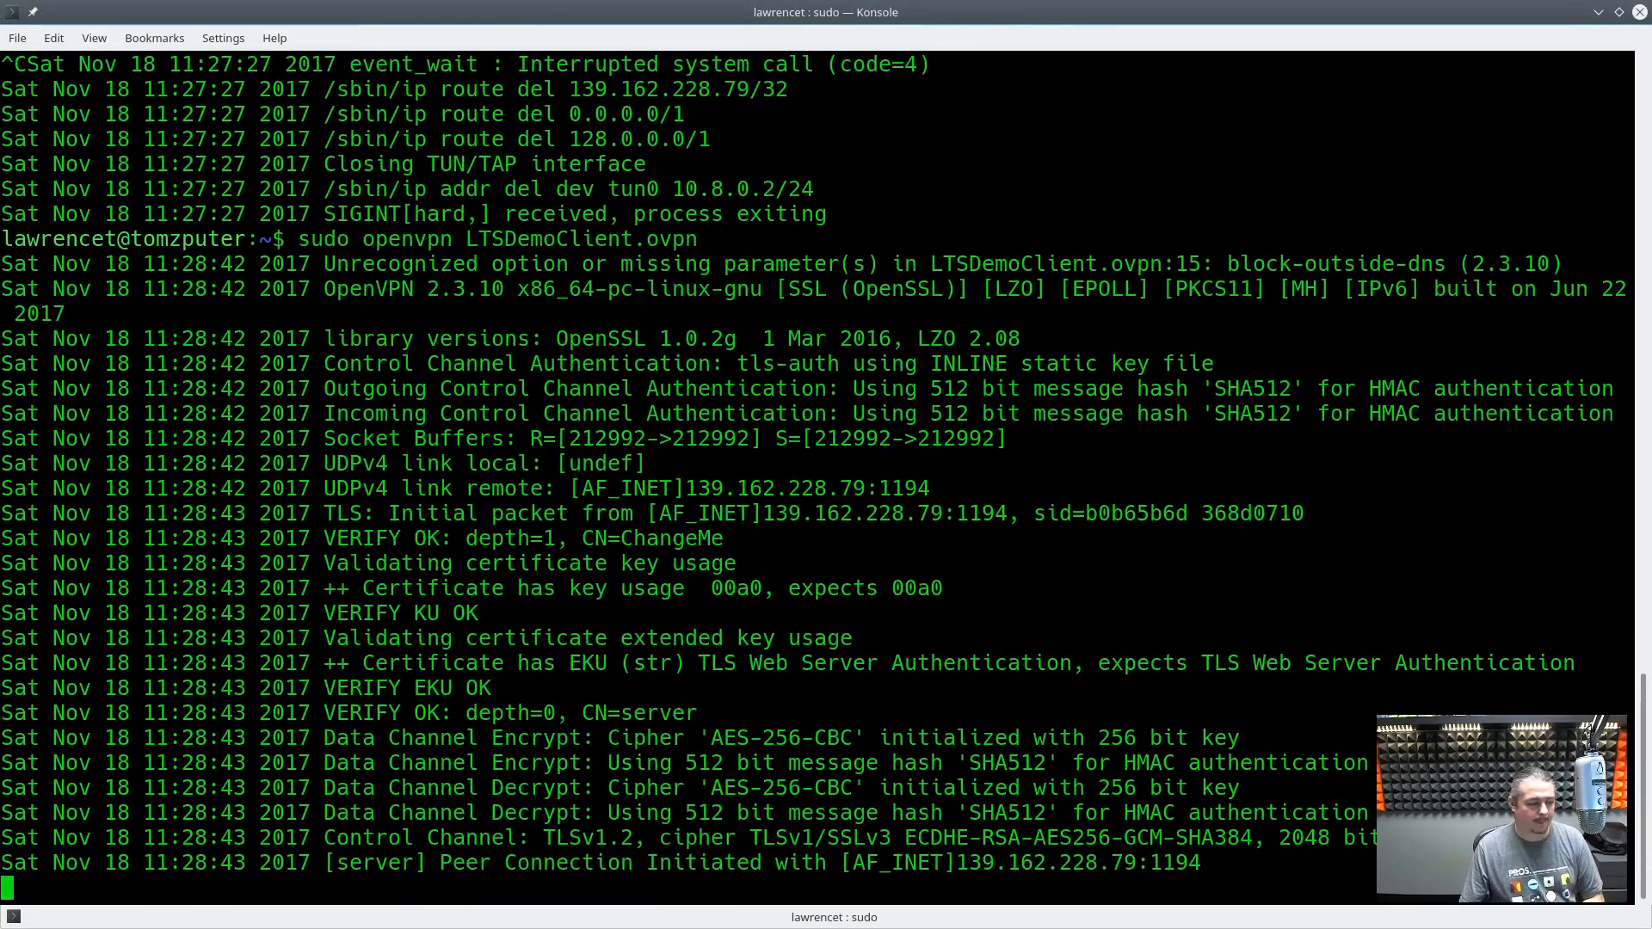
scroll(down, 3)
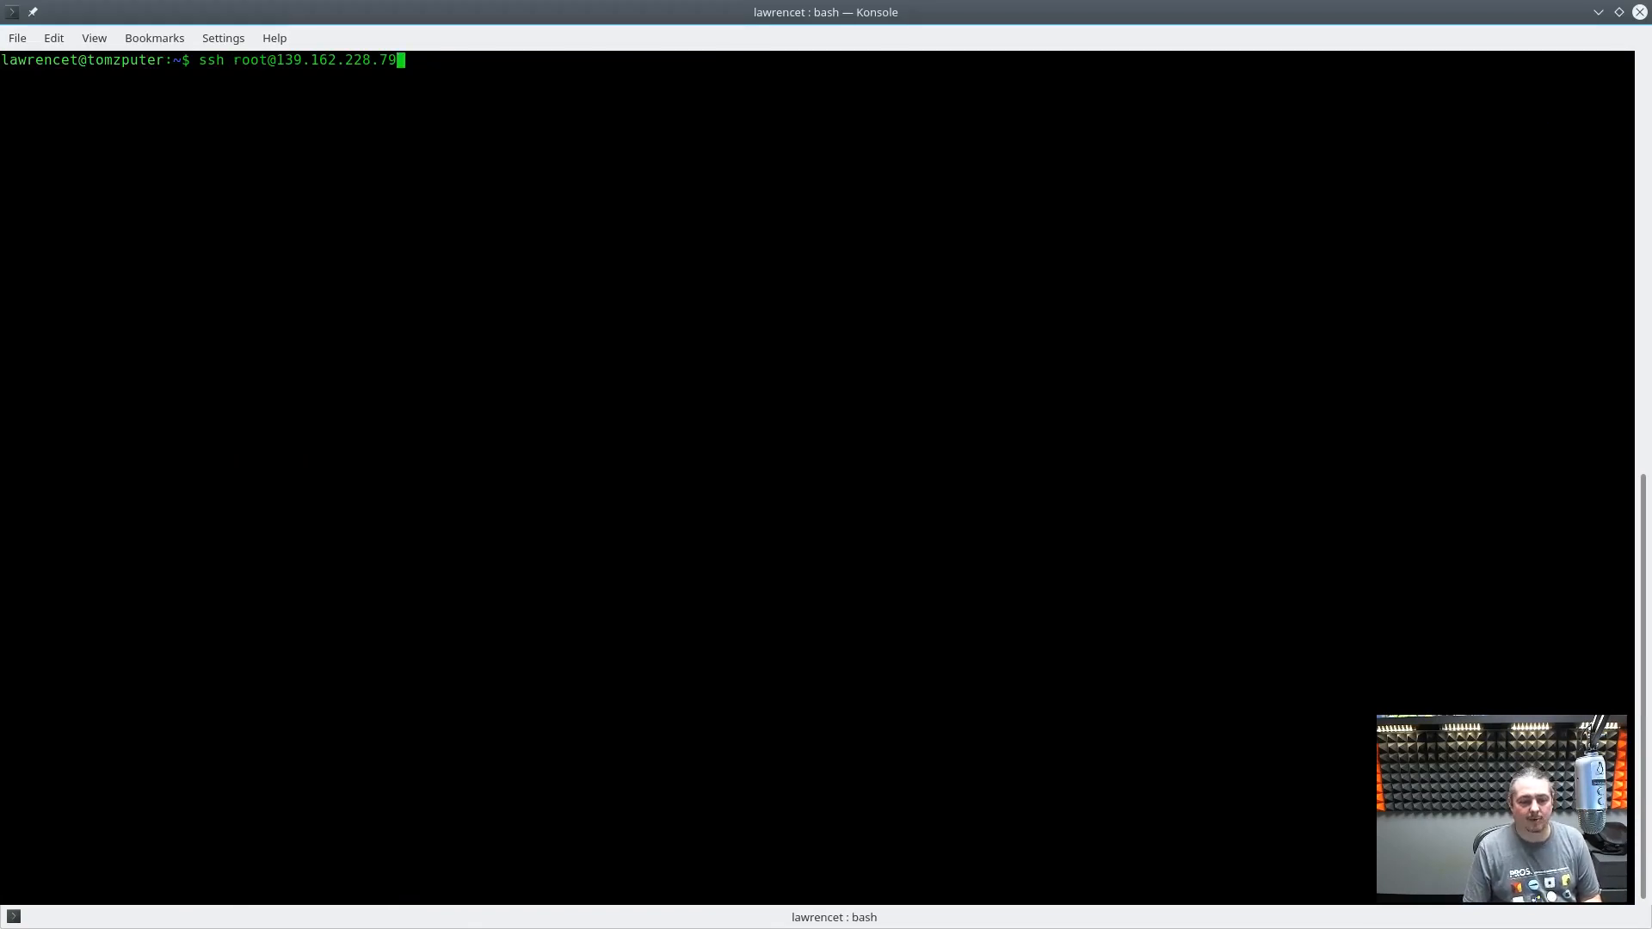
key(Return)
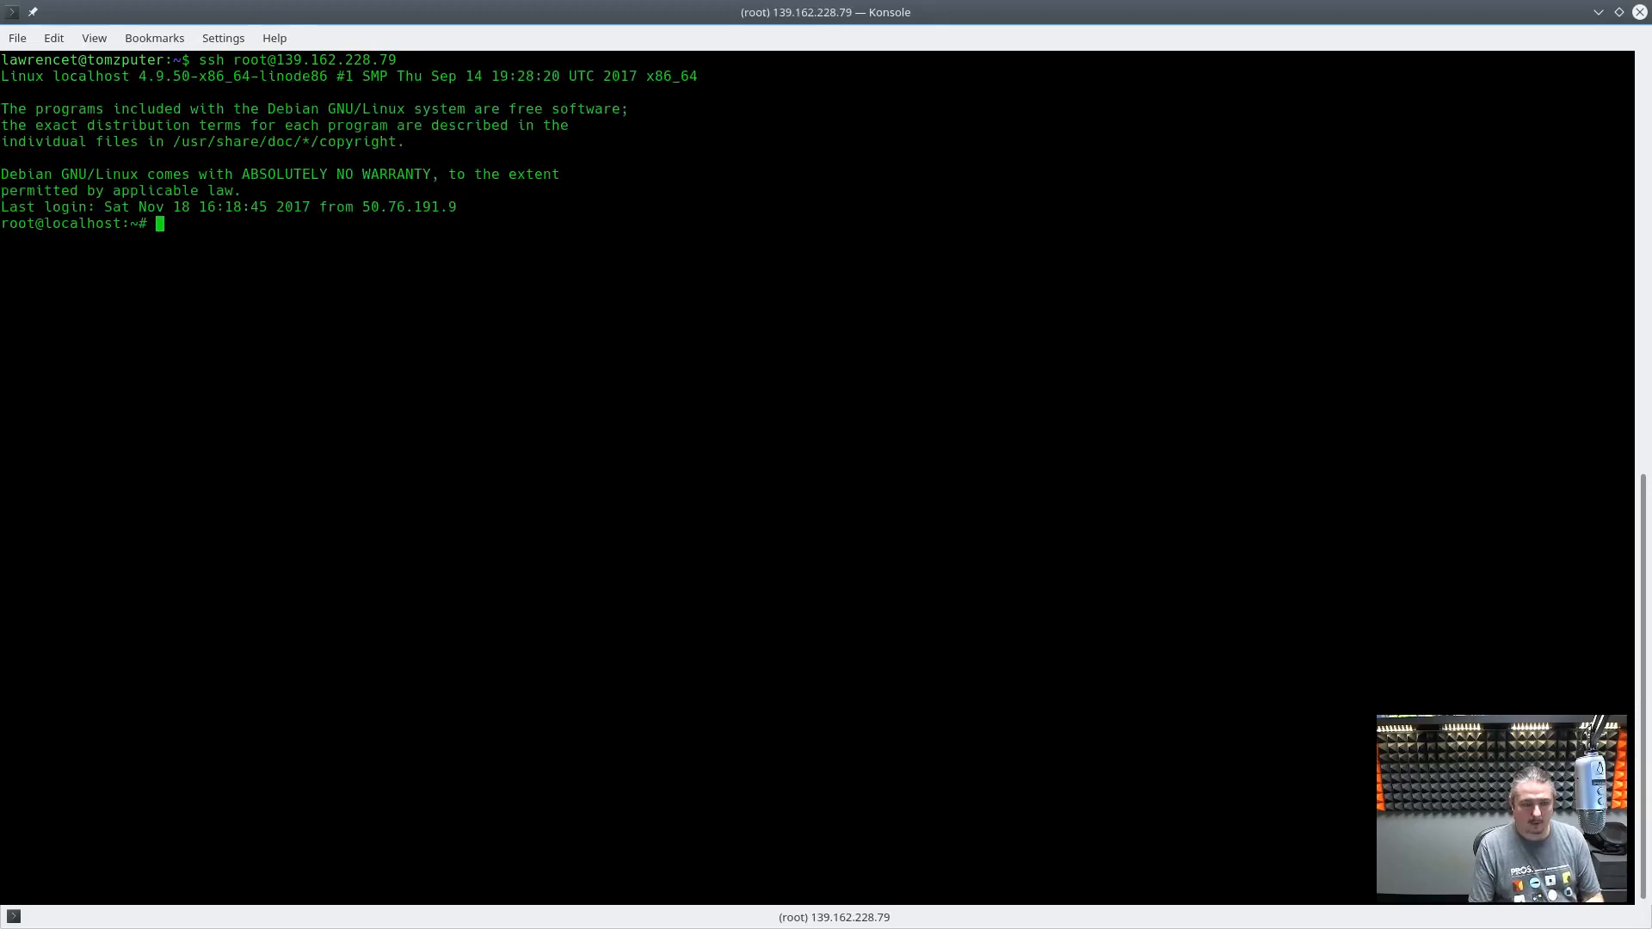
text(apt-get install h)
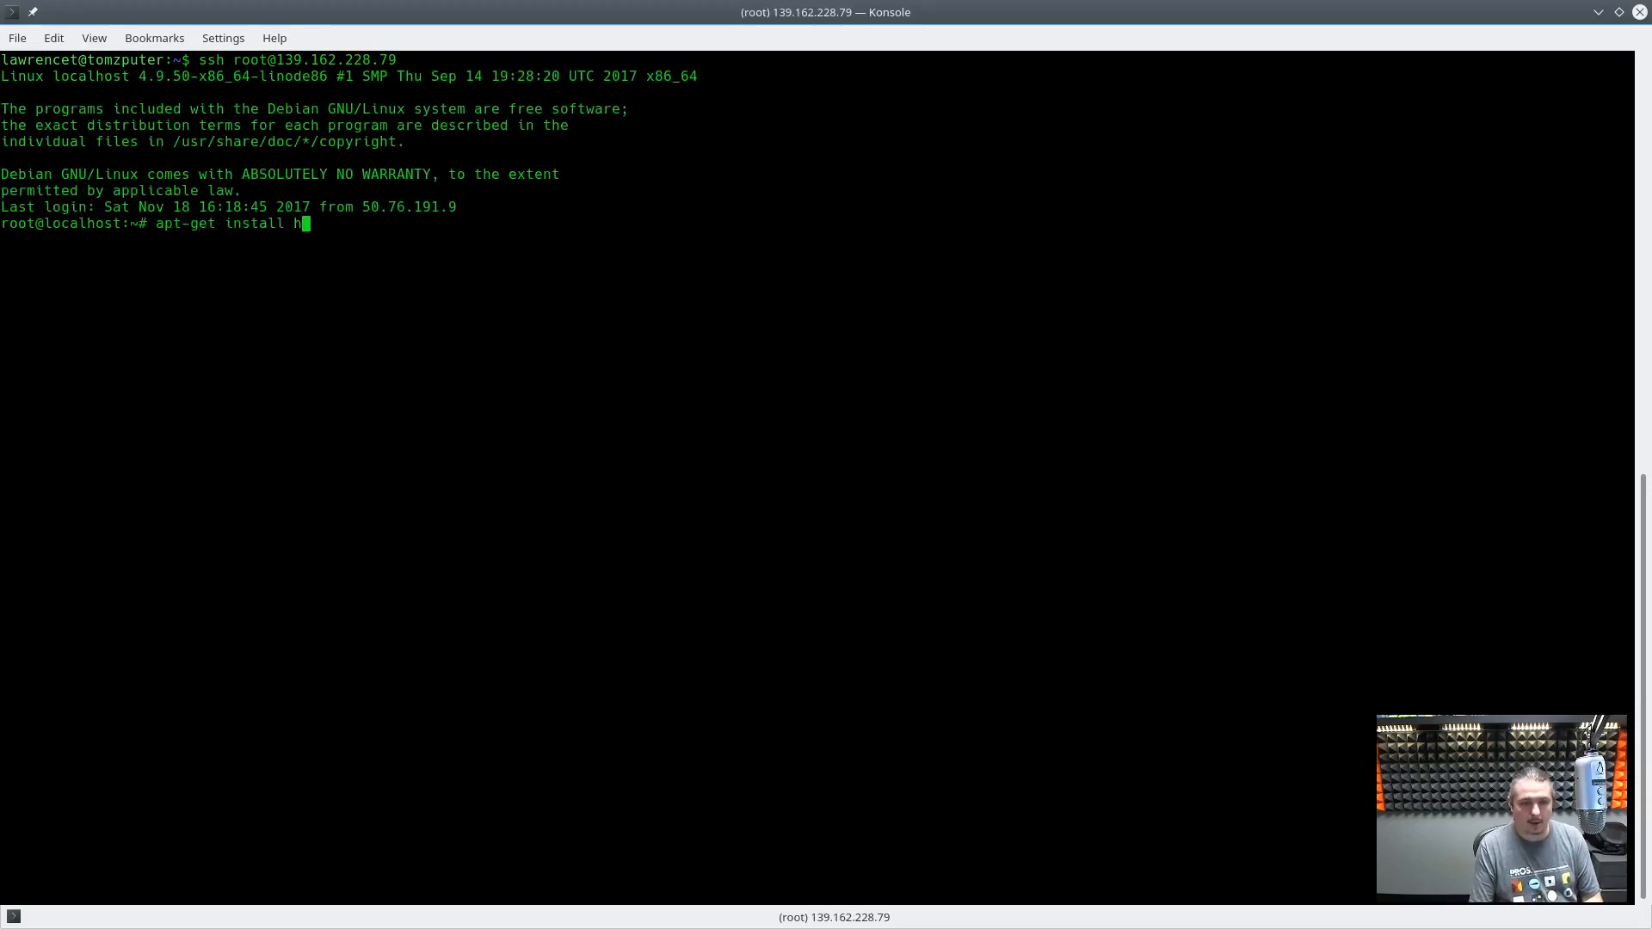
text(top)
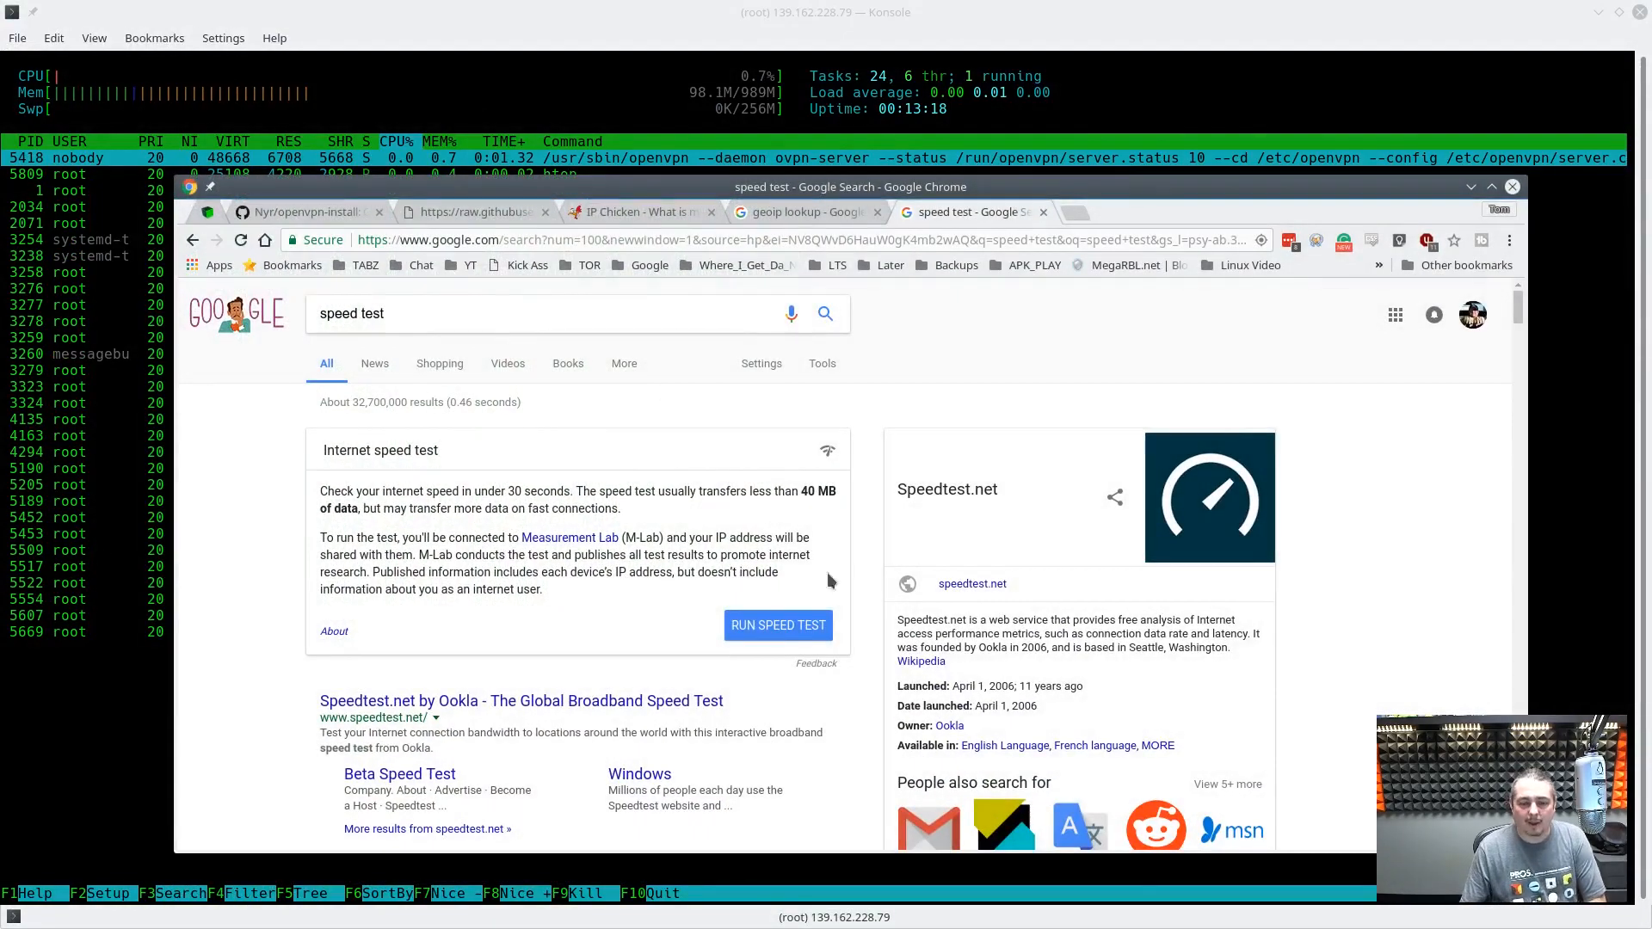
Run a London speed test (6.87/6.13 Mbps), then browse reddit.com and YouTube videos.
click(777, 625)
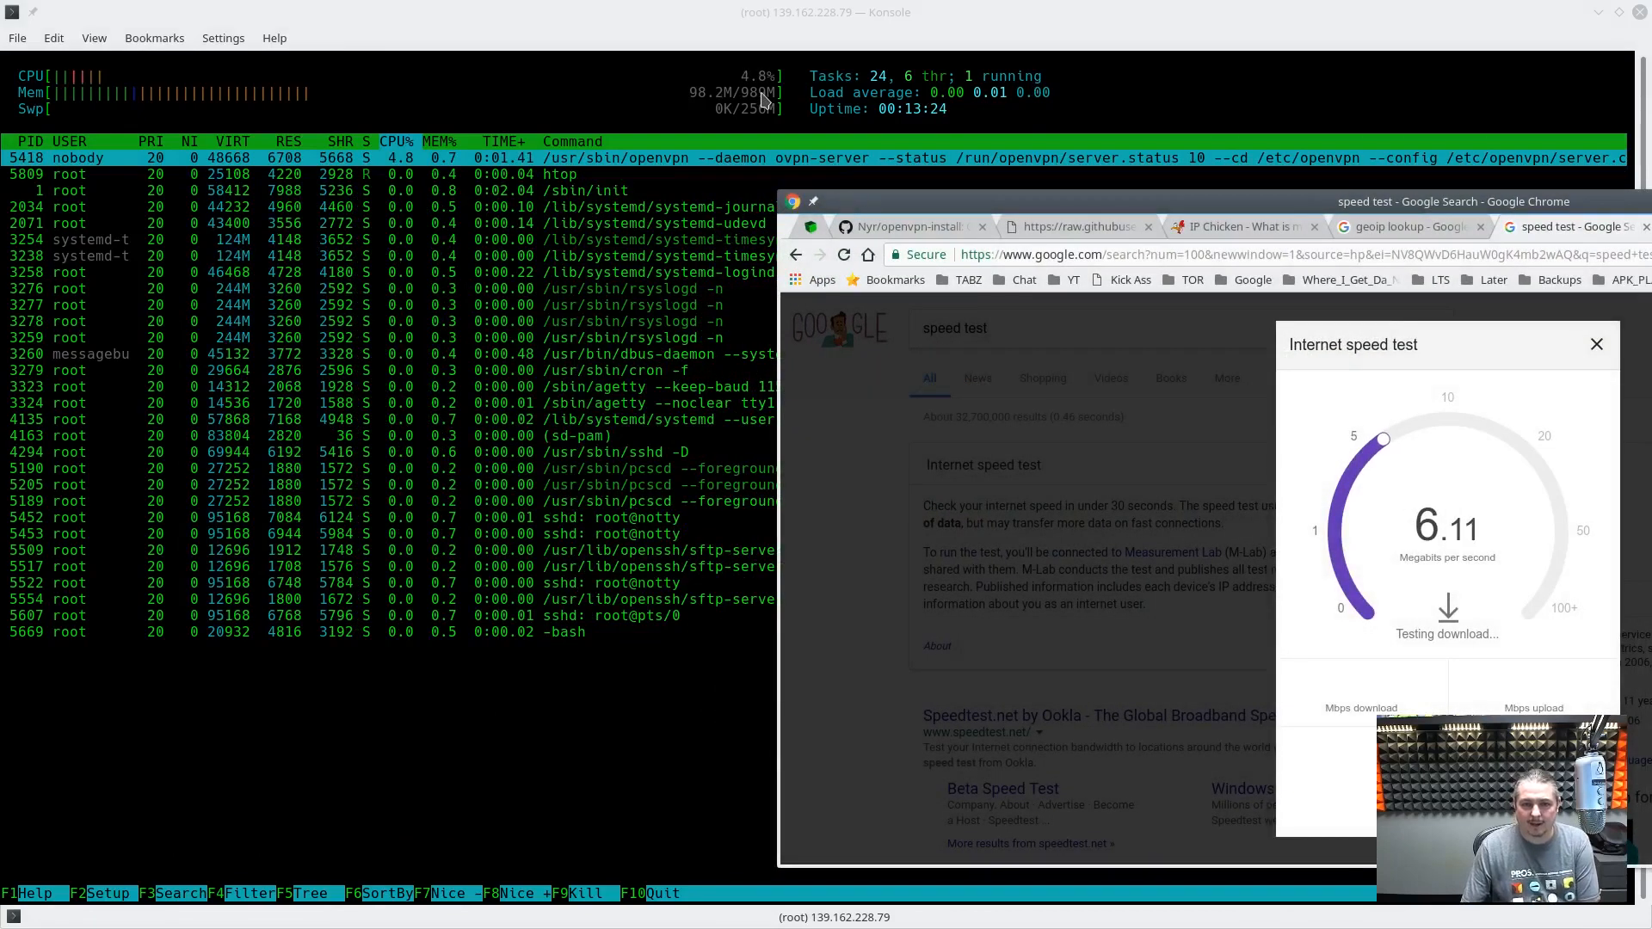
mouse_move(1437, 651)
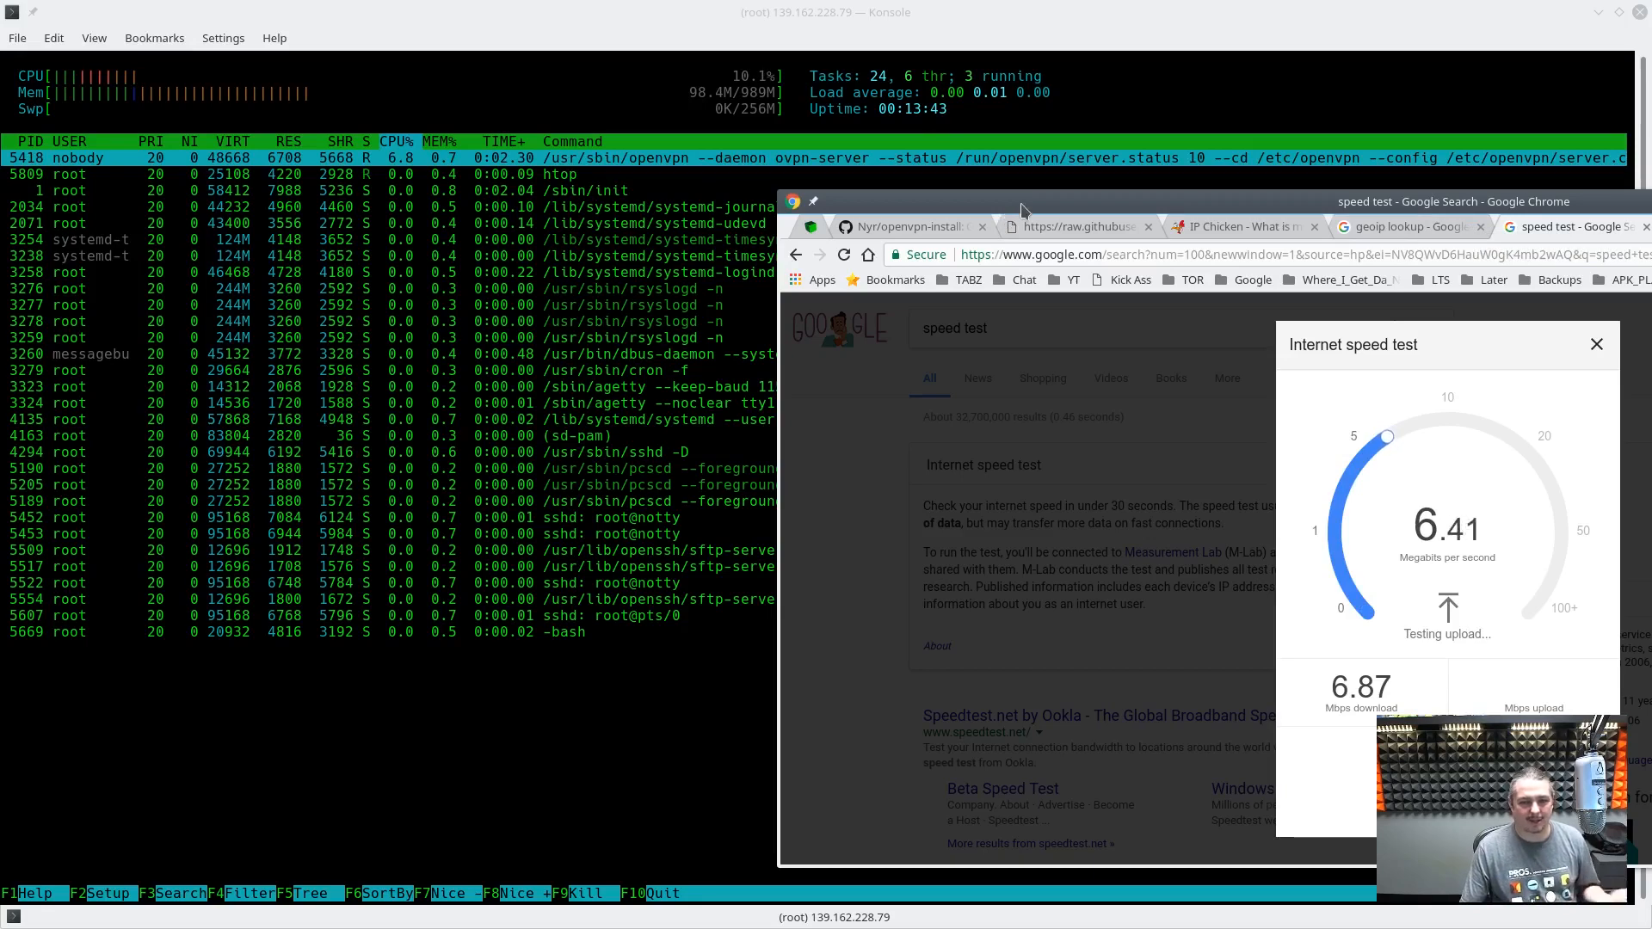
mouse_move(1027, 217)
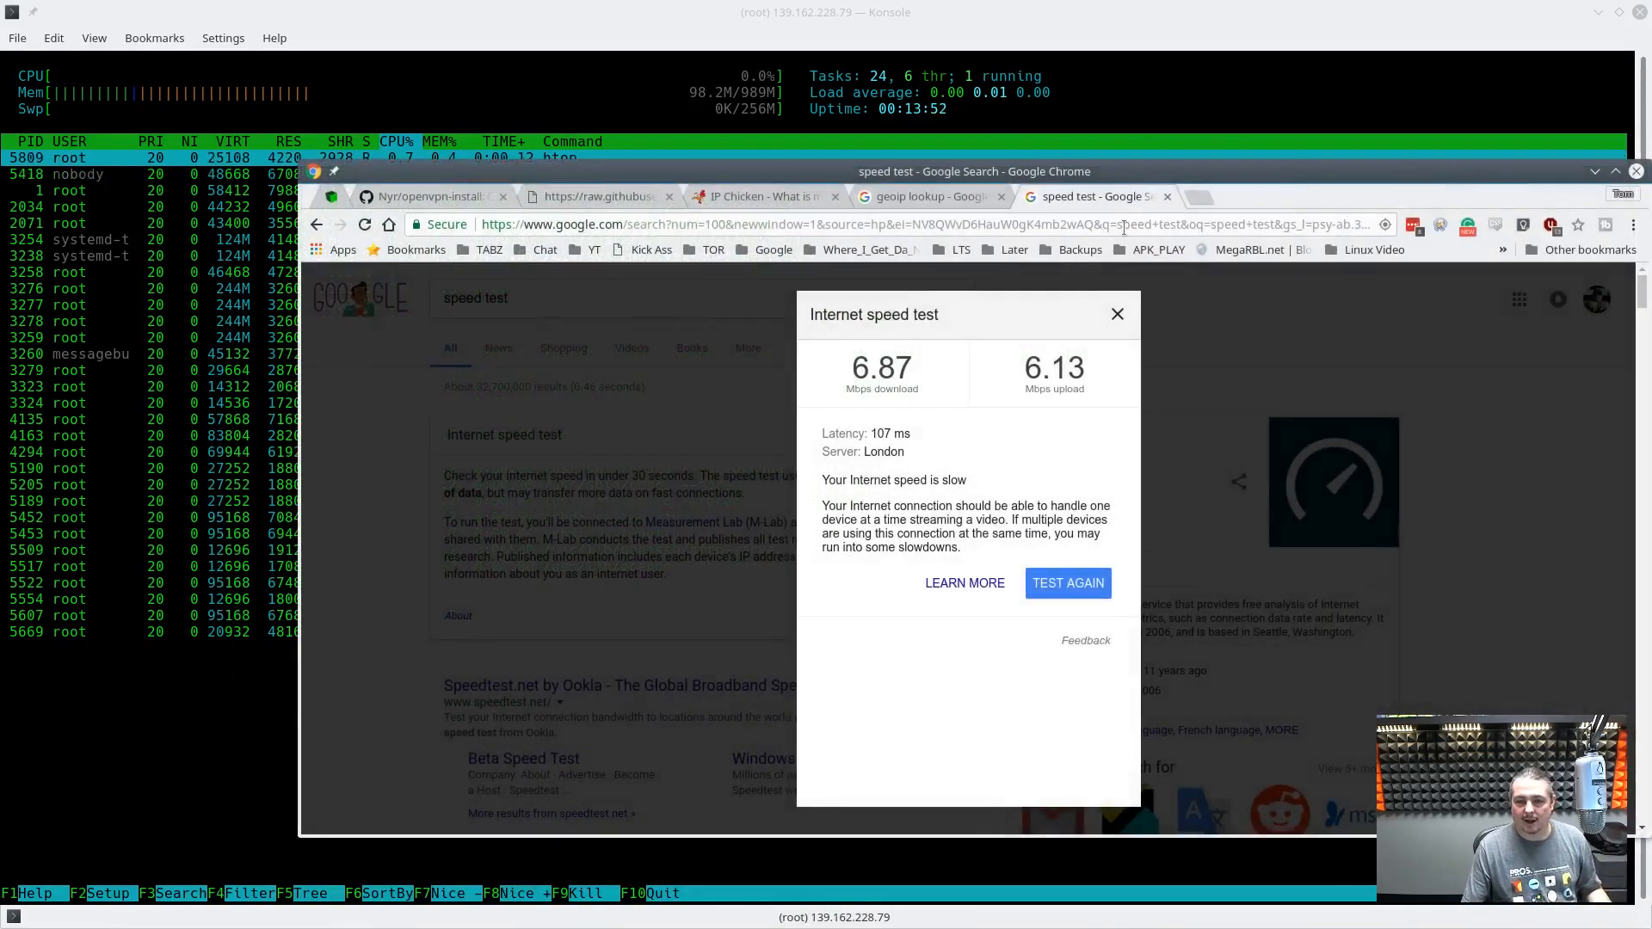
click(927, 225)
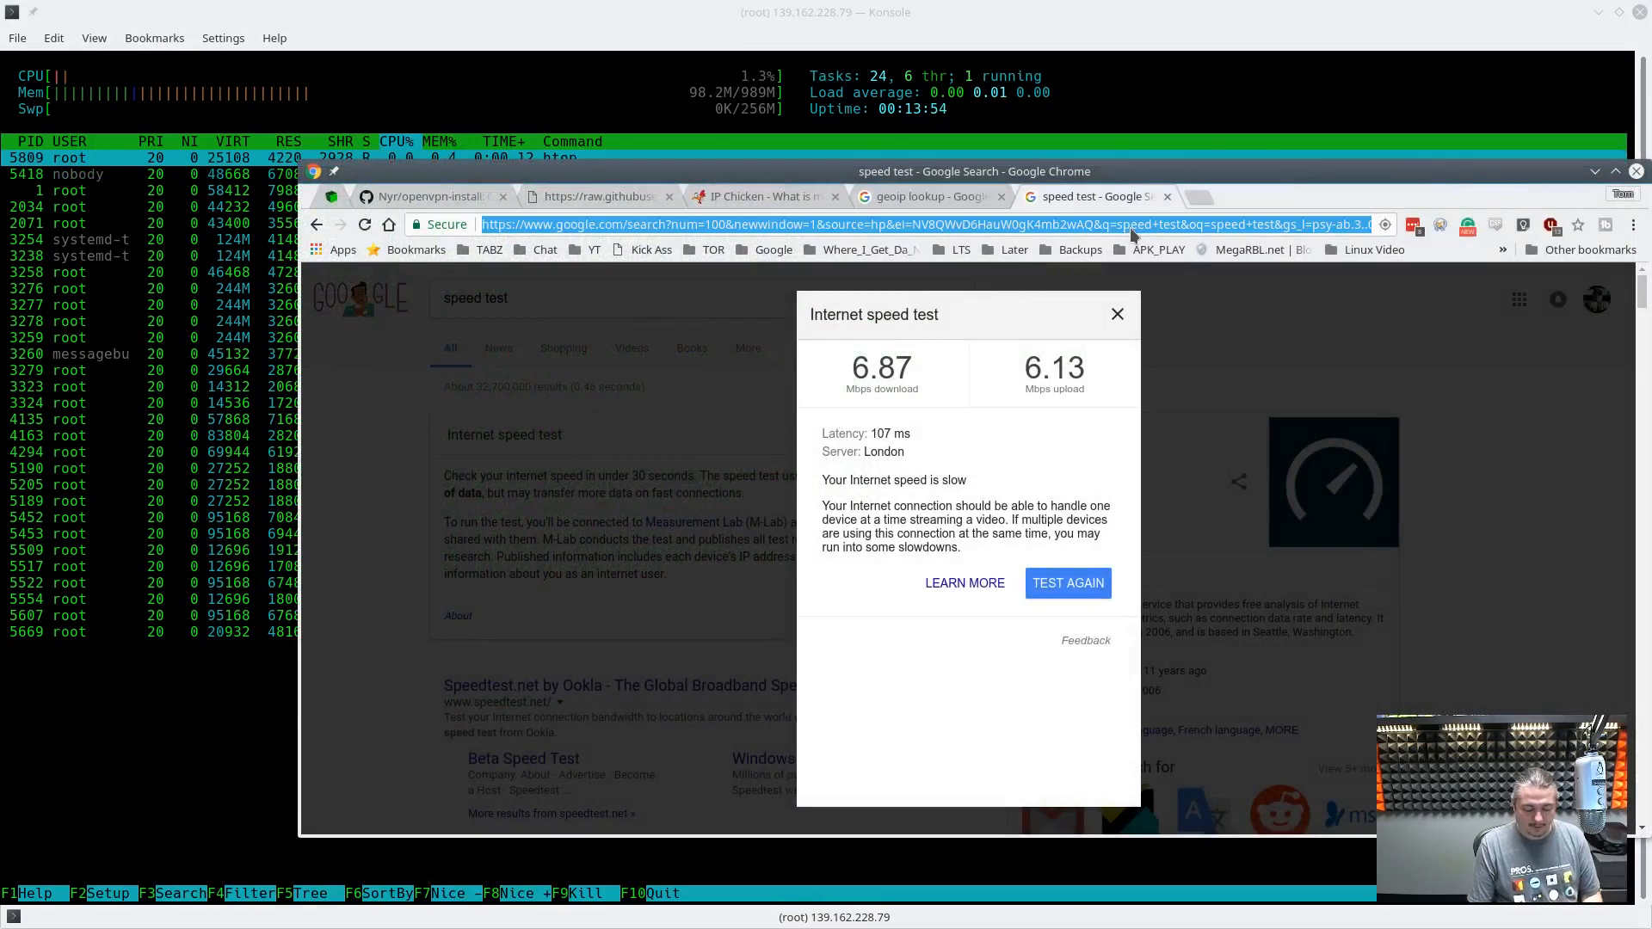
text(reddit.com)
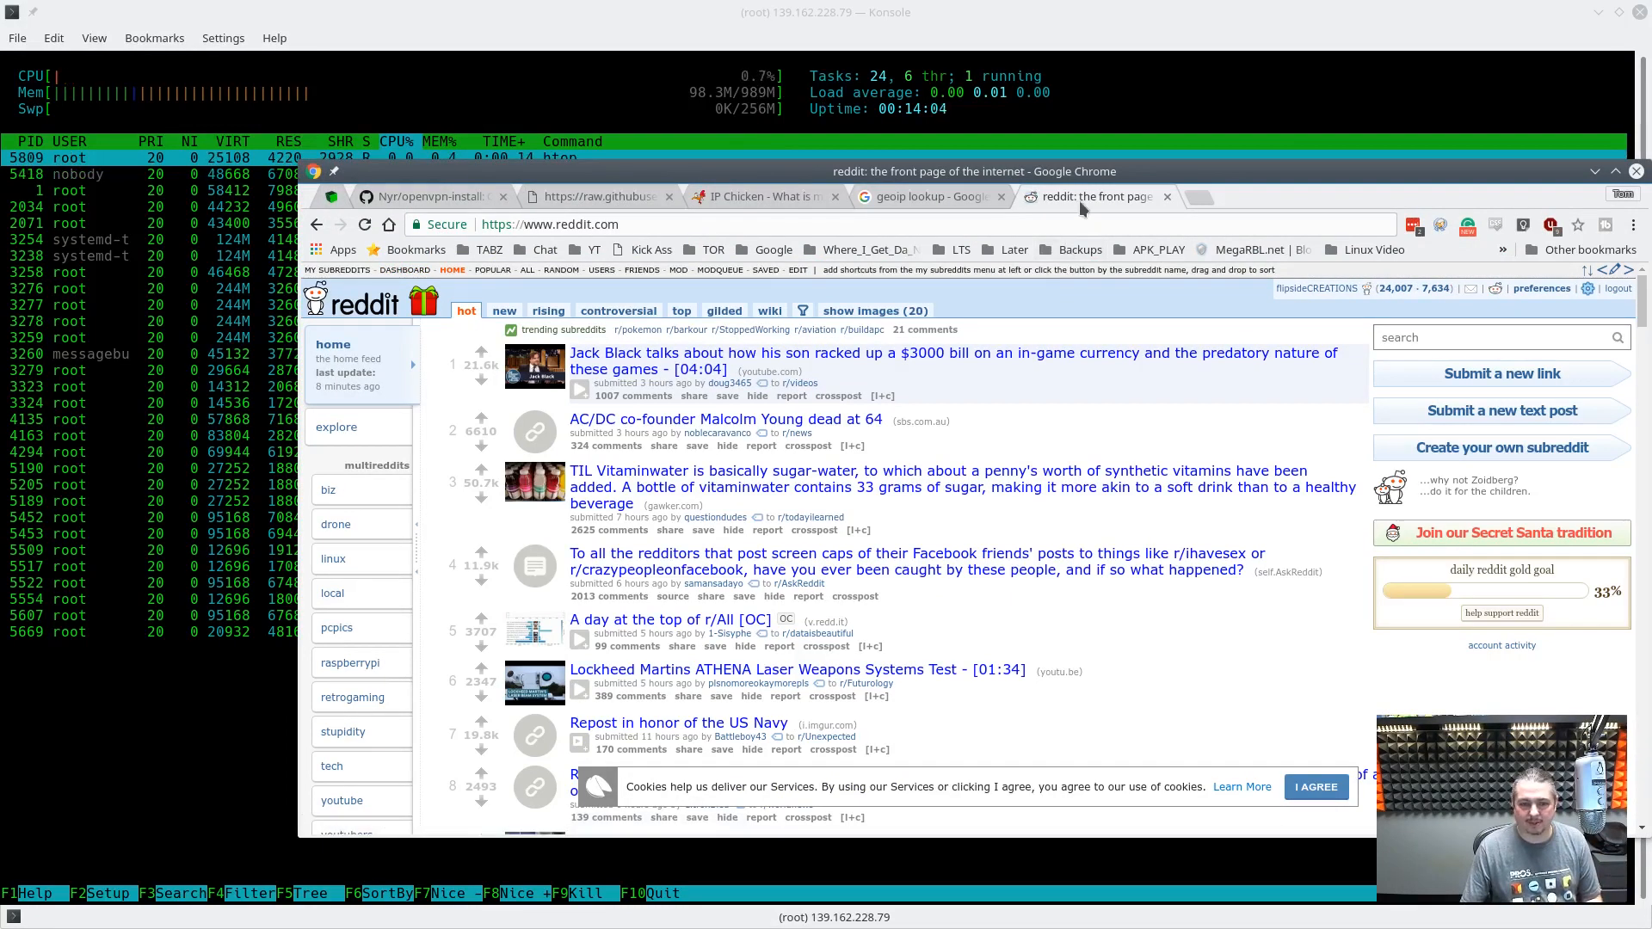
mouse_move(1017, 353)
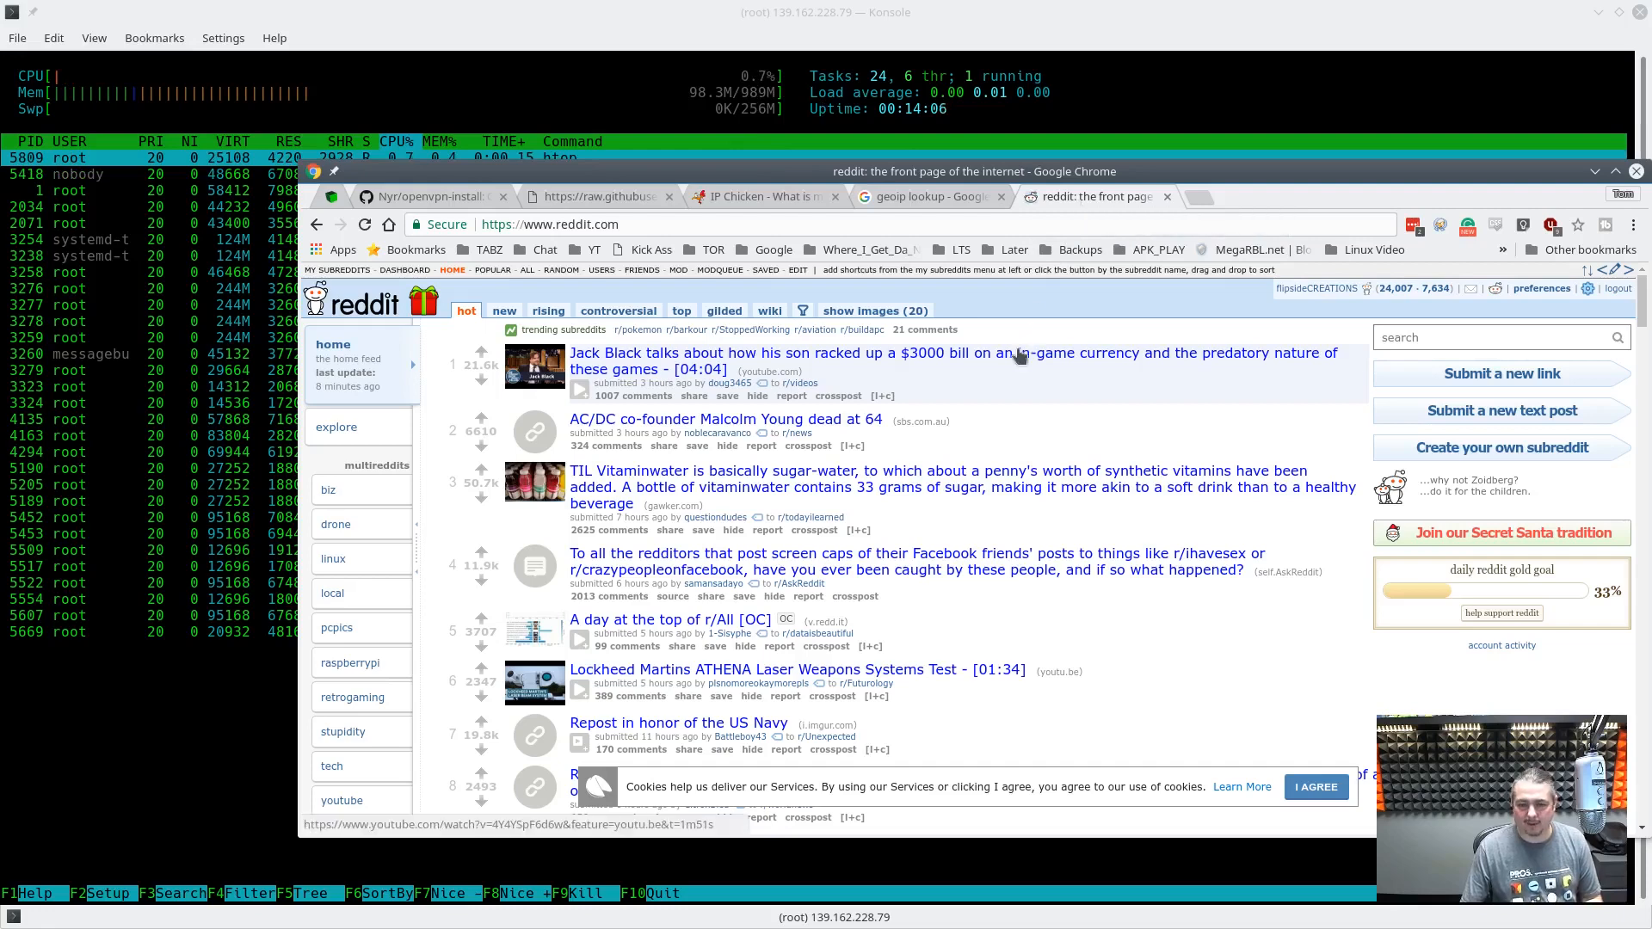
click(943, 353)
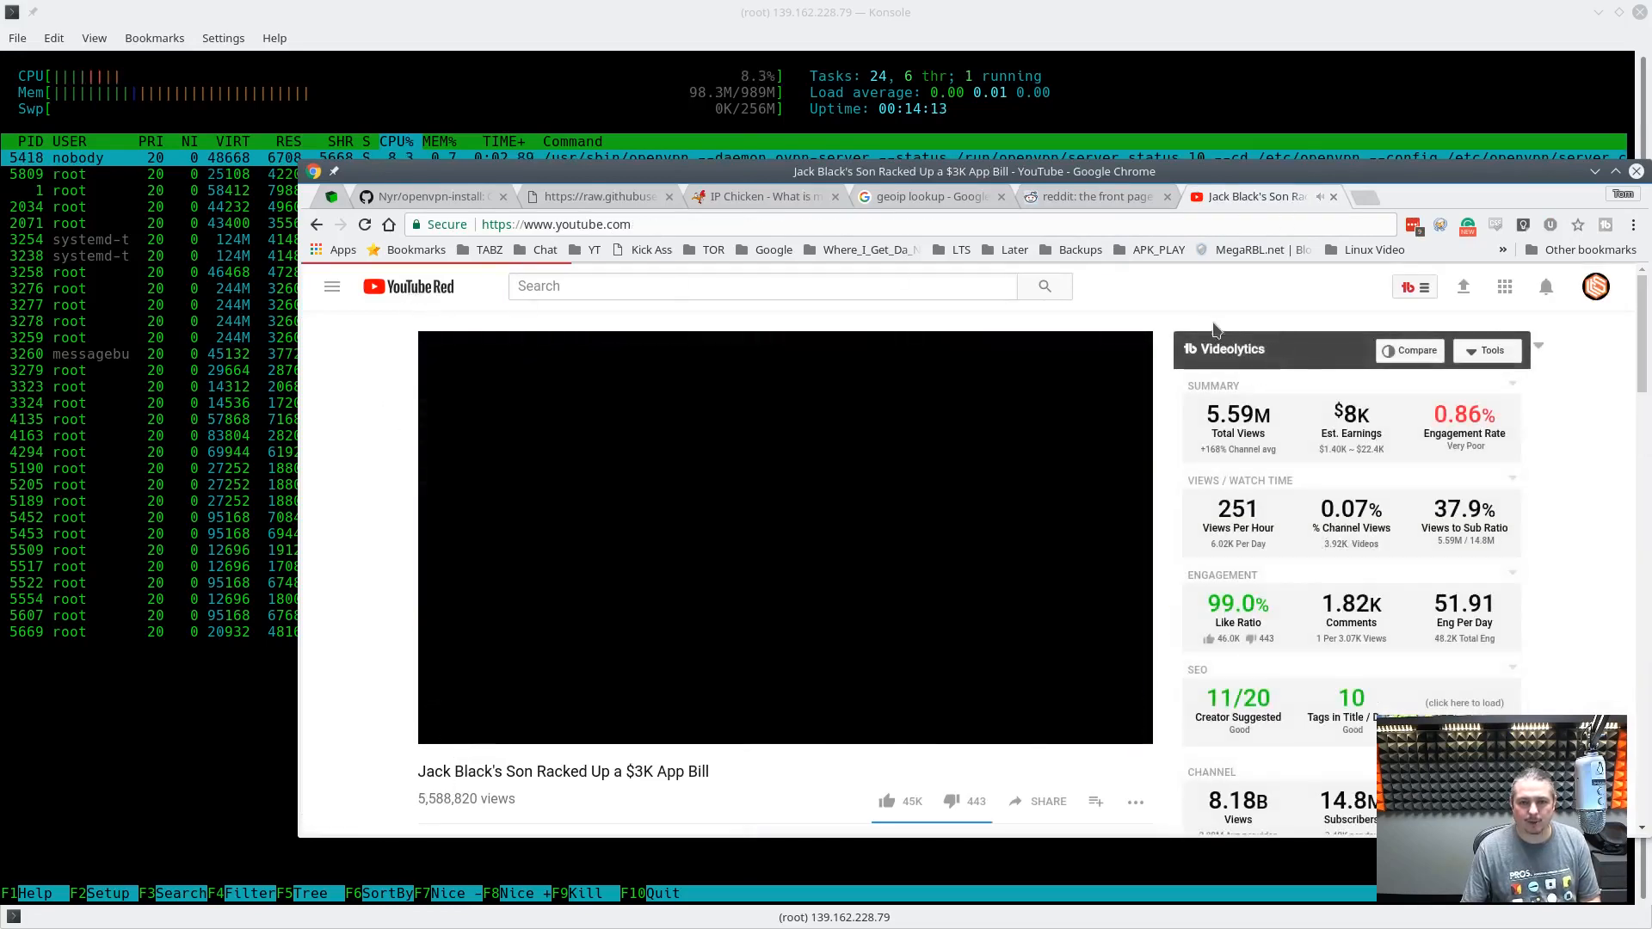
click(407, 286)
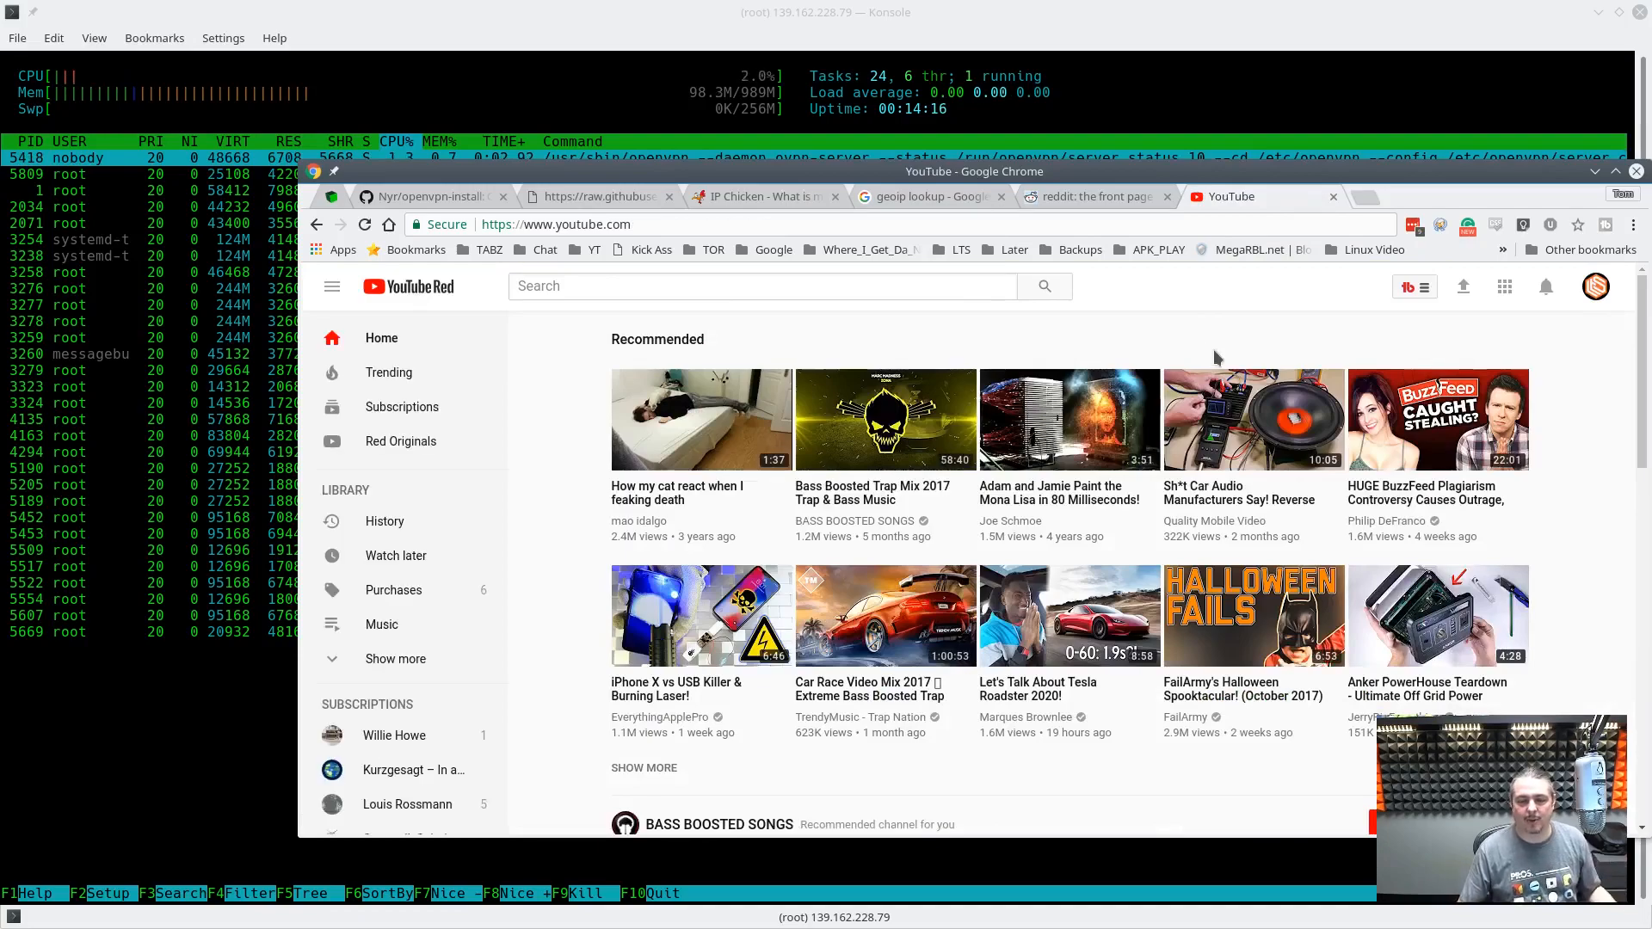
scroll(down, 3)
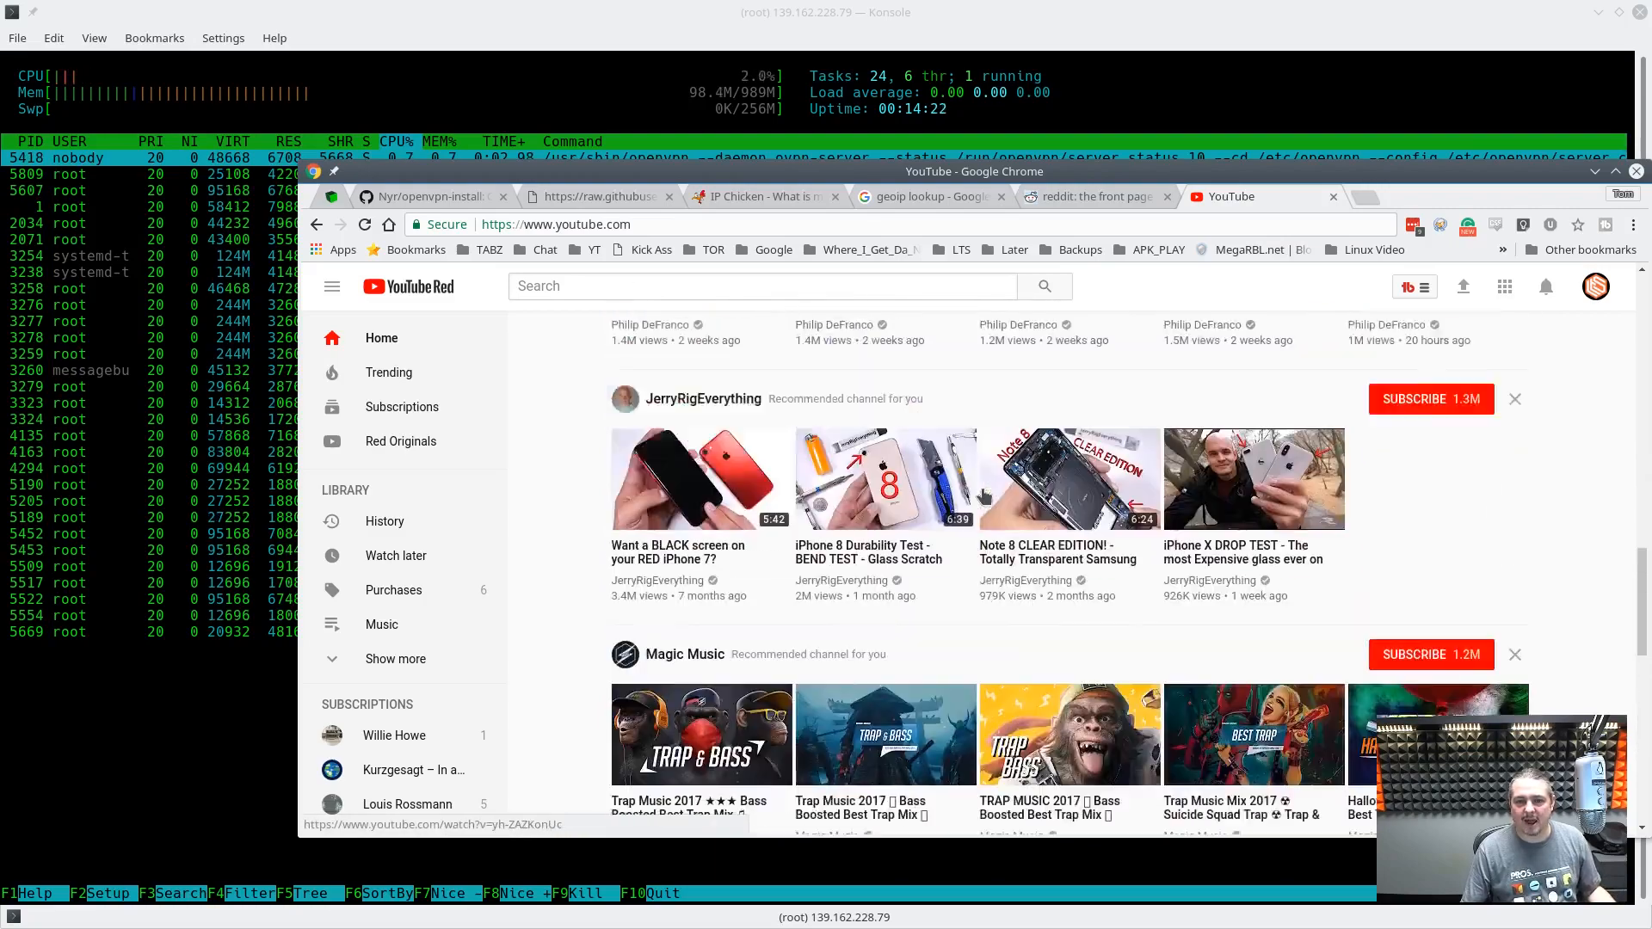
click(1090, 196)
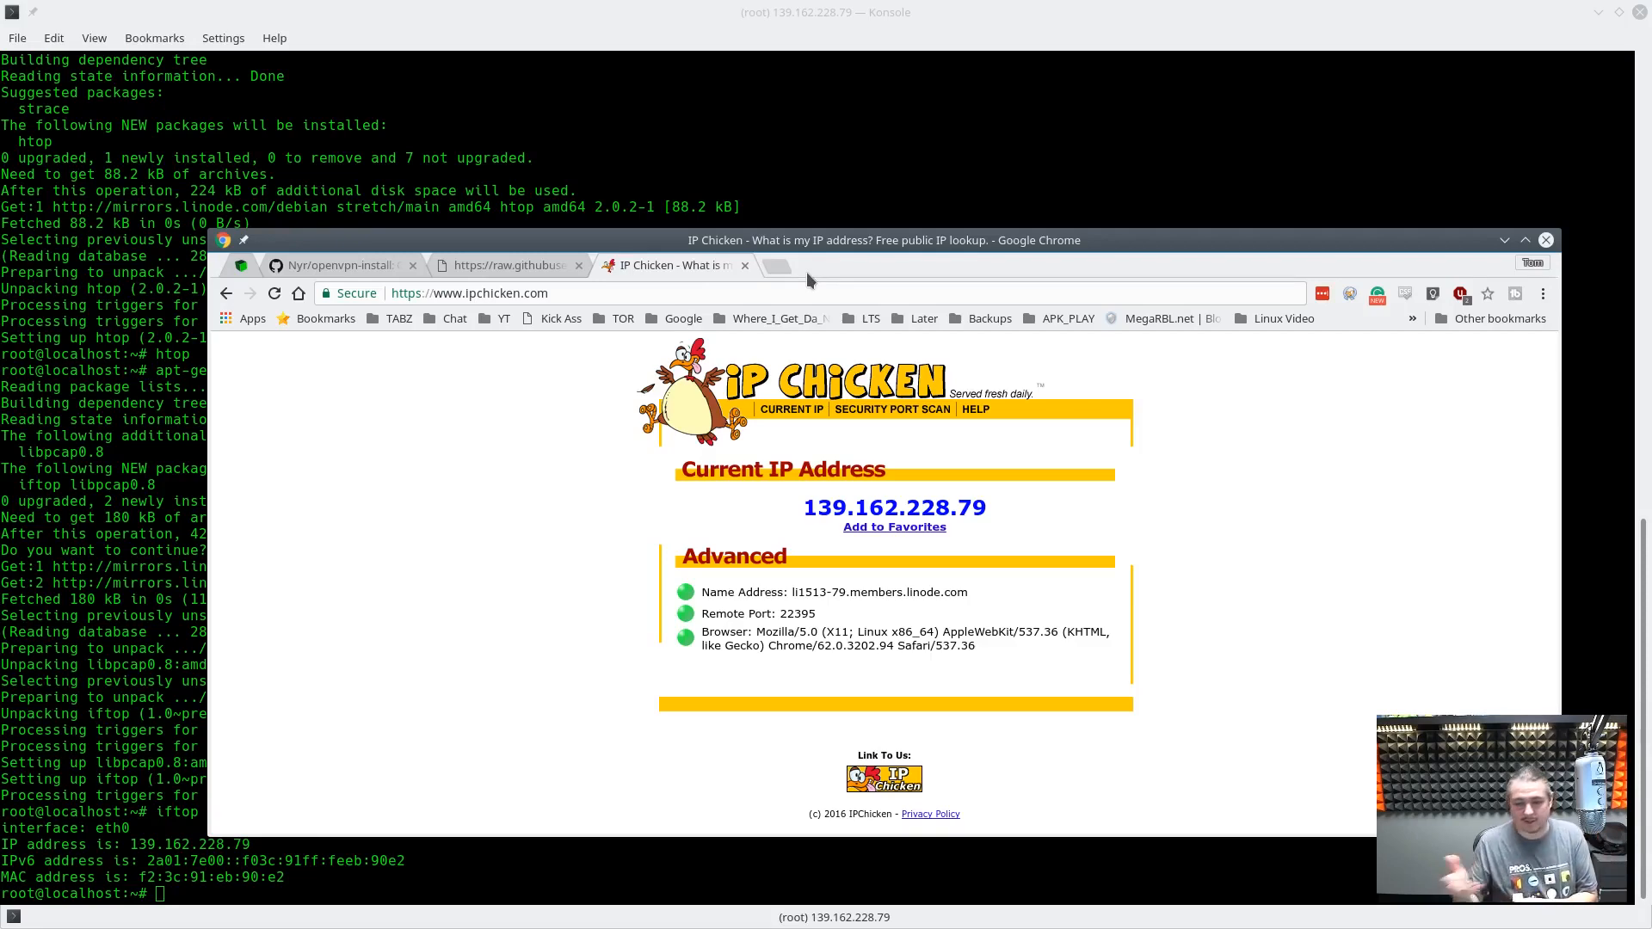
mouse_move(865, 250)
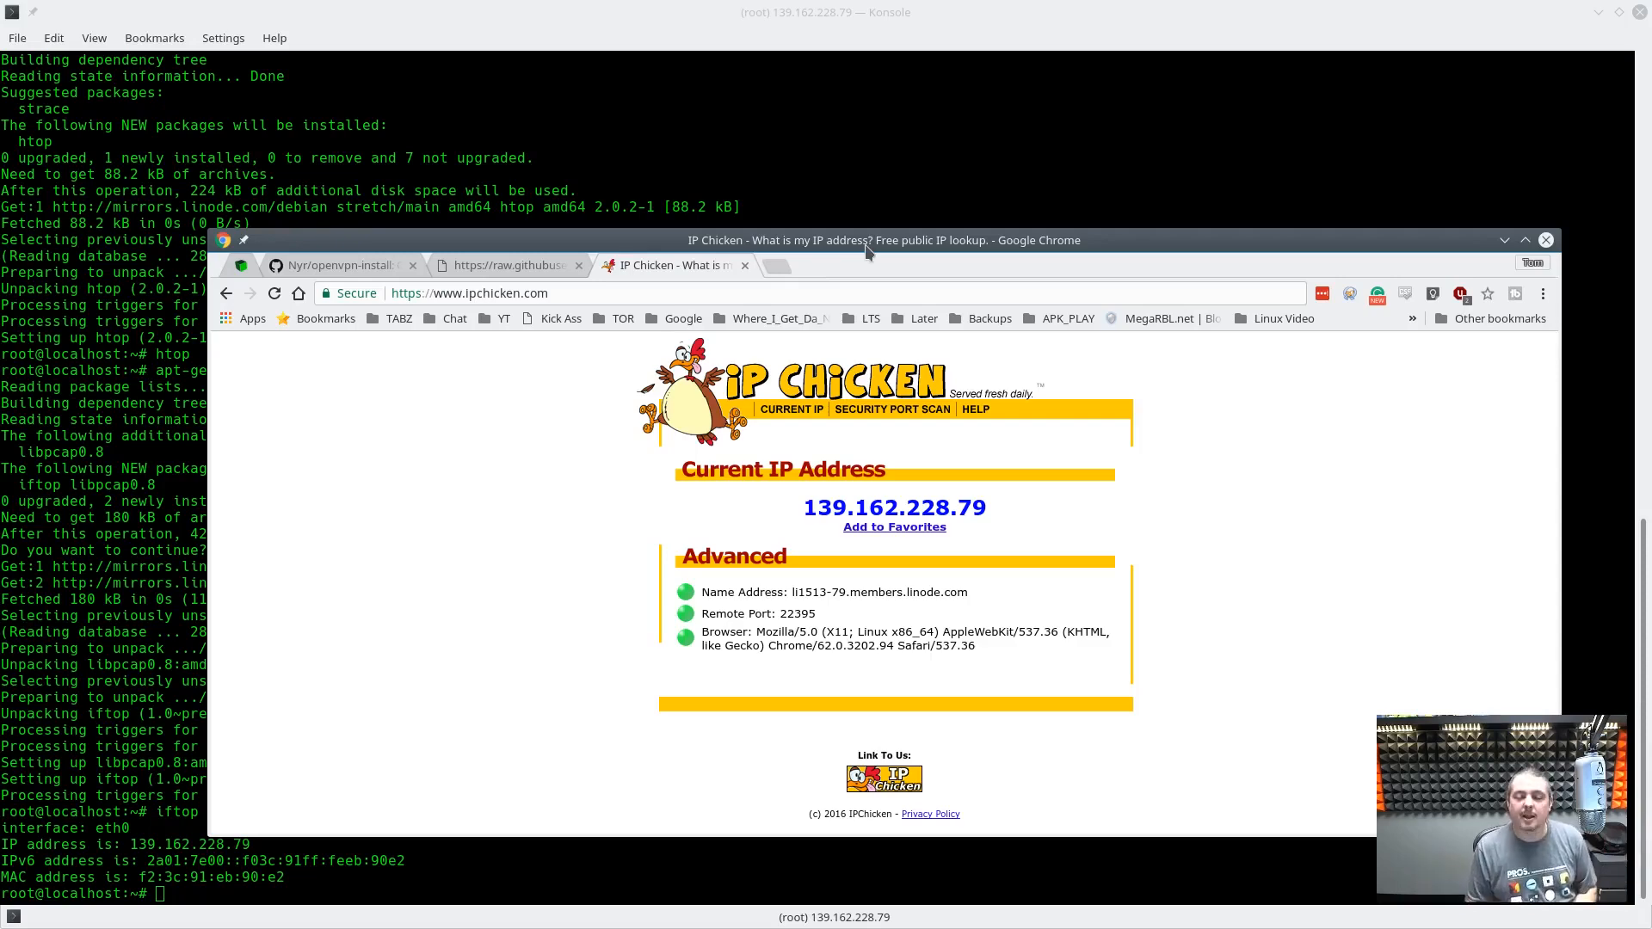
mouse_move(877, 280)
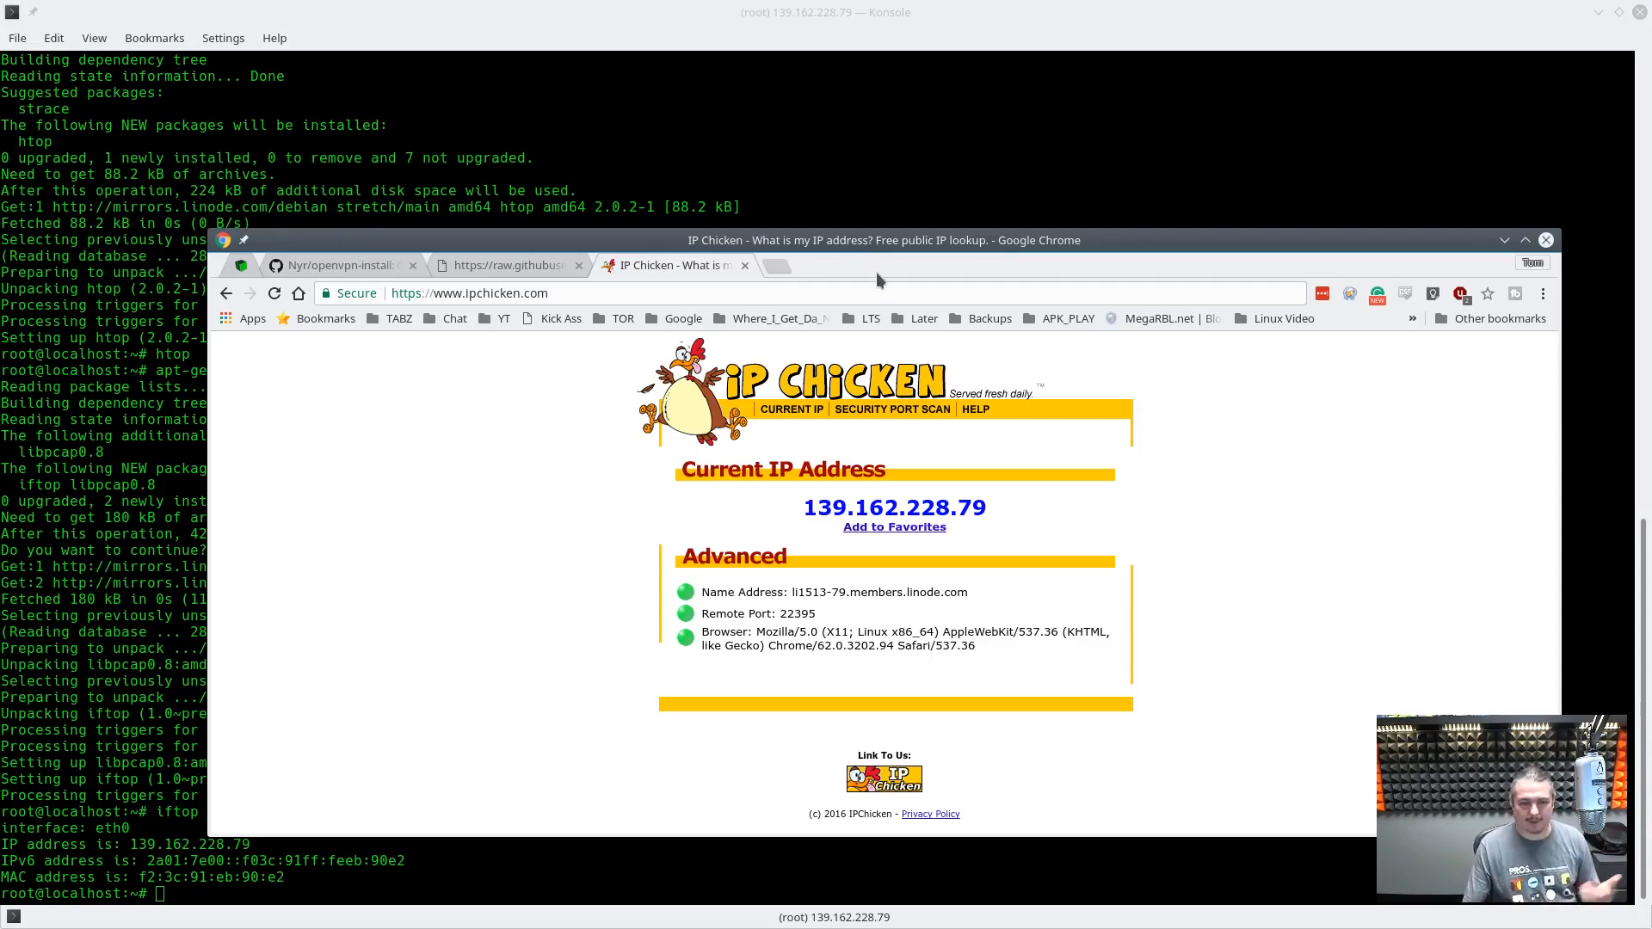
Confirm IP Chicken reports the Linode address 139.162.228.79, matching the server terminal.
click(506, 264)
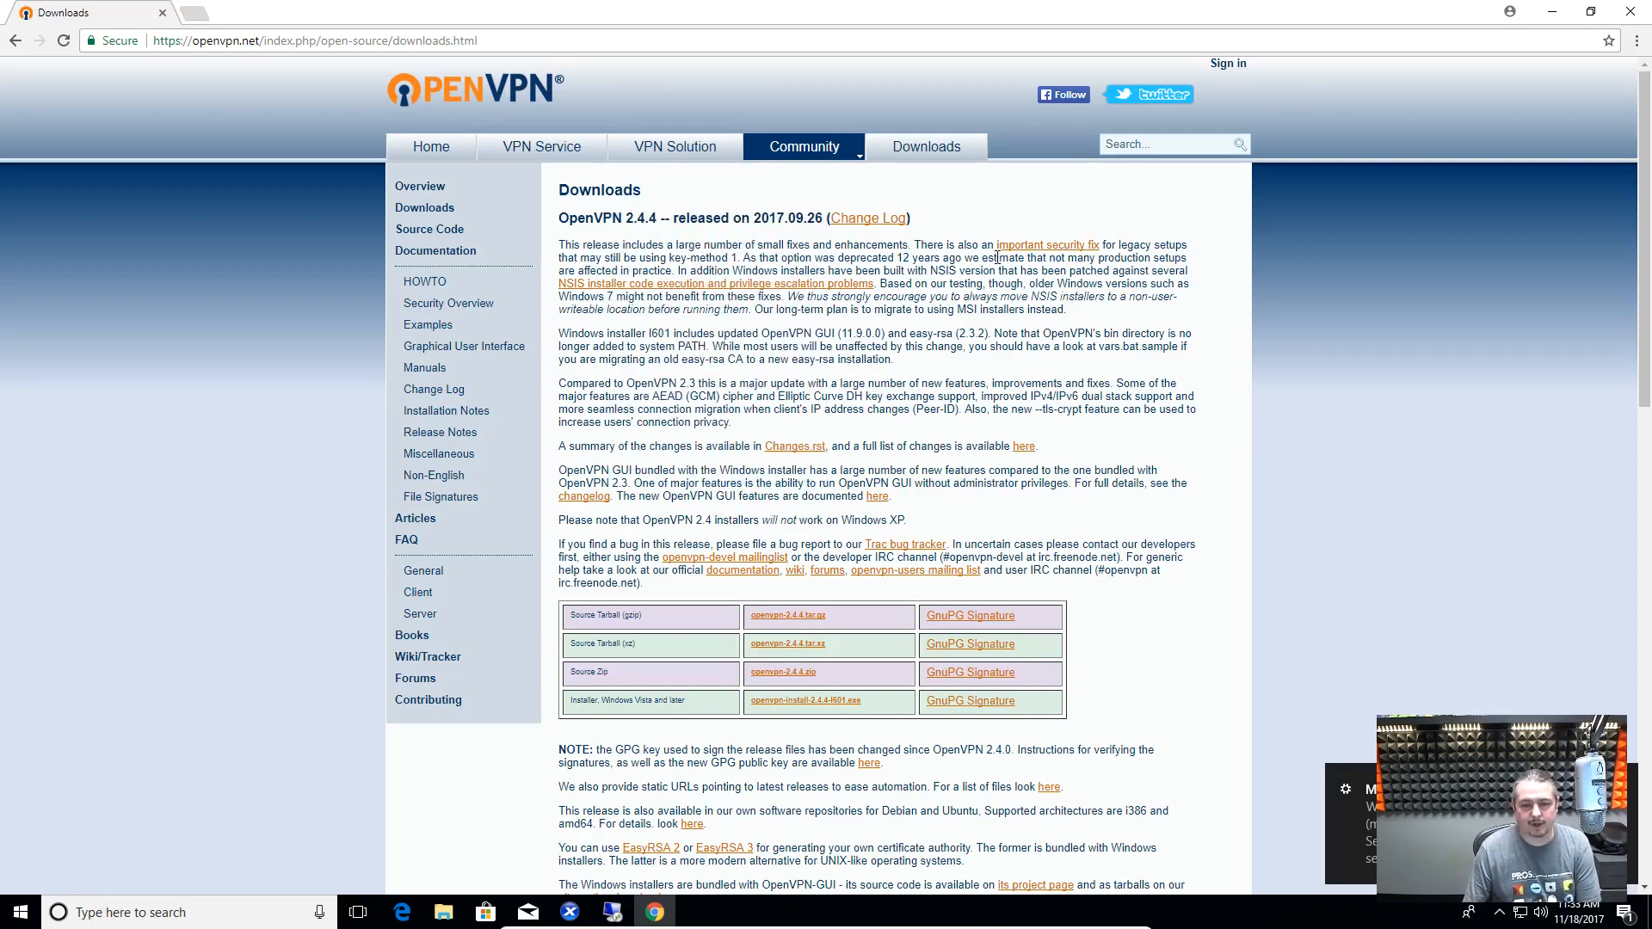
mouse_move(600, 714)
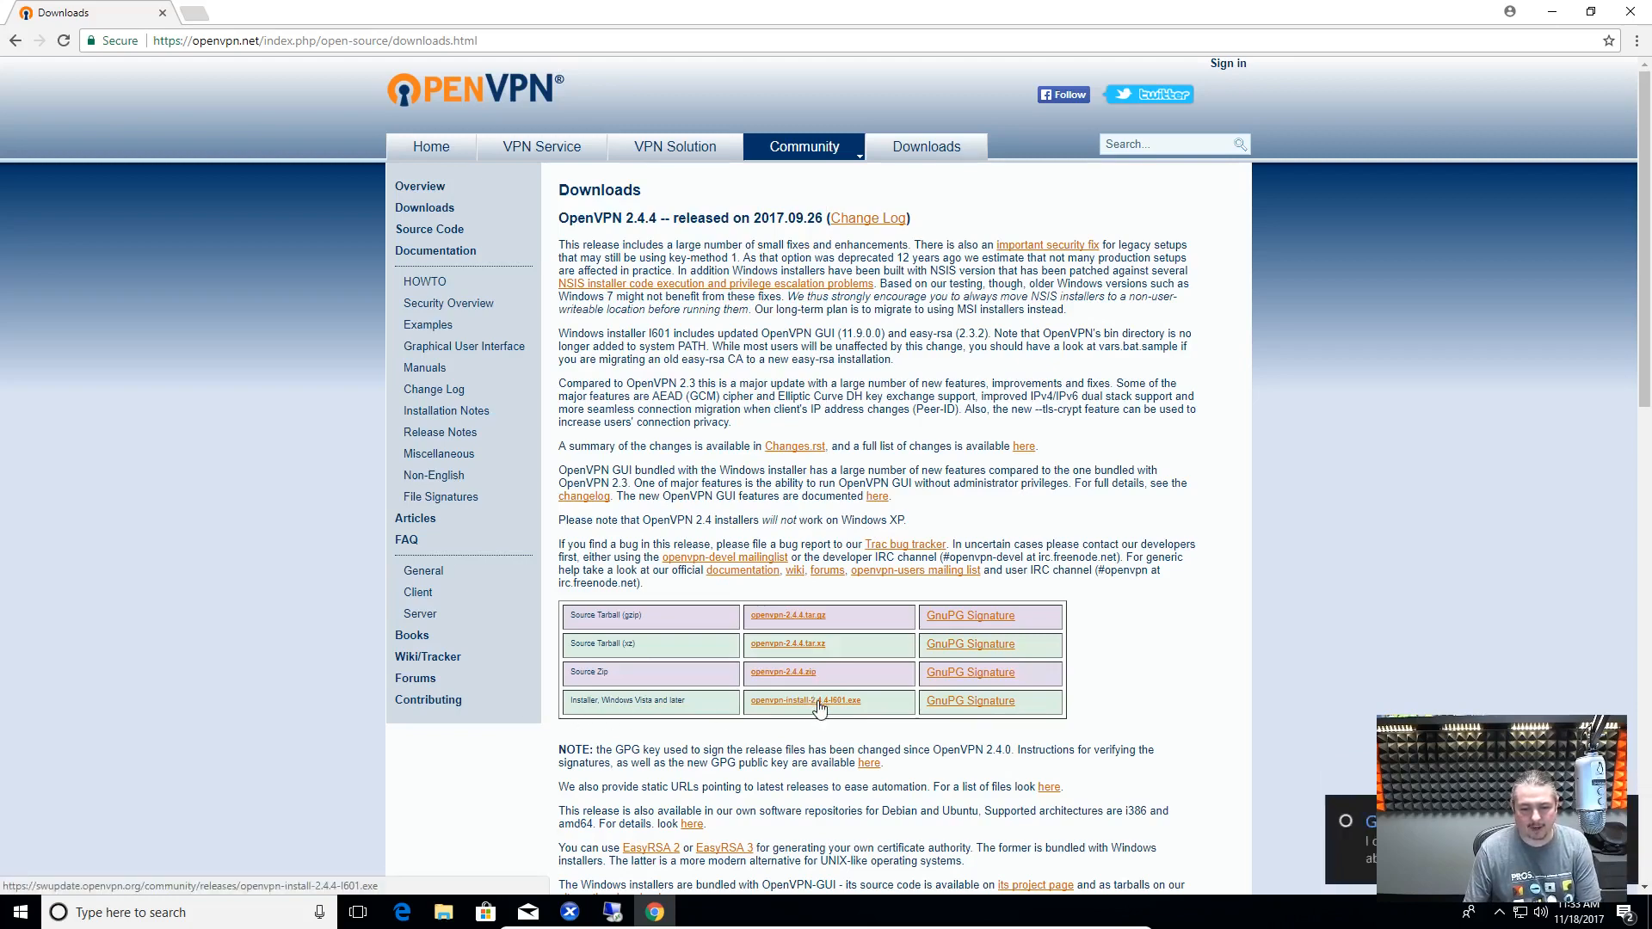
Download the Windows installer openvpn-install-2.4.4-I601.exe from the OpenVPN downloads page.
click(803, 700)
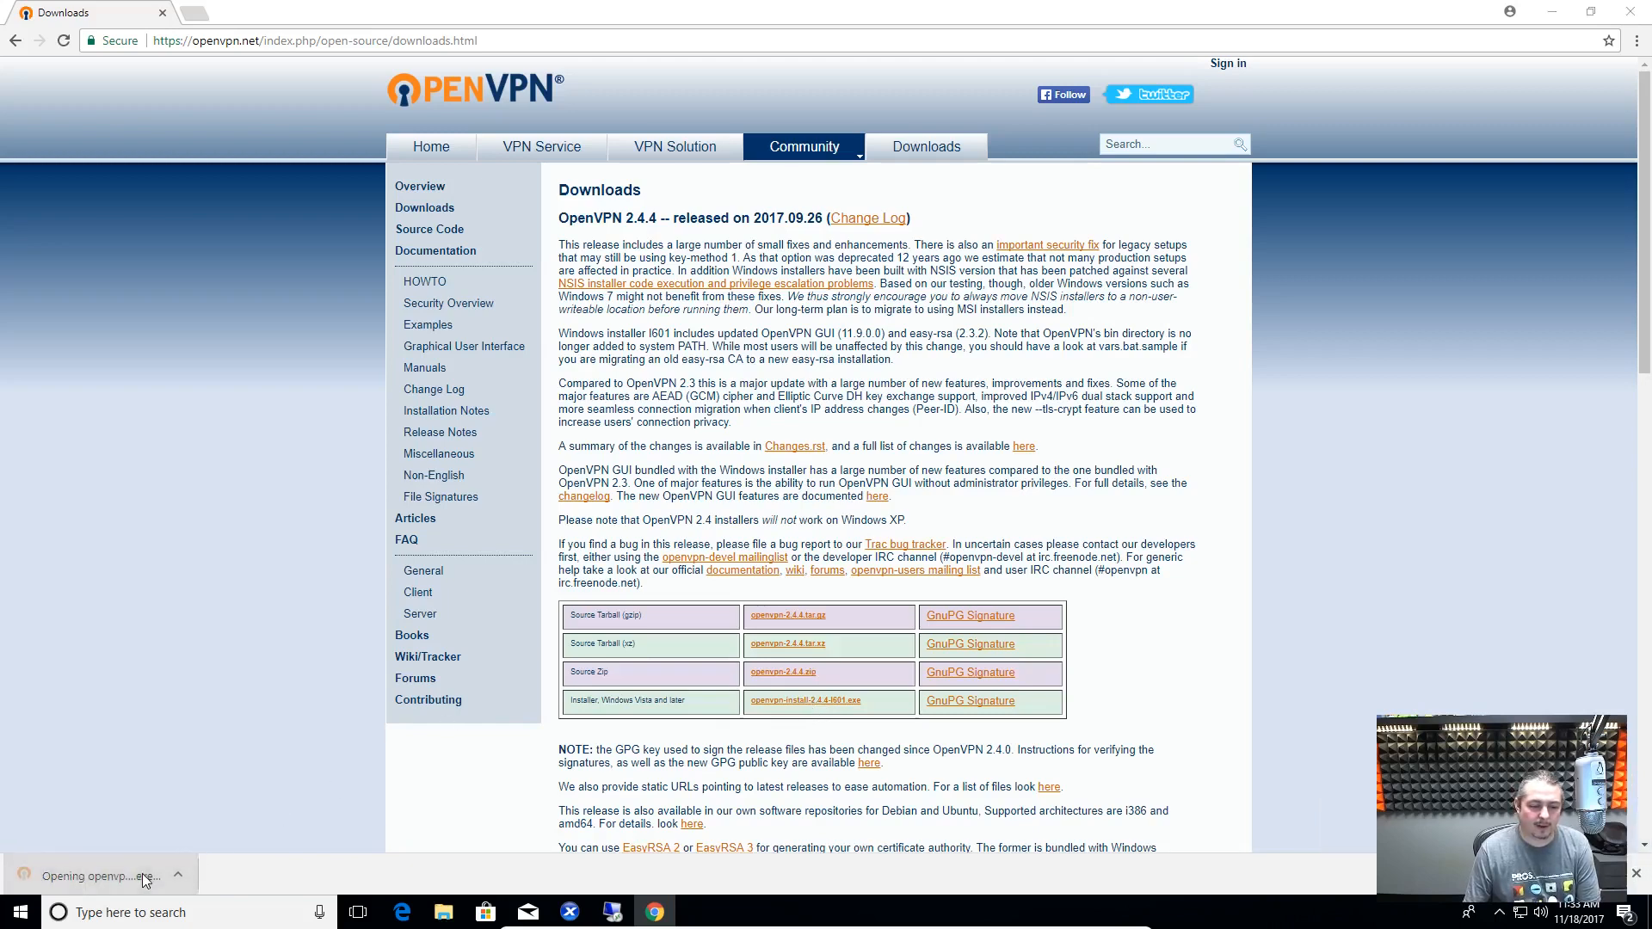
Run the OpenVPN 2.4.4 installer, accepting the license and the default destination folder.
click(100, 876)
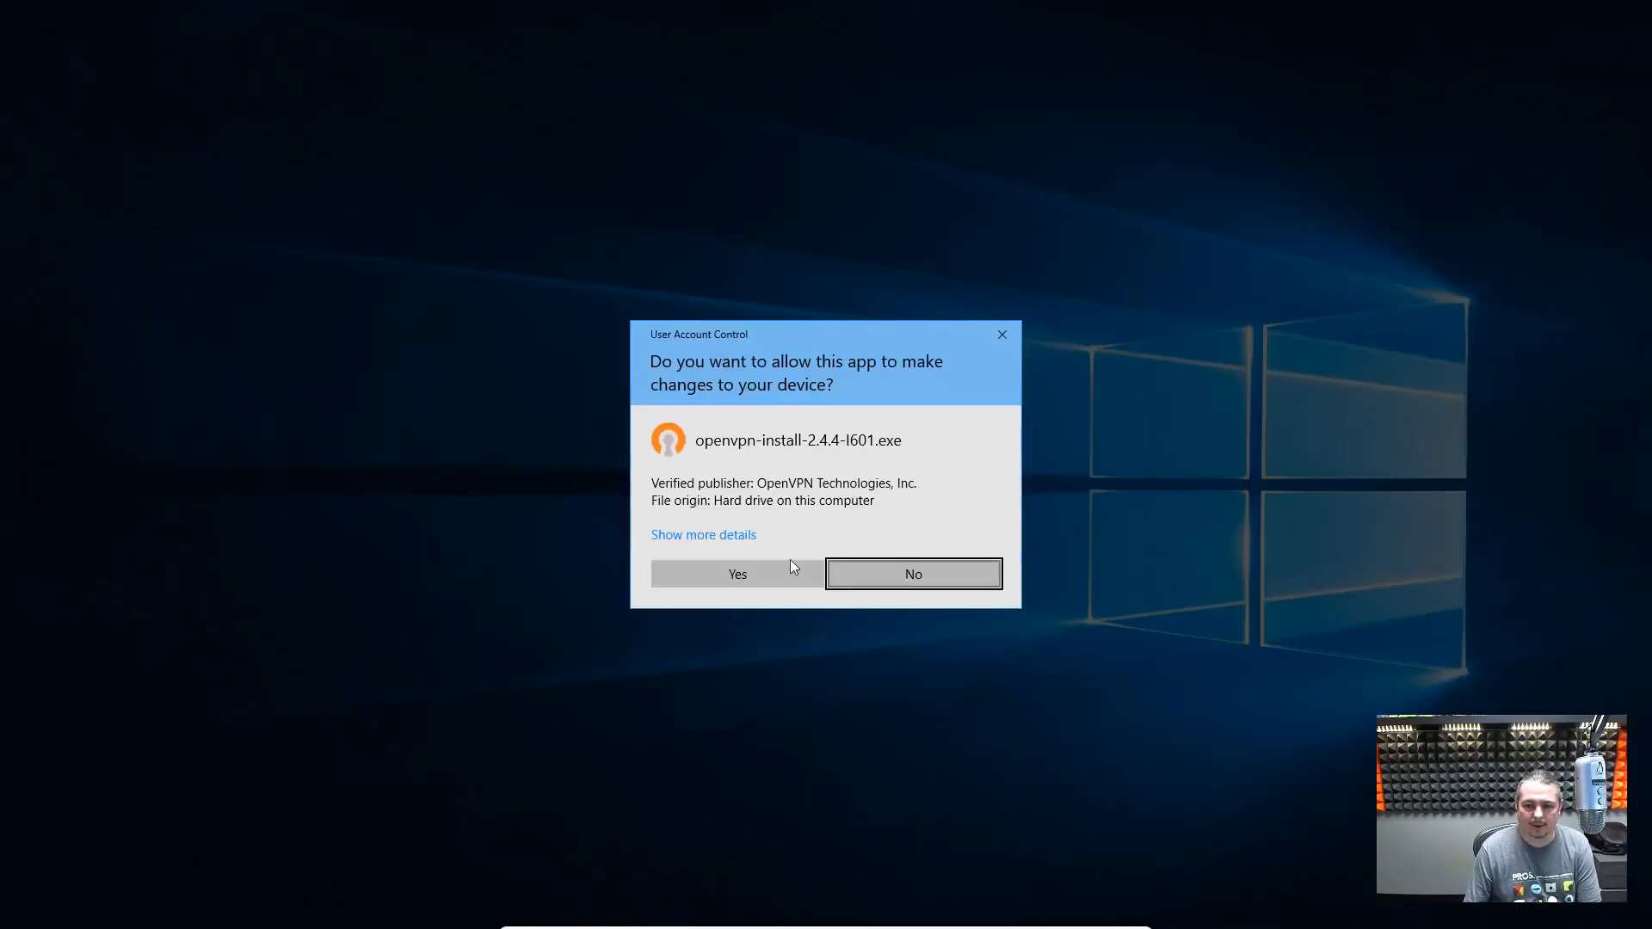
click(736, 574)
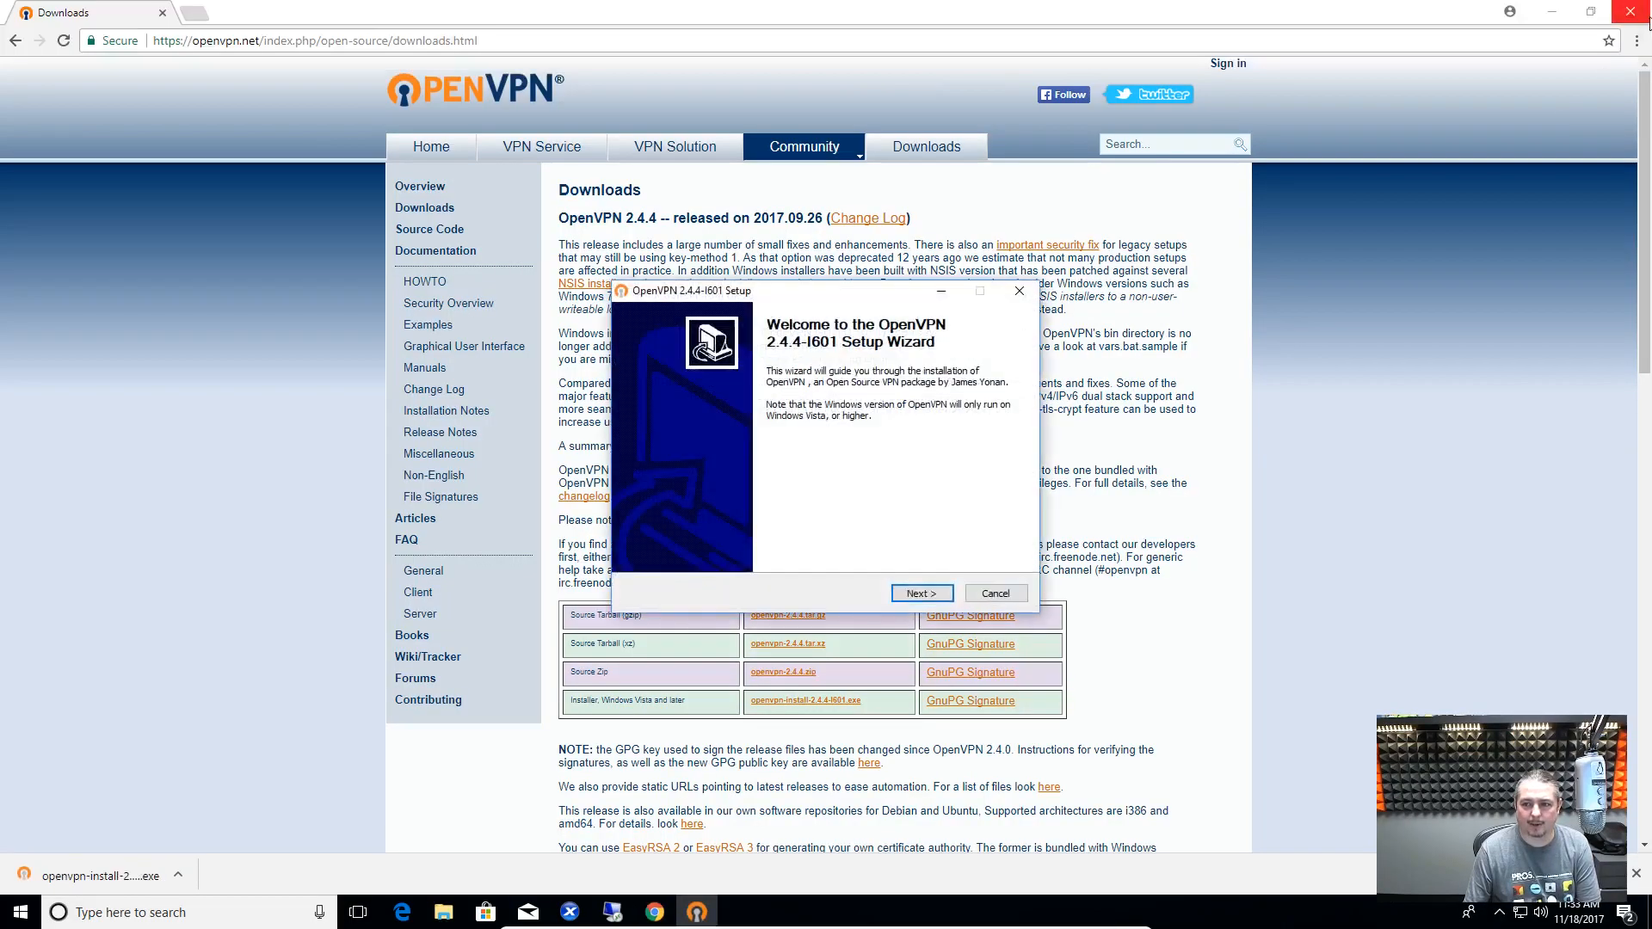
click(918, 592)
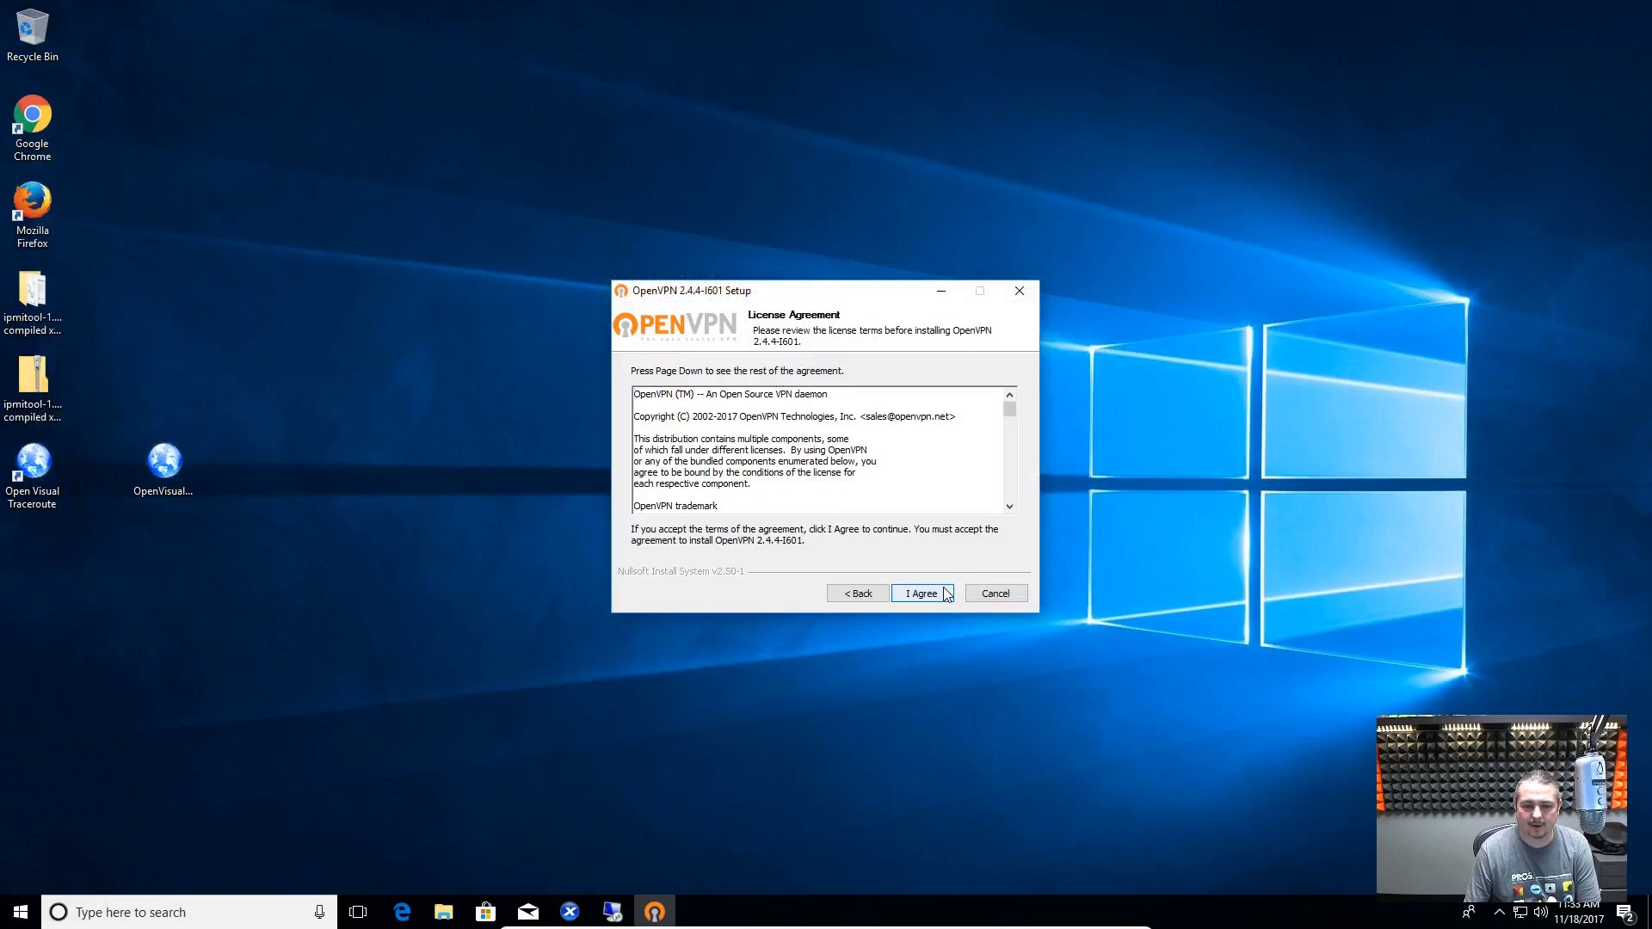
click(919, 593)
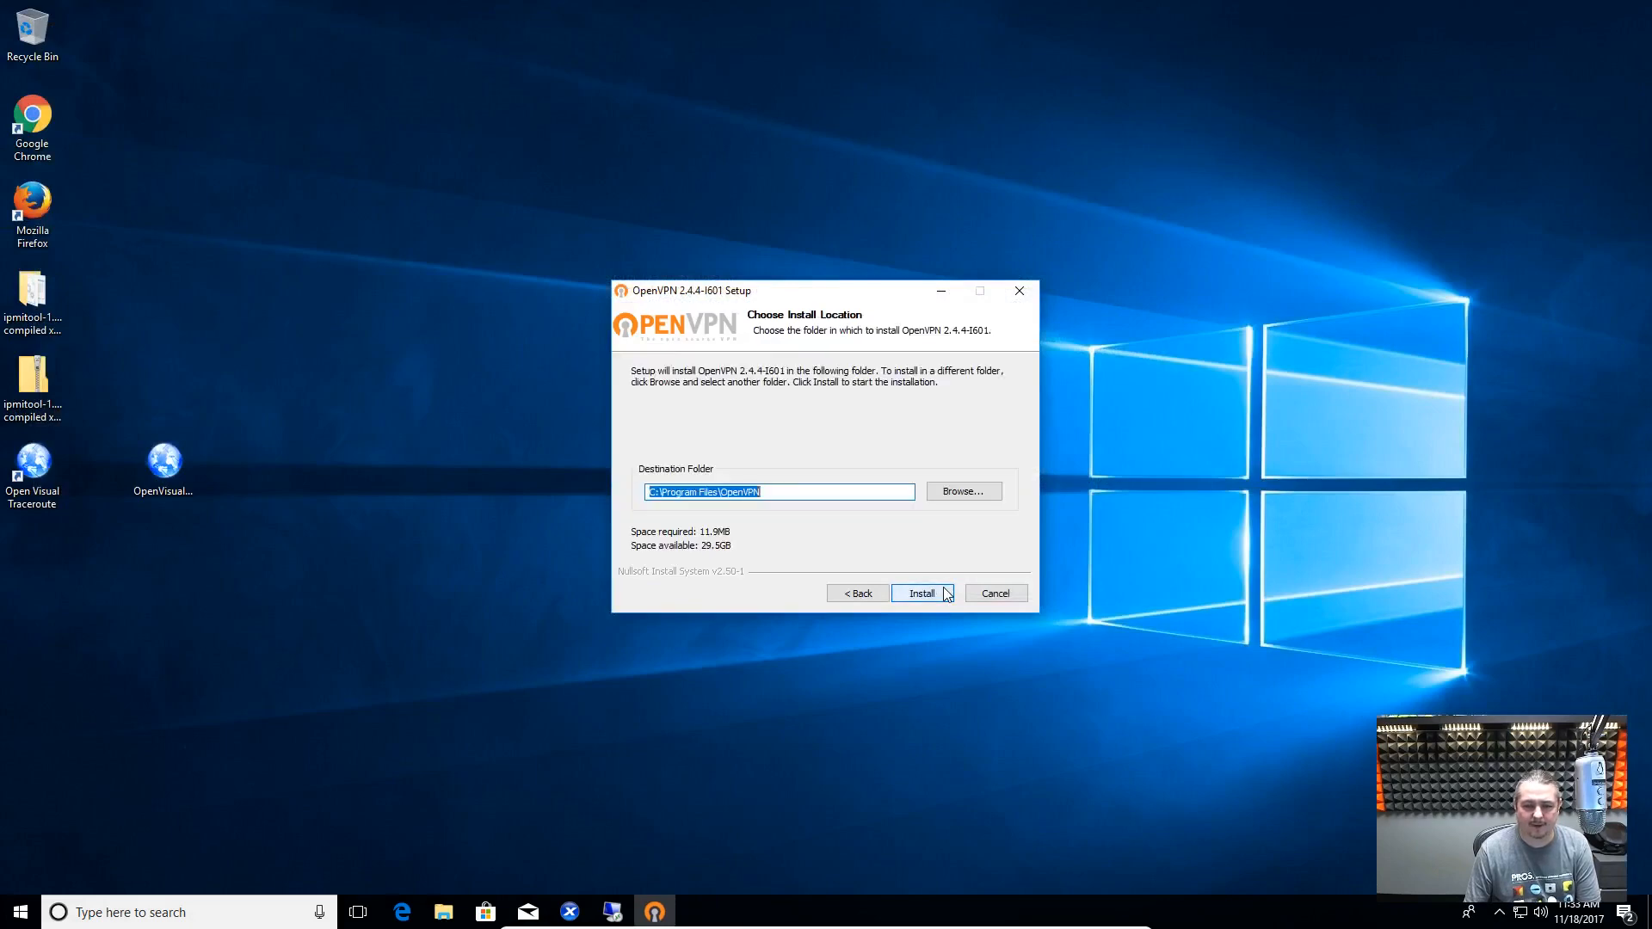
click(920, 593)
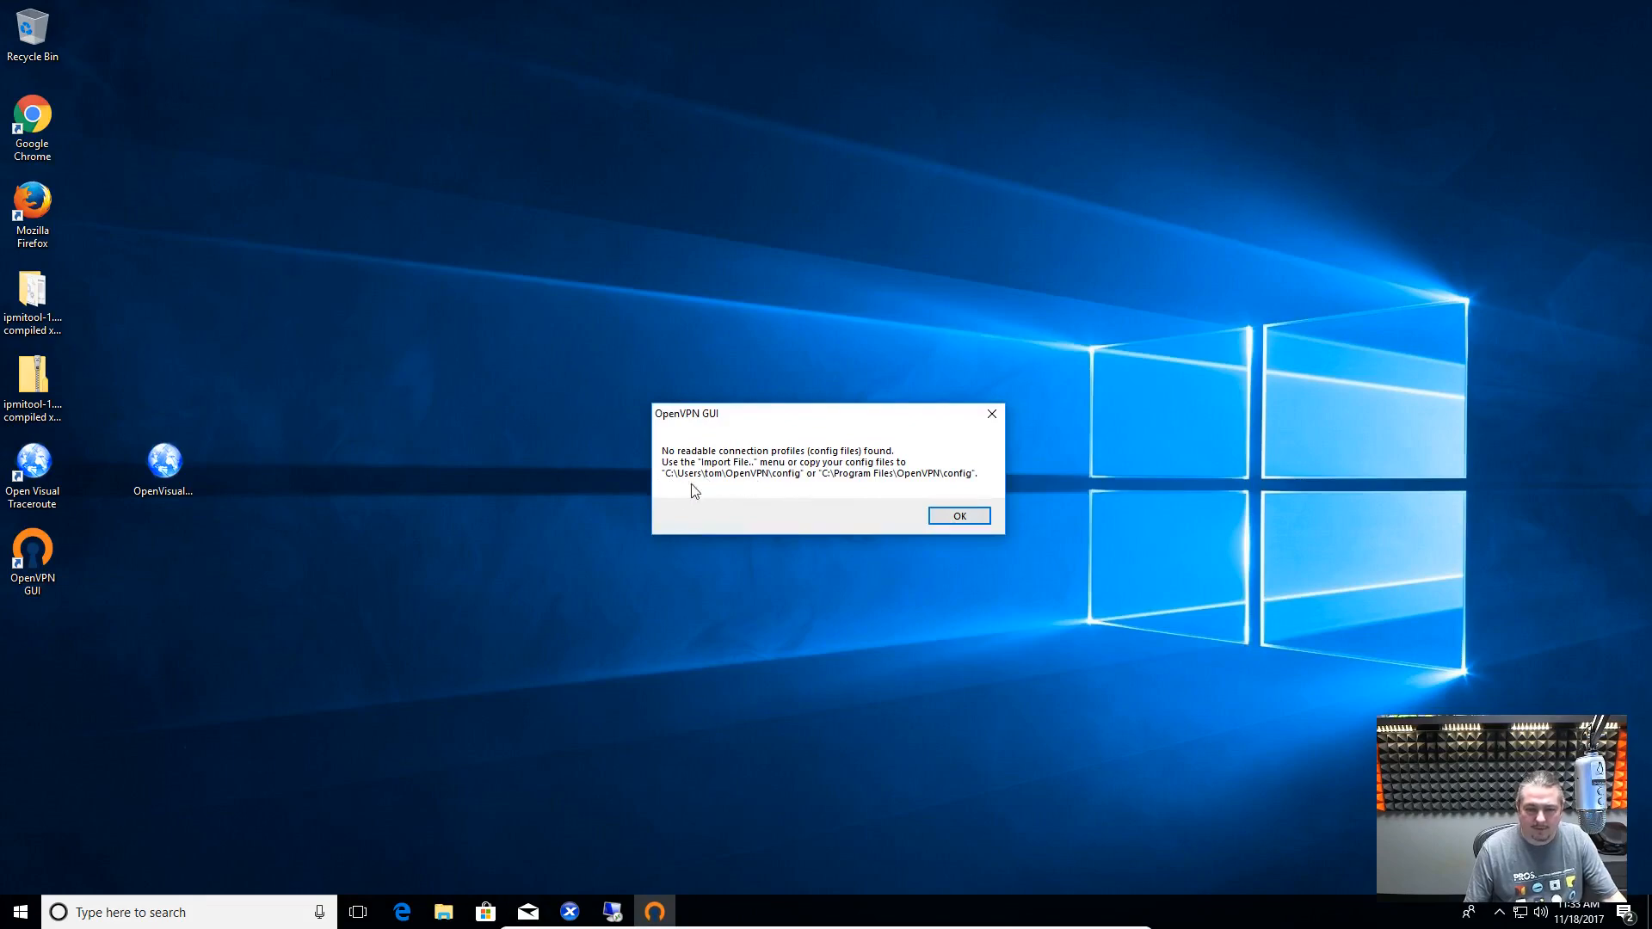
mouse_move(745, 485)
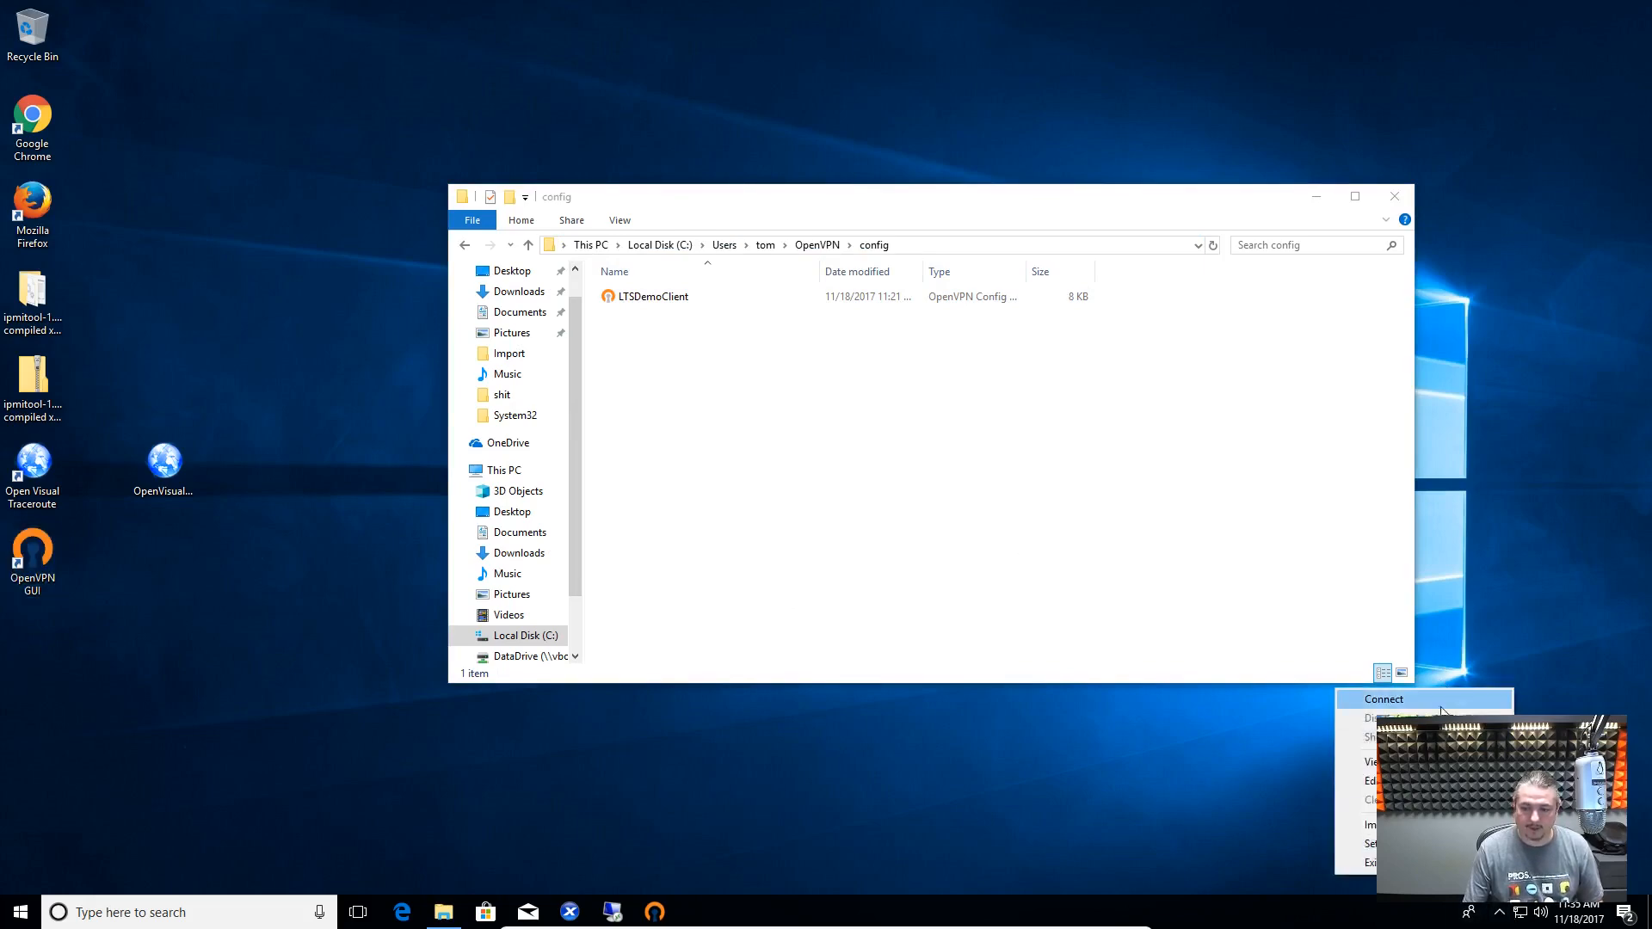
Connect OpenVPN GUI using the LTSDemoClient profile and hide the connection log.
click(1383, 698)
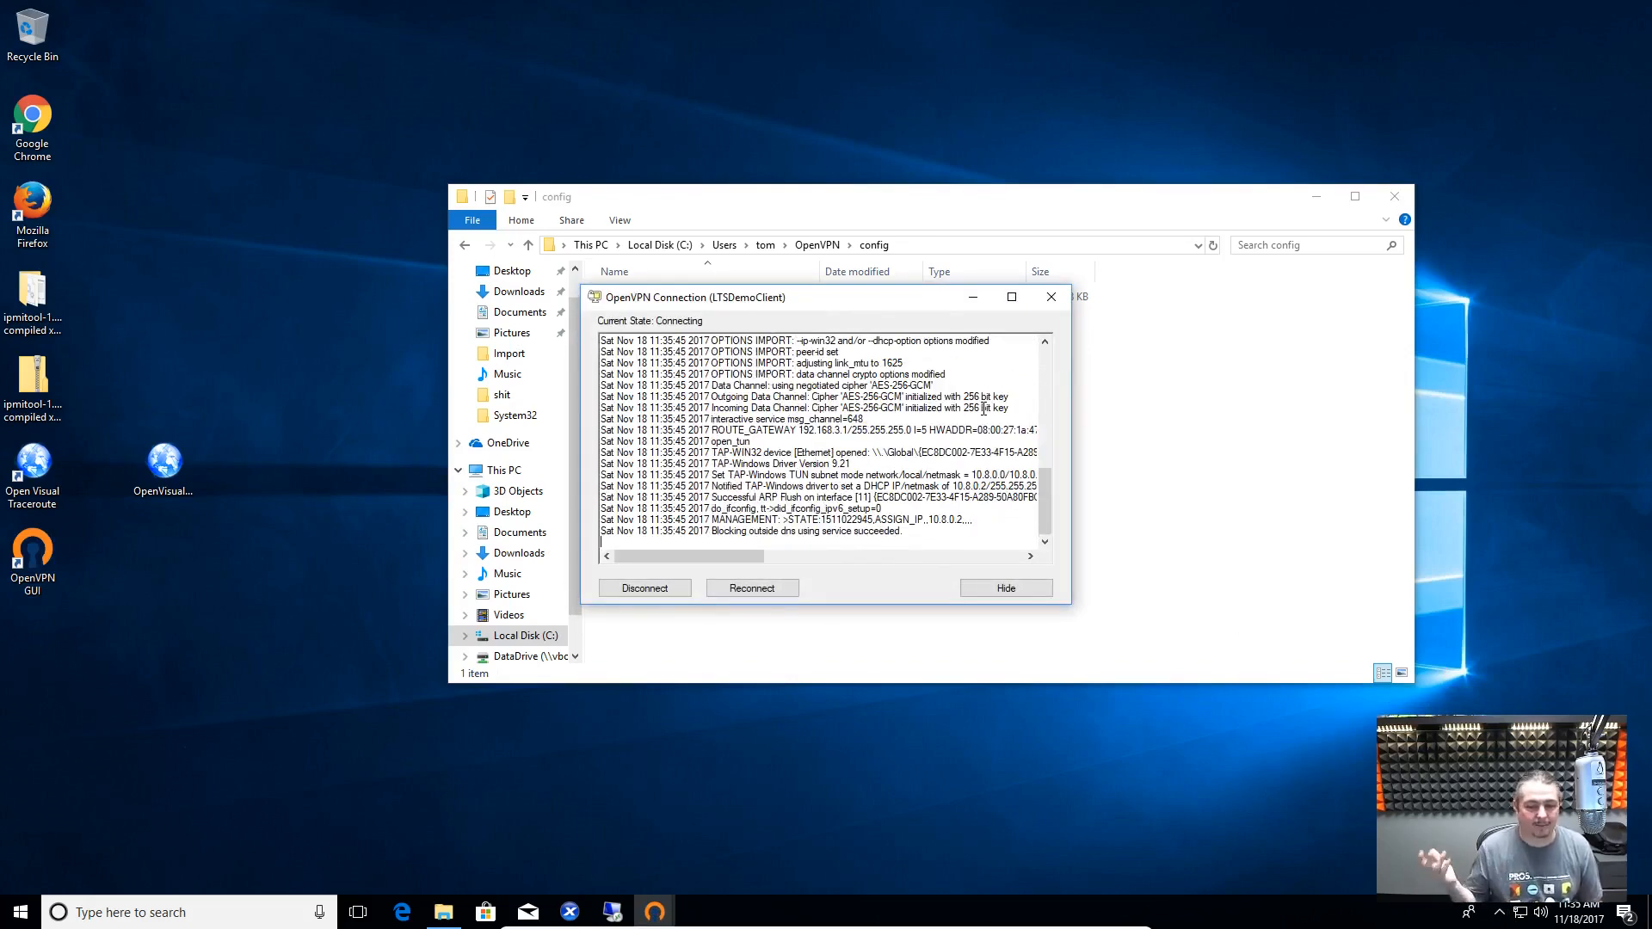
mouse_move(642, 681)
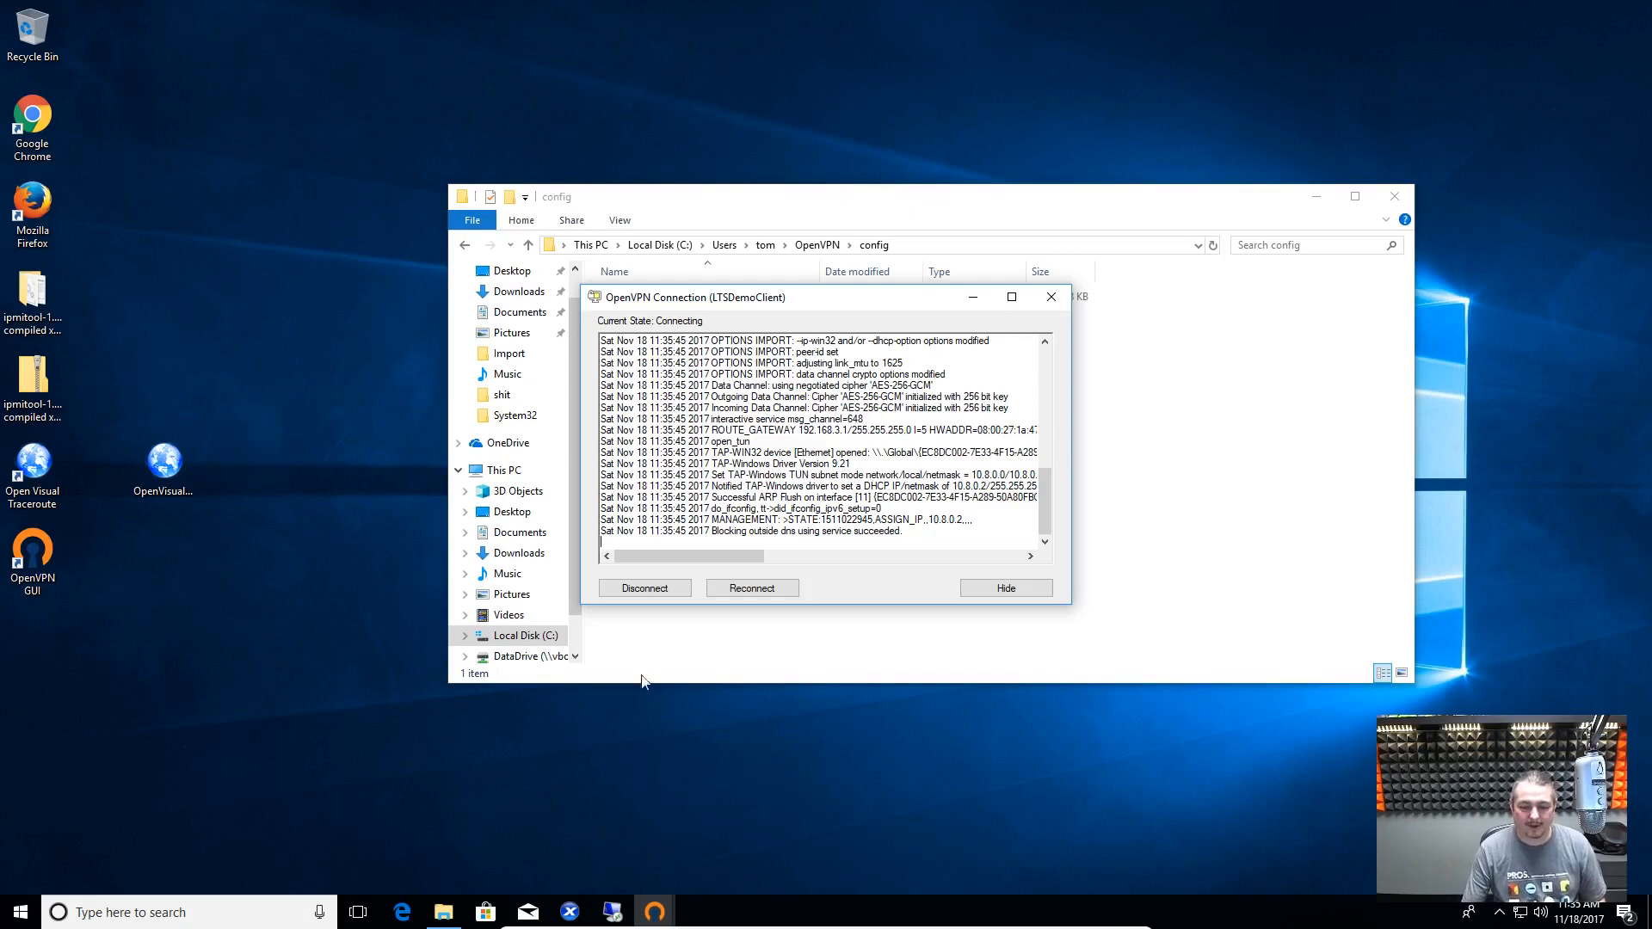
click(1004, 588)
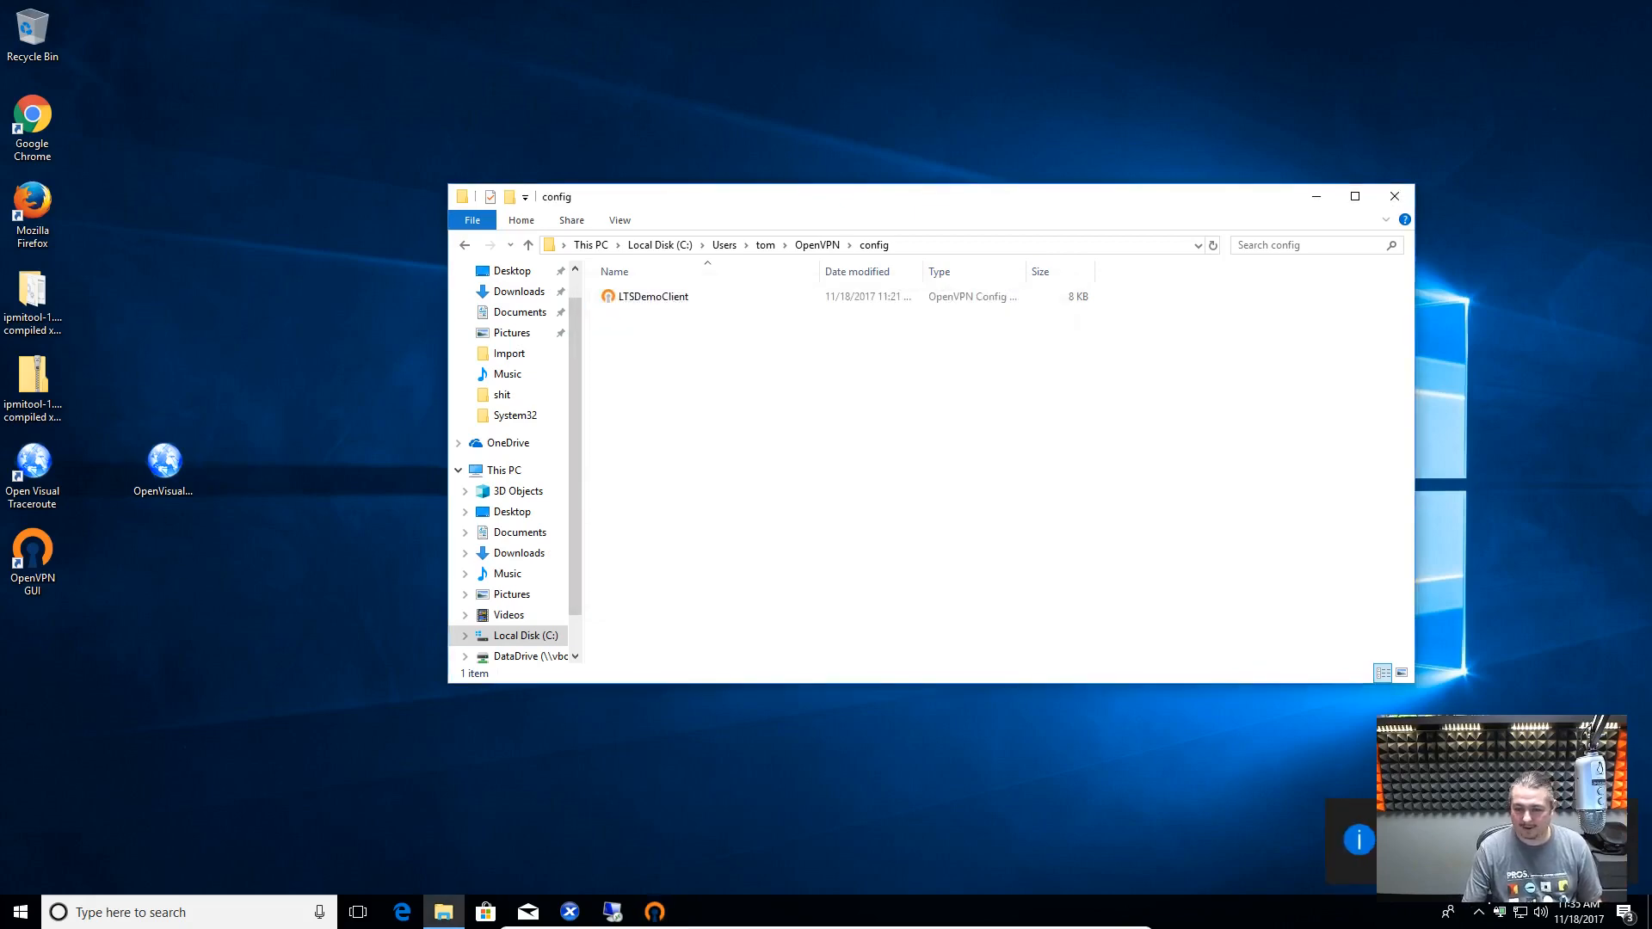
mouse_move(225, 187)
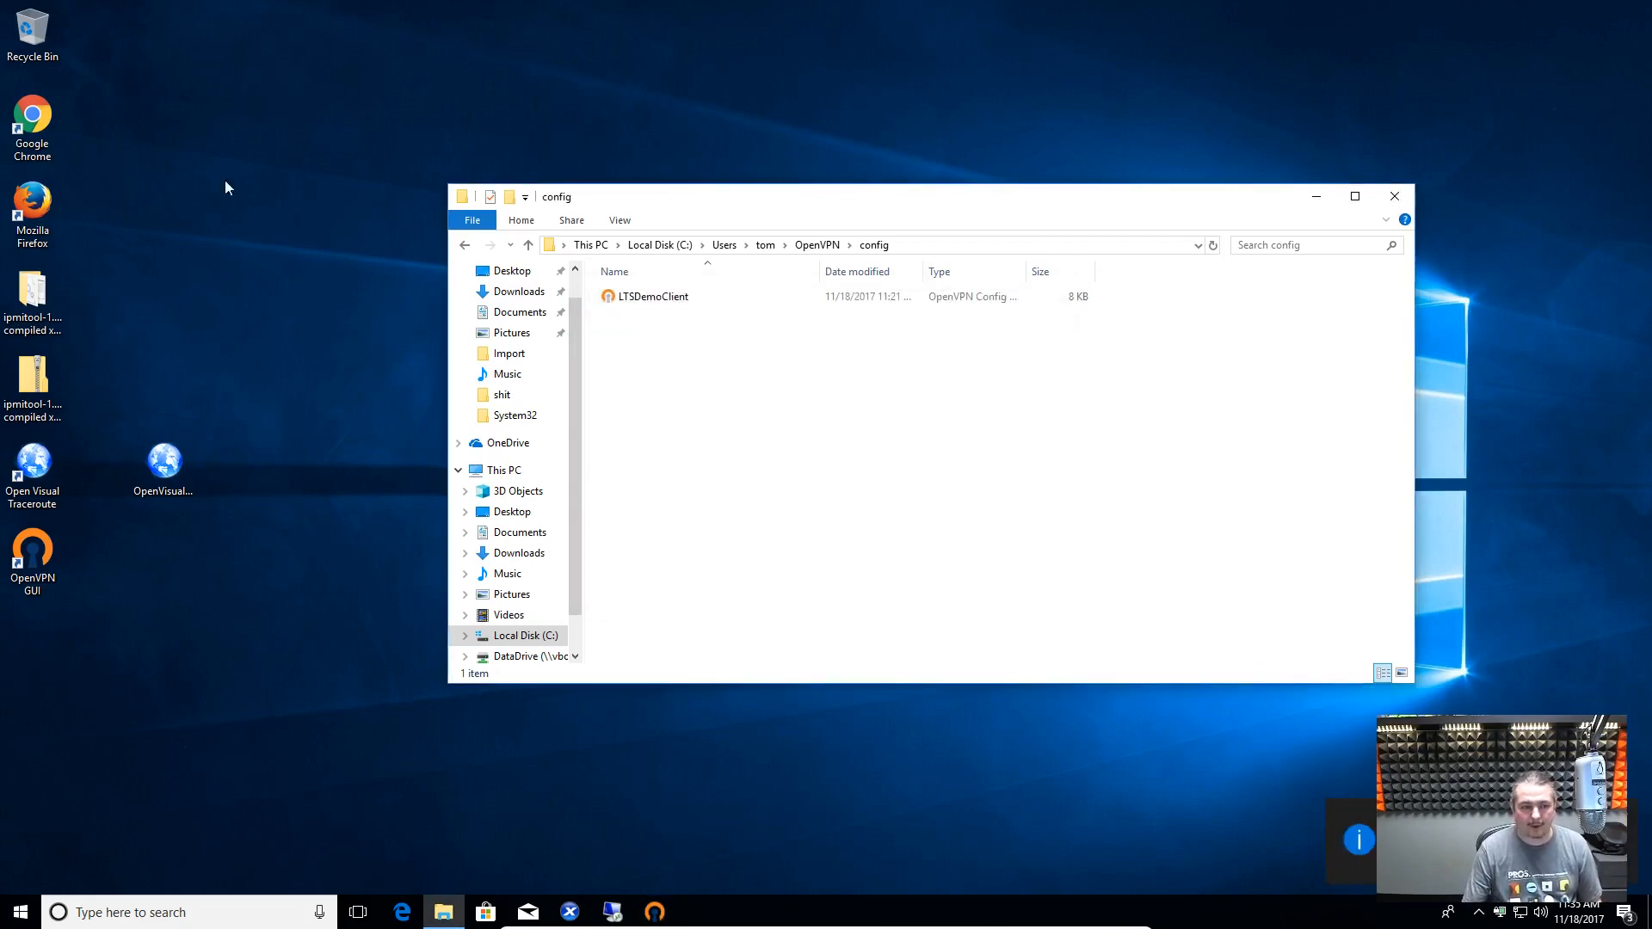
Check the public IP on ipchicken.com, then duplicate LTSDemoClient in the OpenVPN config folder.
click(691, 912)
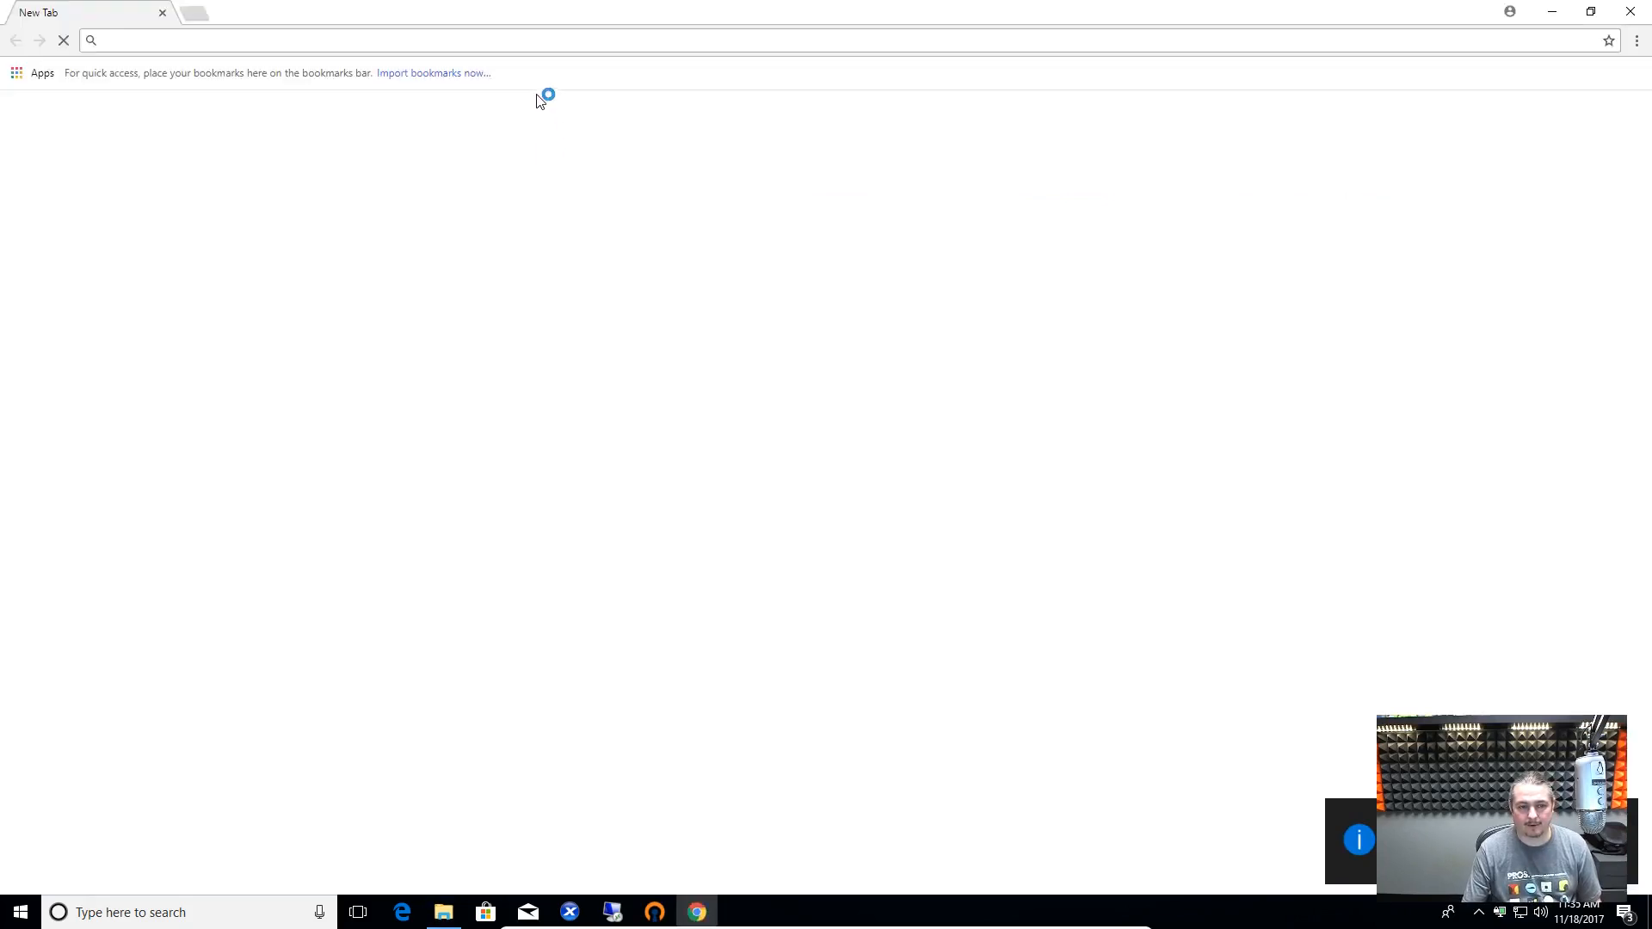
text(ipchicken.com)
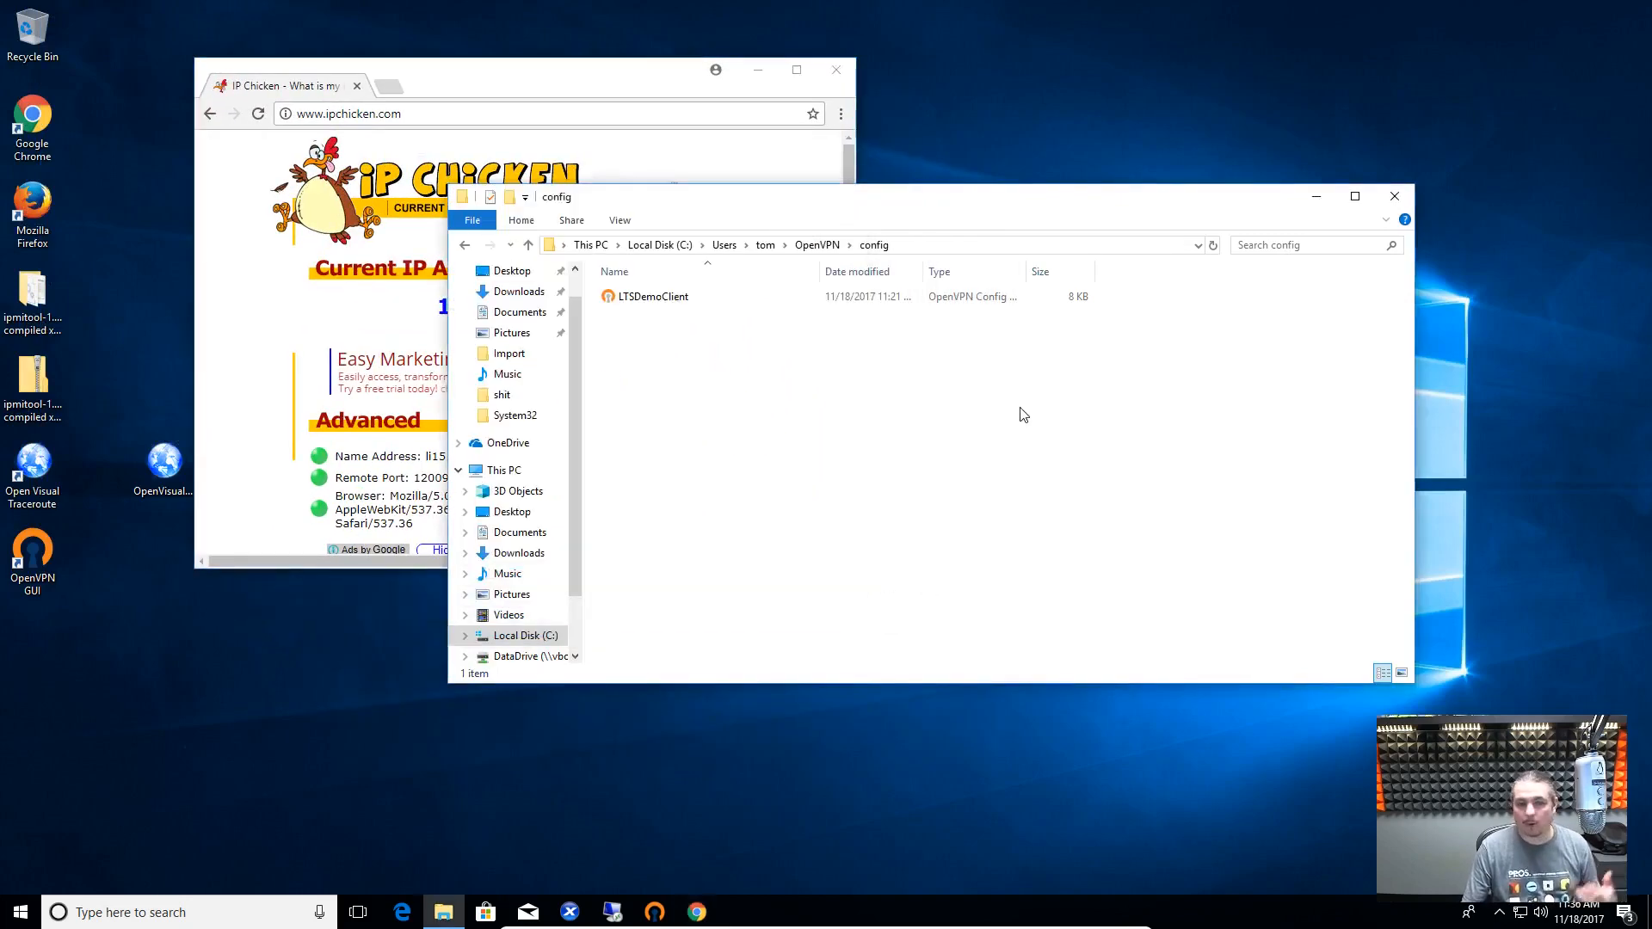
click(652, 296)
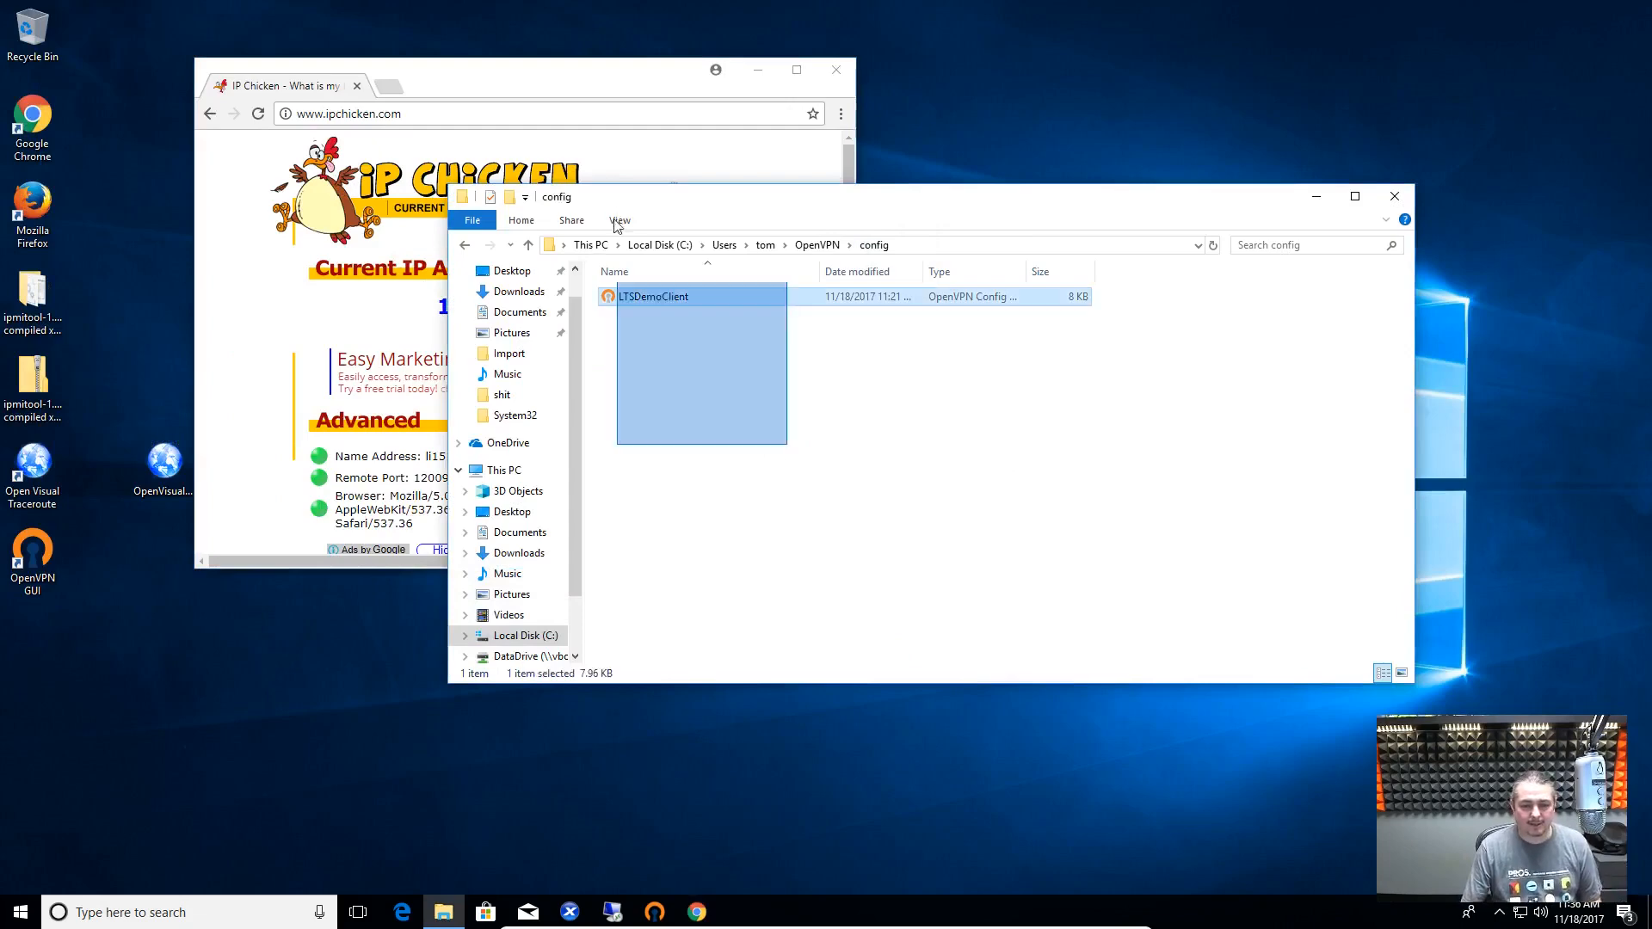
right_click(653, 296)
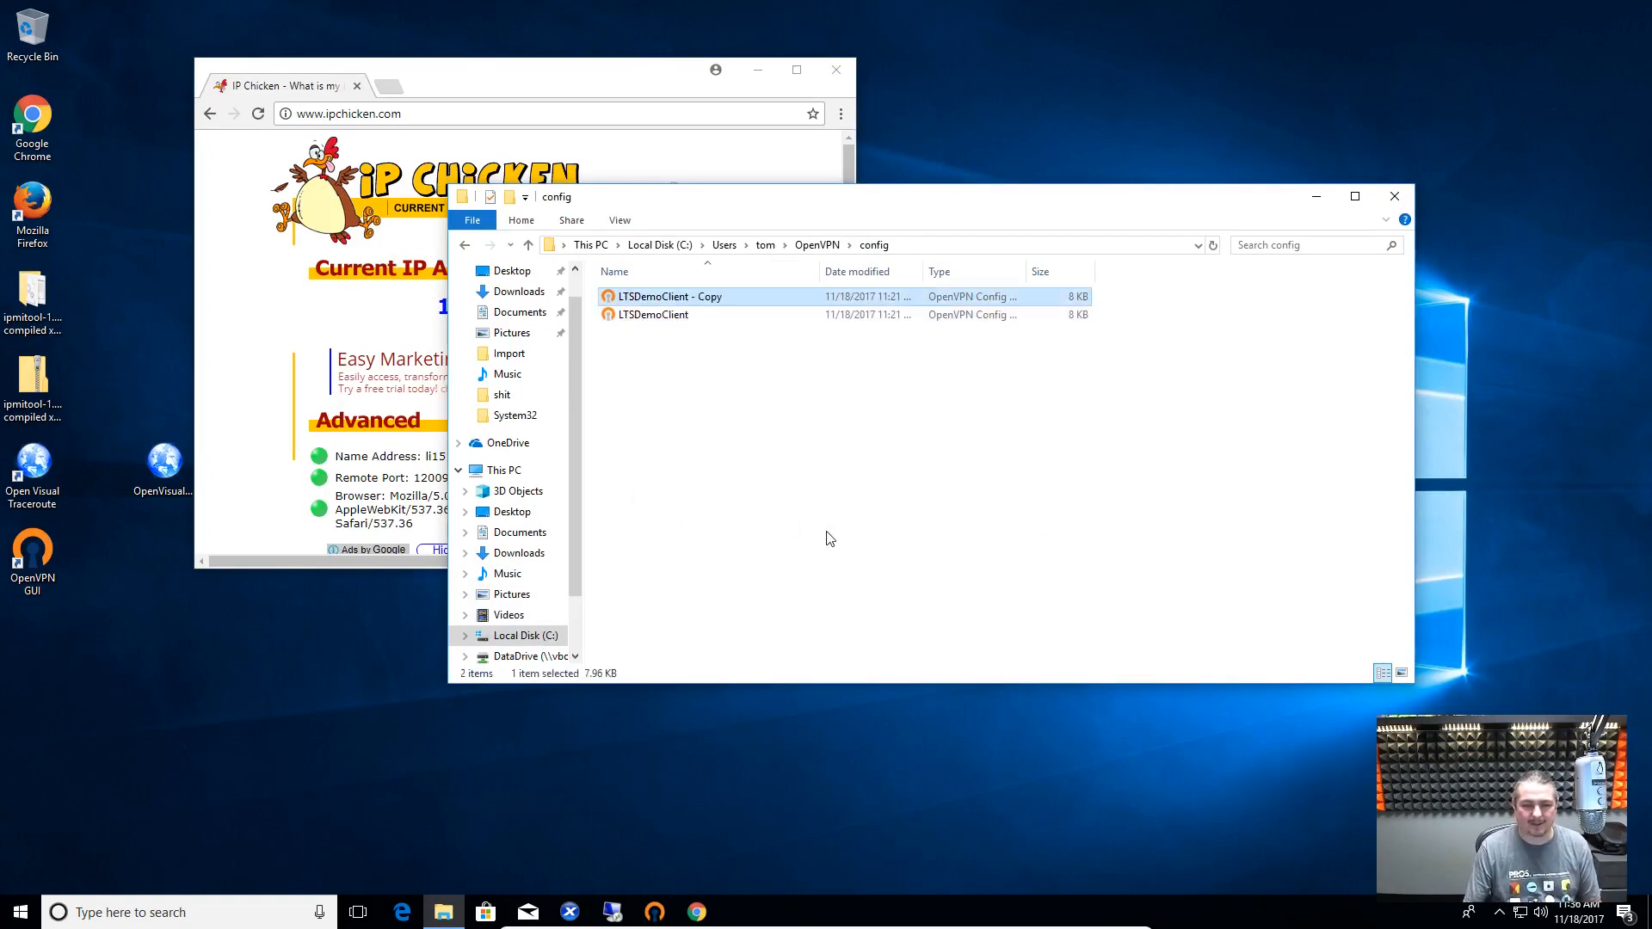
click(670, 296)
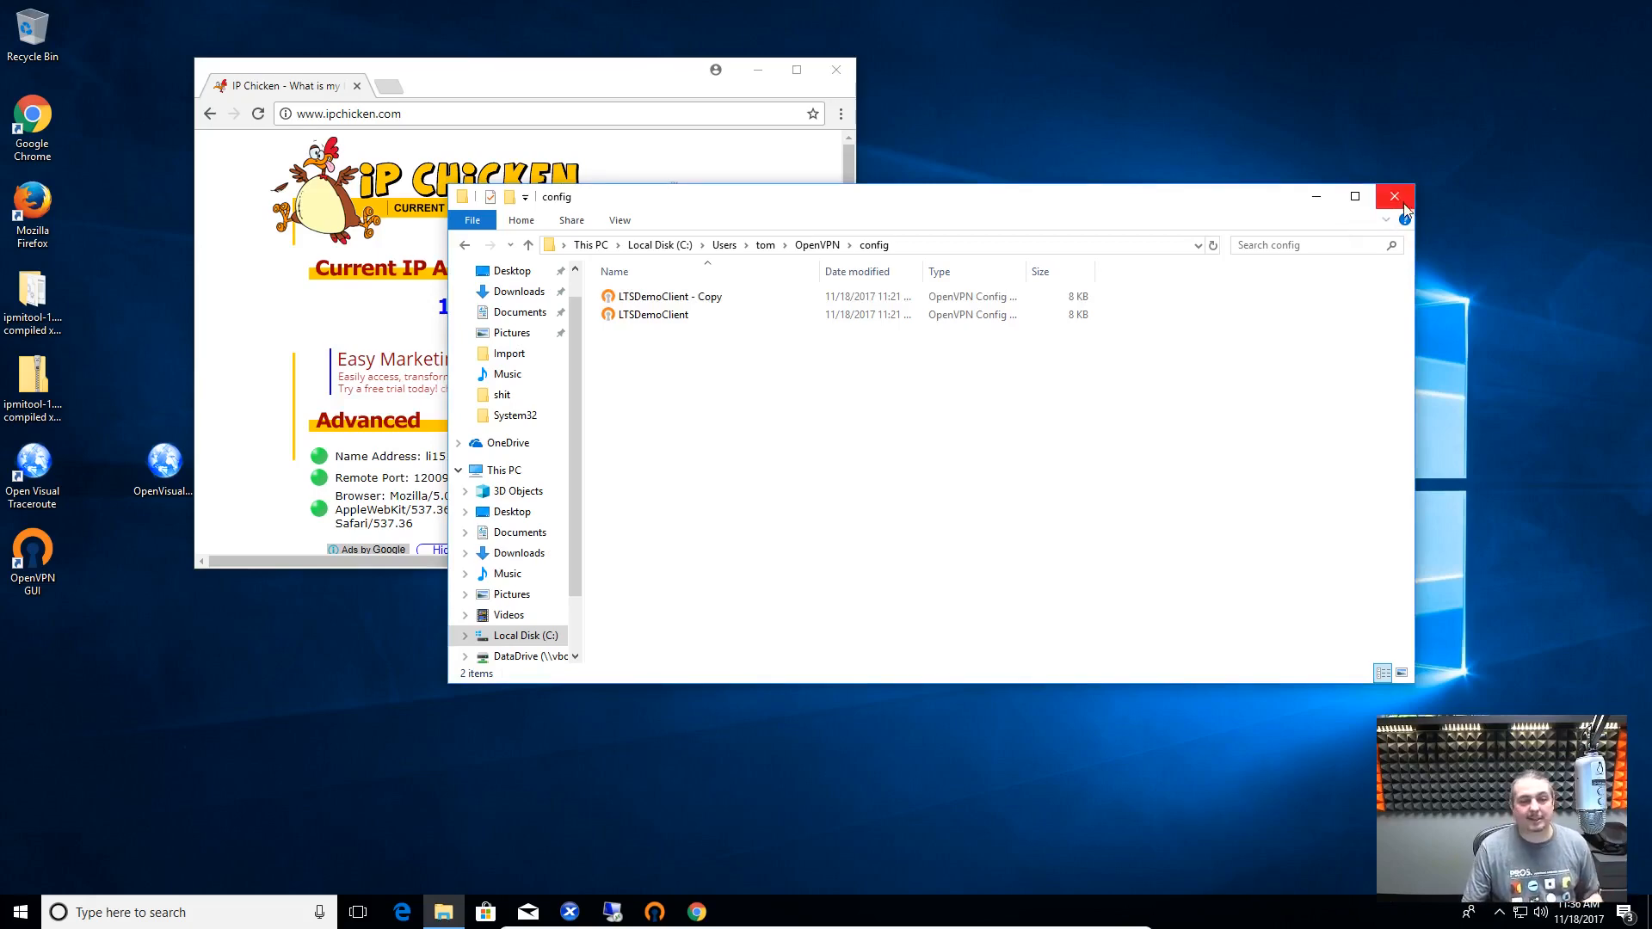
mouse_move(1394, 197)
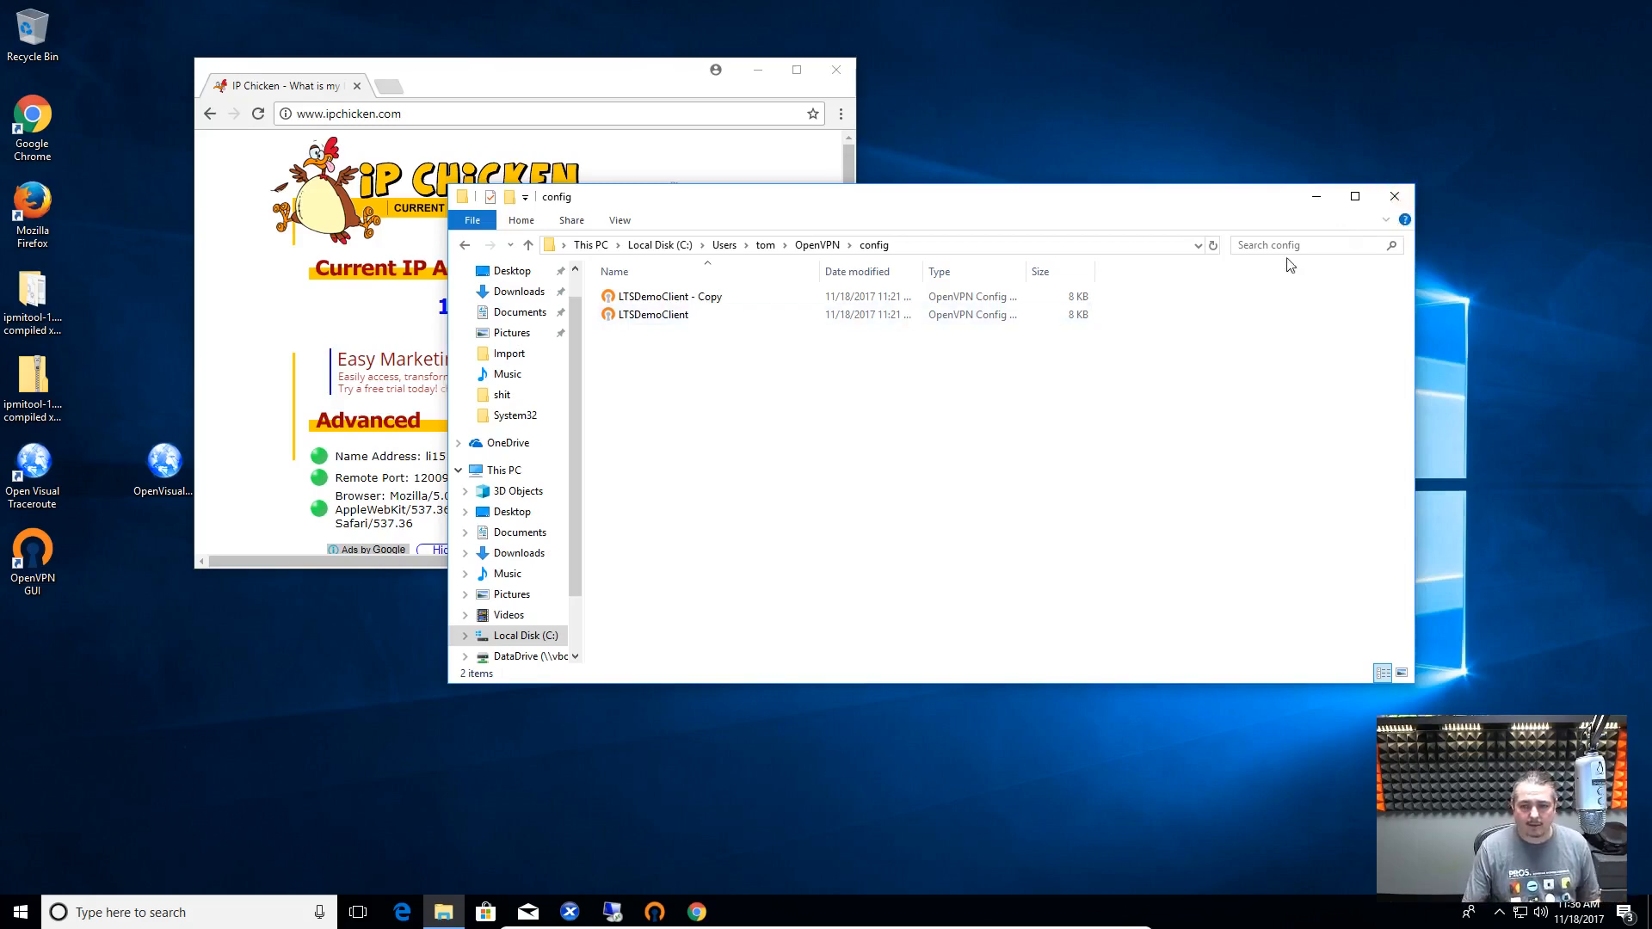
On the Linux machine, look through the CA certificate block of LTSDemoClient.ovpn in Geany.
click(14, 912)
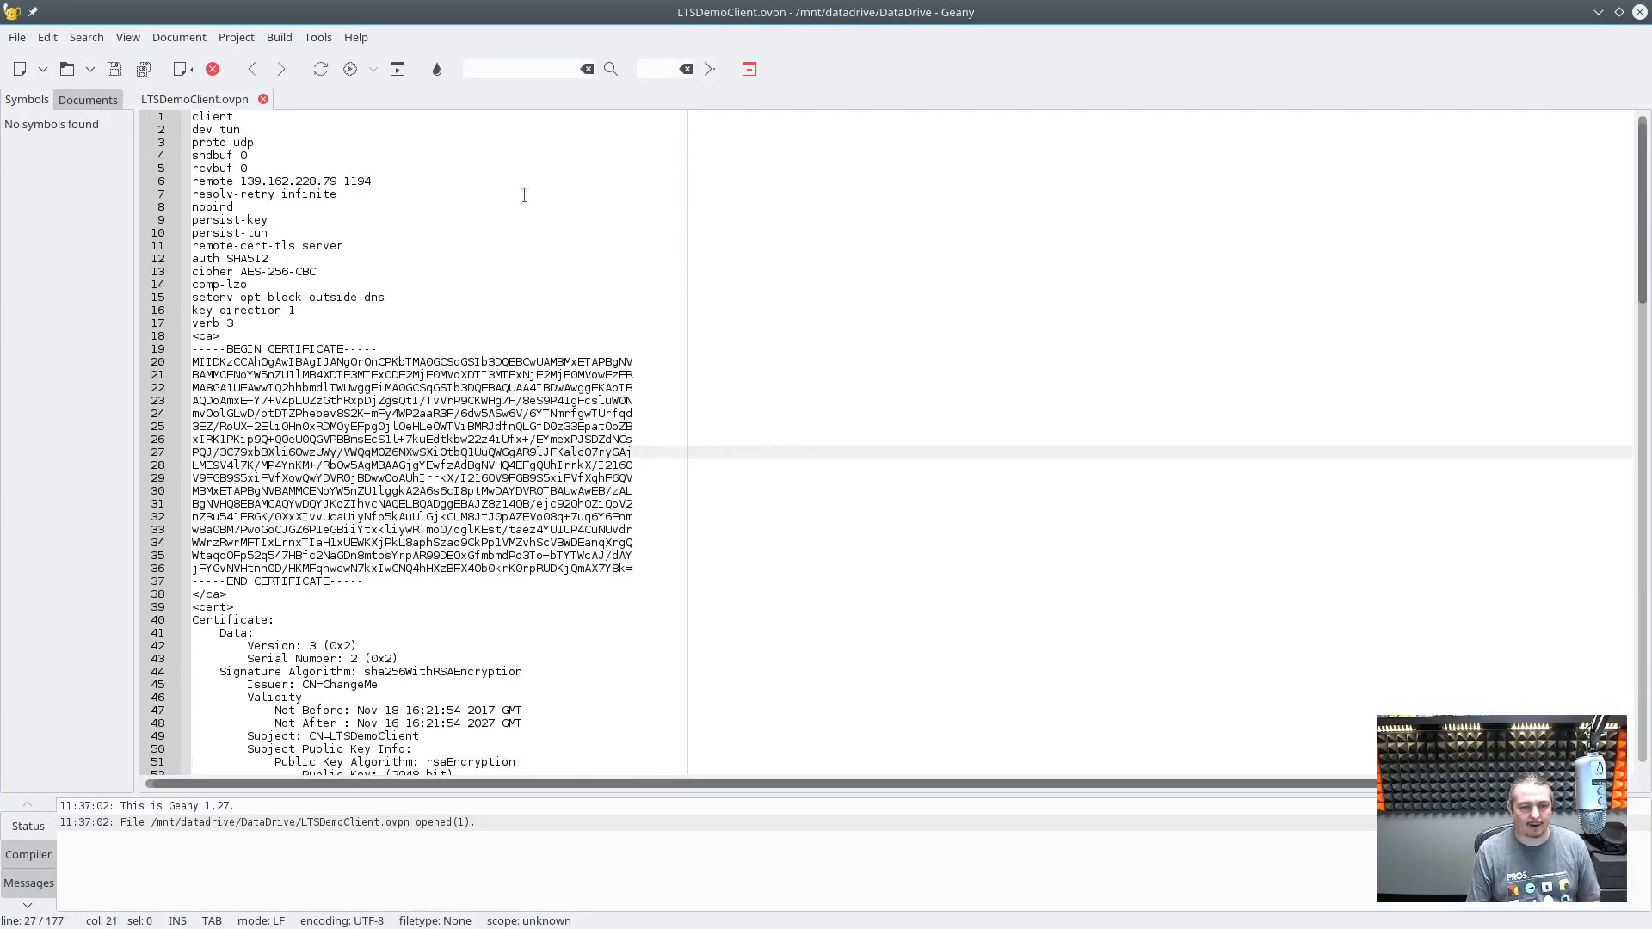
click(220, 334)
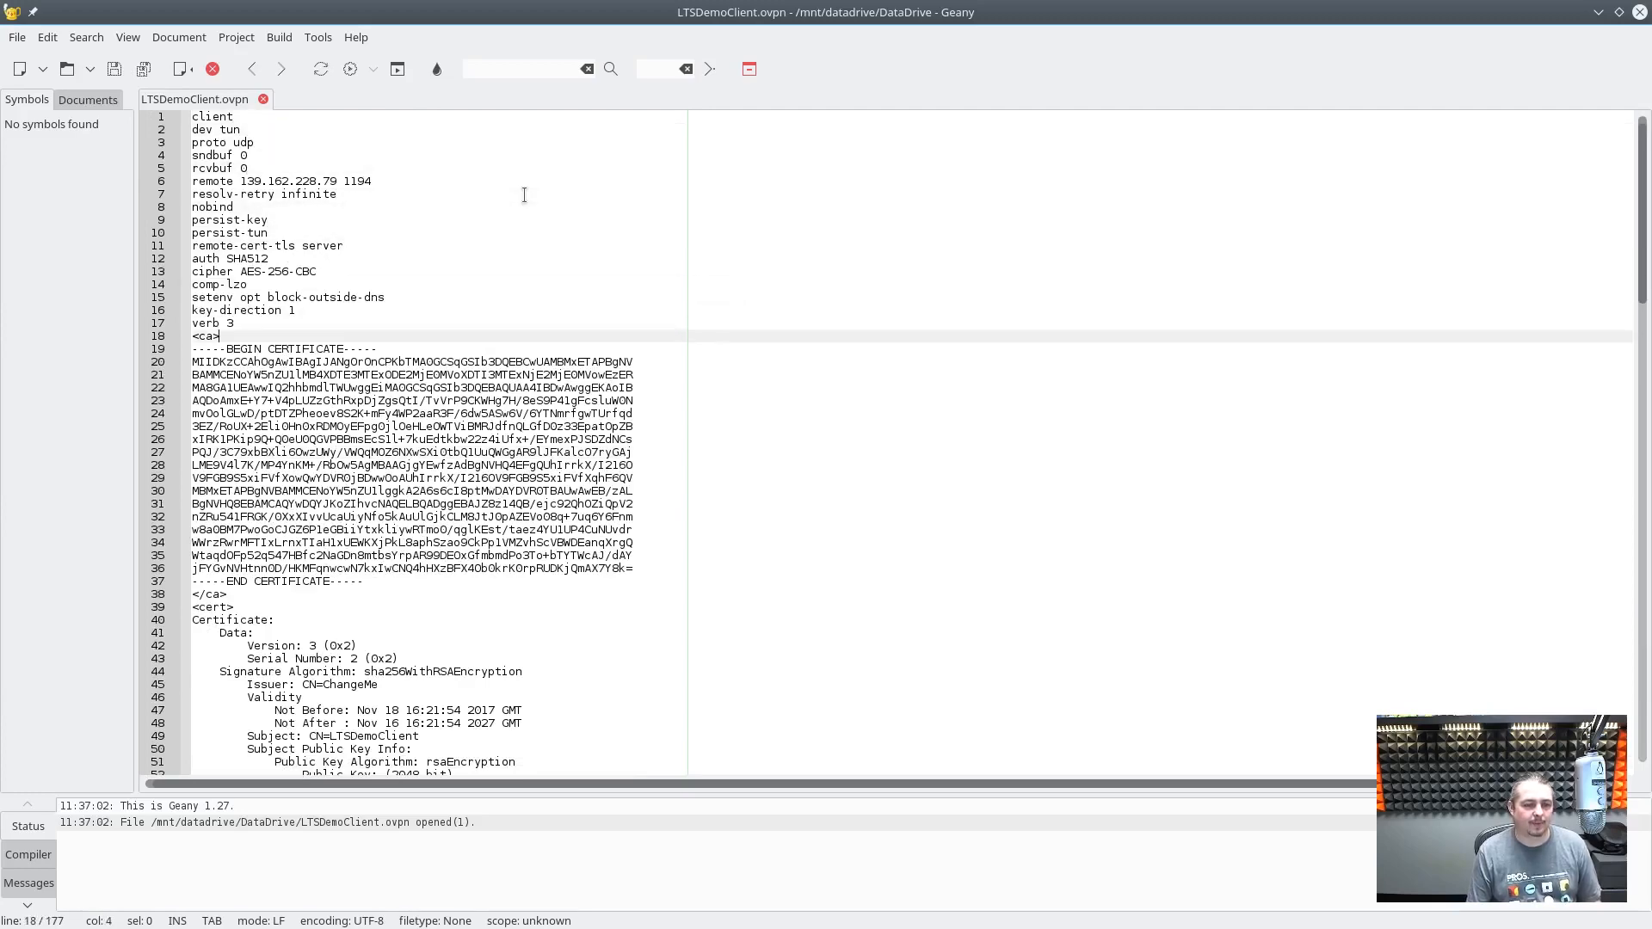
scroll(down, 3)
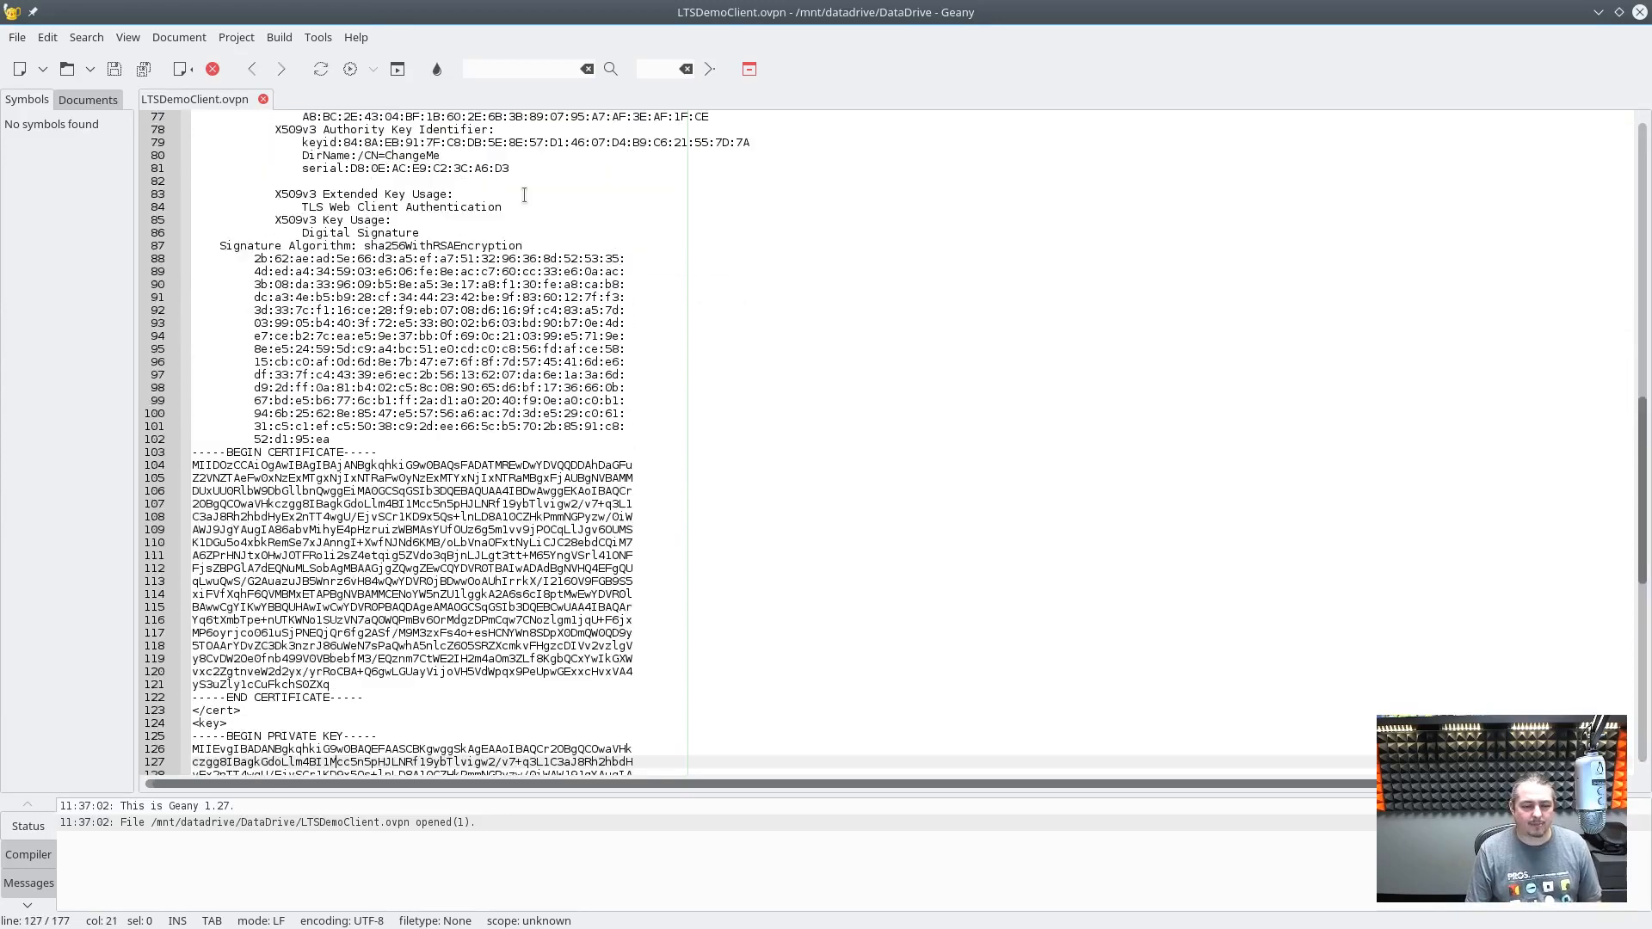
scroll(up, 3)
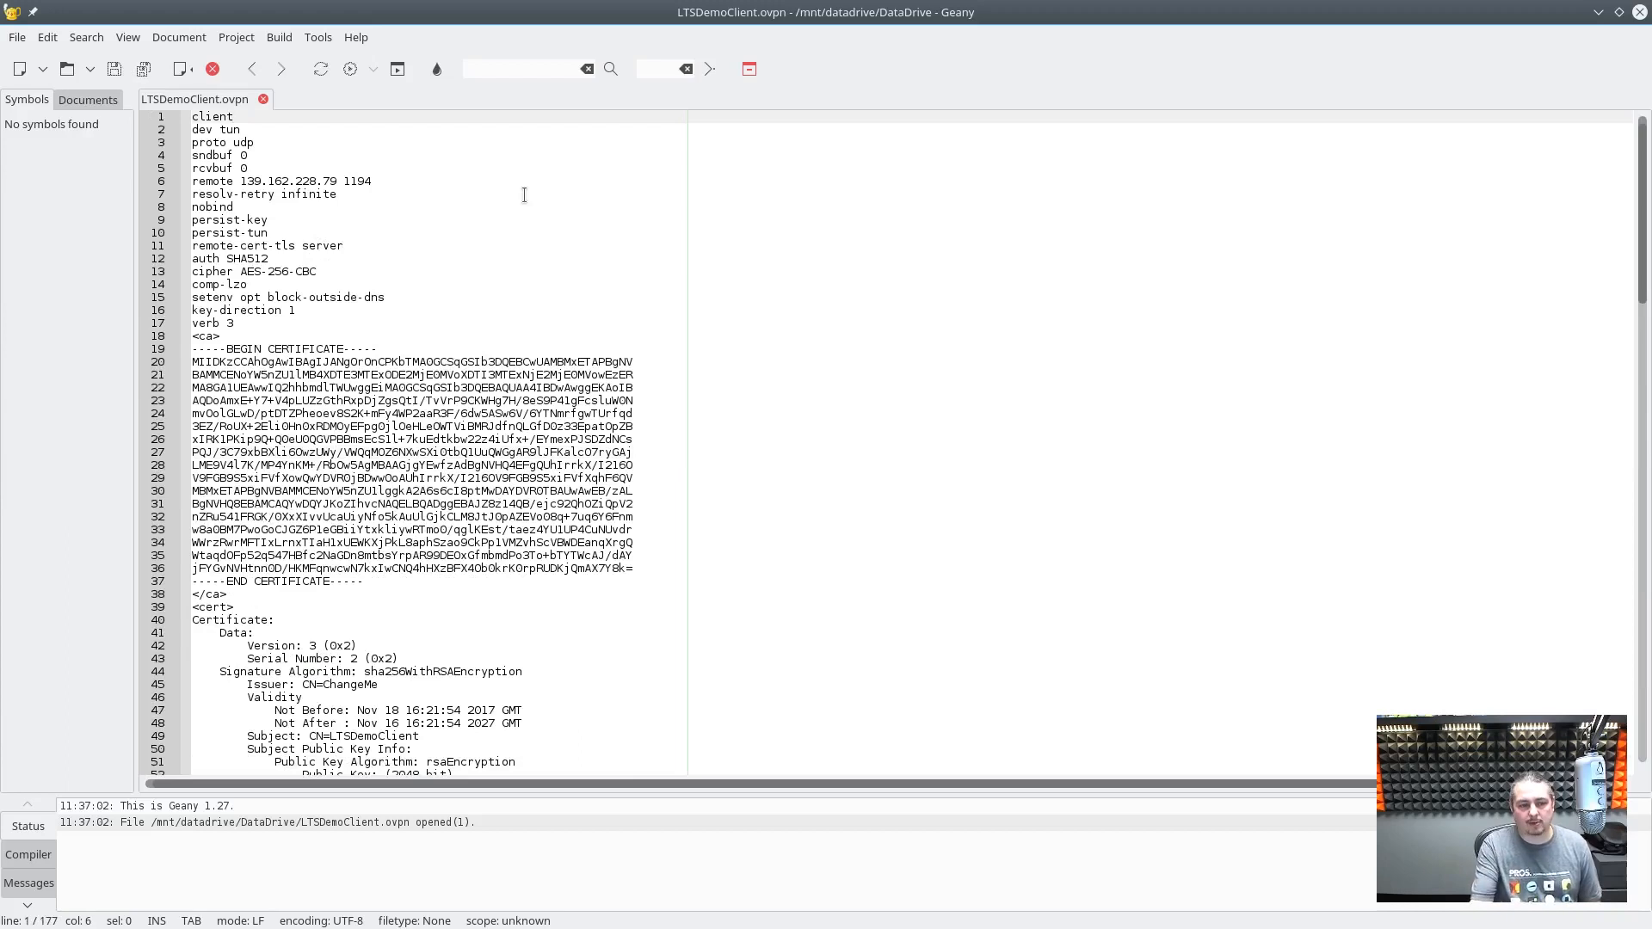
Point out the client directive, the udp protocol and server port 1194.
click(234, 116)
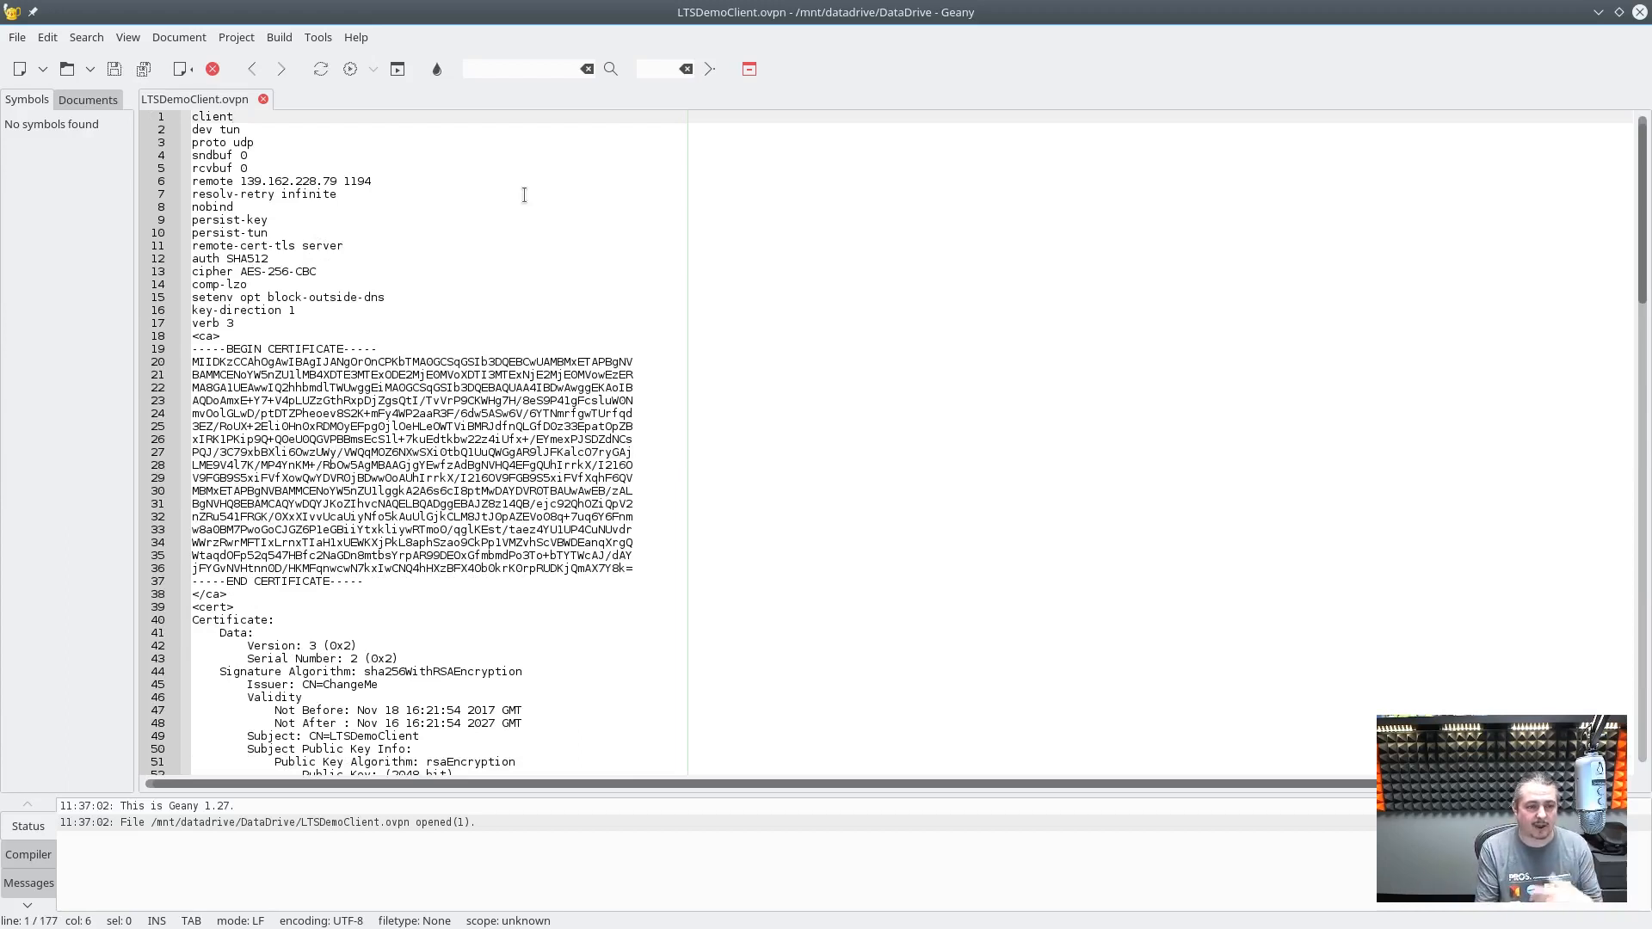
click(234, 116)
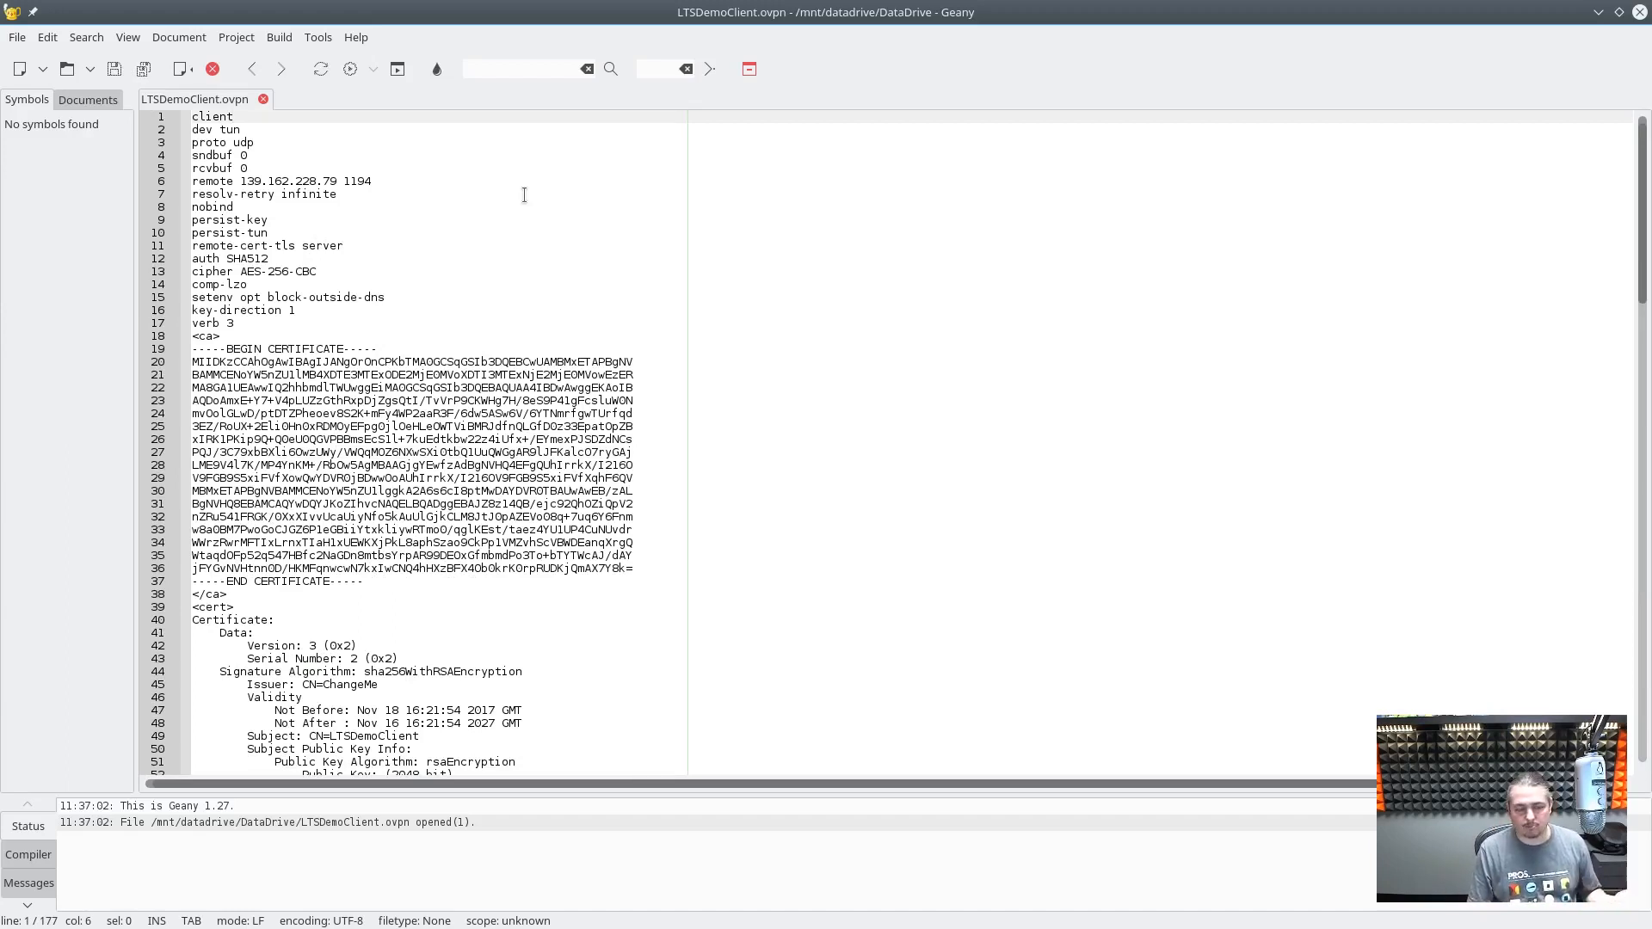
click(234, 116)
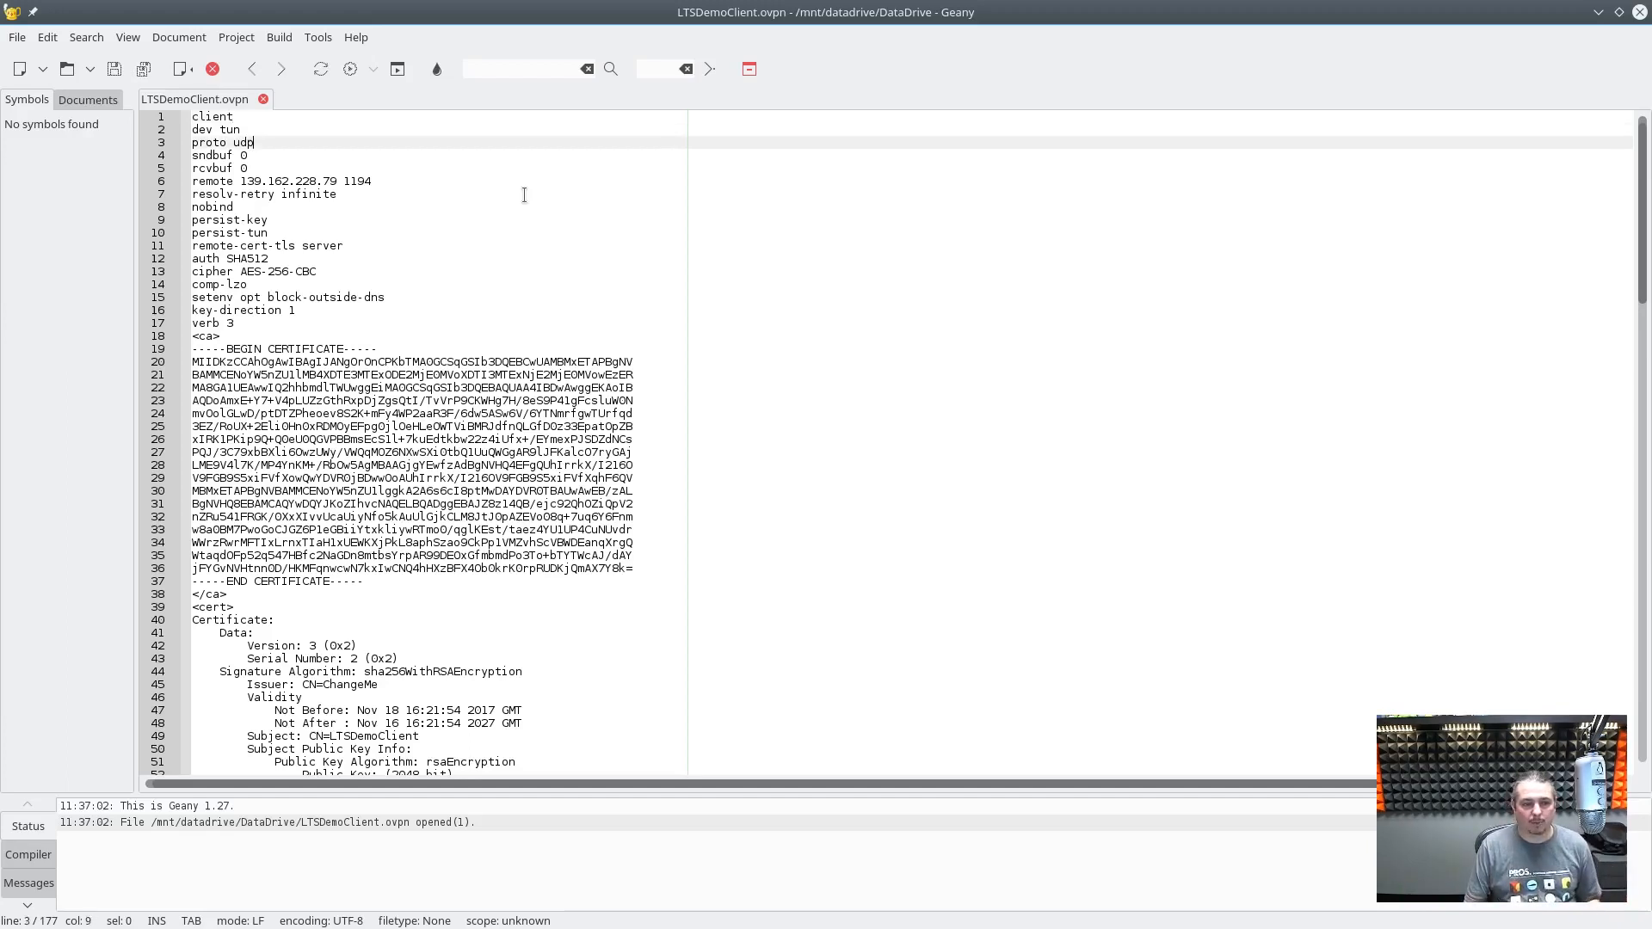
double_click(350, 180)
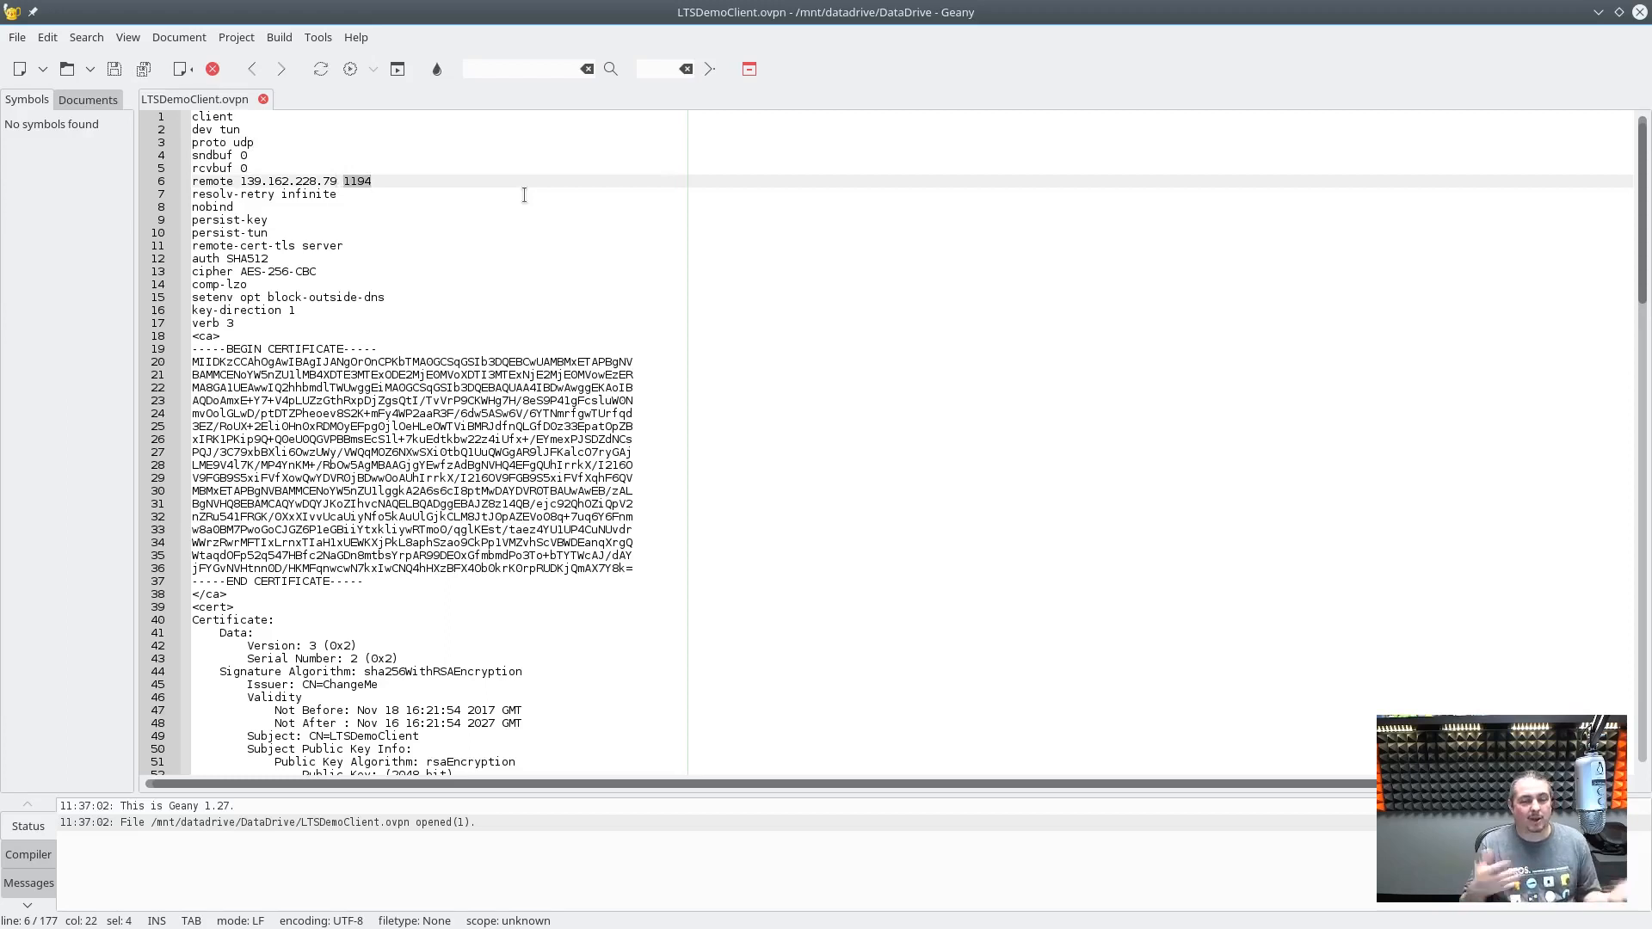